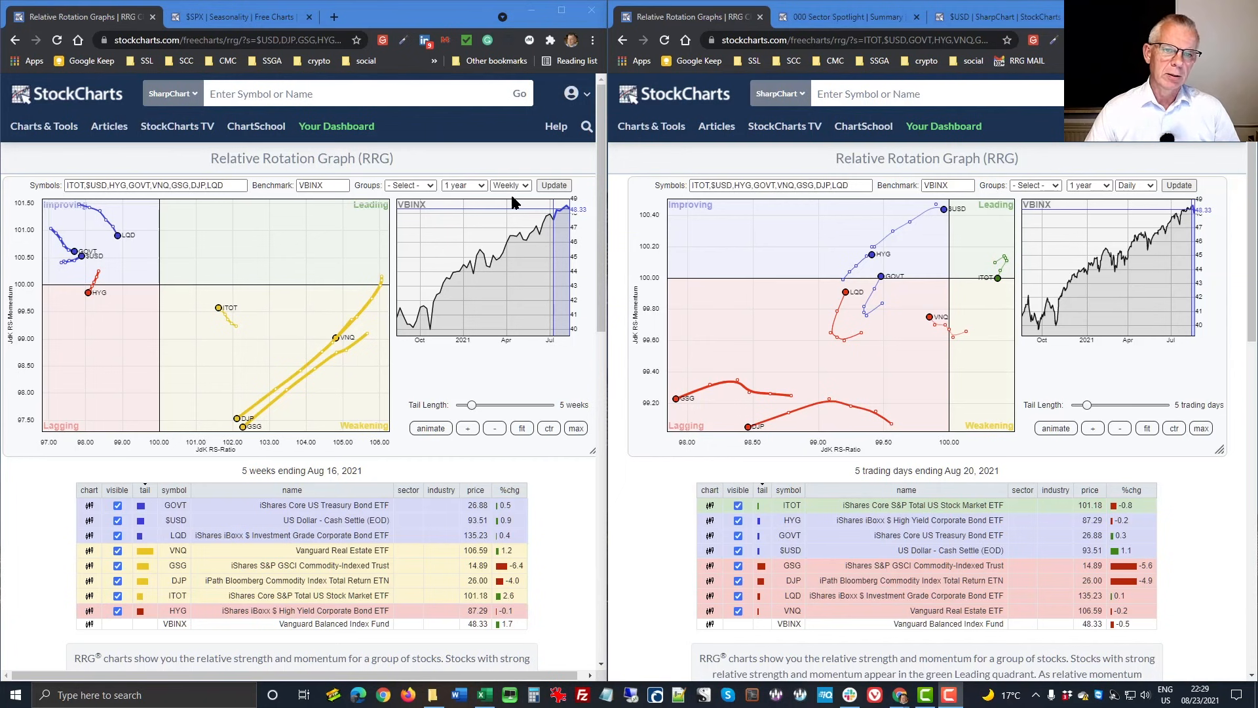
# - Lengthen the daily RRG tails to 6 trading days with the Tail Length slider
pyautogui.click(511, 184)
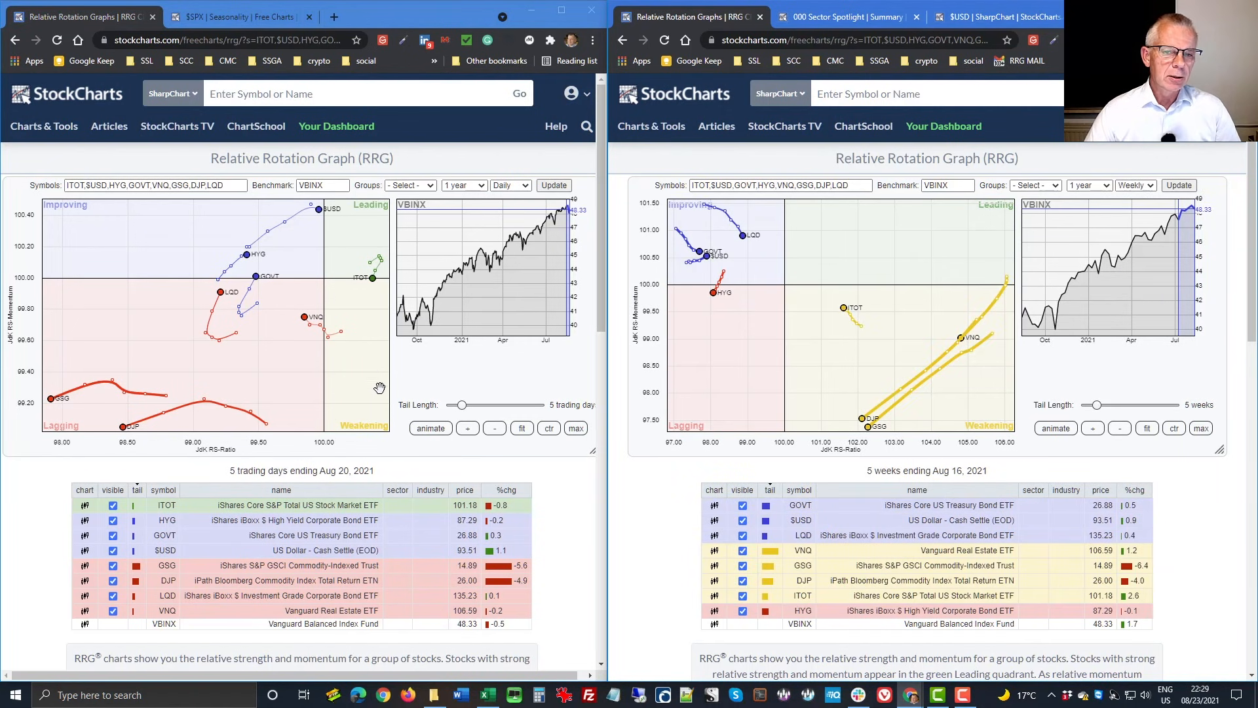
pyautogui.moveTo(441, 405)
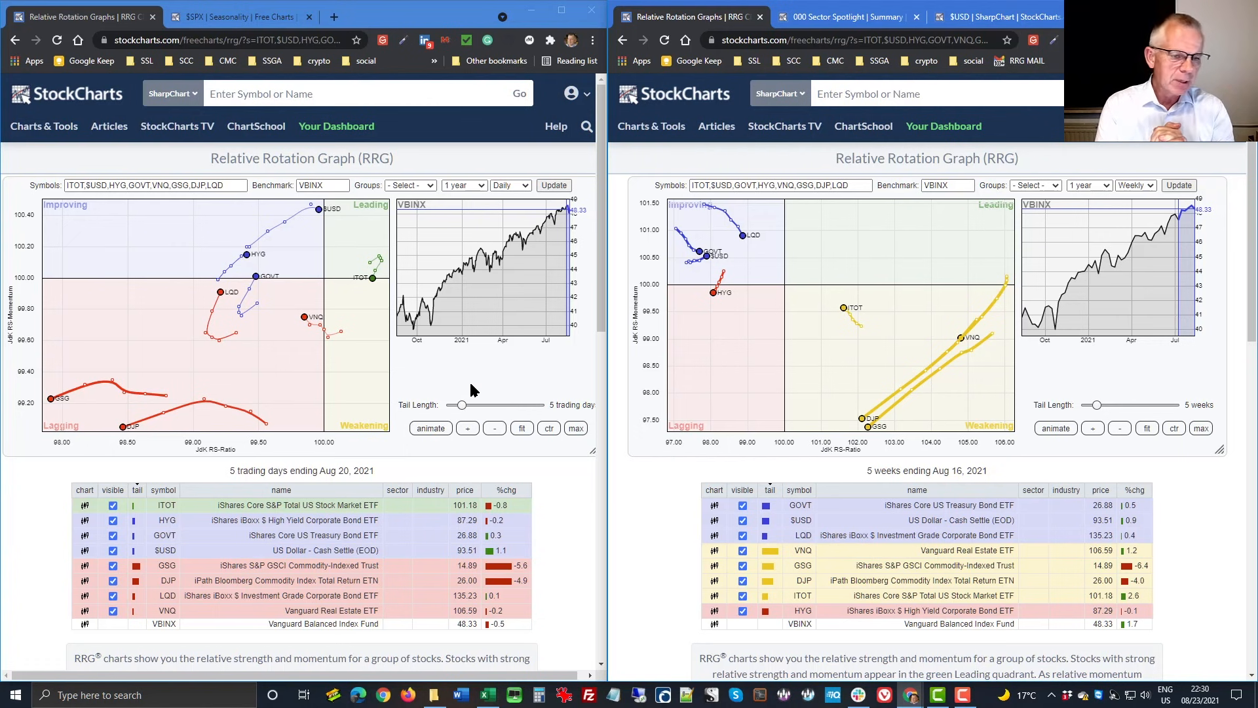
pyautogui.moveTo(485, 411)
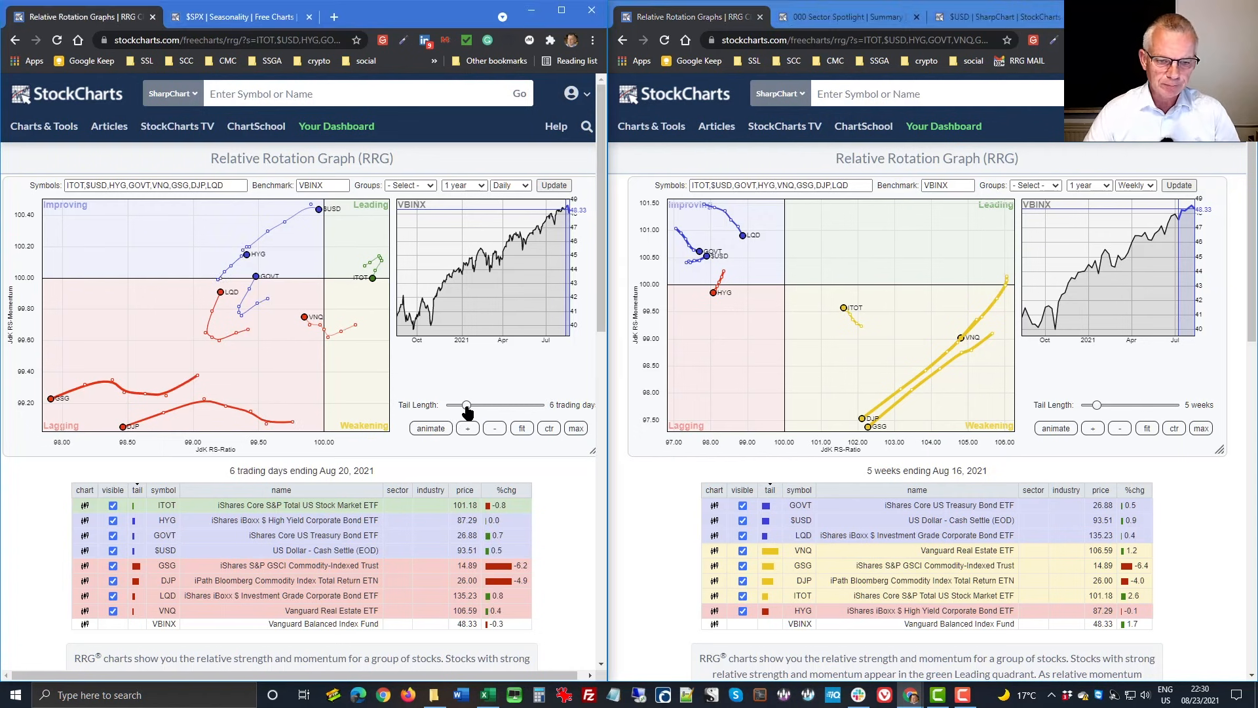
pyautogui.moveTo(504, 498)
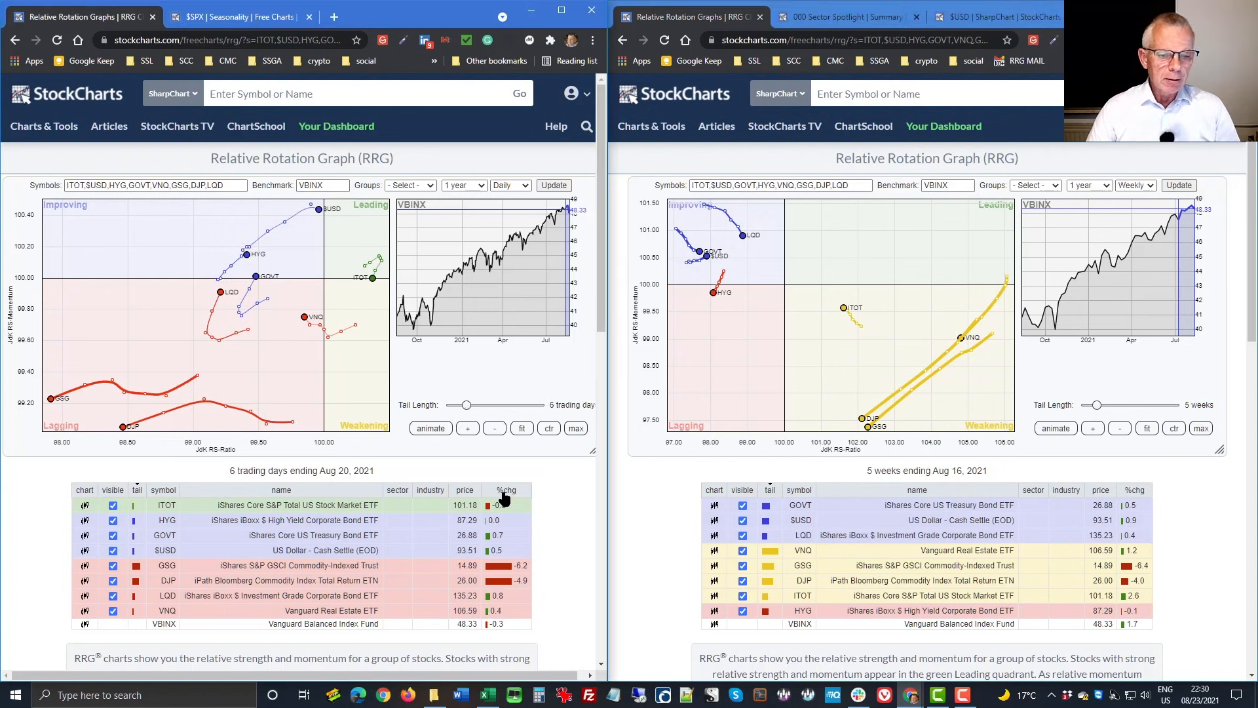
# - Sort the daily RRG symbol table by %chg, LQD highest to GSG lowest
pyautogui.click(504, 490)
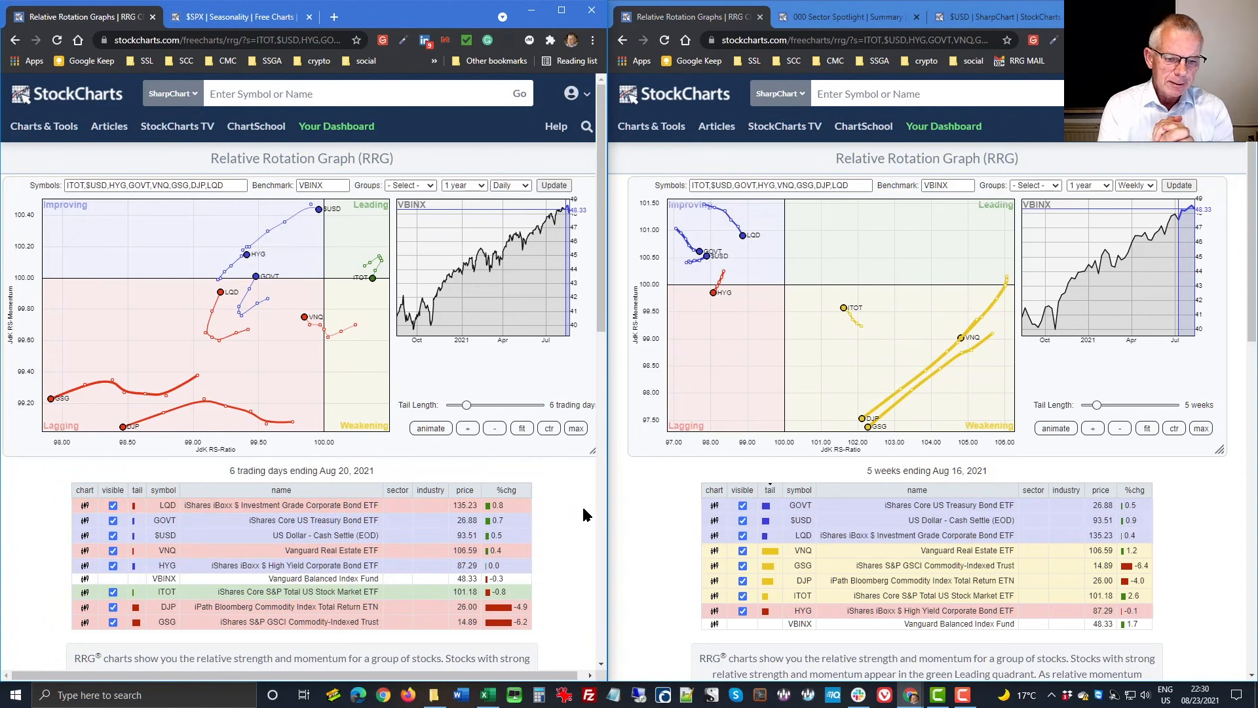
pyautogui.moveTo(526, 582)
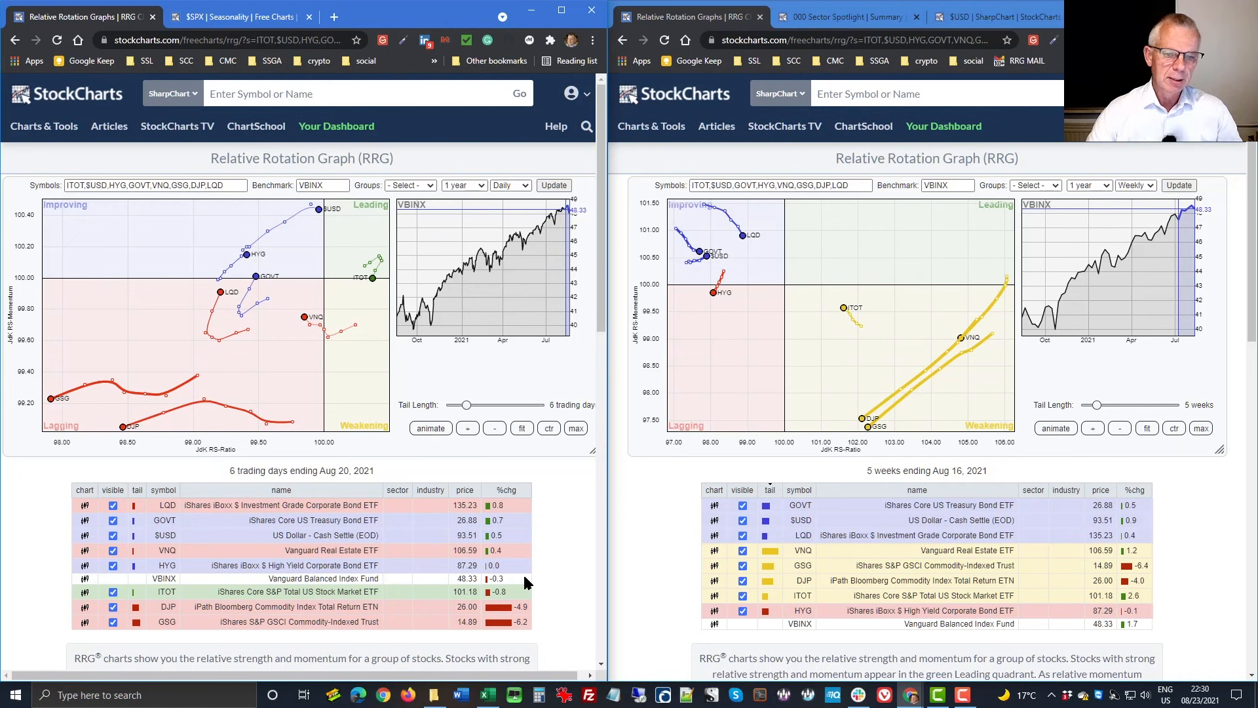
pyautogui.moveTo(546, 566)
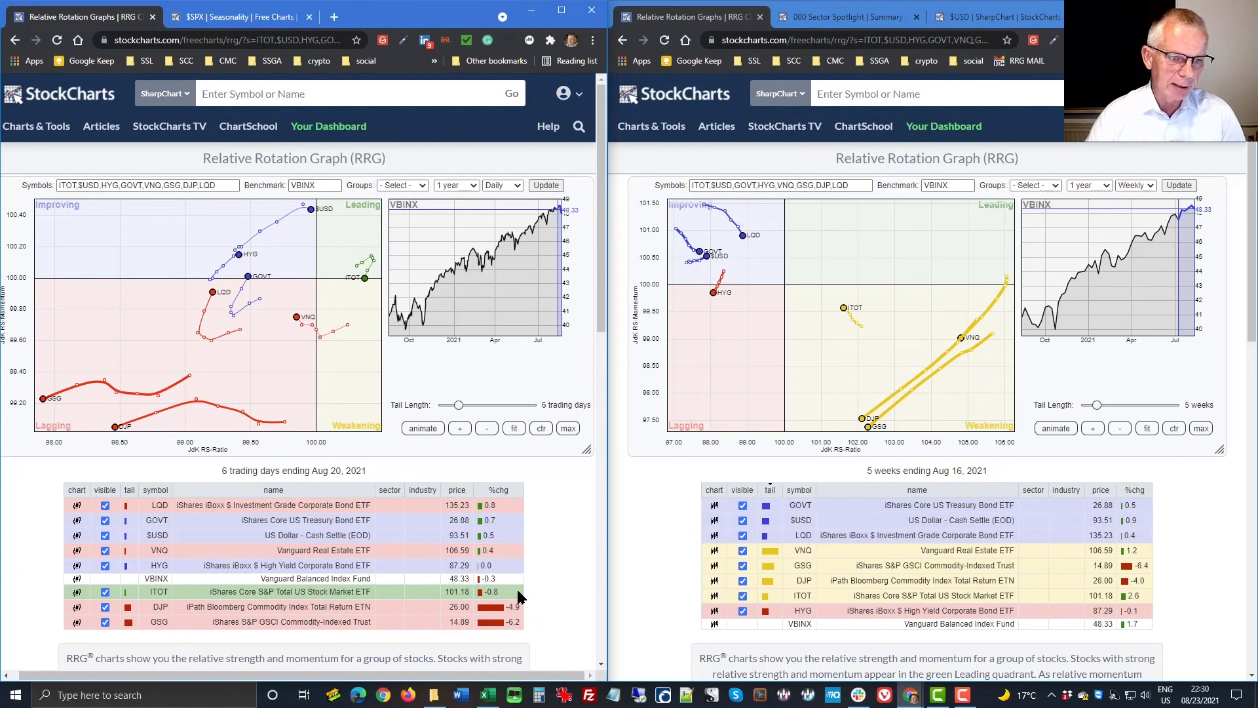
pyautogui.moveTo(551, 579)
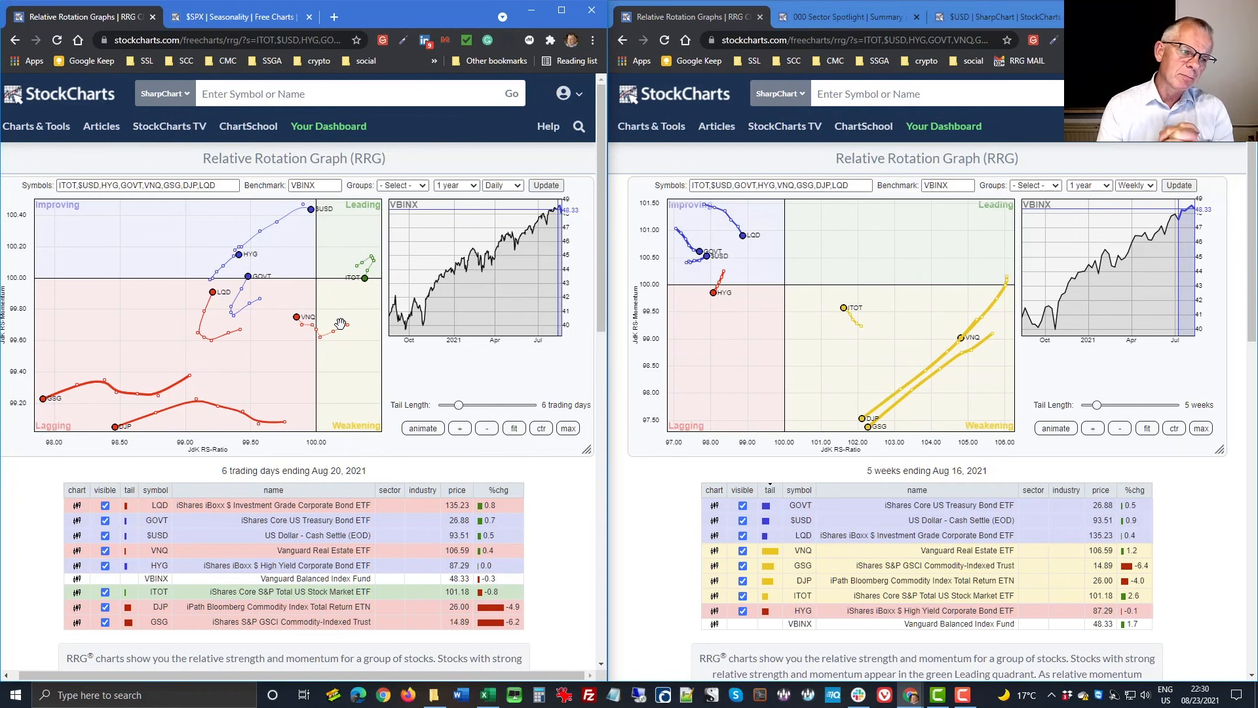
pyautogui.moveTo(71, 423)
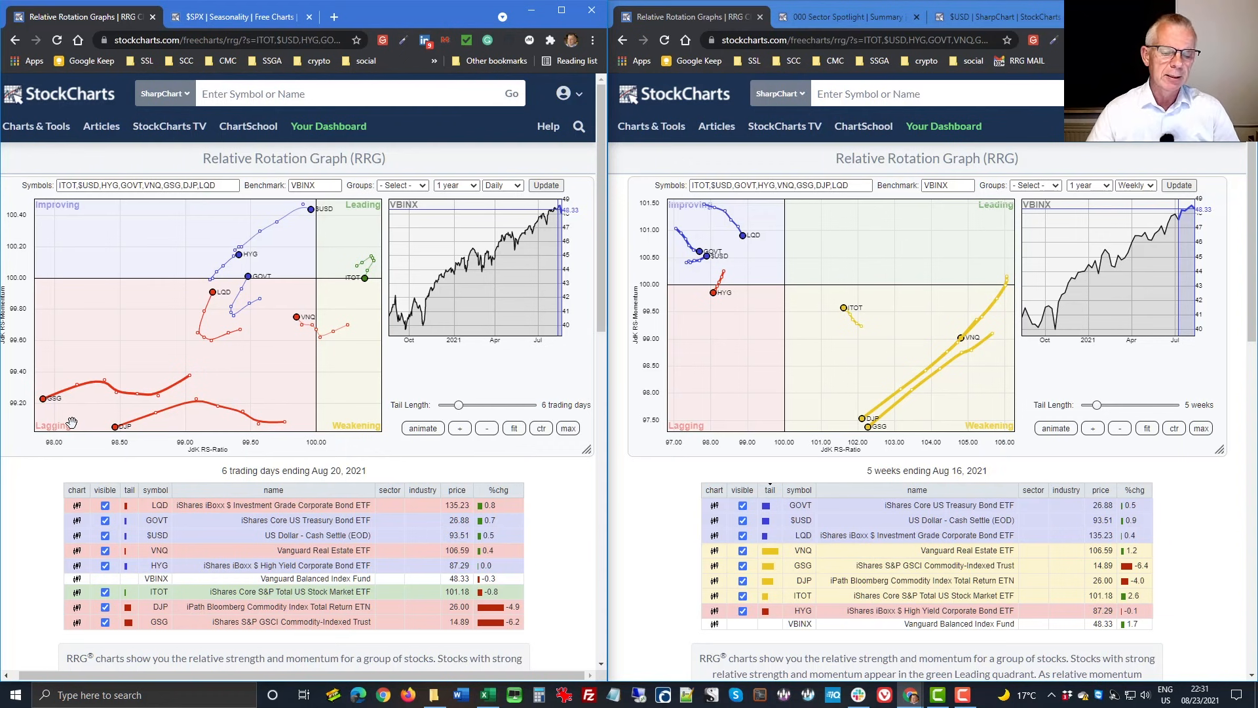
pyautogui.moveTo(483, 618)
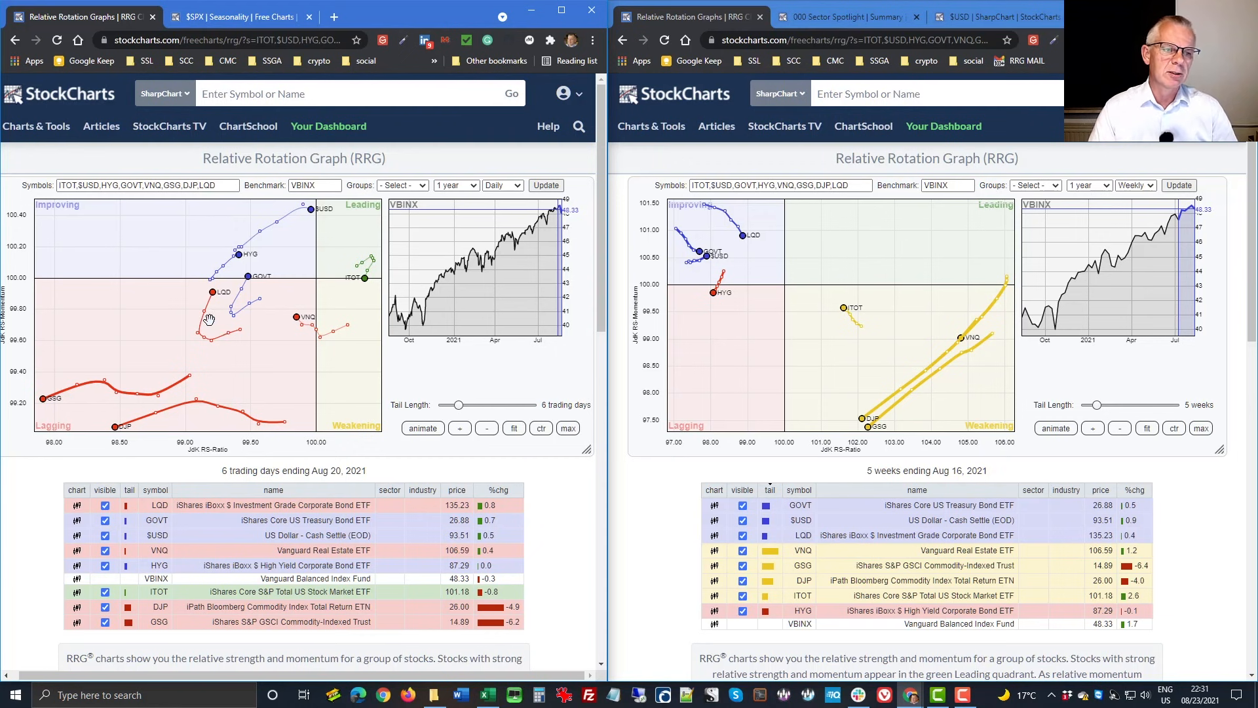
pyautogui.moveTo(254, 299)
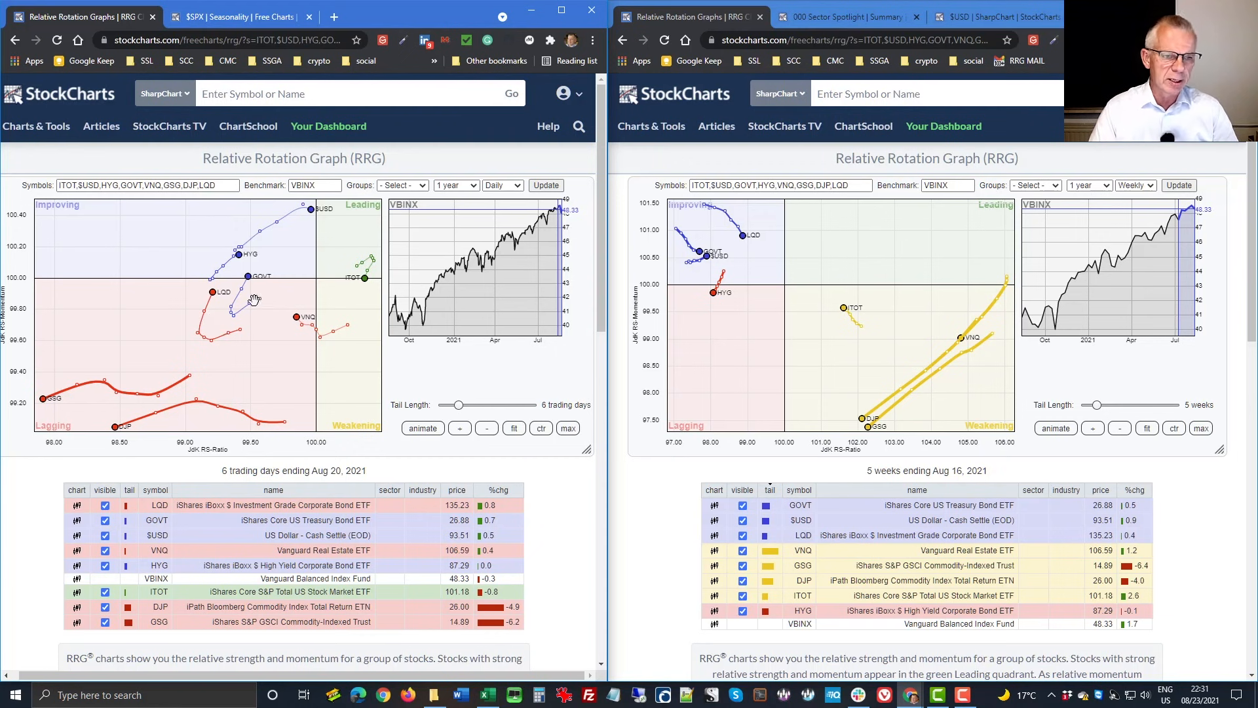
pyautogui.moveTo(269, 324)
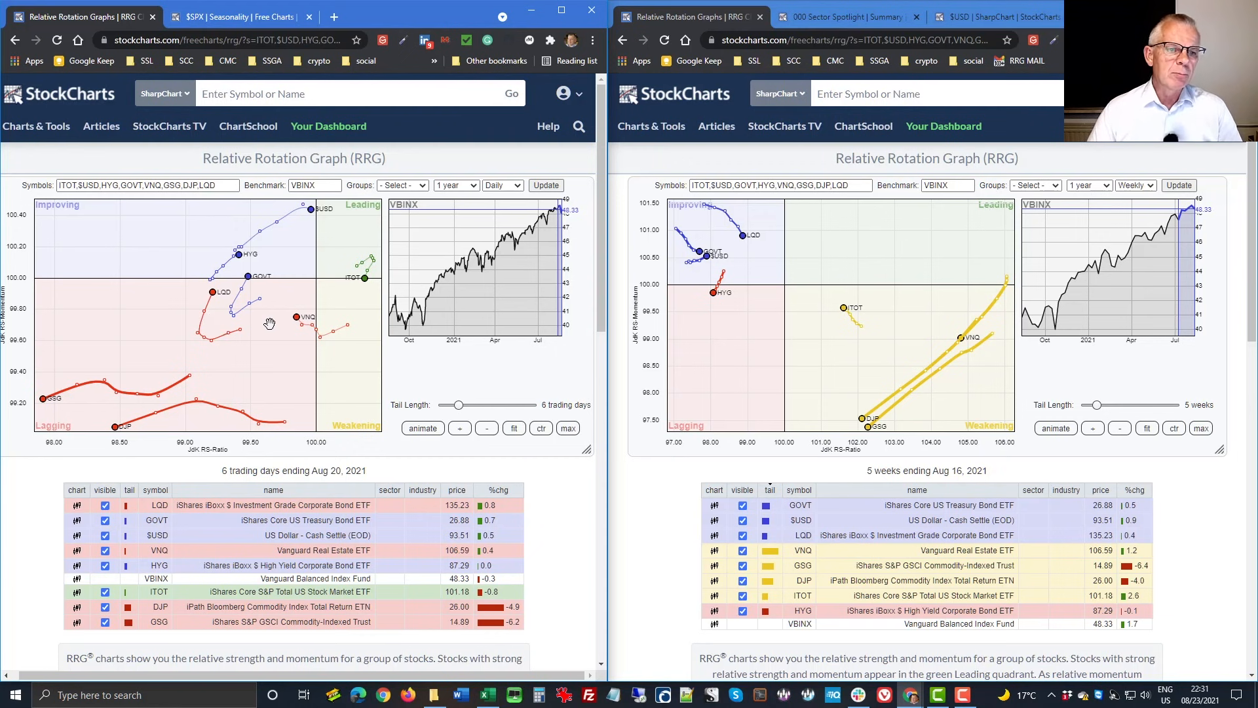
pyautogui.moveTo(348, 310)
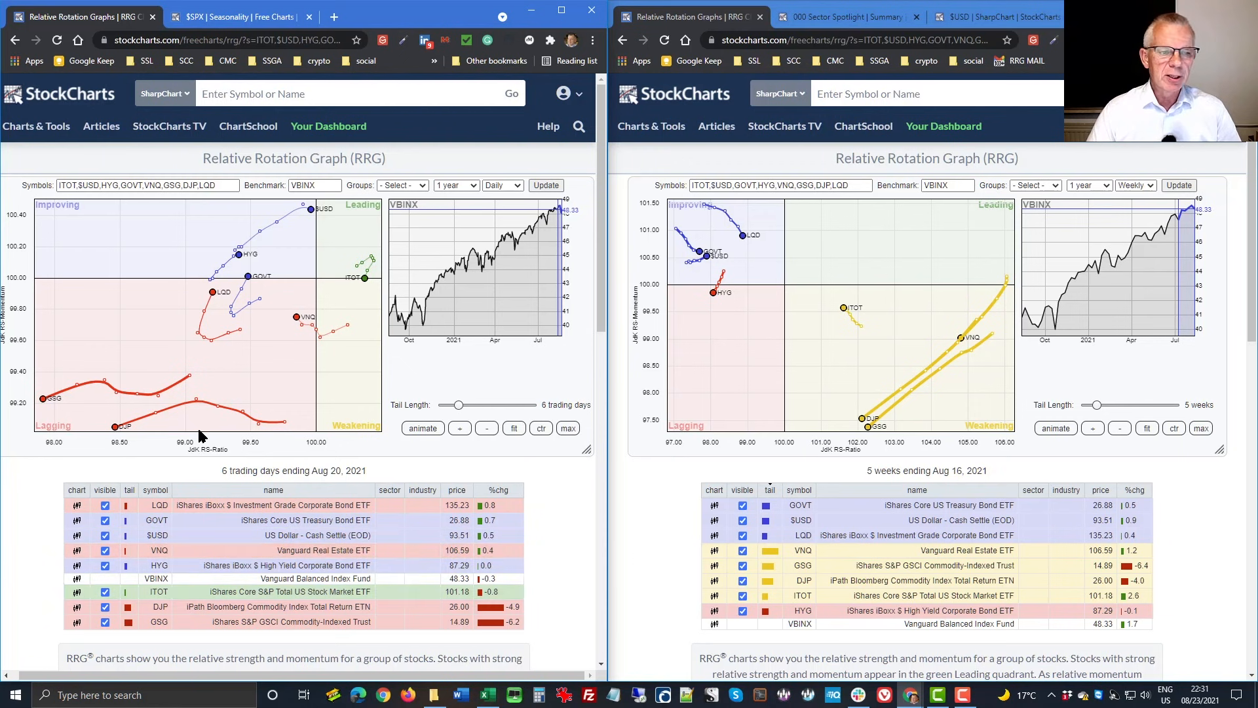
pyautogui.moveTo(236, 407)
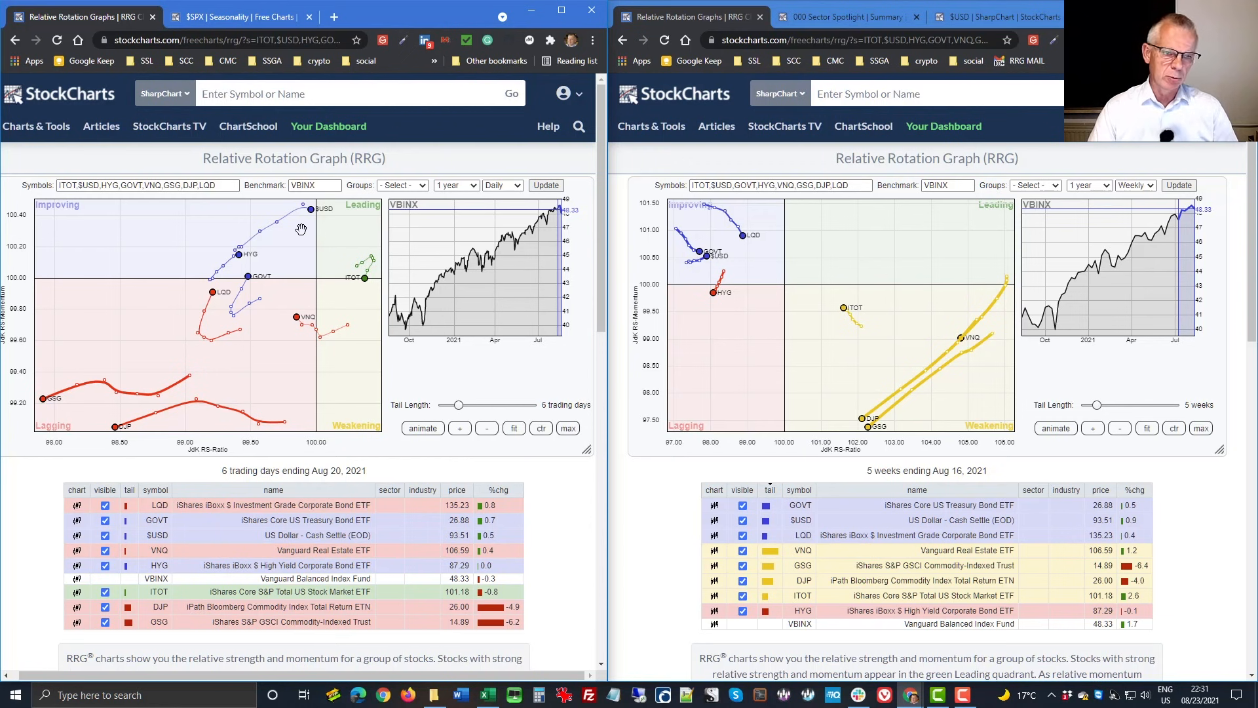
pyautogui.moveTo(686, 409)
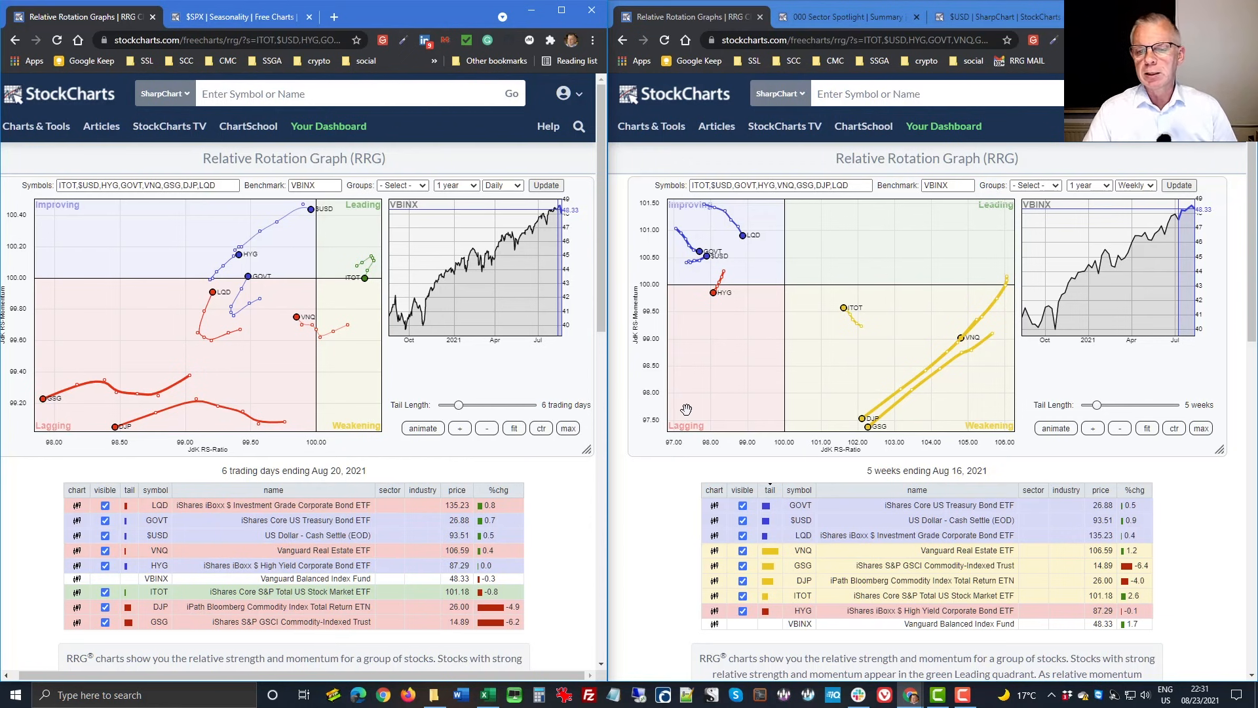
pyautogui.moveTo(817, 422)
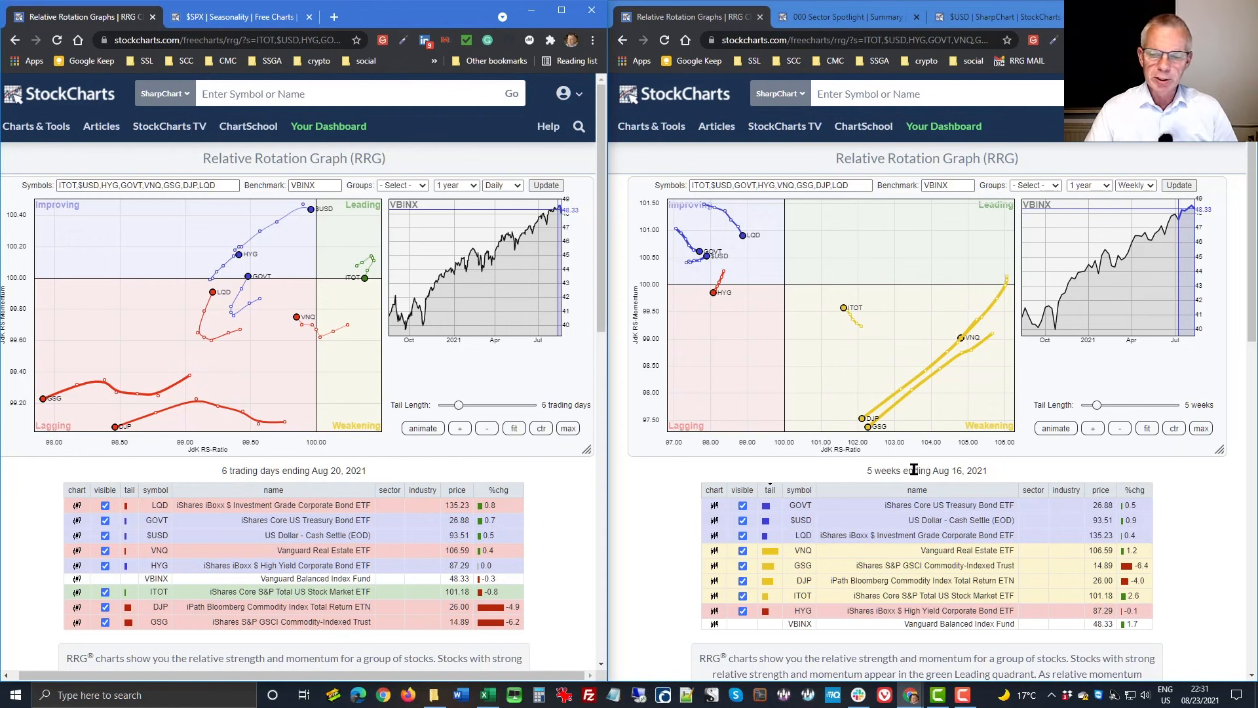
pyautogui.moveTo(976, 378)
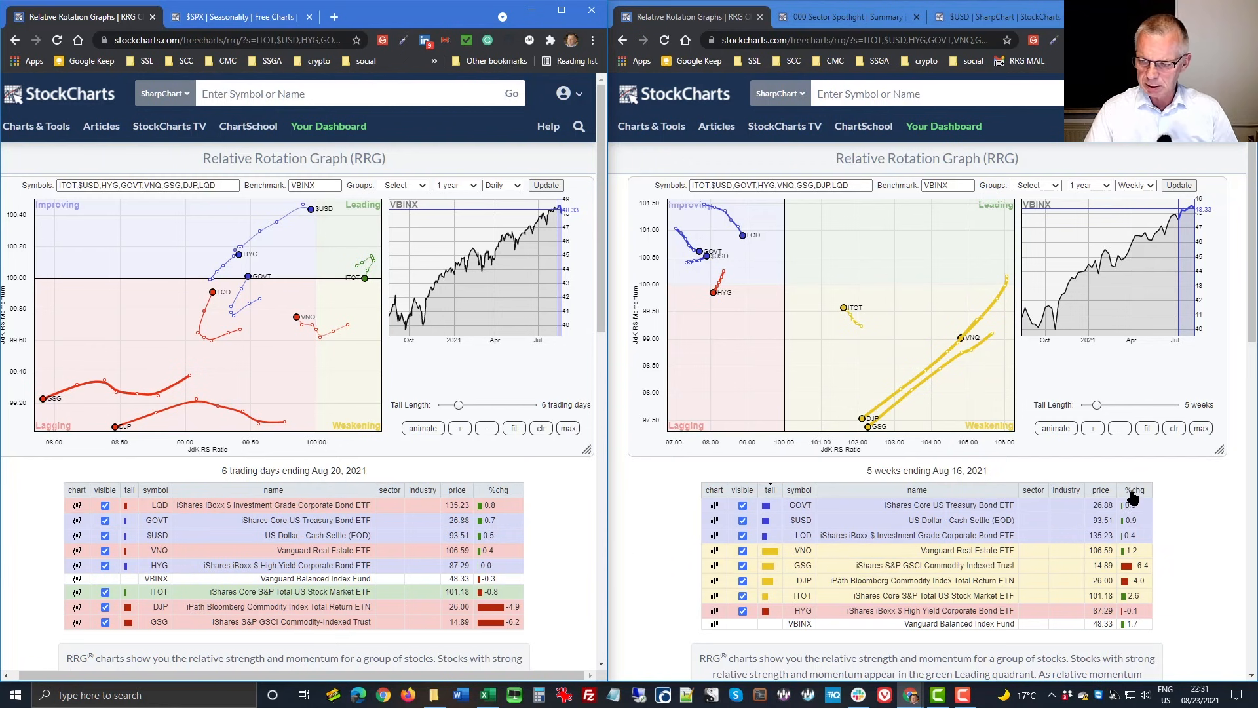
# - Sort the weekly RRG symbol table by %chg, ITOT highest to GSG lowest
pyautogui.click(1134, 490)
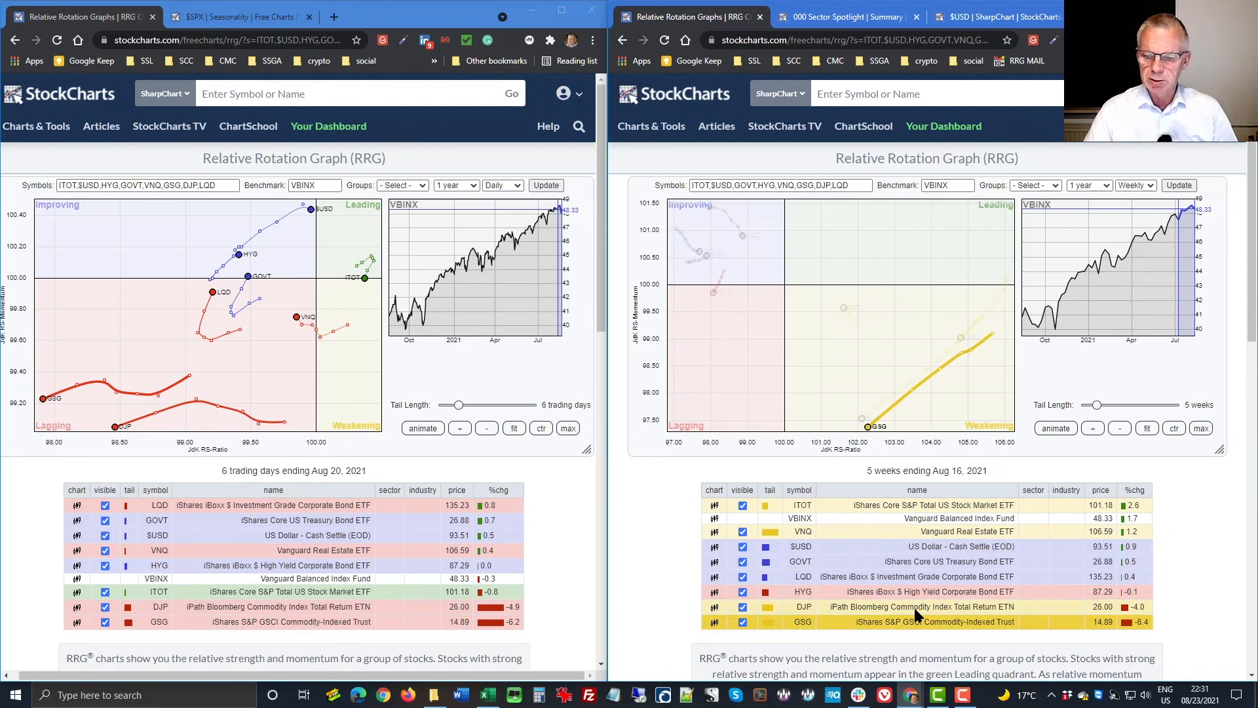
pyautogui.moveTo(922, 611)
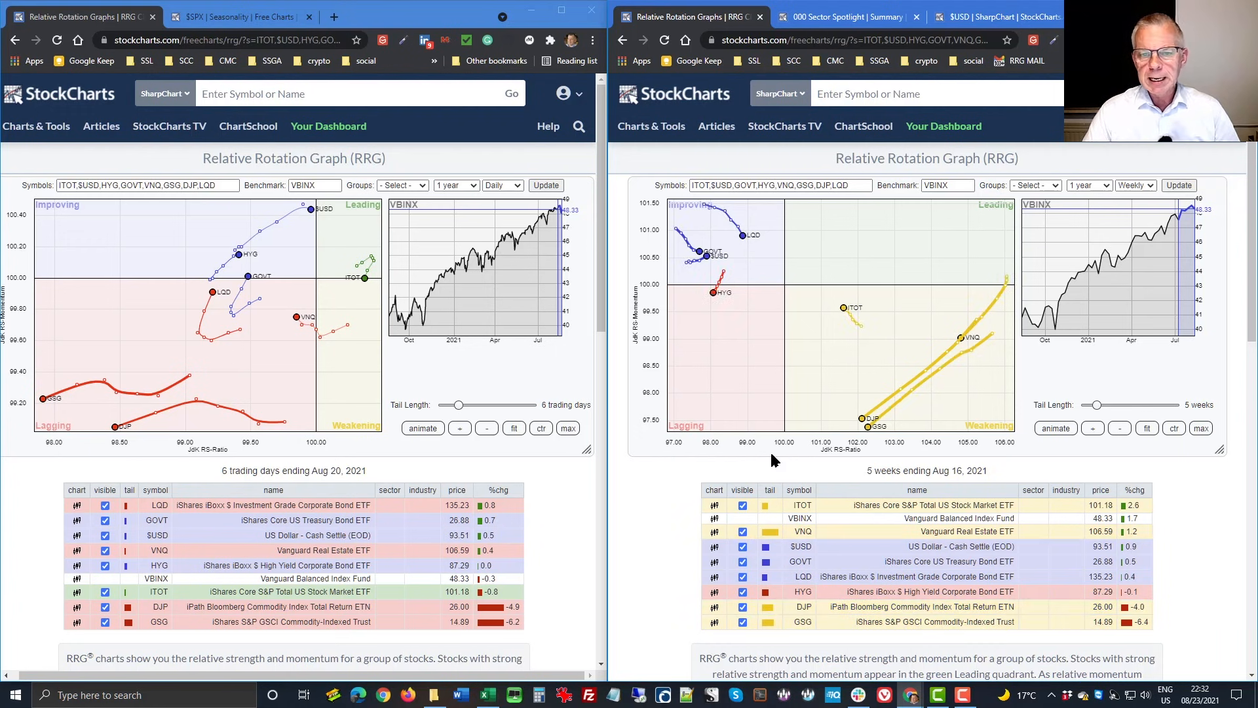
pyautogui.moveTo(861, 353)
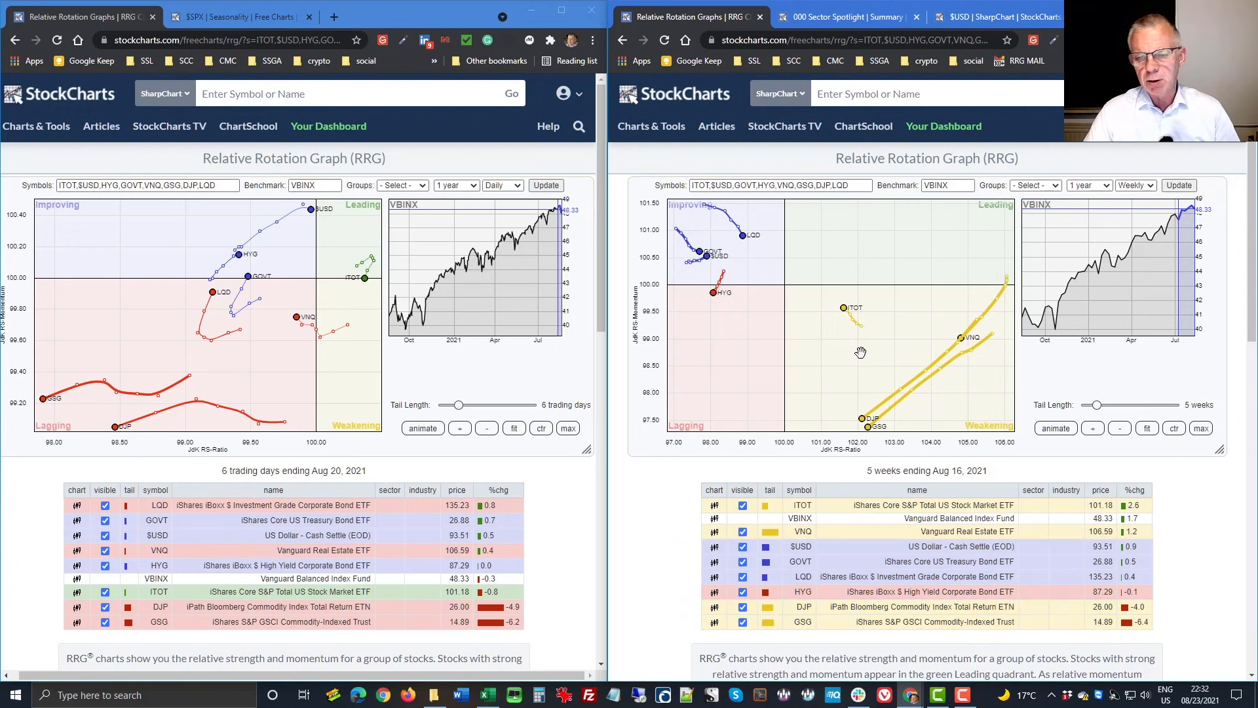
pyautogui.moveTo(832, 328)
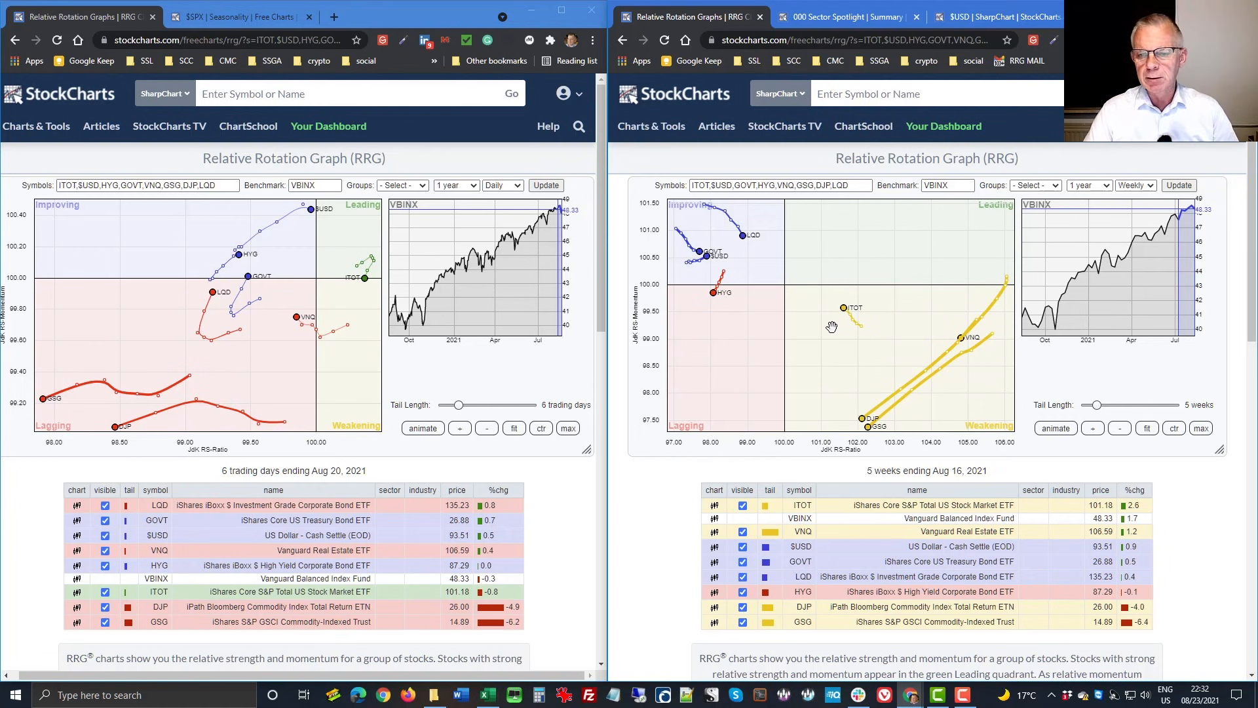
pyautogui.moveTo(855, 347)
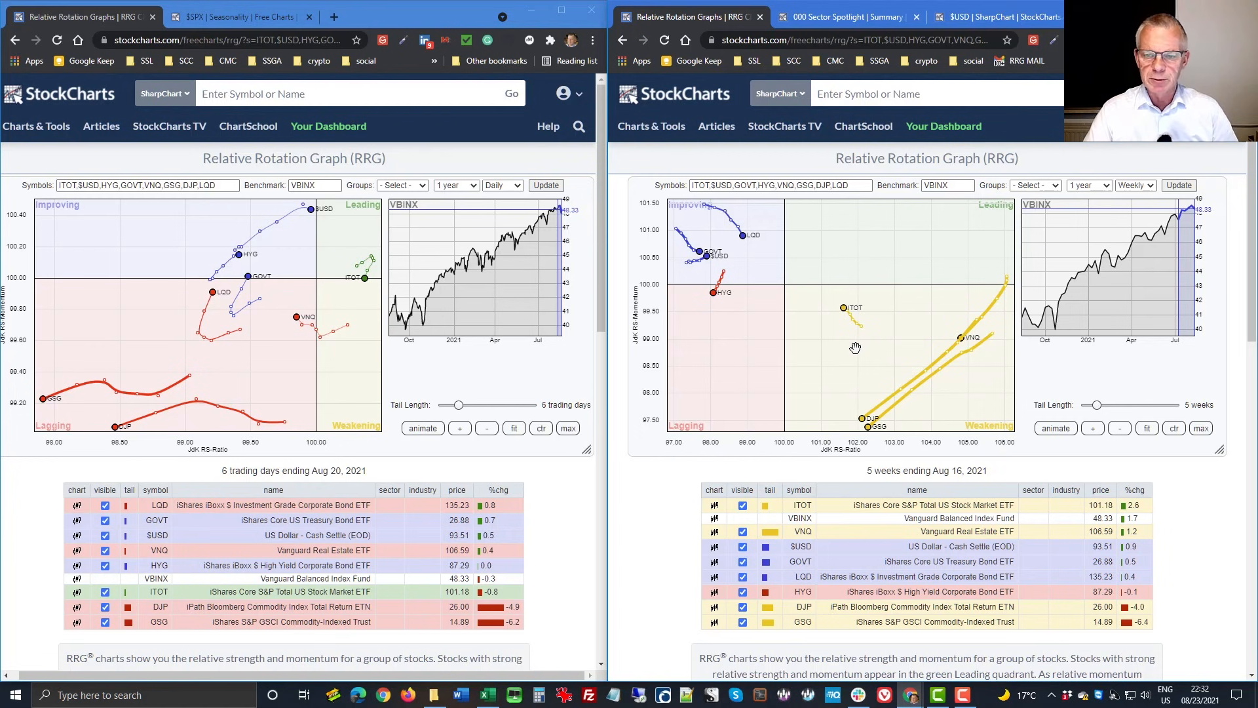
pyautogui.moveTo(861, 346)
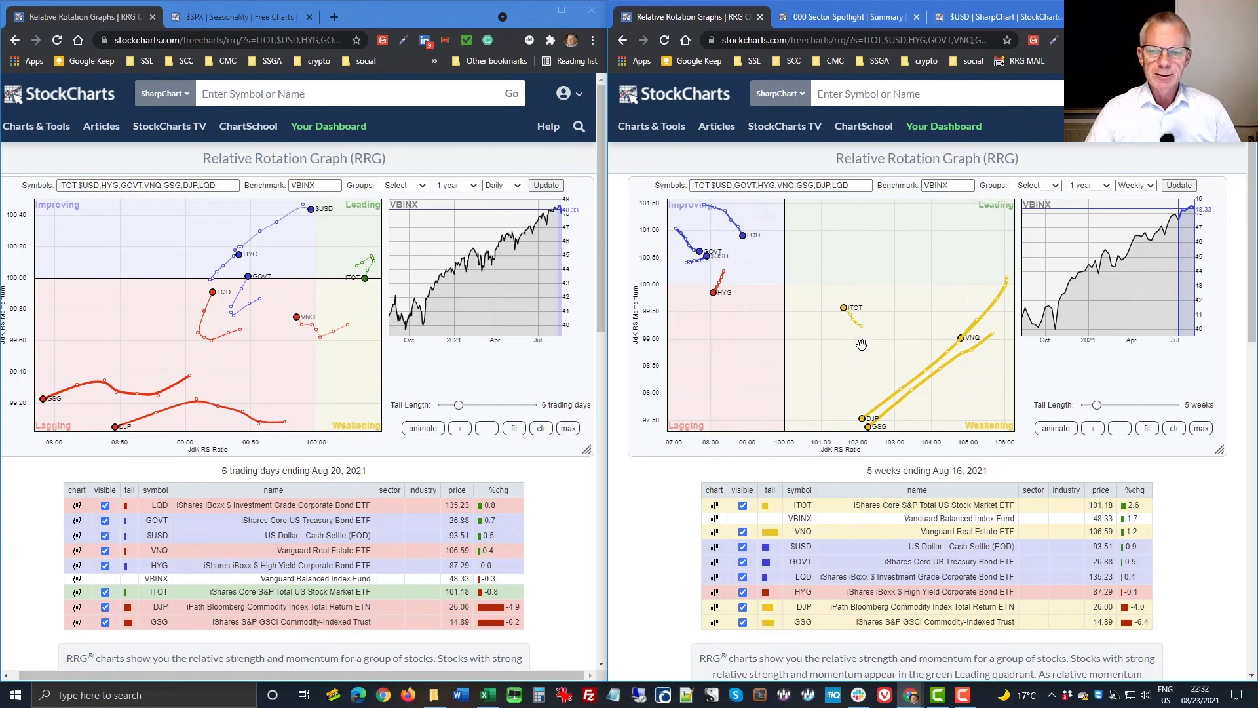
pyautogui.moveTo(858, 365)
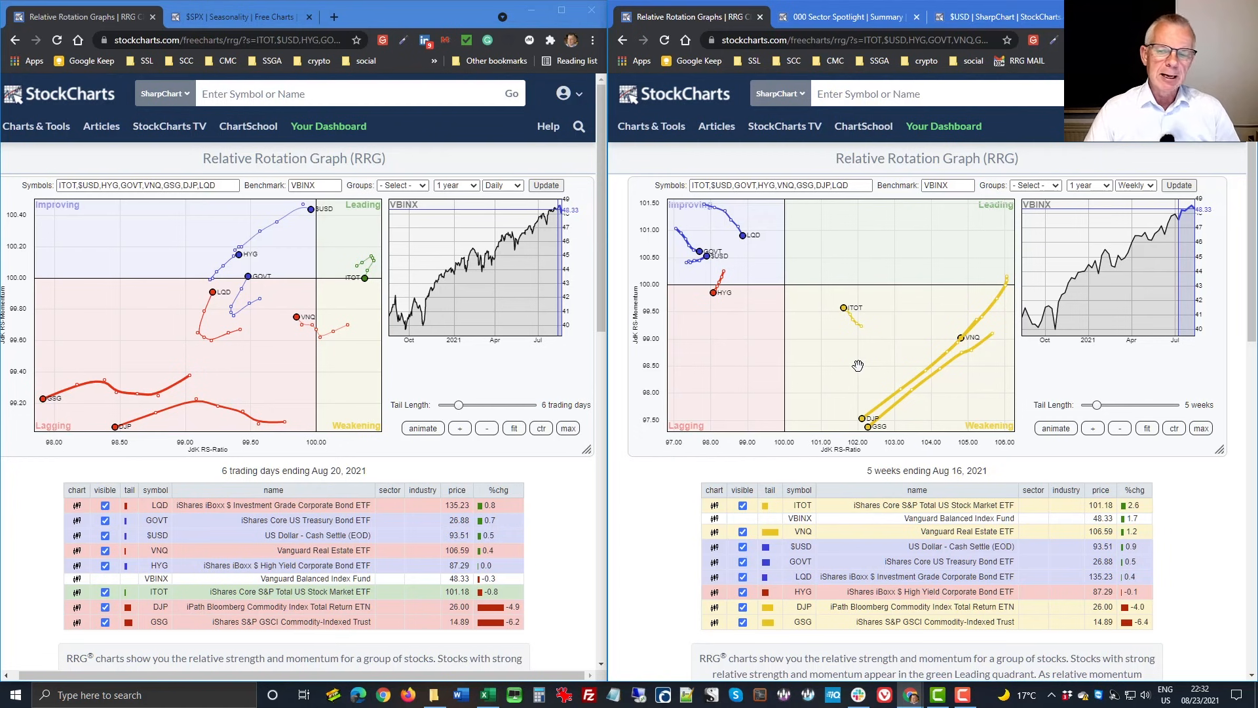
pyautogui.moveTo(848, 323)
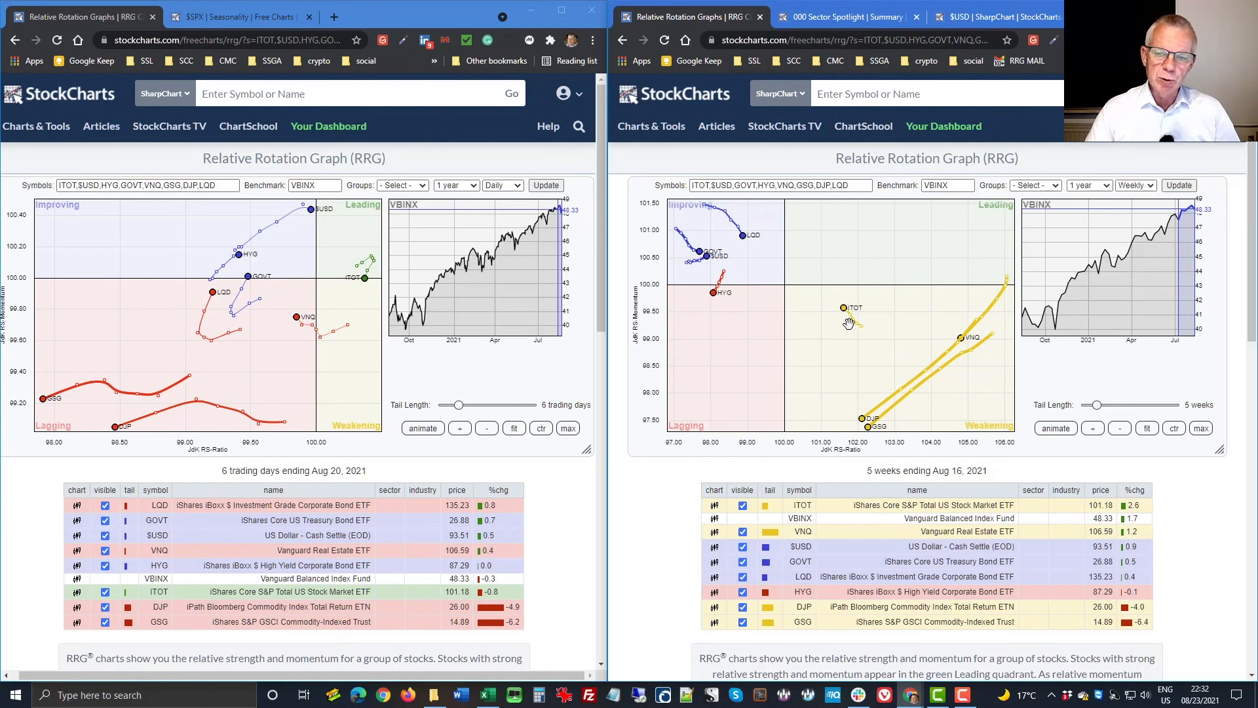
pyautogui.moveTo(862, 355)
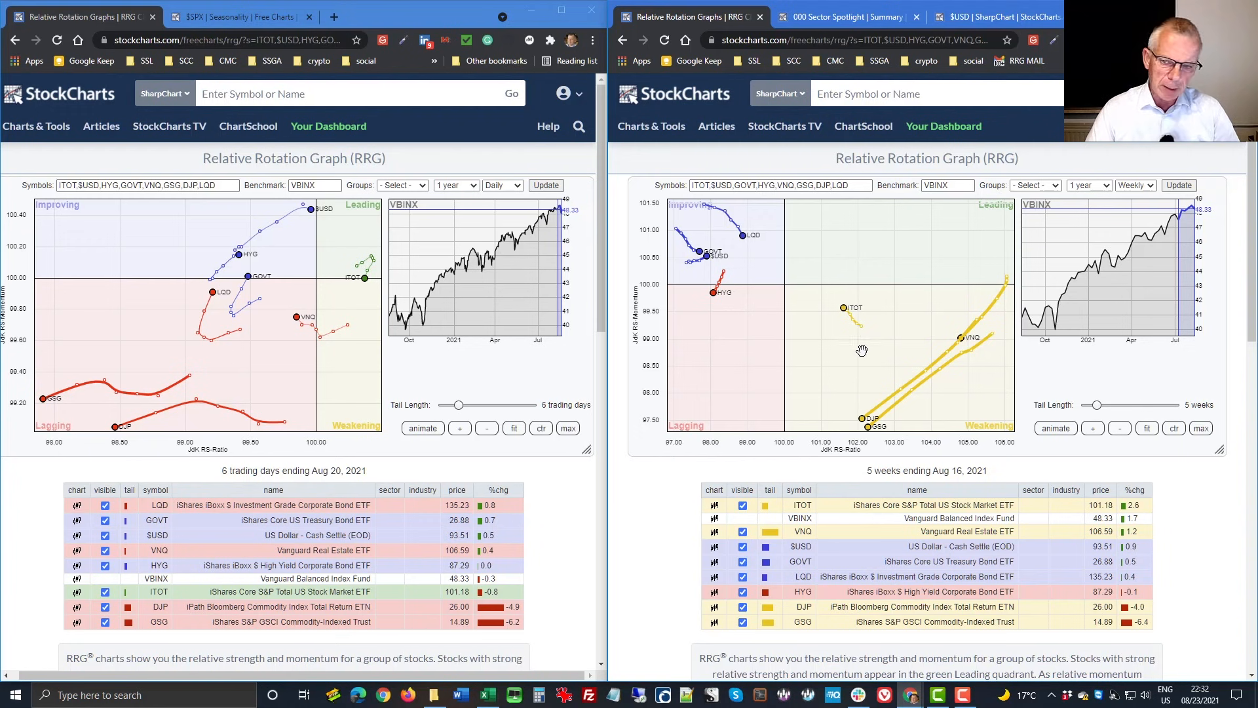
pyautogui.moveTo(856, 346)
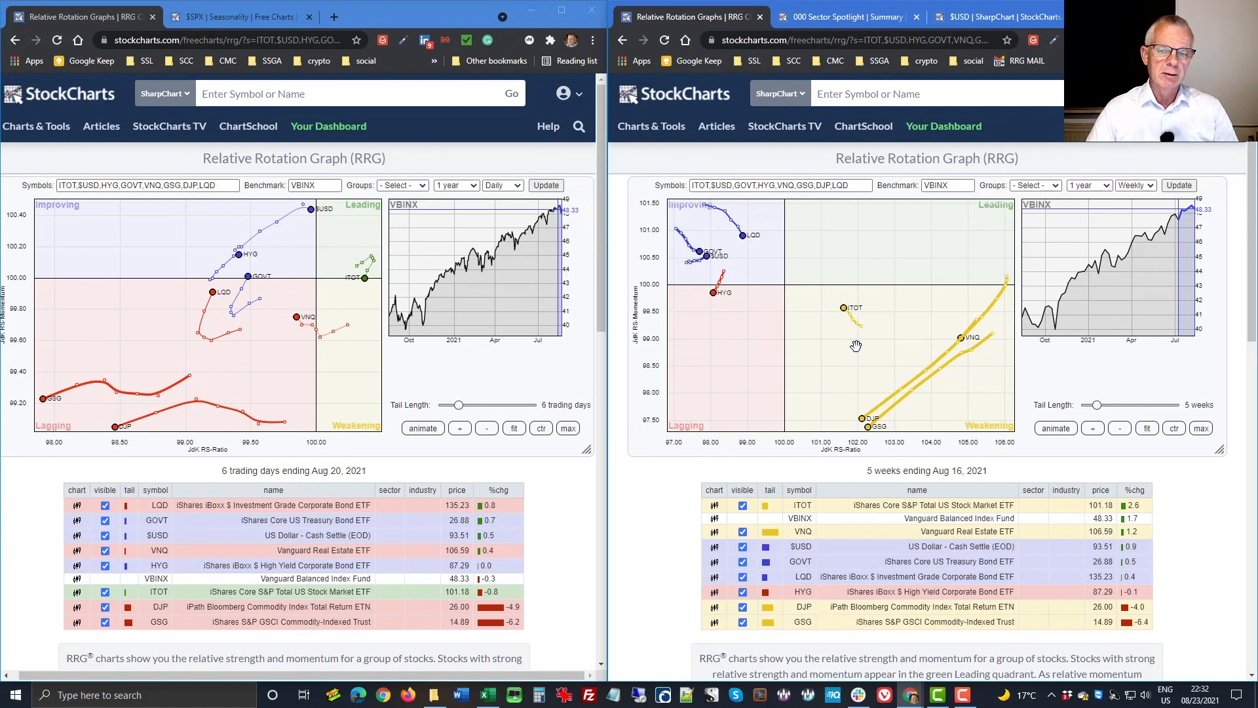
pyautogui.moveTo(668, 311)
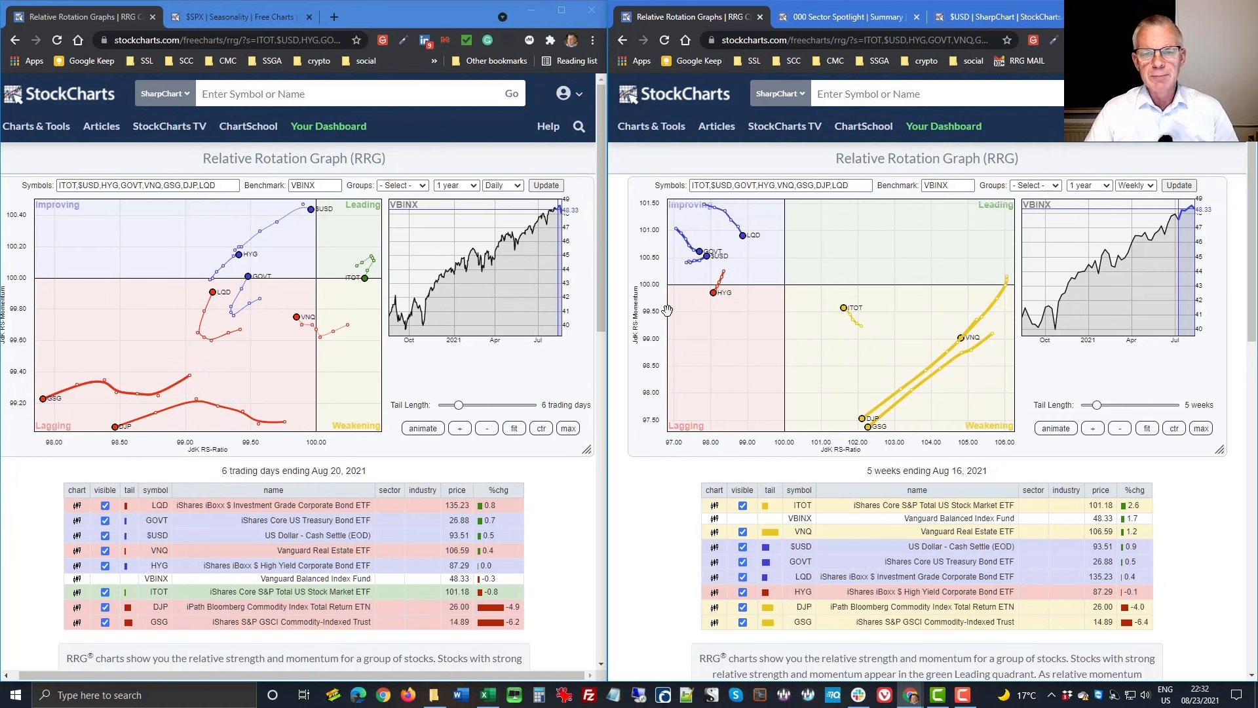
pyautogui.moveTo(675, 271)
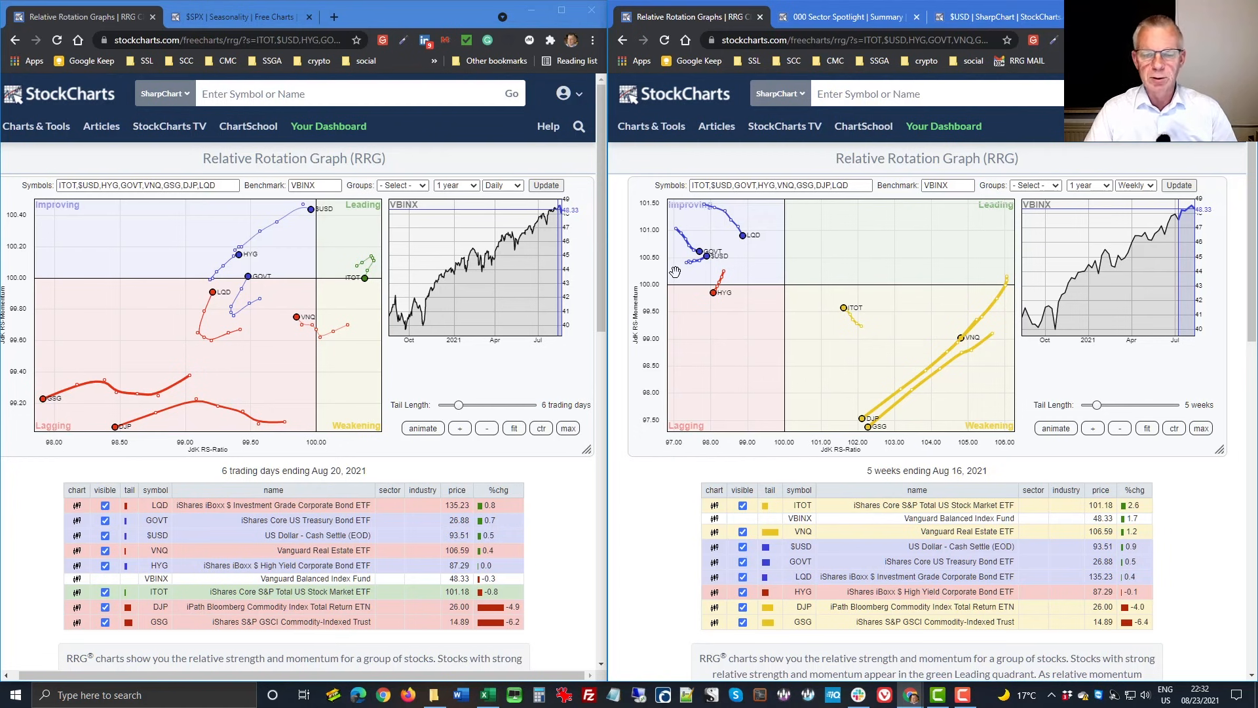
pyautogui.moveTo(708, 224)
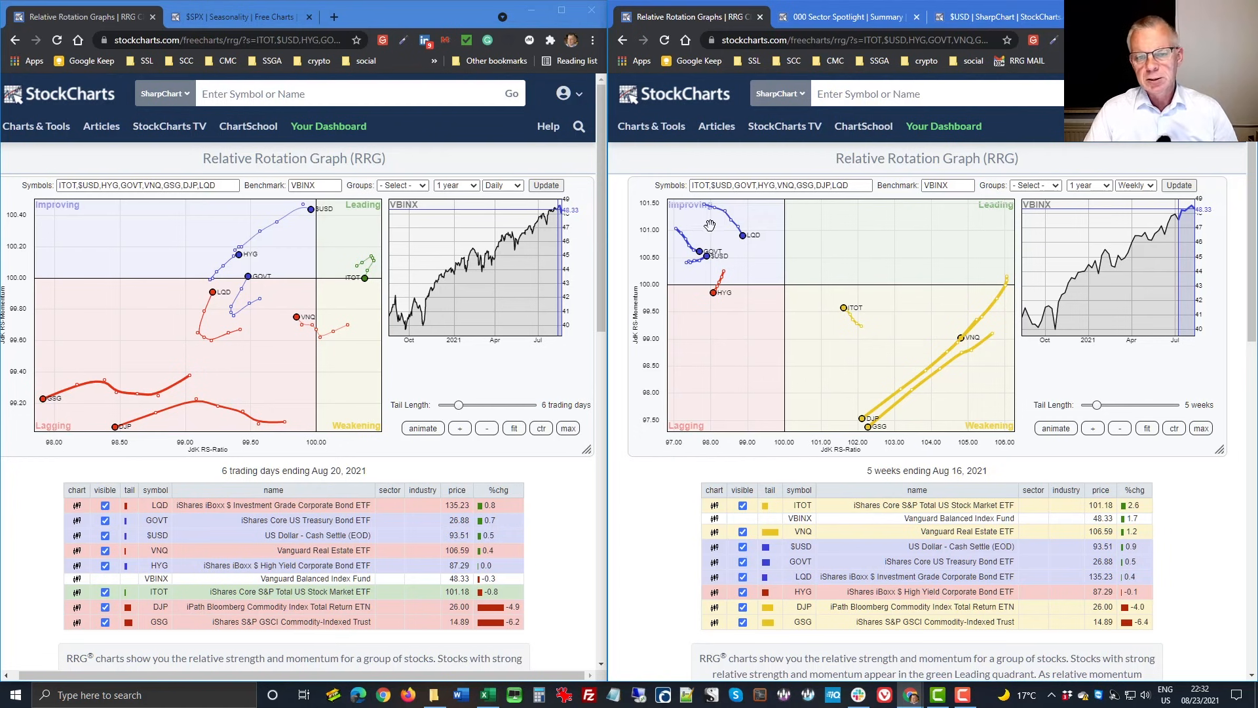
pyautogui.moveTo(684, 281)
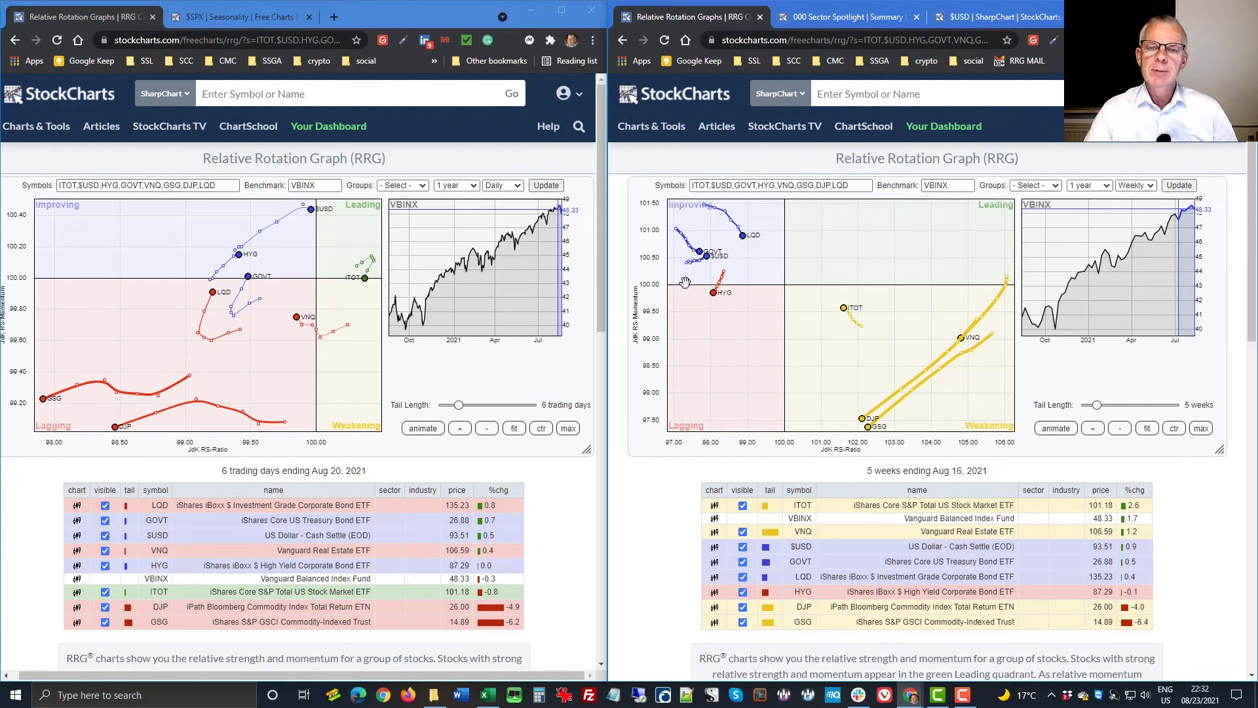
pyautogui.moveTo(753, 375)
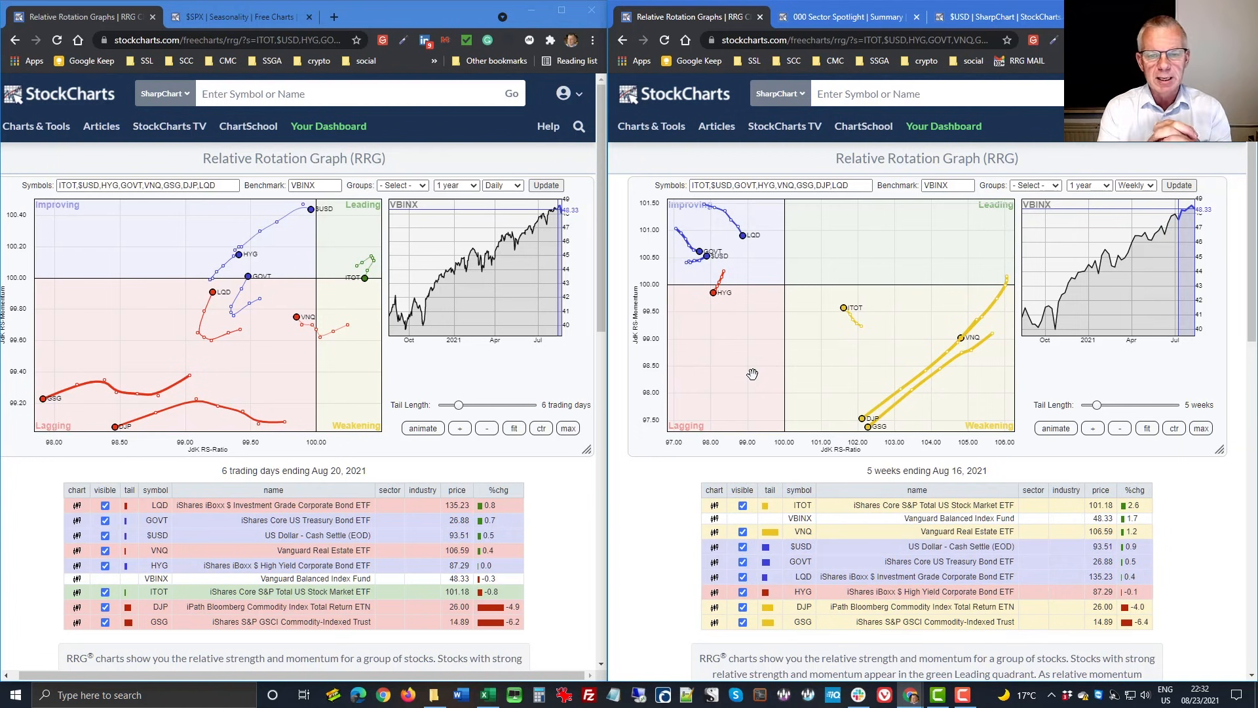
pyautogui.moveTo(714, 408)
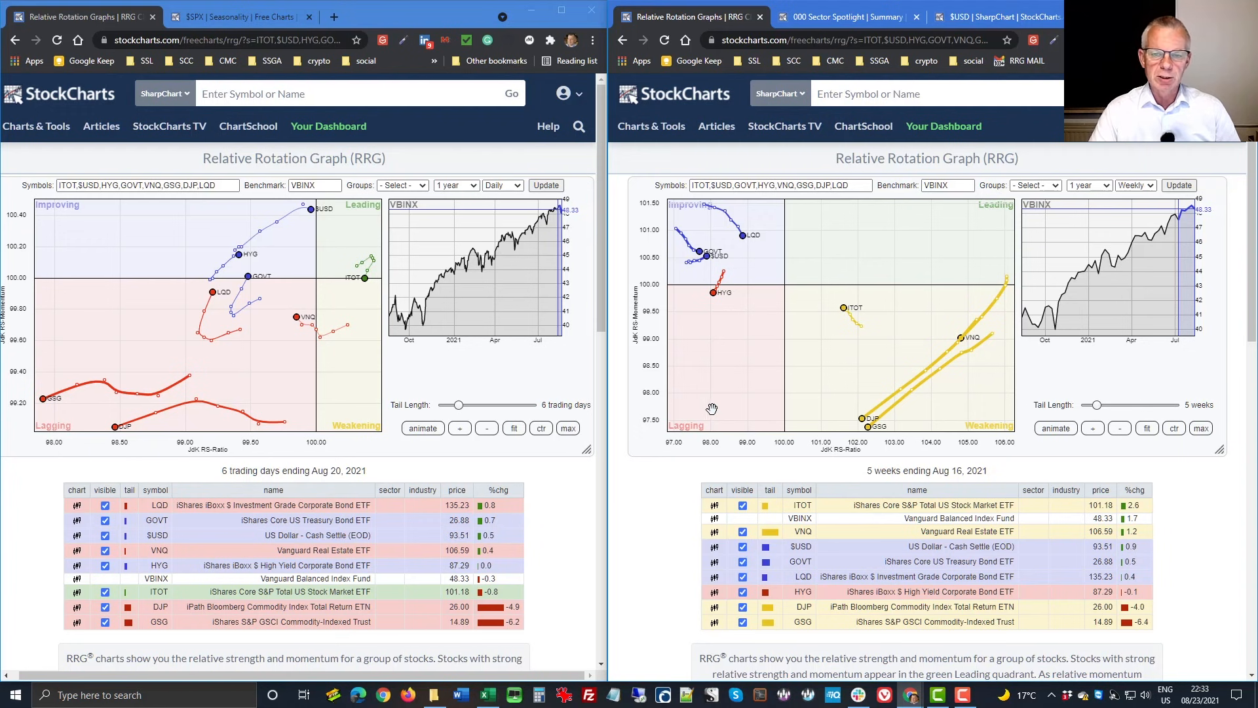
pyautogui.moveTo(723, 305)
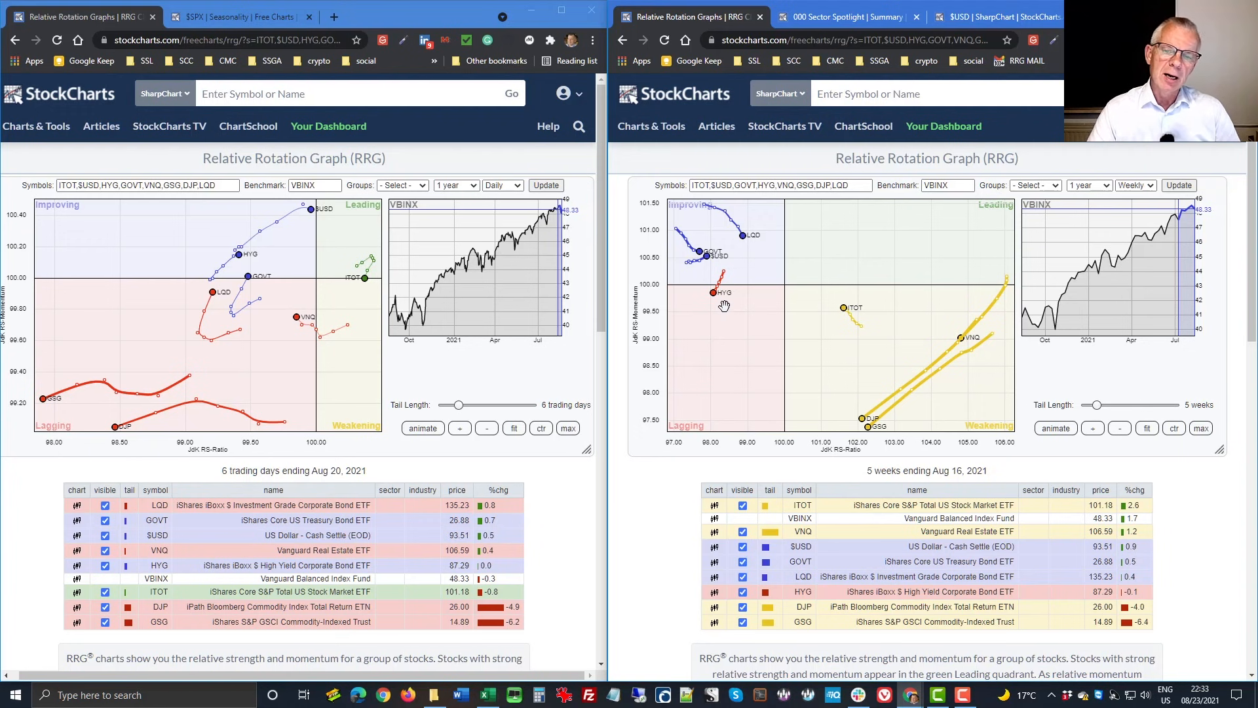
pyautogui.moveTo(757, 243)
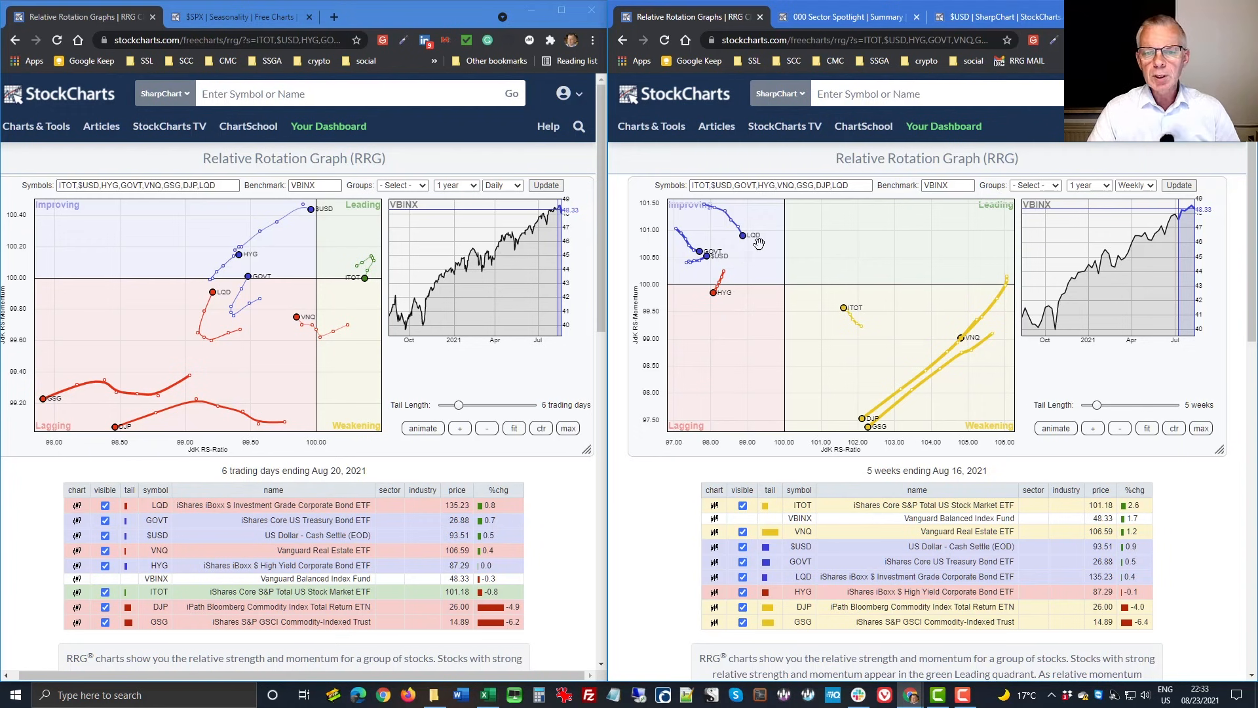
pyautogui.moveTo(679, 255)
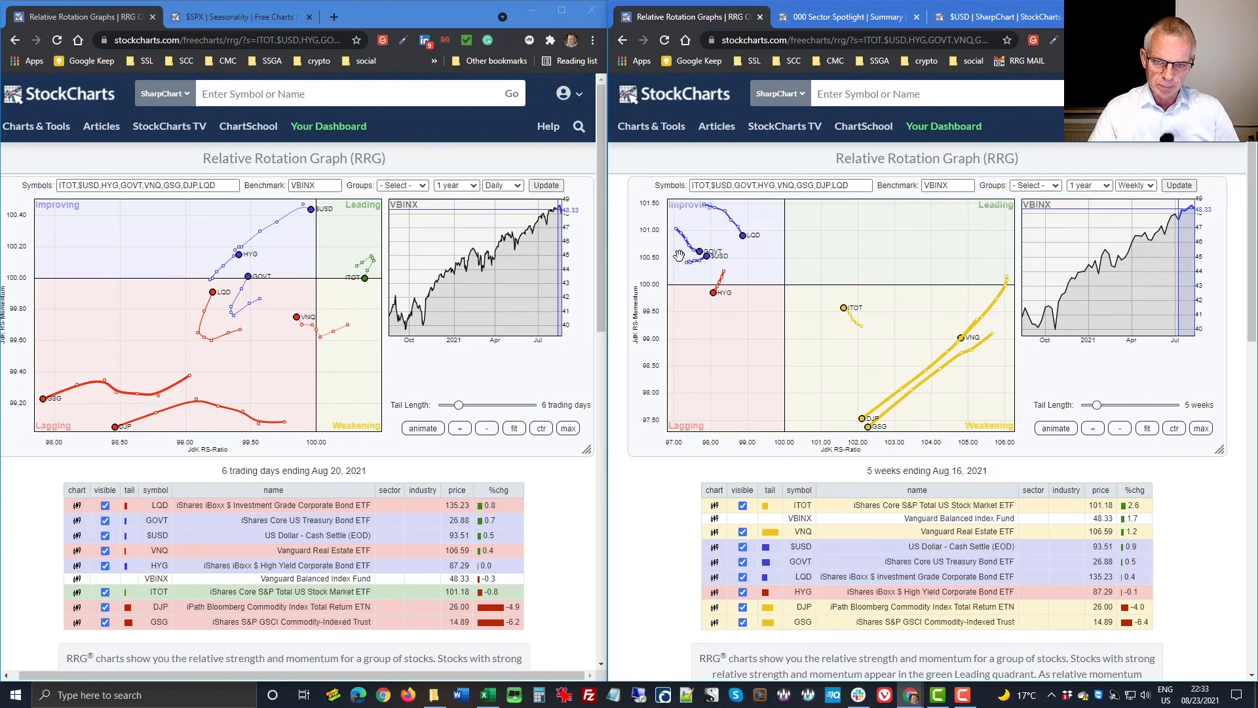
pyautogui.moveTo(722, 309)
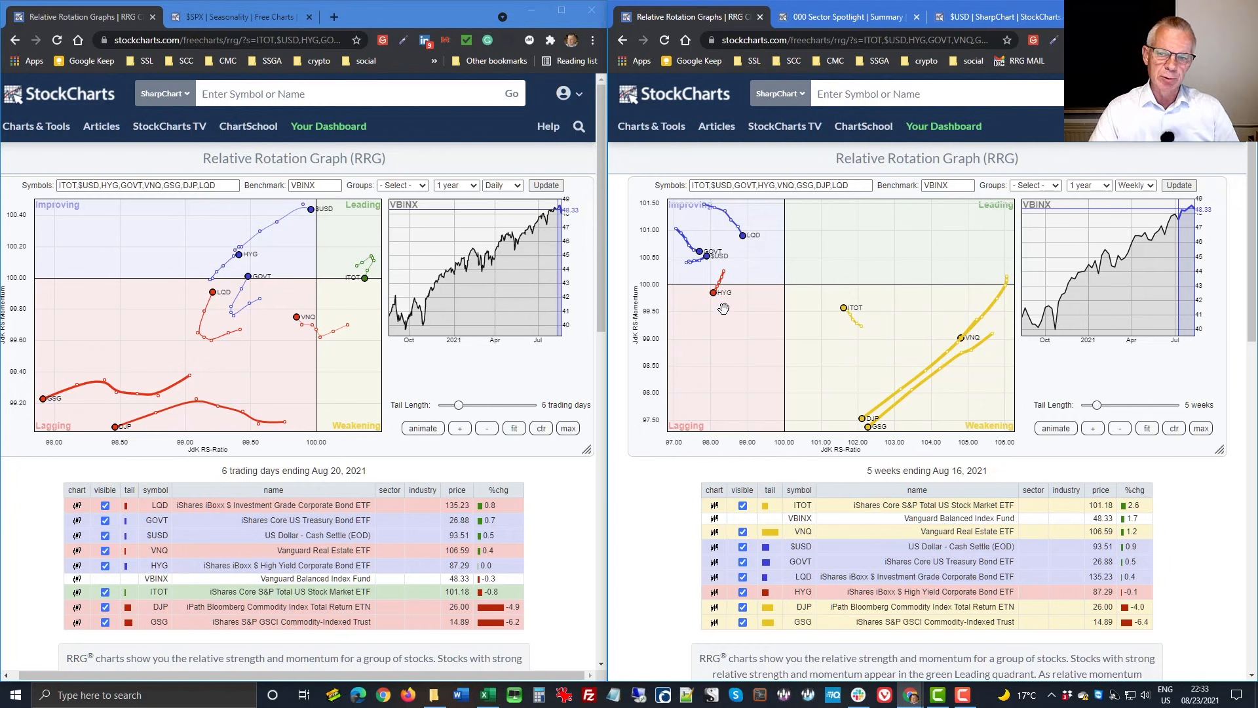
pyautogui.moveTo(932, 346)
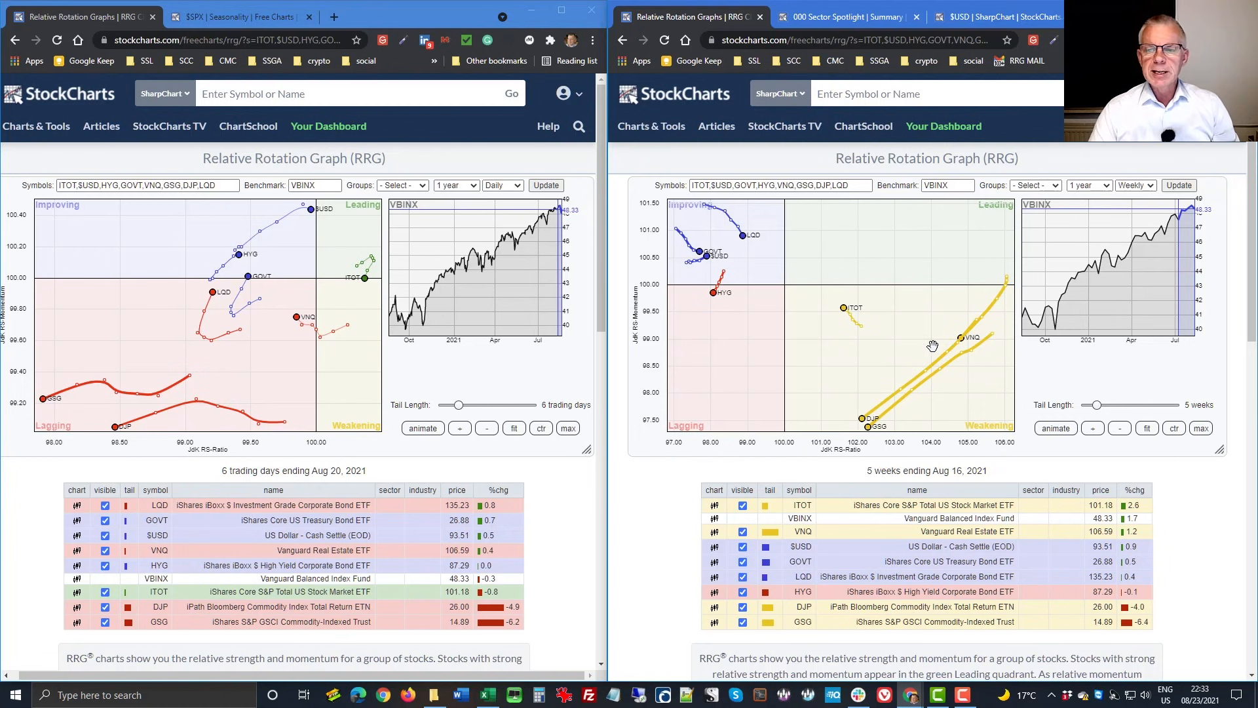
pyautogui.moveTo(944, 350)
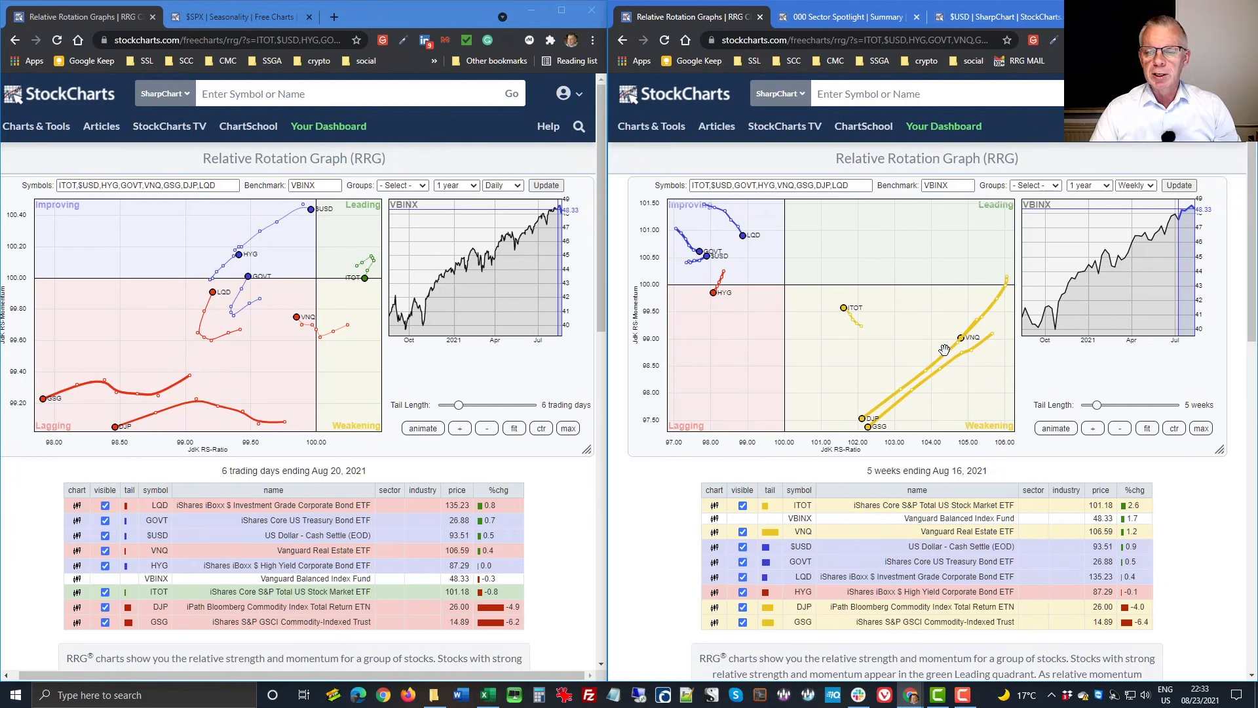
pyautogui.moveTo(221, 342)
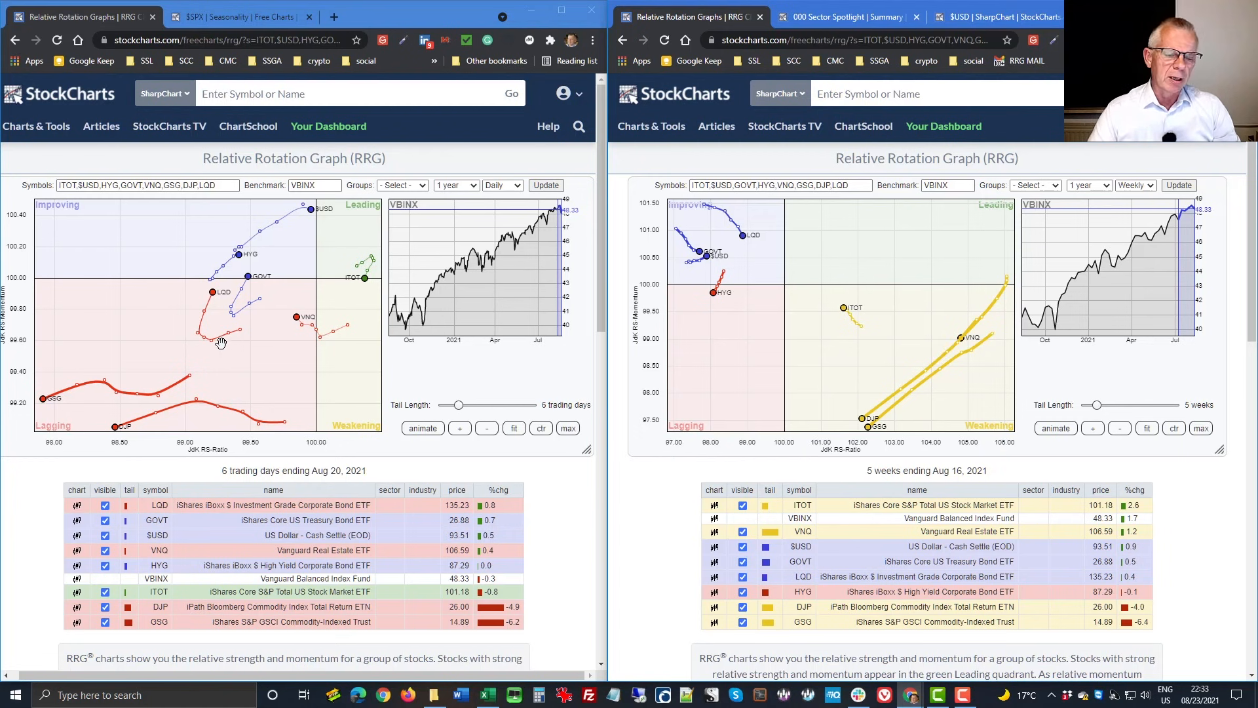
pyautogui.moveTo(301, 349)
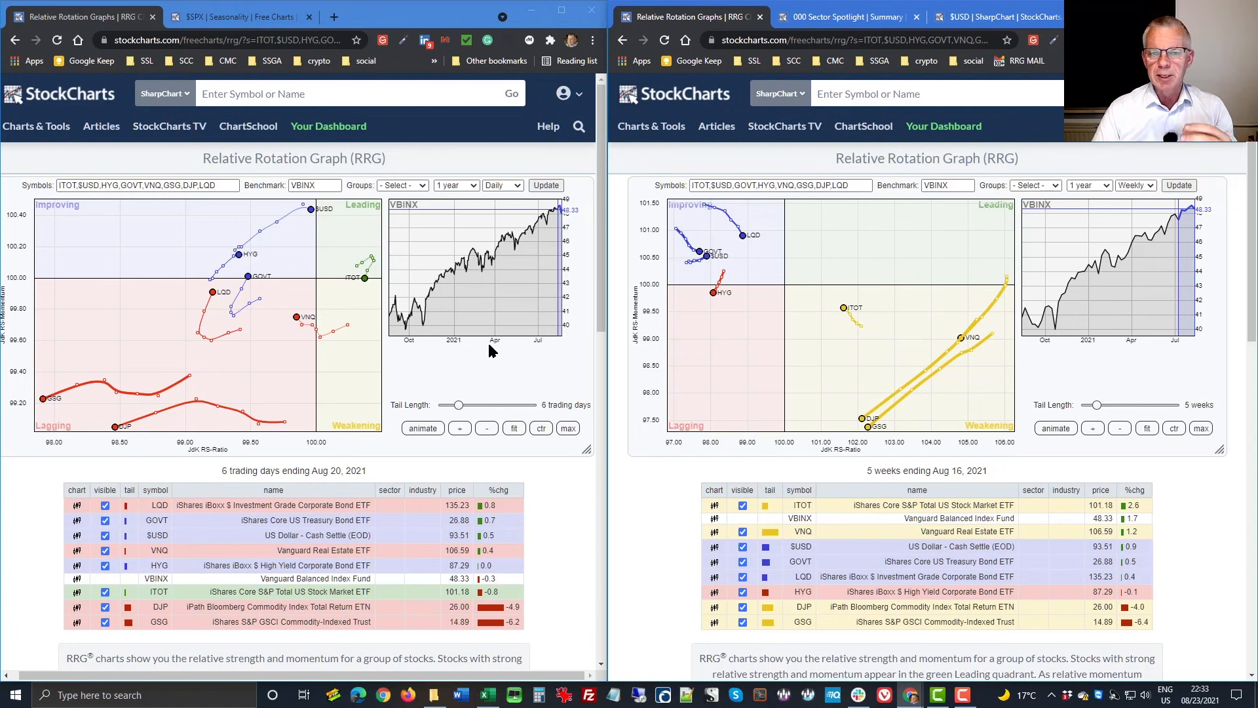
pyautogui.moveTo(301, 235)
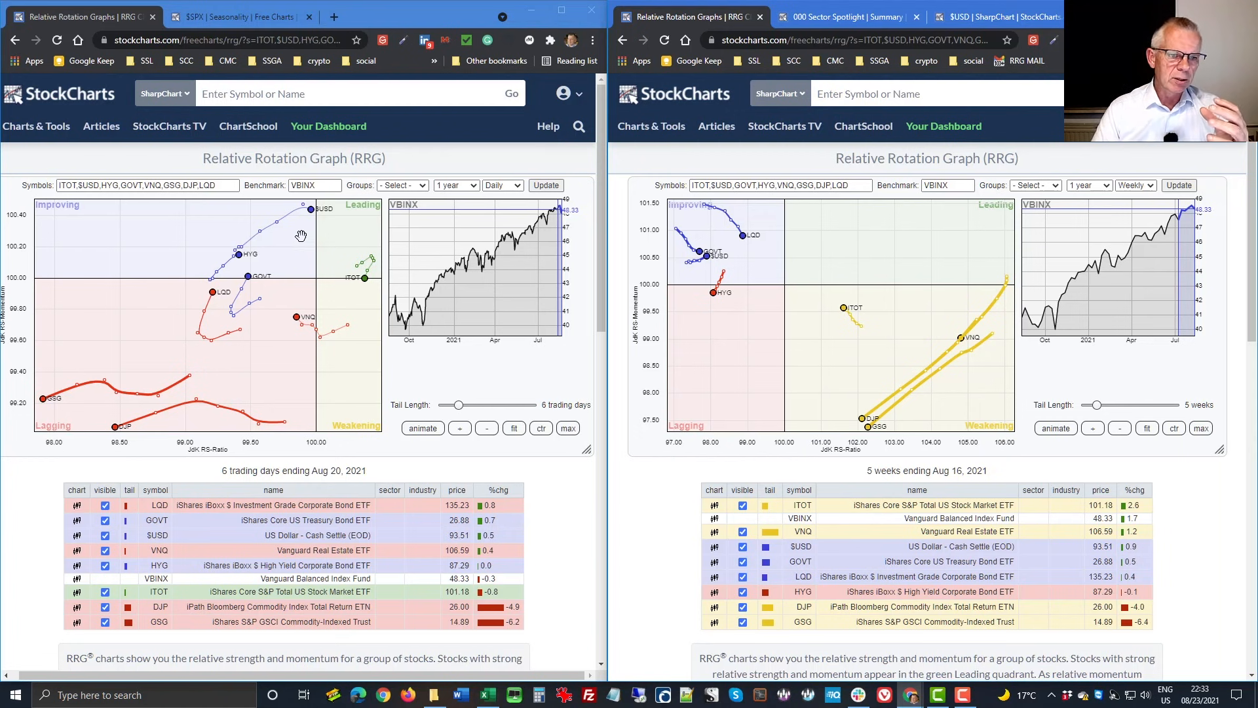
pyautogui.moveTo(303, 229)
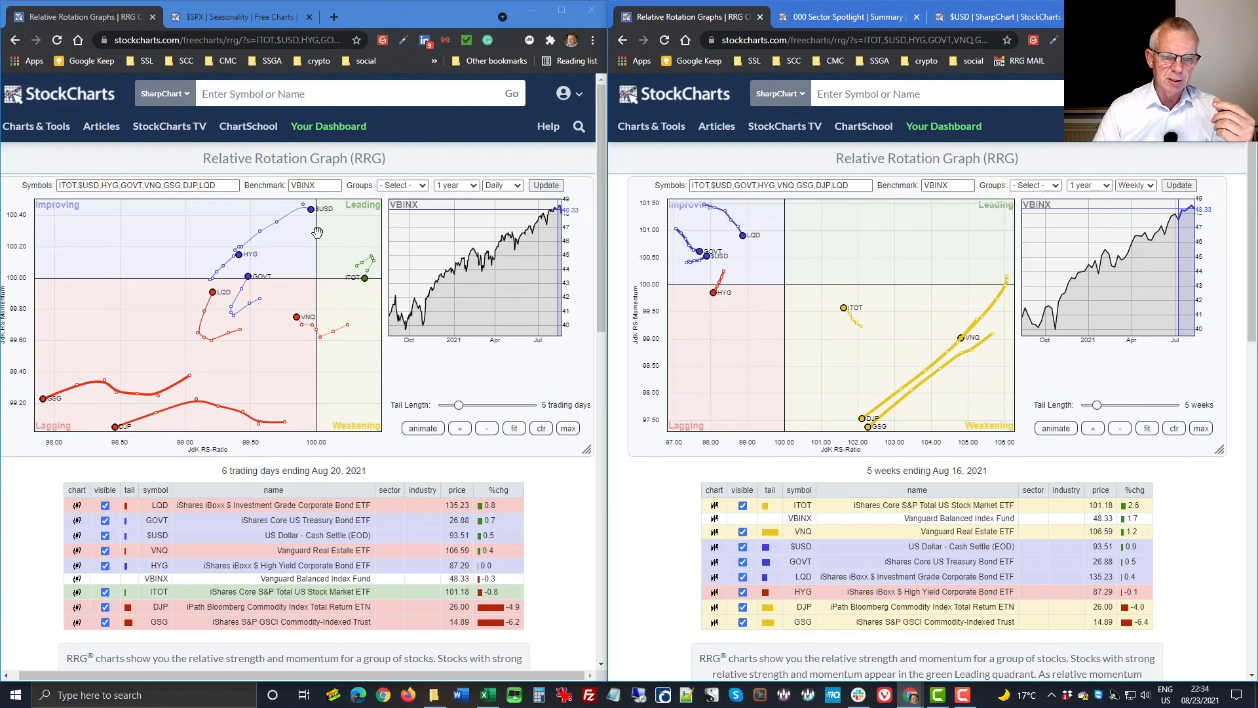
pyautogui.moveTo(307, 220)
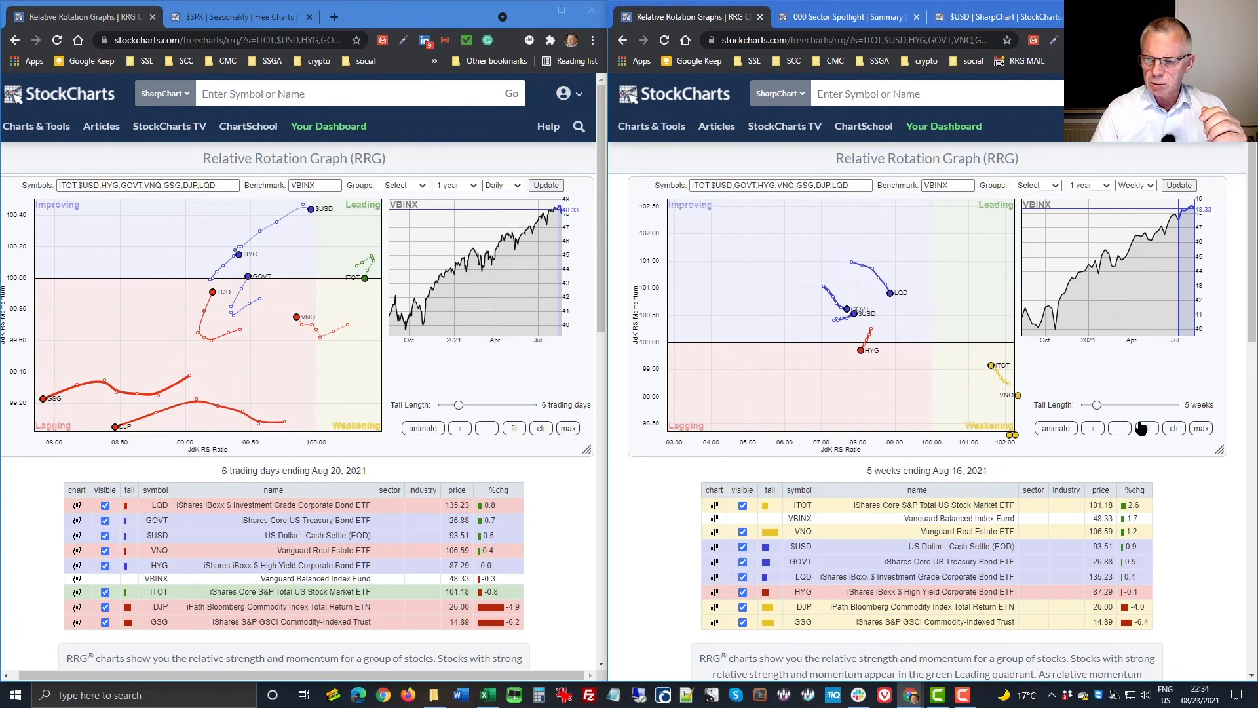
# - Zoom the weekly RRG in around the LQD, GOVT, $USD and HYG tails
pyautogui.click(1092, 427)
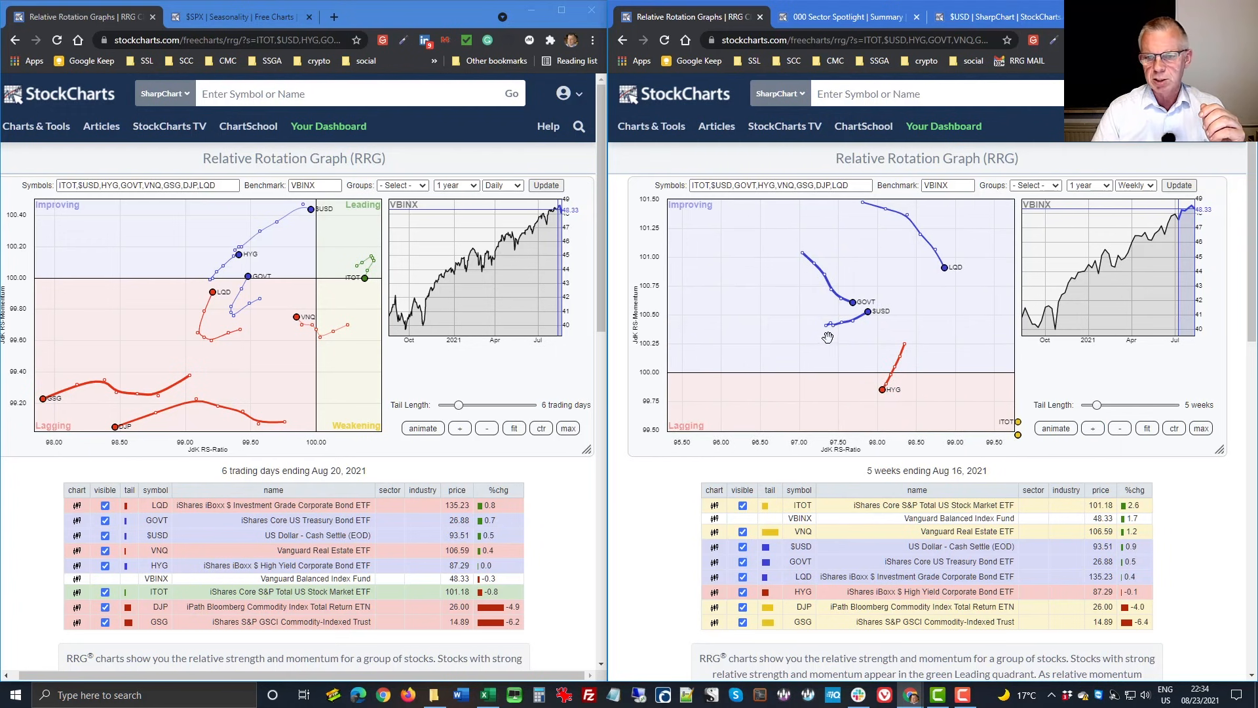
pyautogui.moveTo(855, 334)
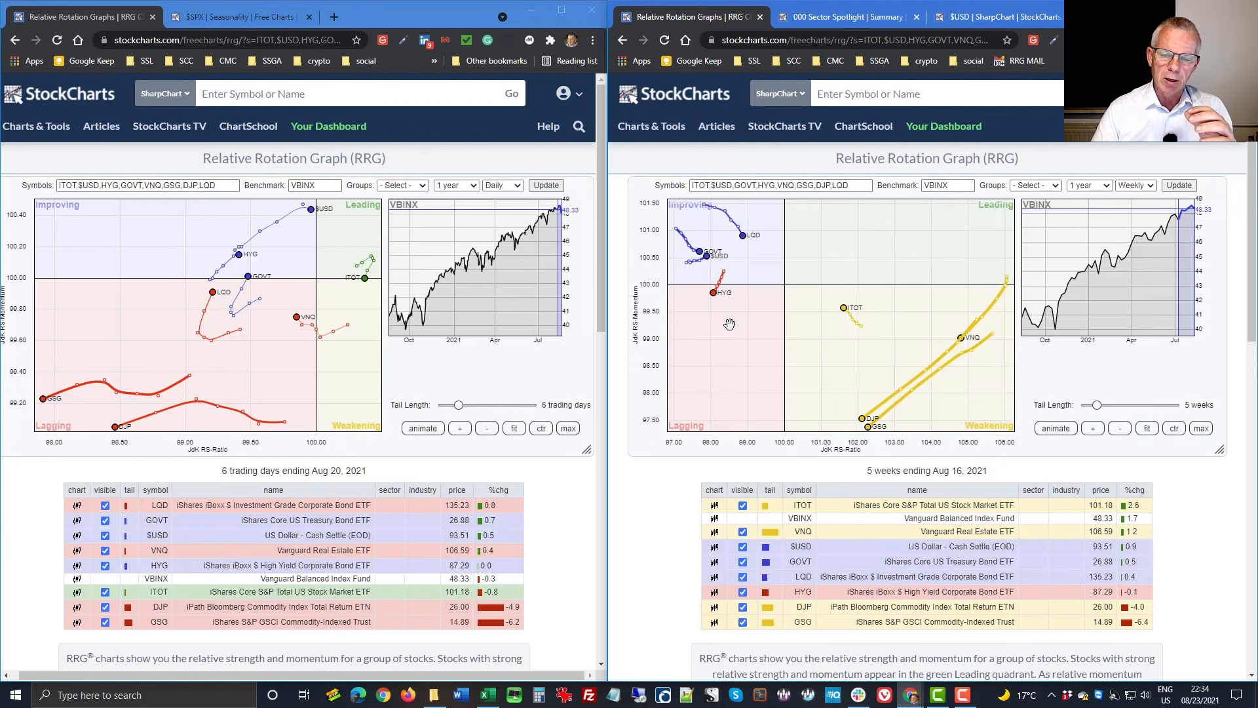
pyautogui.moveTo(792, 262)
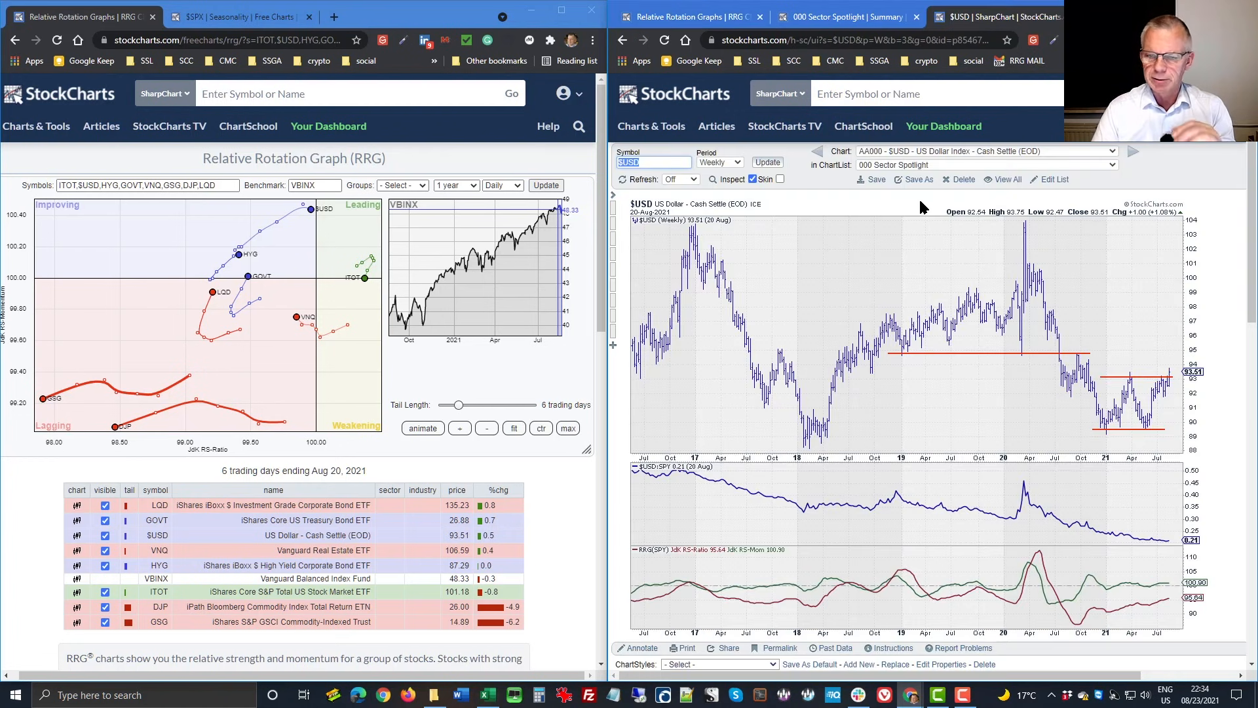
pyautogui.moveTo(919, 390)
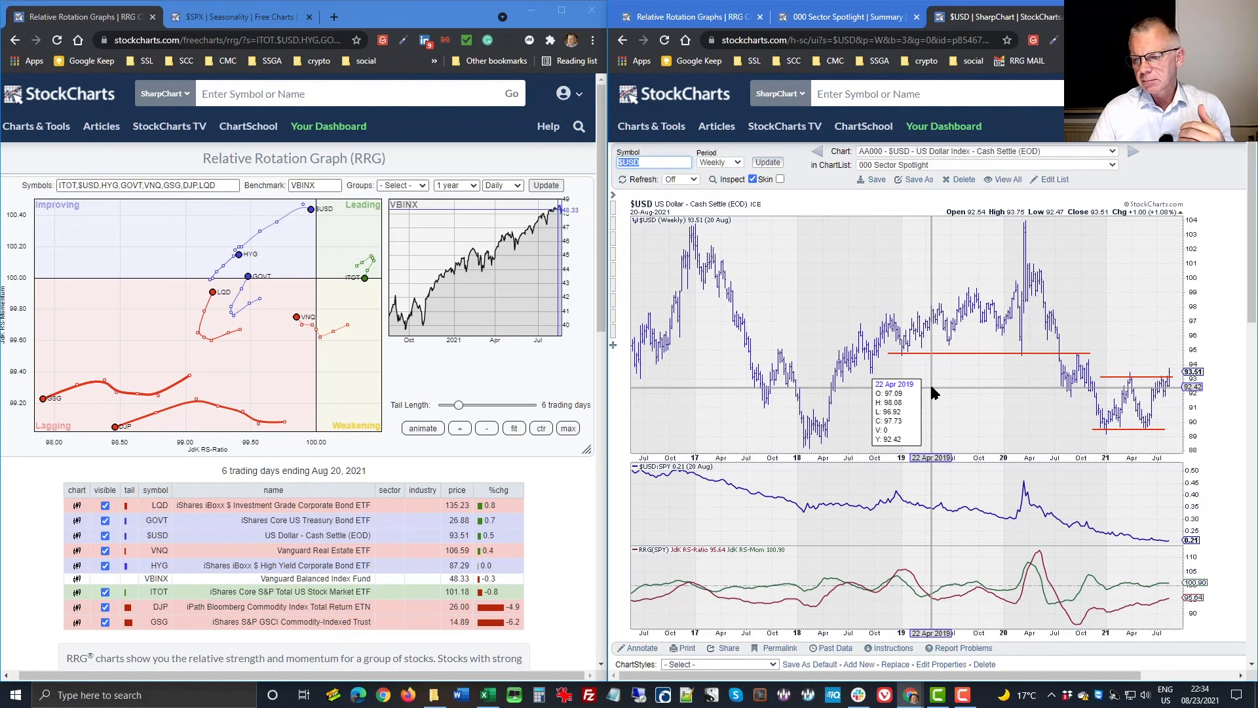
pyautogui.moveTo(1030, 426)
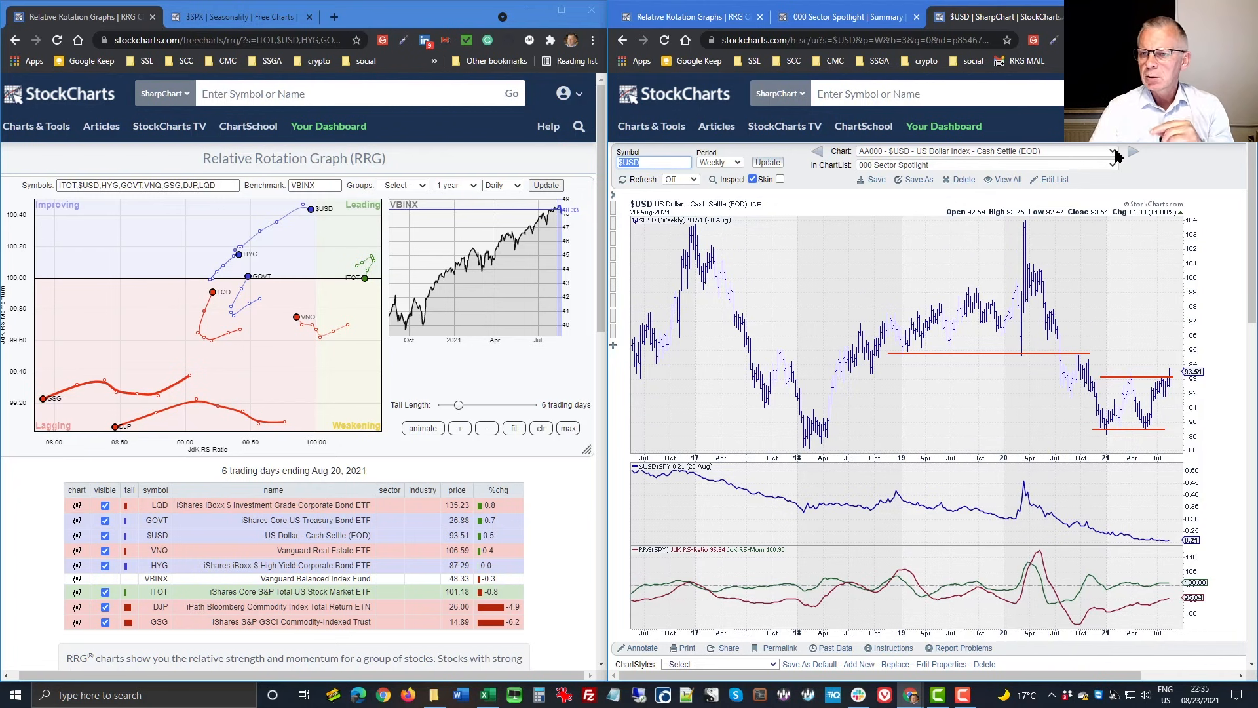
# - Load the saved 'AA000 - EURUSD weekly' chart from the ChartList
pyautogui.click(1112, 150)
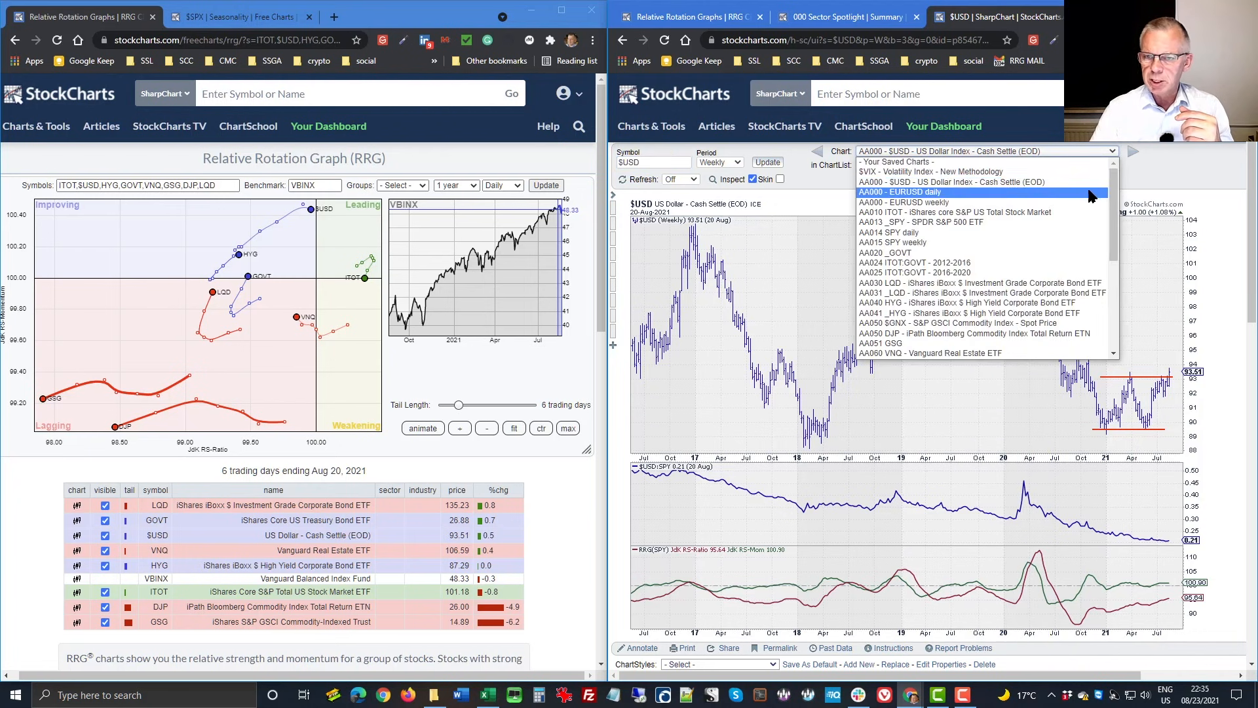
pyautogui.click(903, 201)
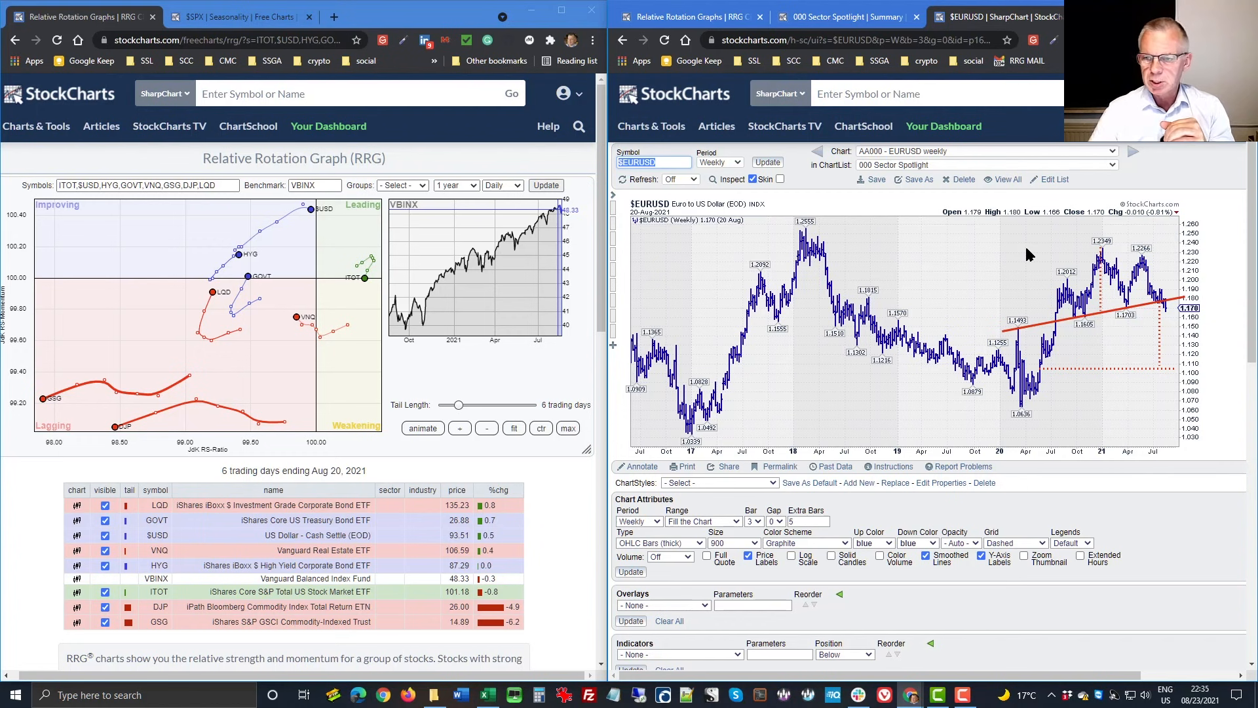
pyautogui.moveTo(1067, 295)
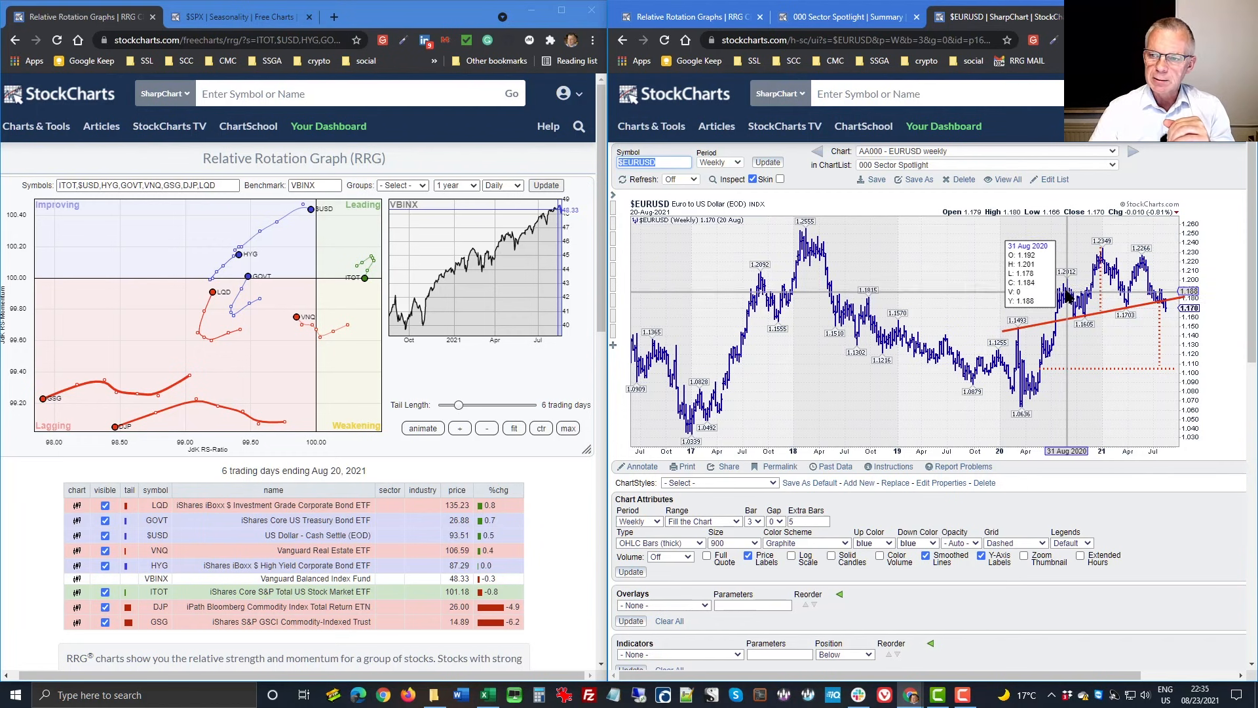
pyautogui.moveTo(1143, 264)
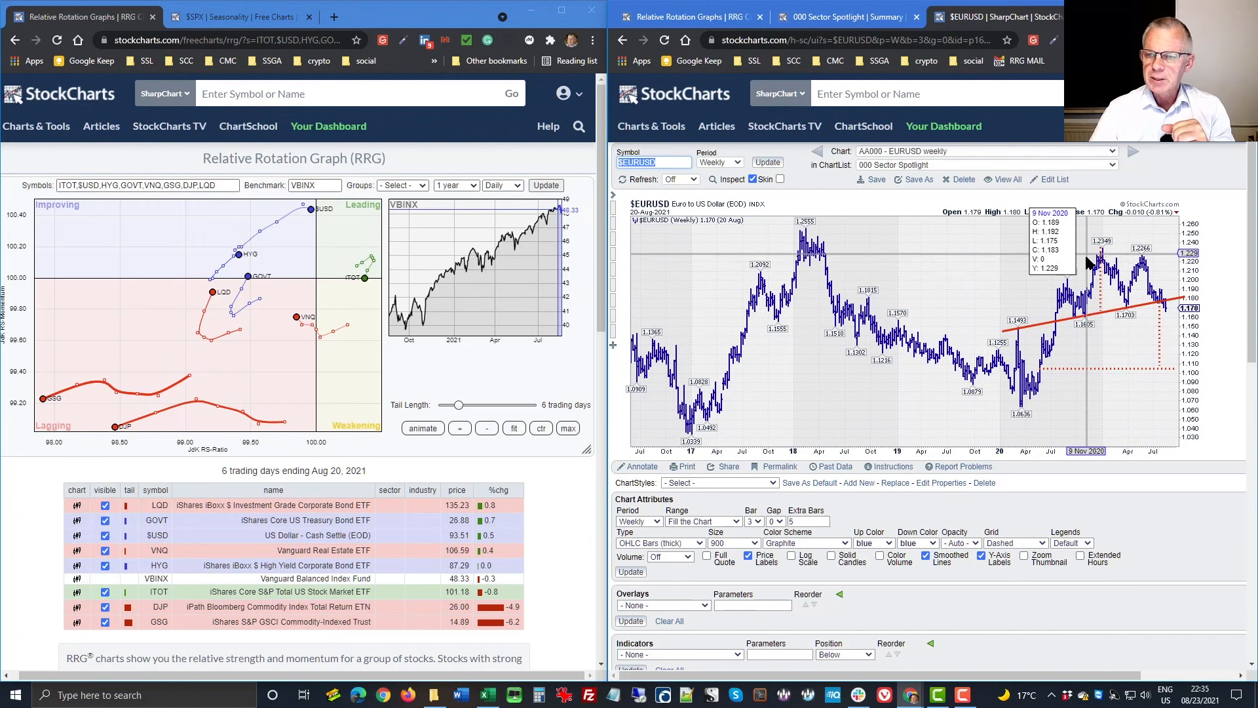
pyautogui.moveTo(1079, 257)
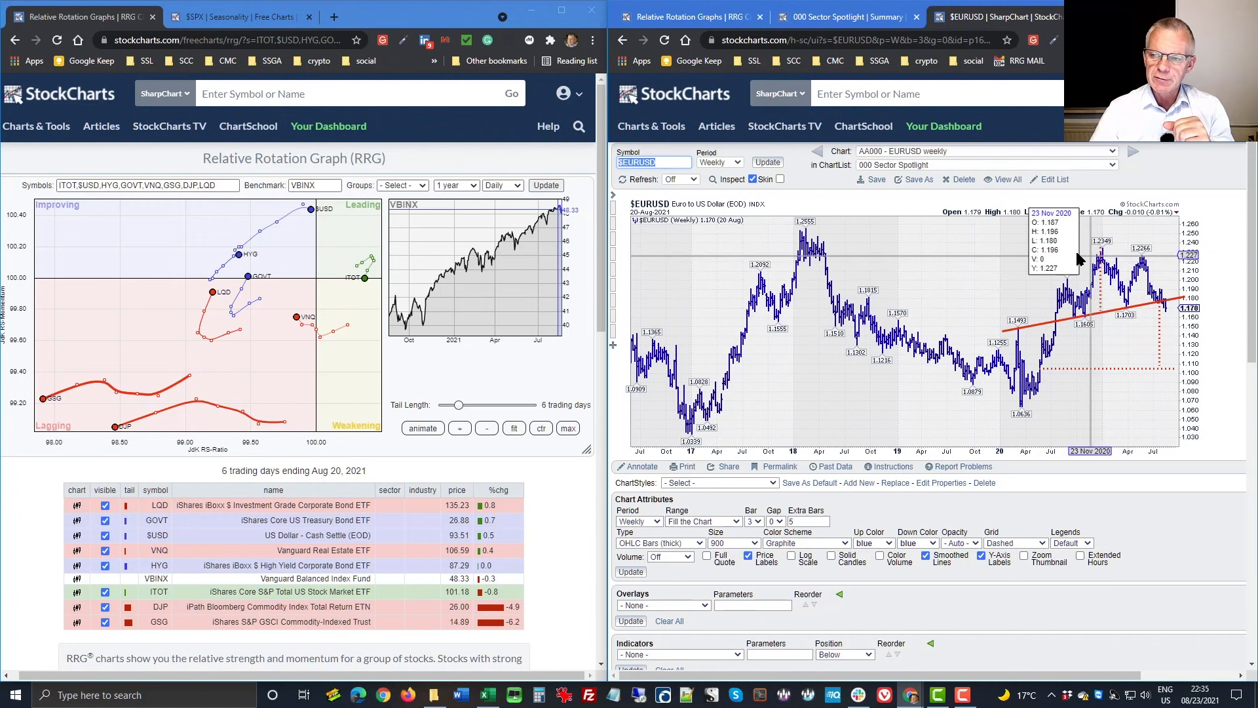
pyautogui.moveTo(1095, 317)
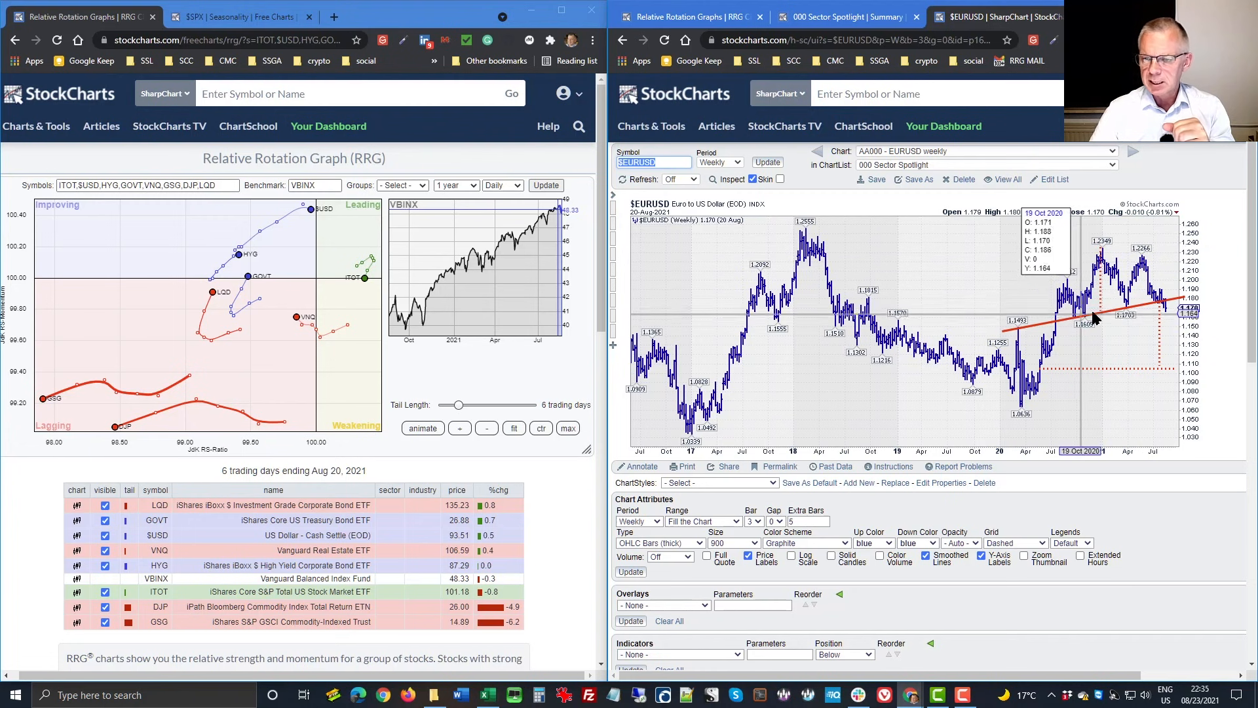
pyautogui.moveTo(1013, 341)
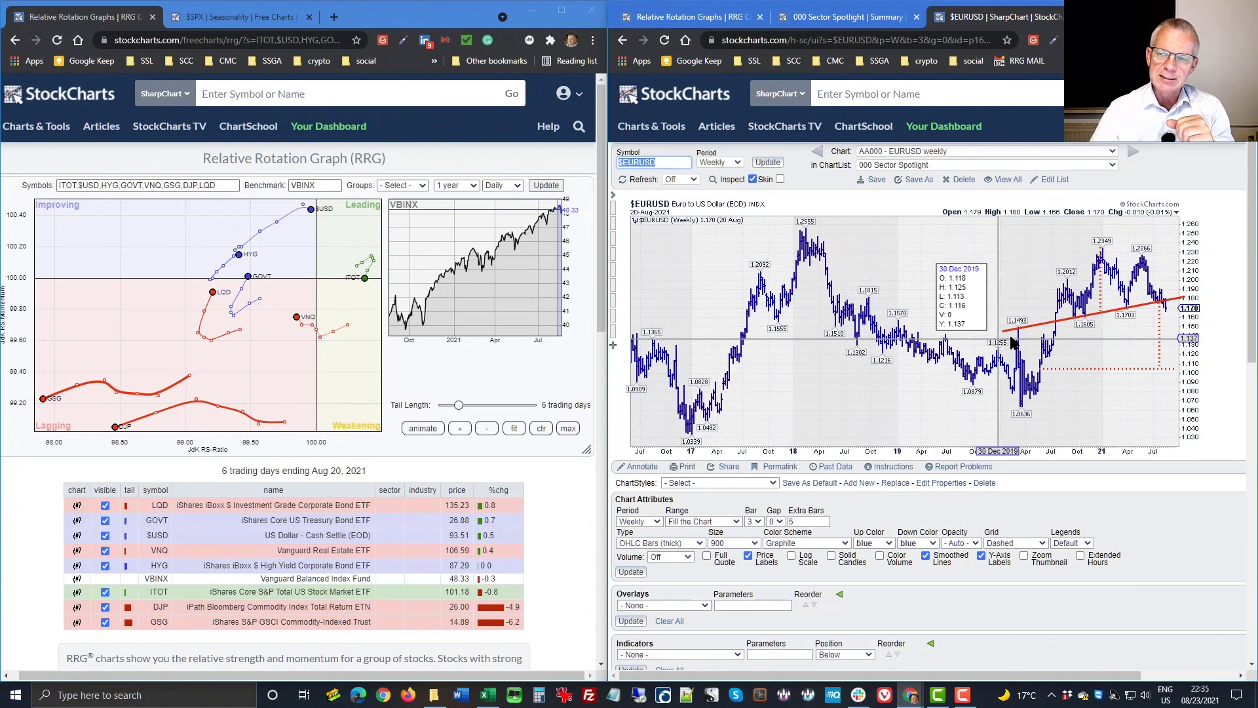
pyautogui.moveTo(1191, 301)
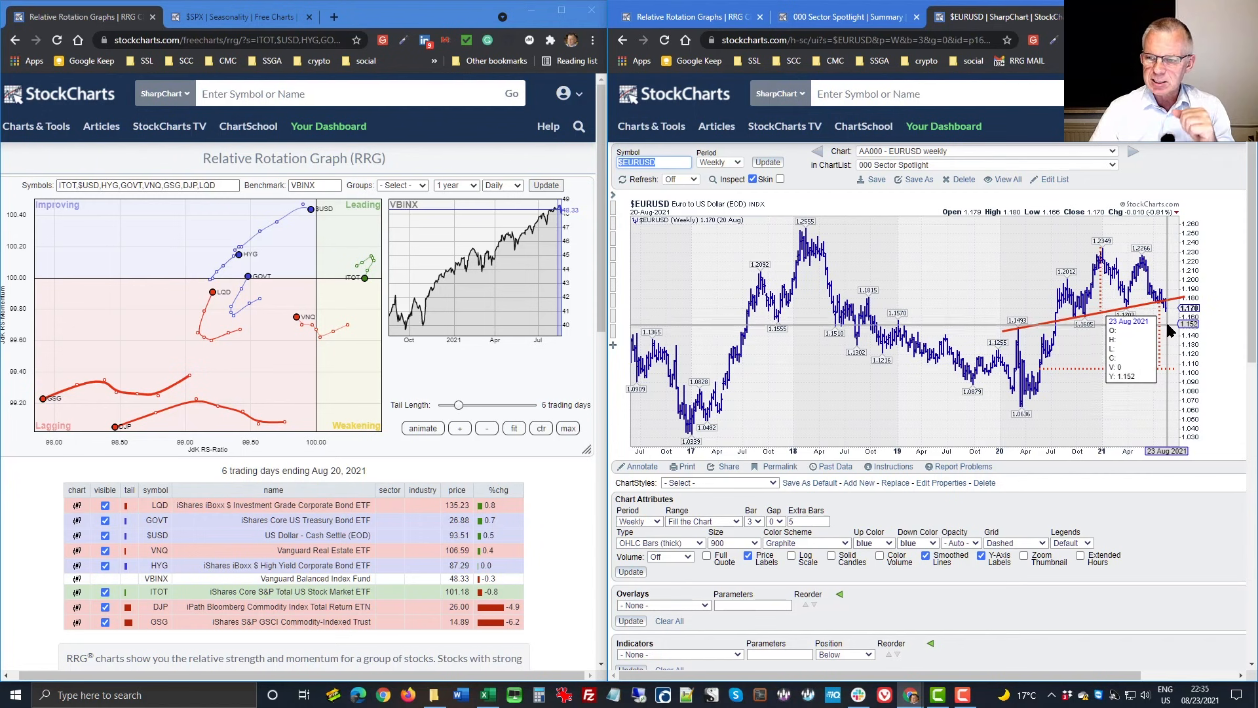
pyautogui.moveTo(1159, 329)
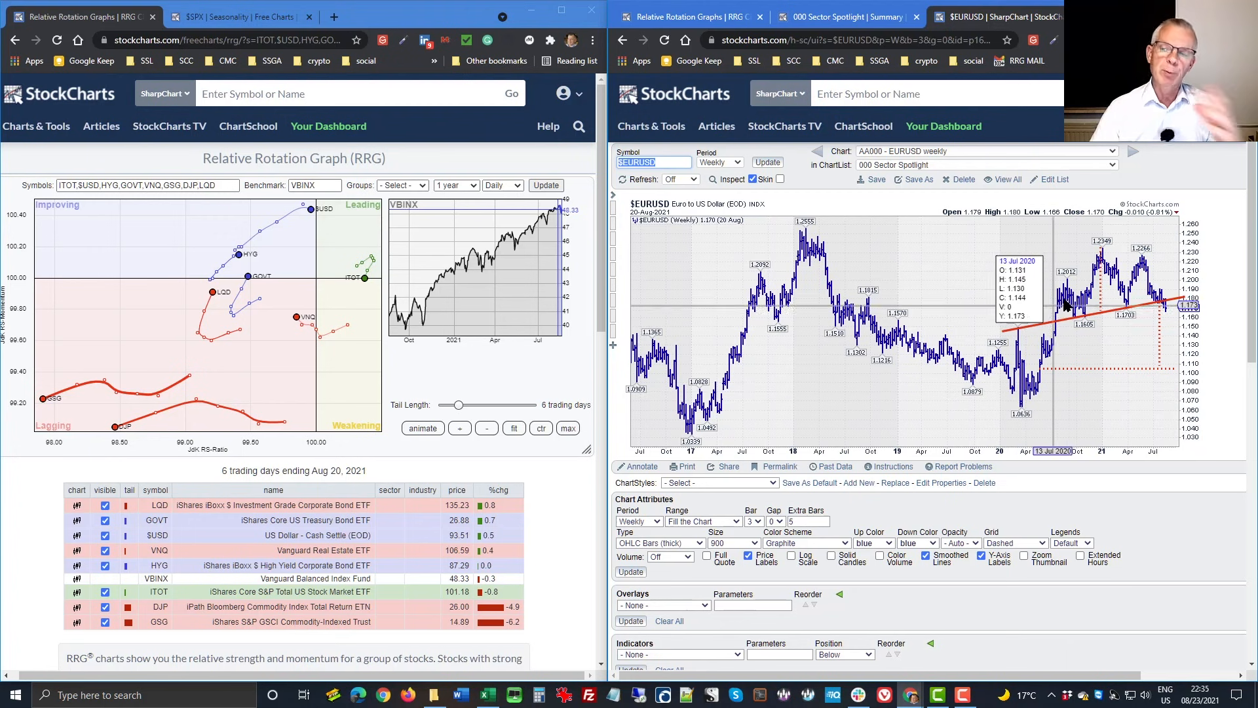
pyautogui.moveTo(1075, 313)
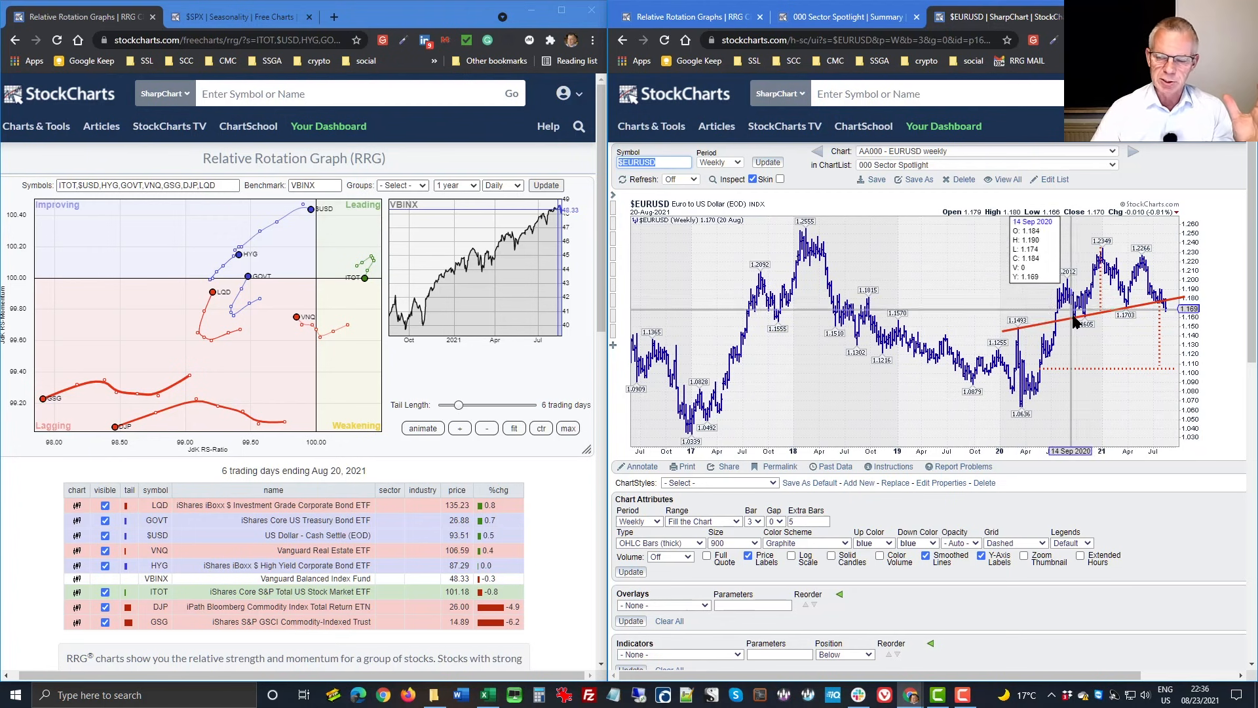
pyautogui.moveTo(1027, 408)
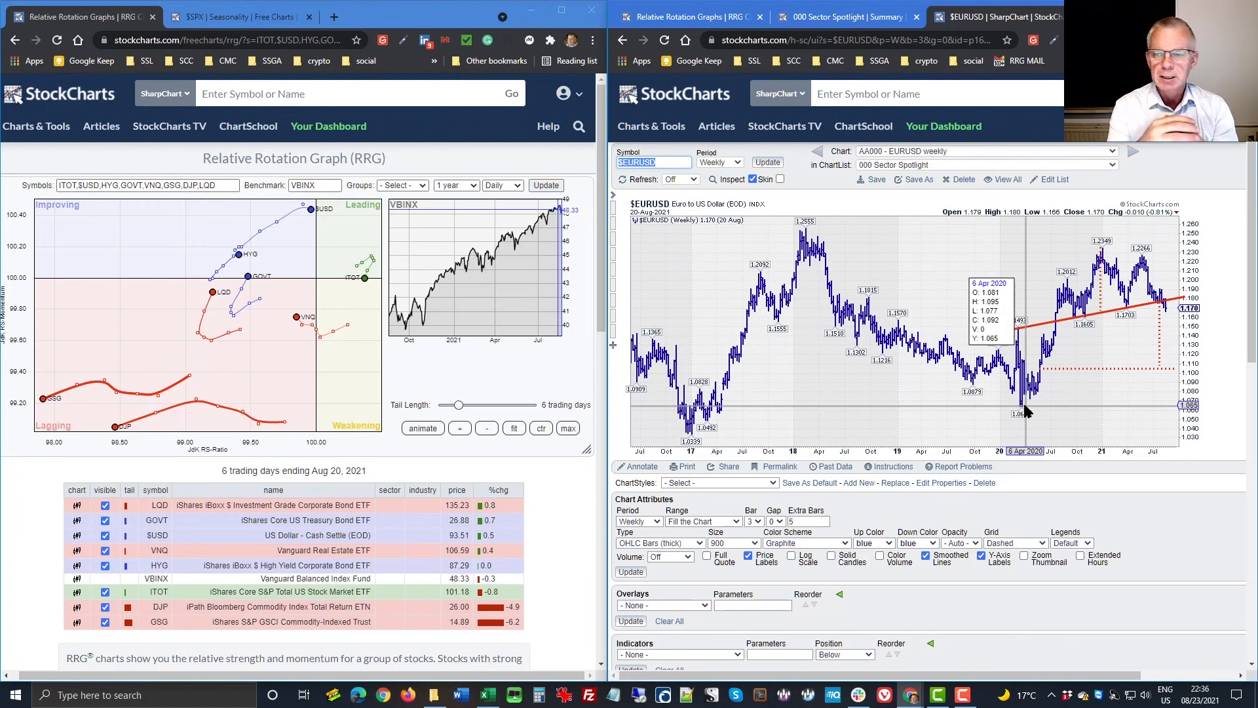
pyautogui.moveTo(1036, 340)
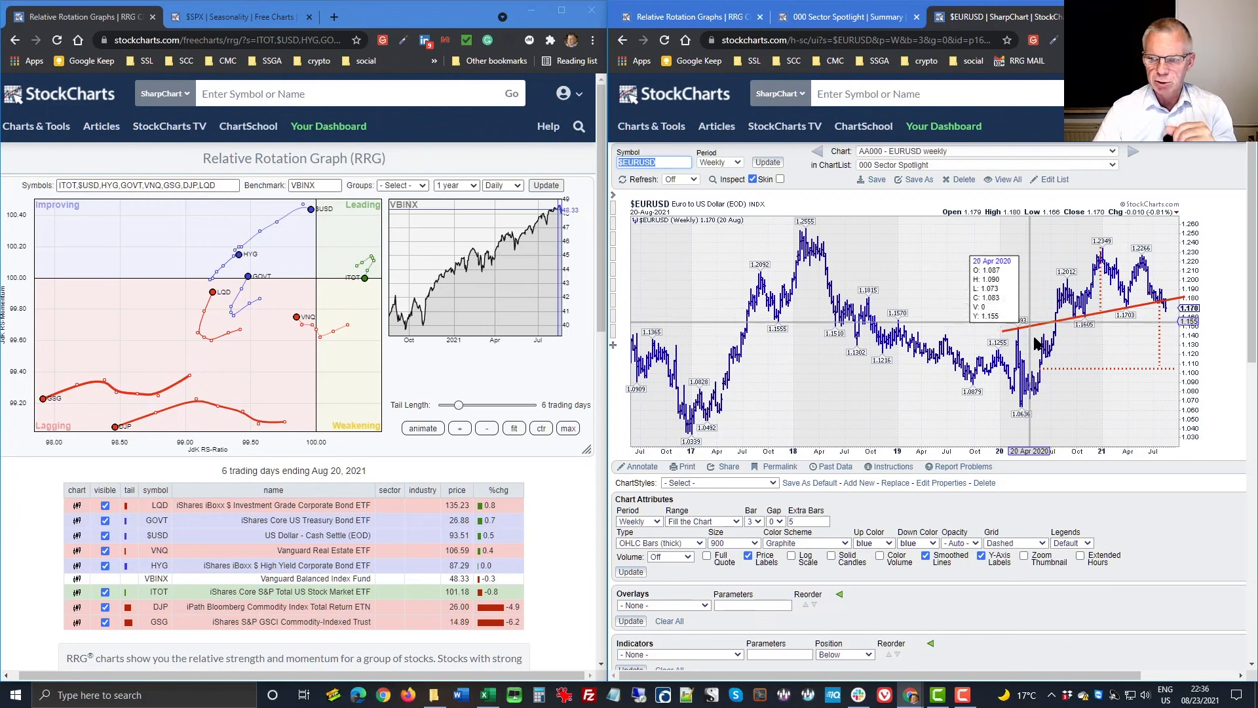
pyautogui.moveTo(1040, 405)
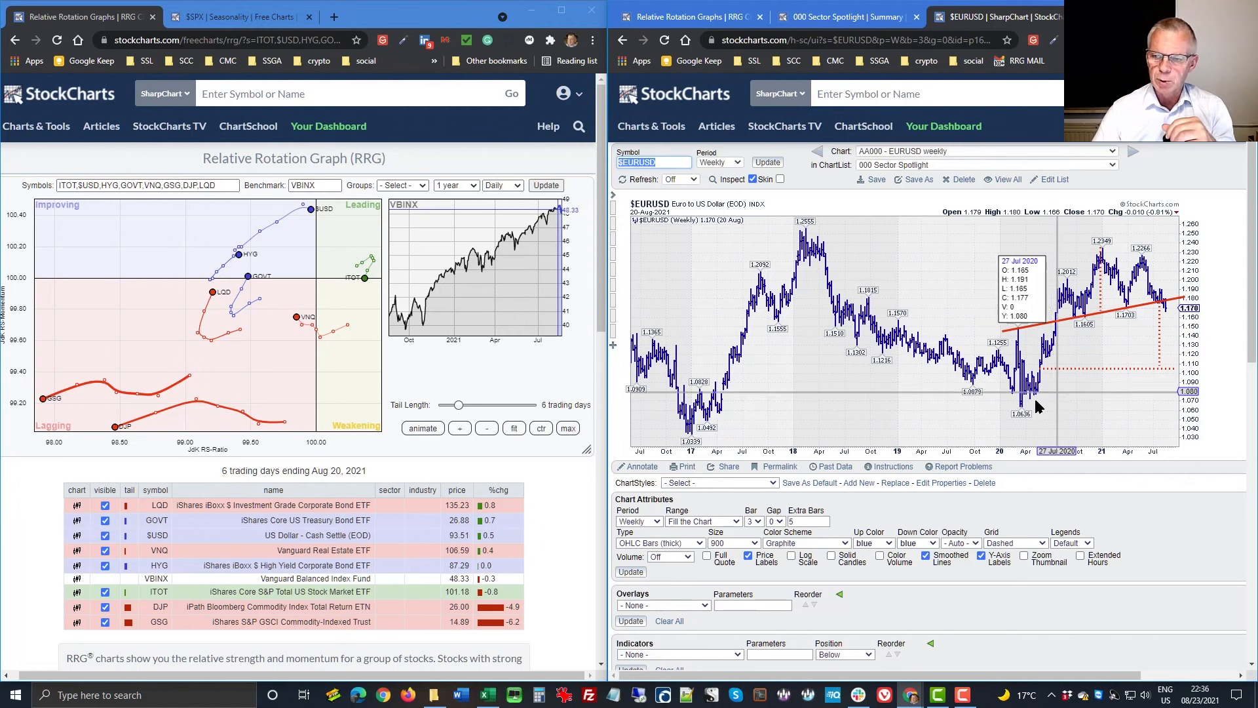
pyautogui.moveTo(1087, 265)
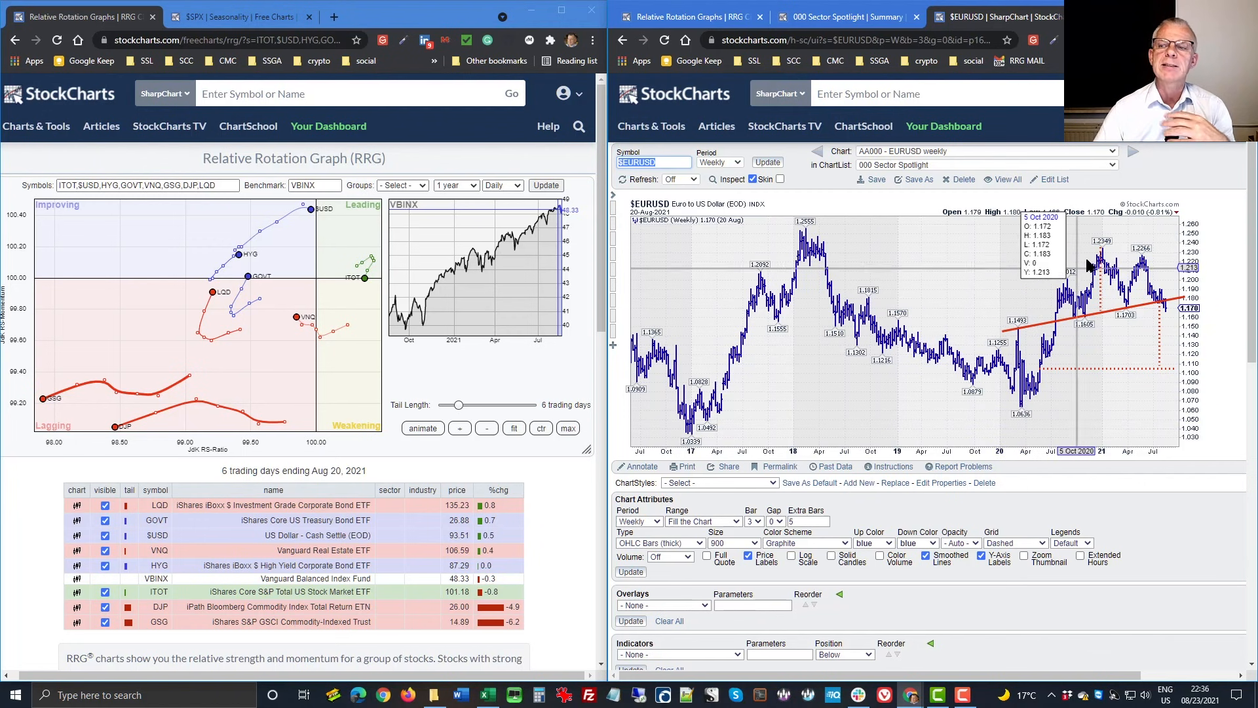
pyautogui.moveTo(1022, 413)
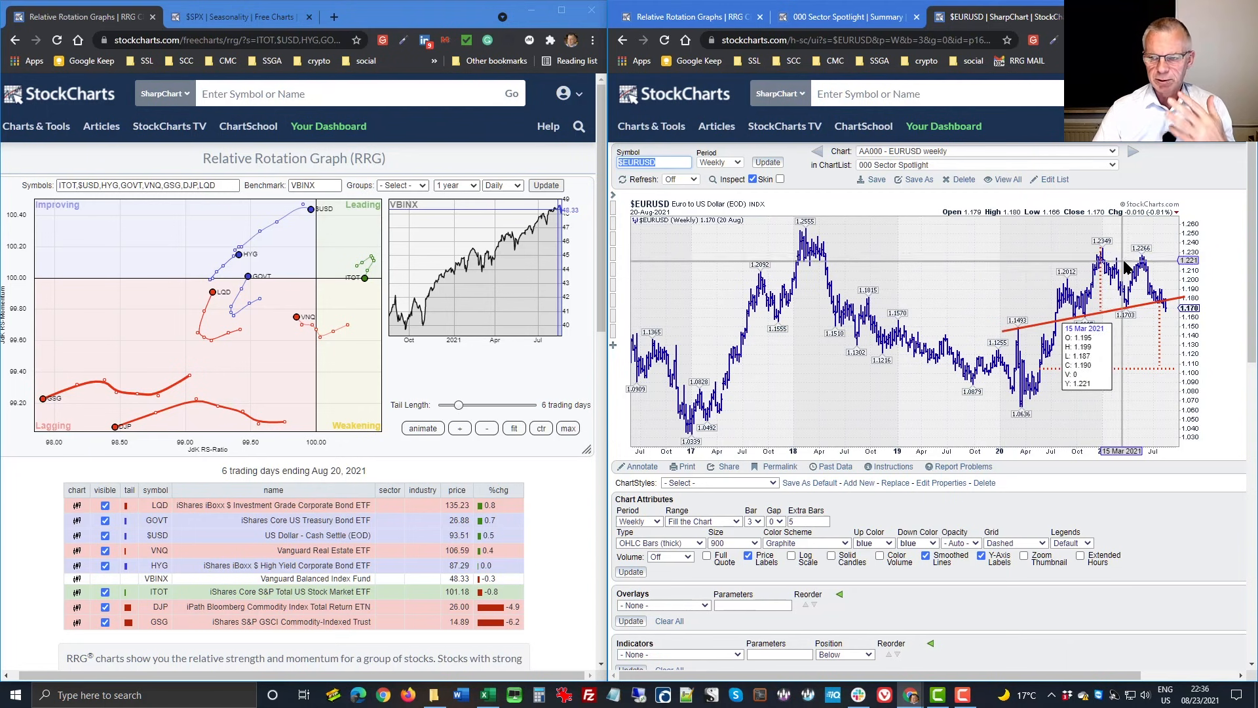
pyautogui.moveTo(1036, 353)
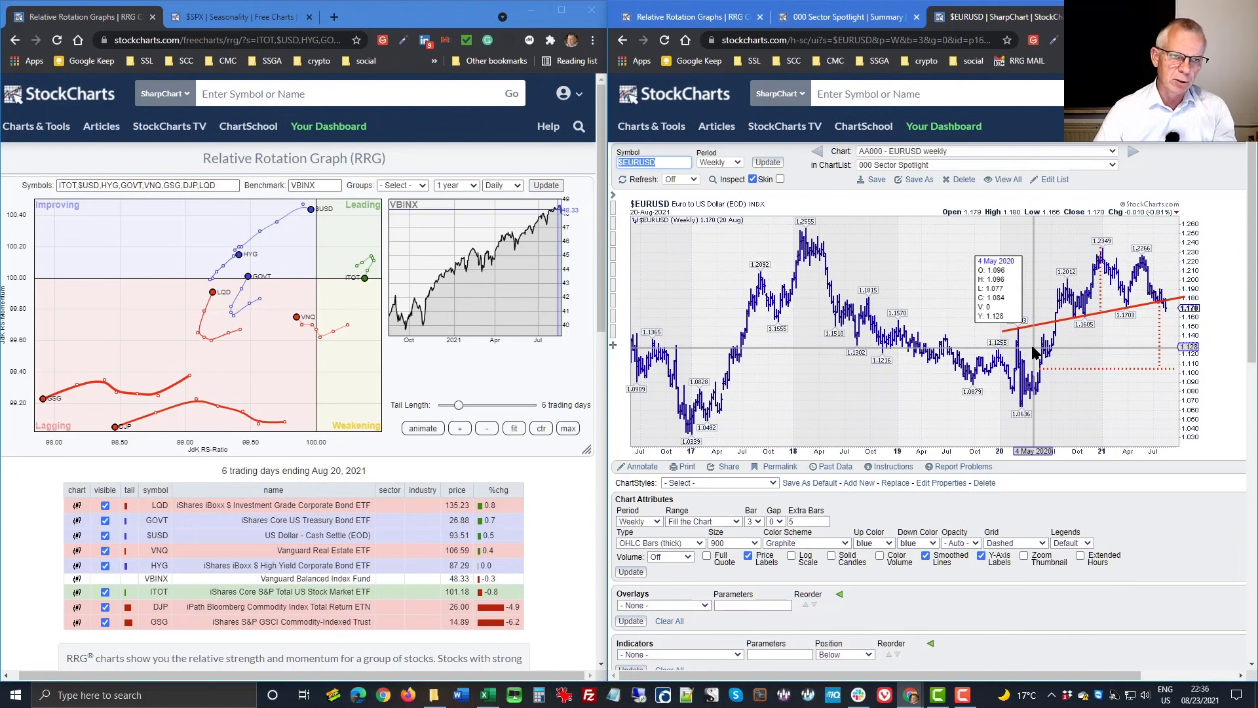
pyautogui.moveTo(1115, 321)
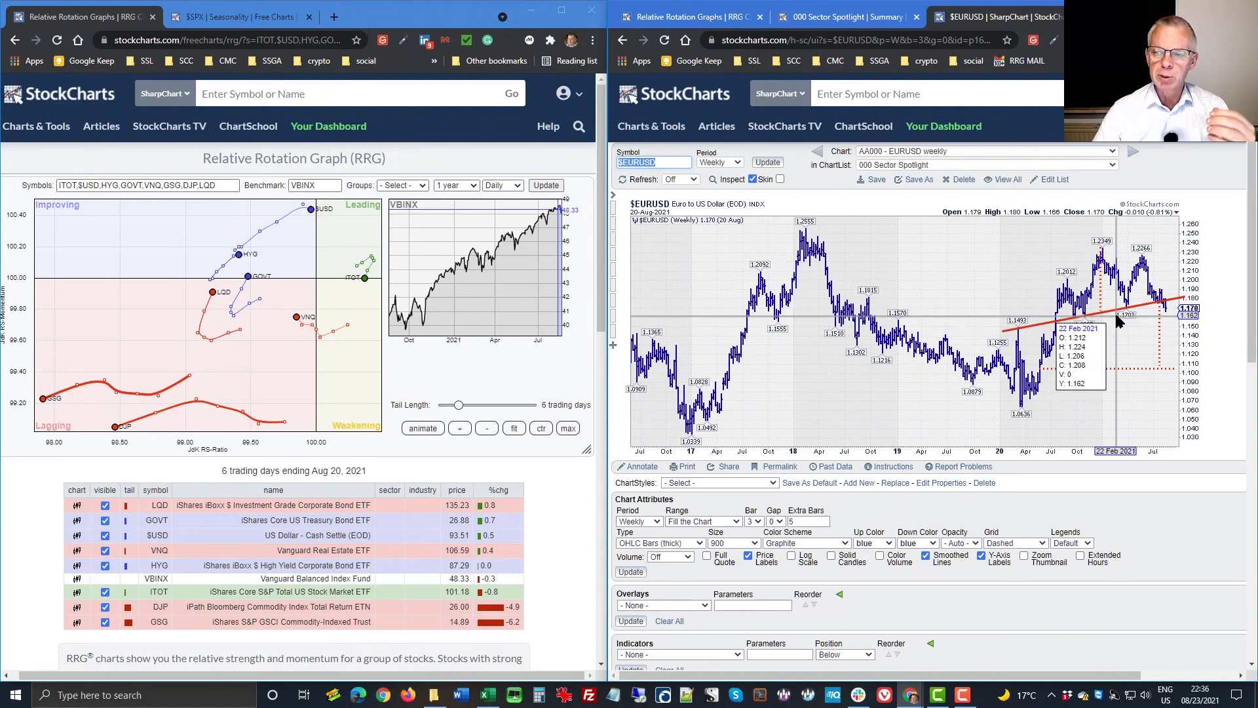
pyautogui.moveTo(1010, 417)
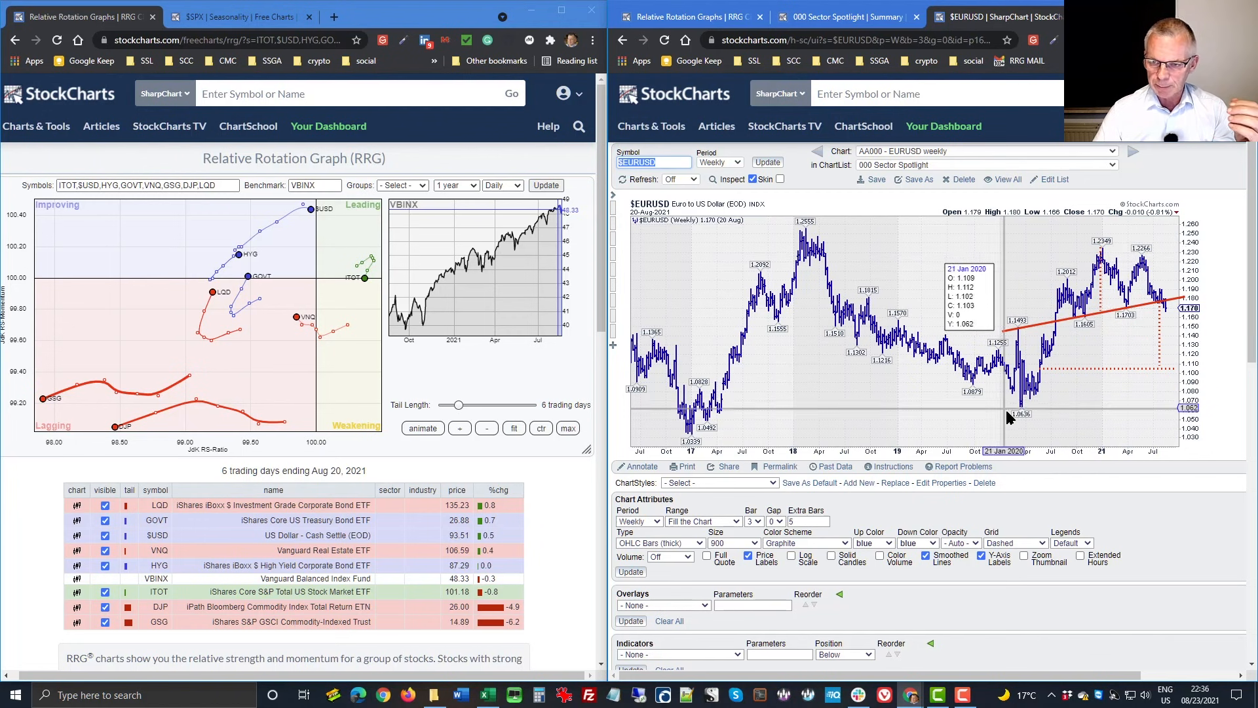
pyautogui.moveTo(1083, 265)
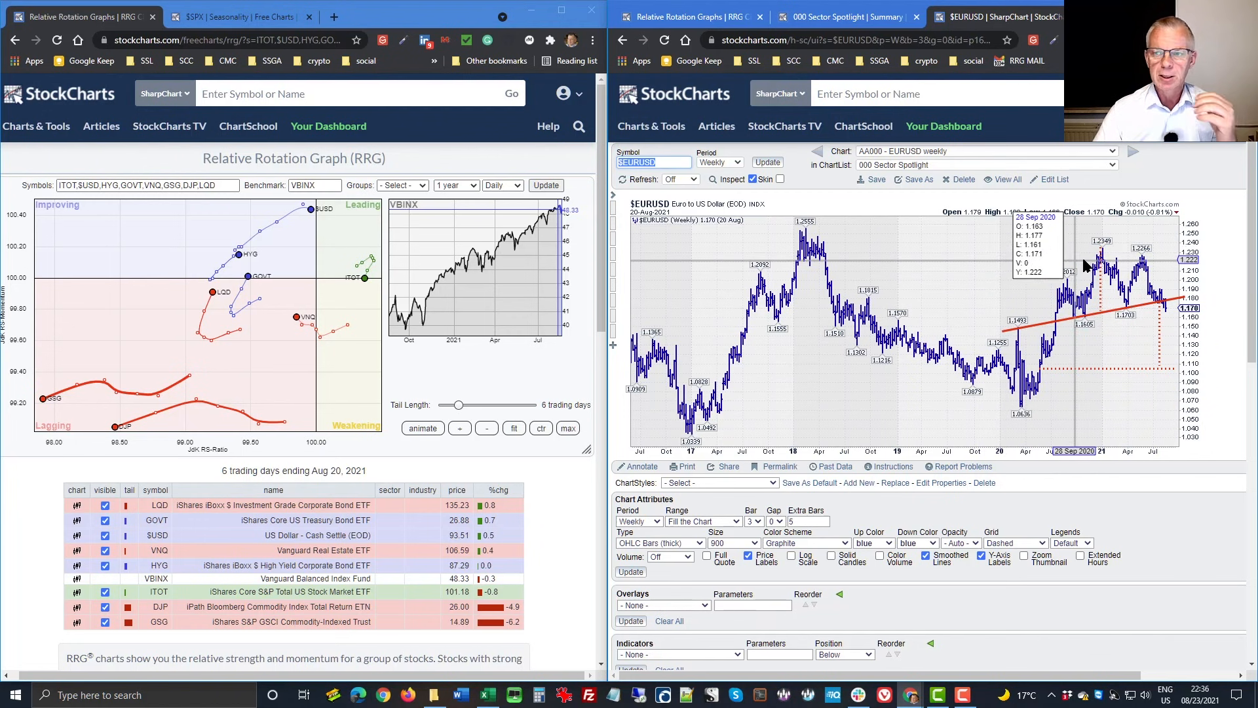
pyautogui.moveTo(1168, 311)
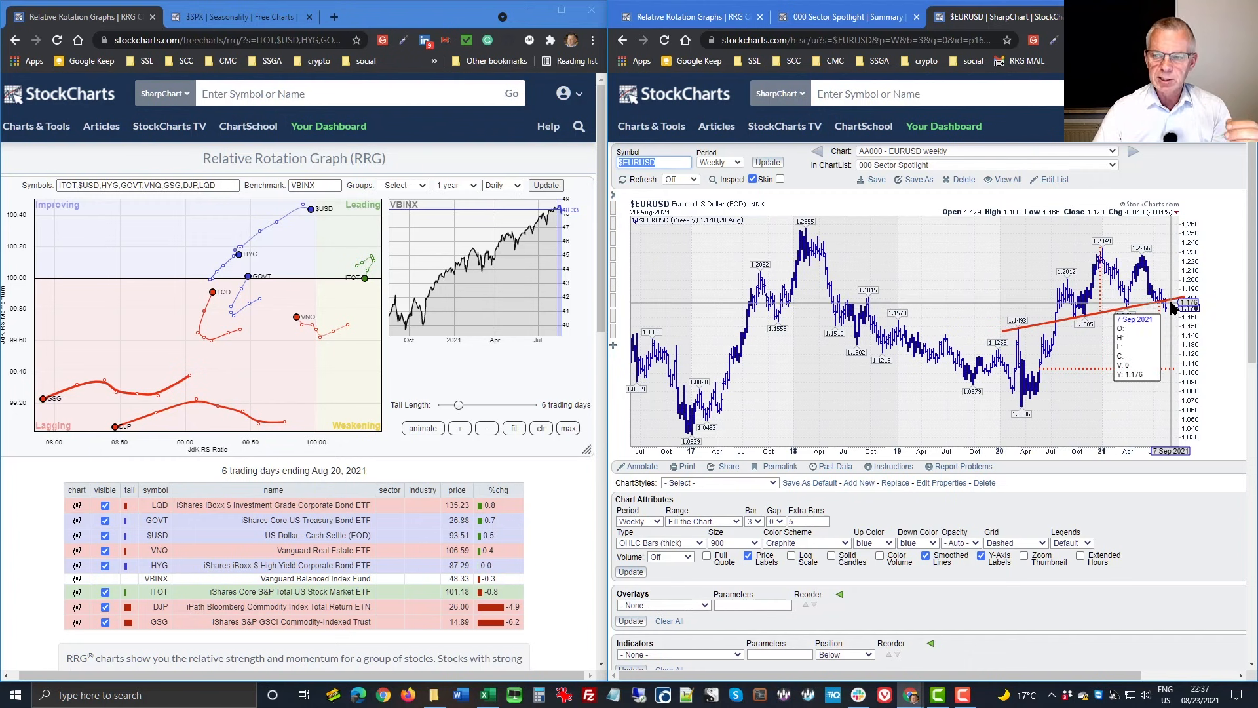
pyautogui.moveTo(1149, 315)
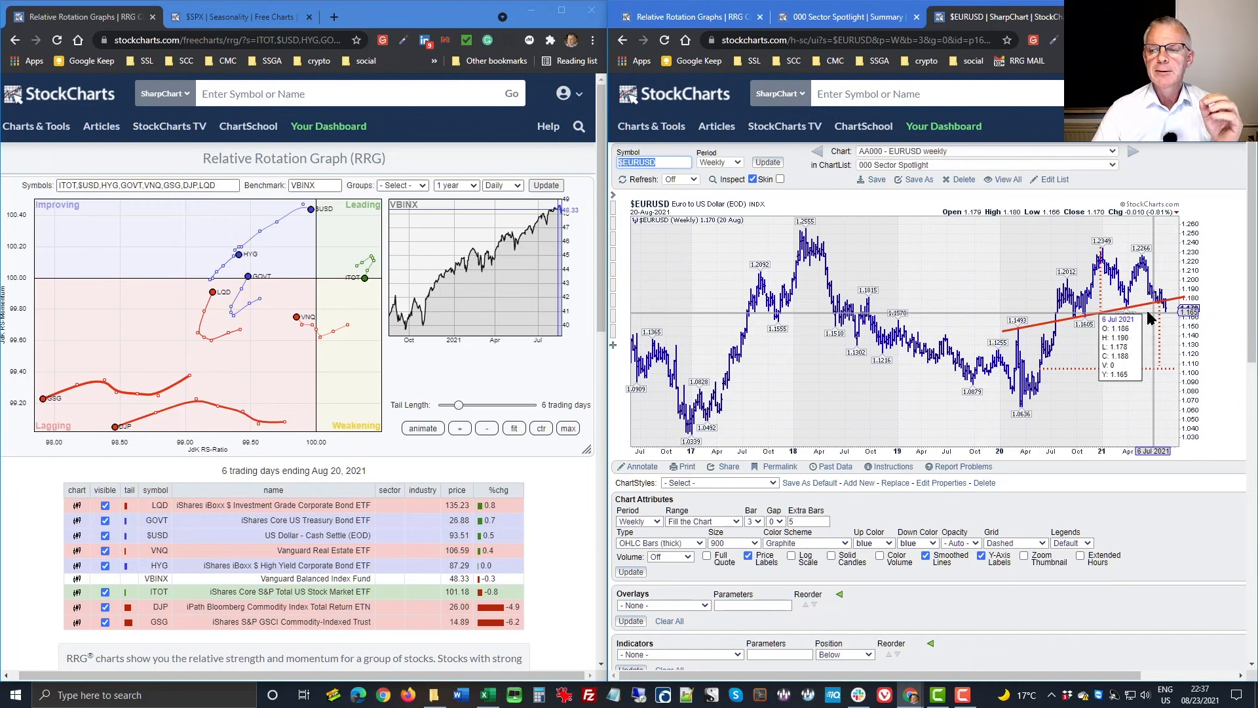
pyautogui.moveTo(1115, 257)
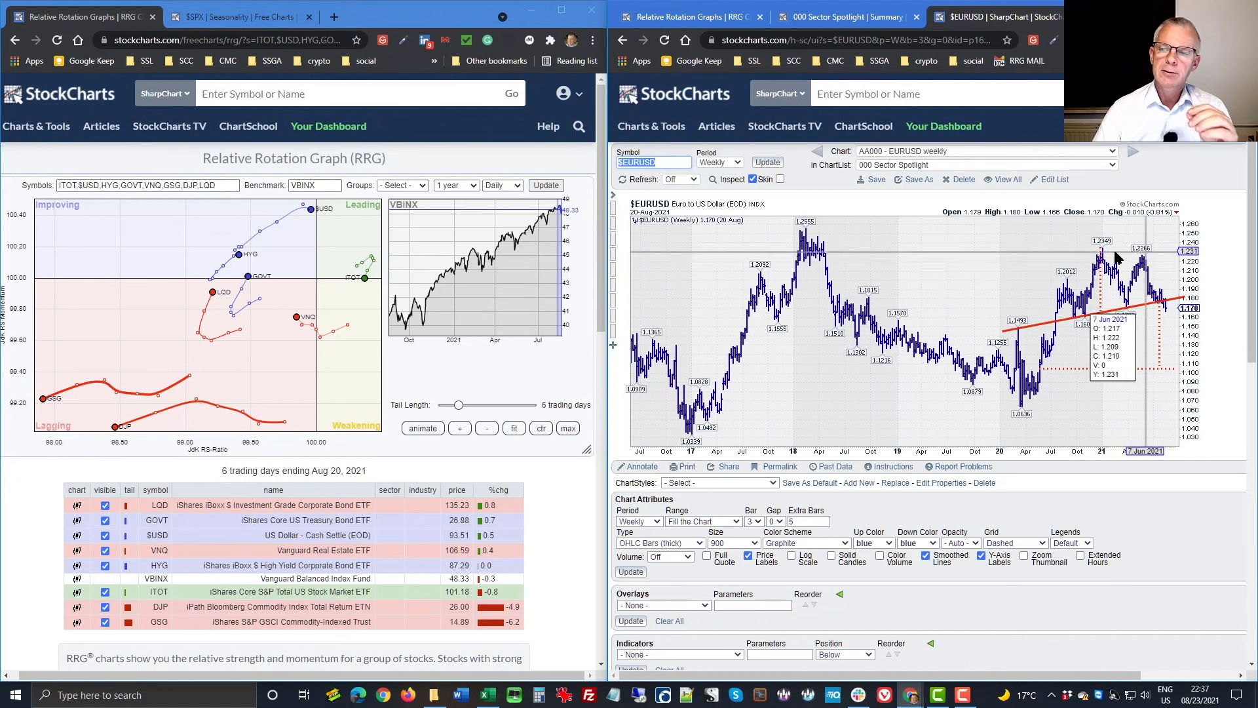
pyautogui.moveTo(1110, 345)
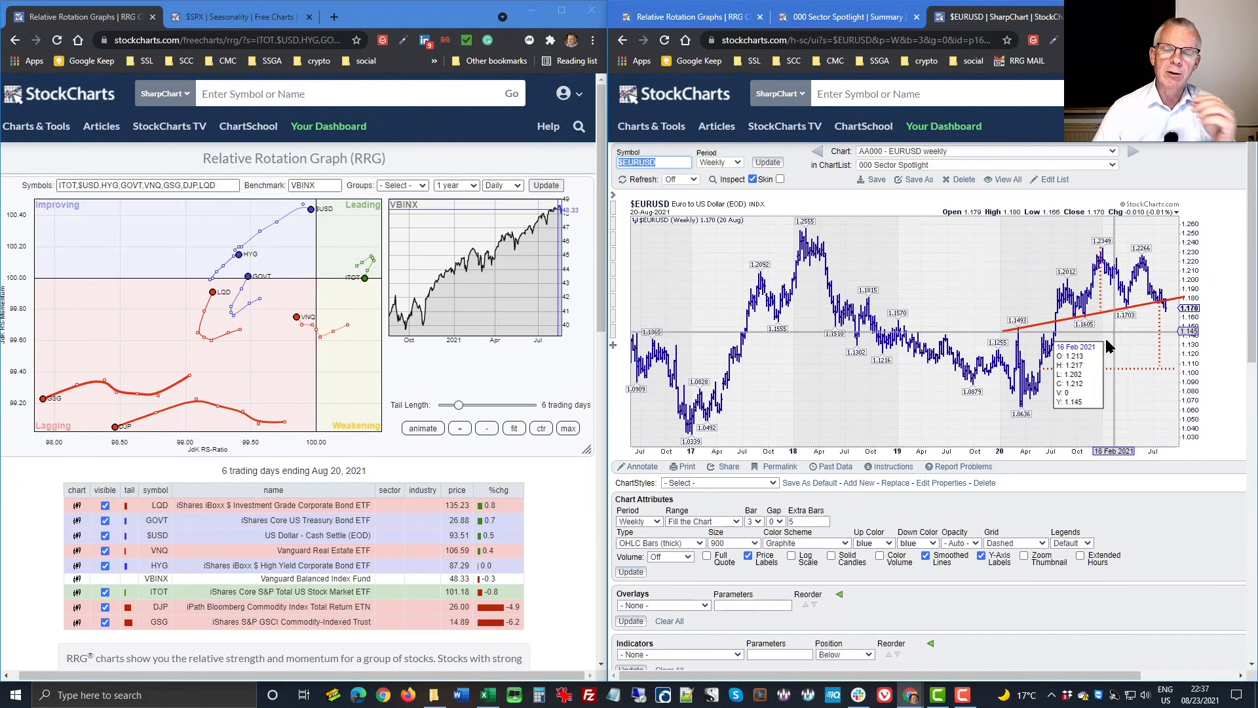
pyautogui.moveTo(1105, 350)
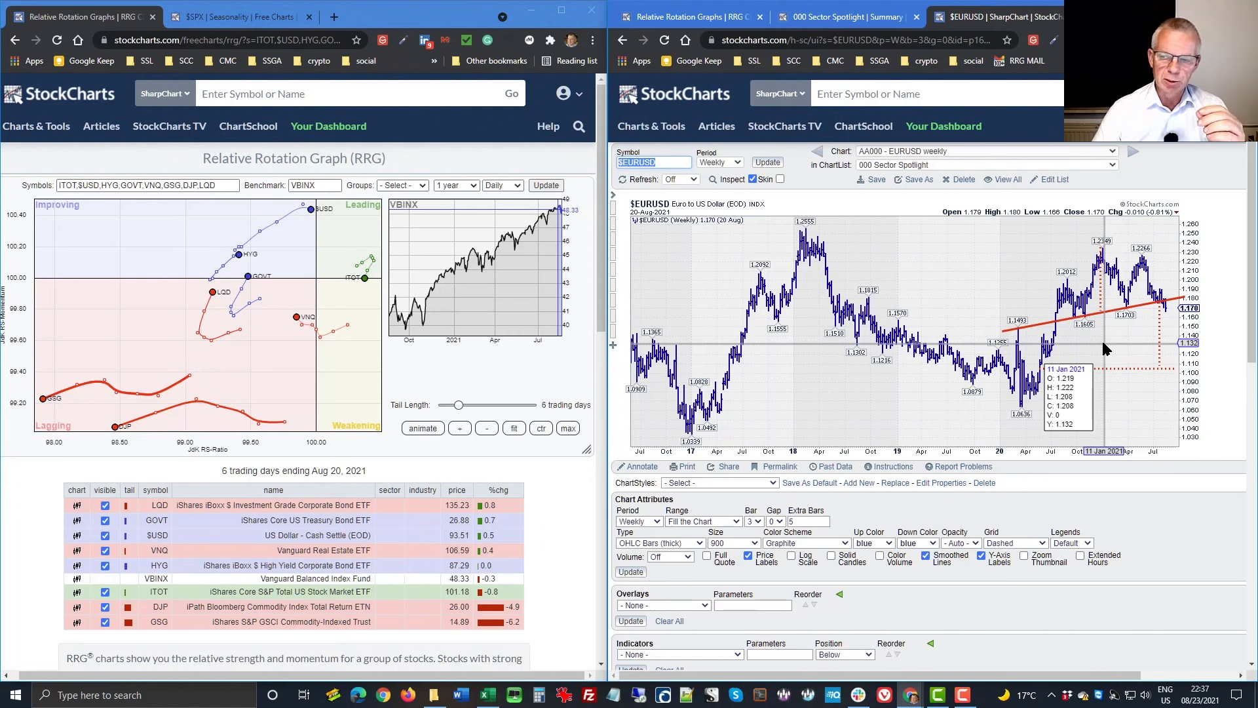
pyautogui.moveTo(1098, 321)
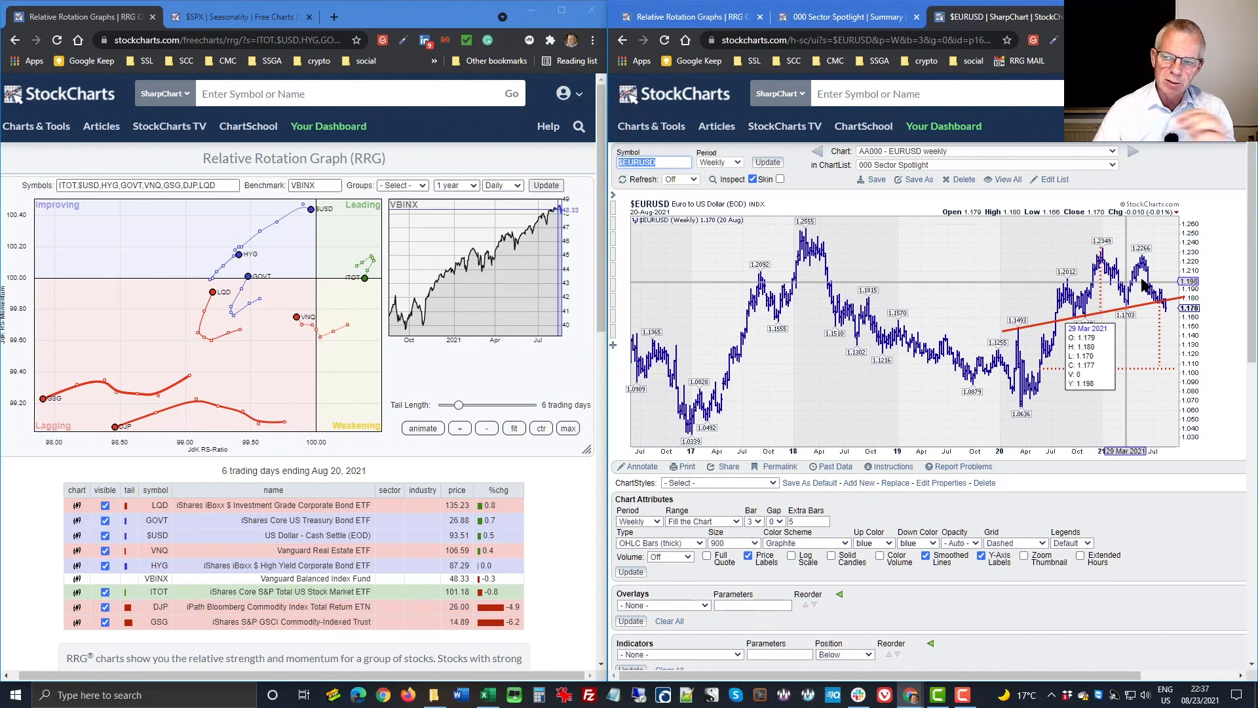
pyautogui.moveTo(1043, 321)
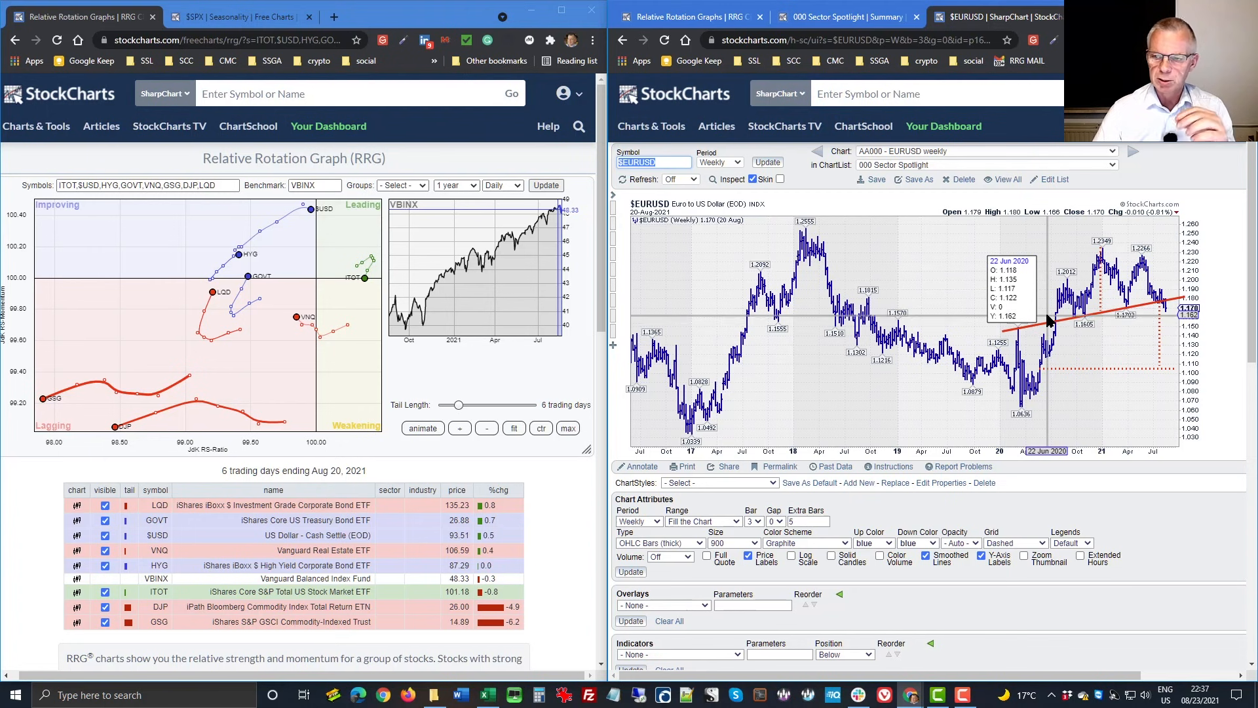
pyautogui.moveTo(1091, 261)
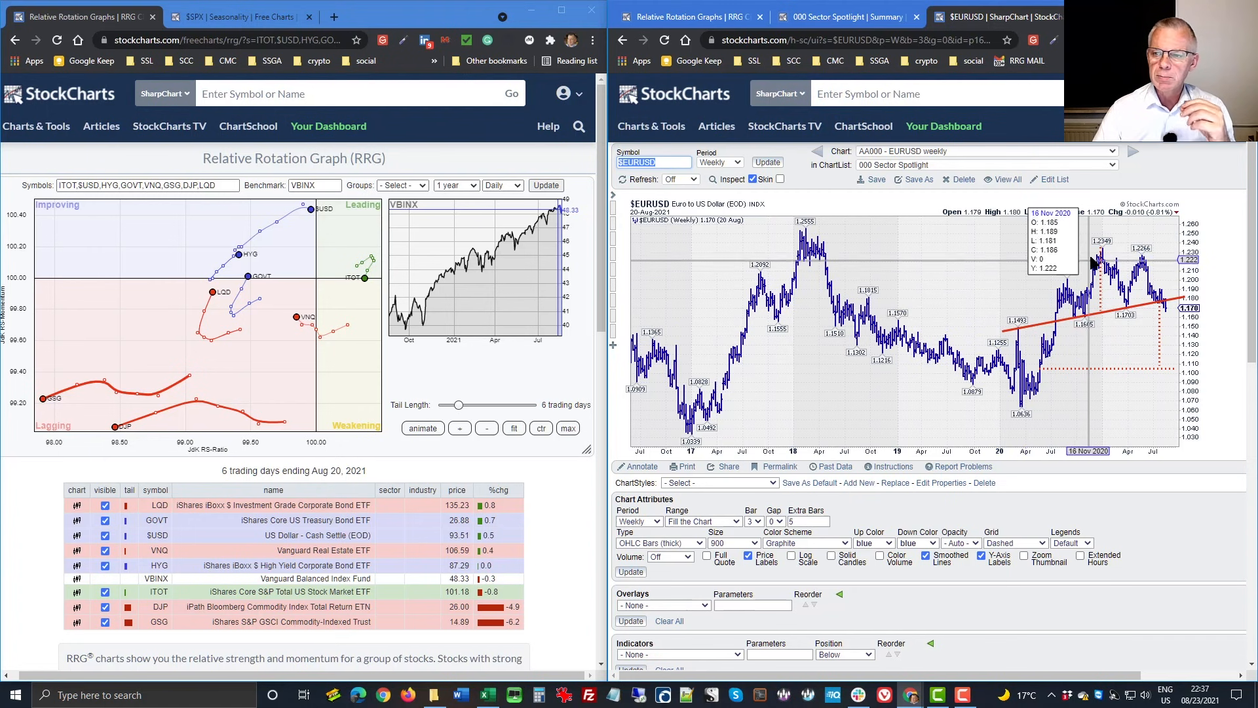
pyautogui.moveTo(1099, 255)
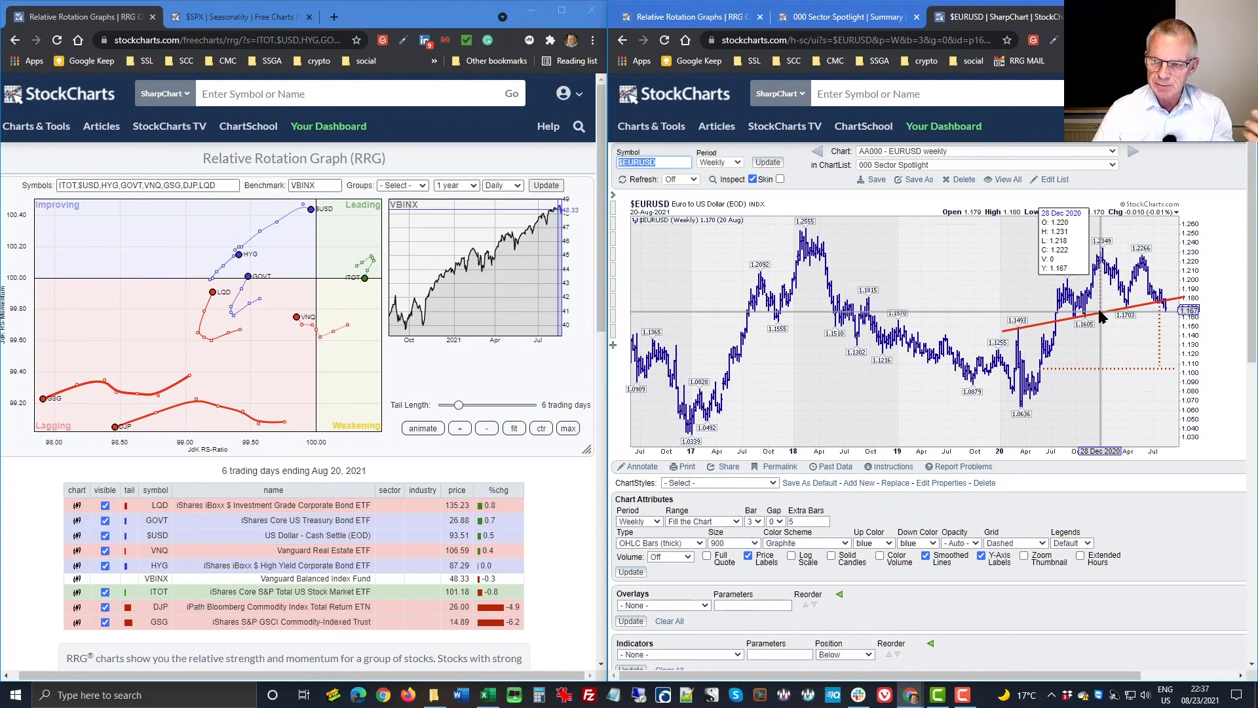
pyautogui.moveTo(1151, 309)
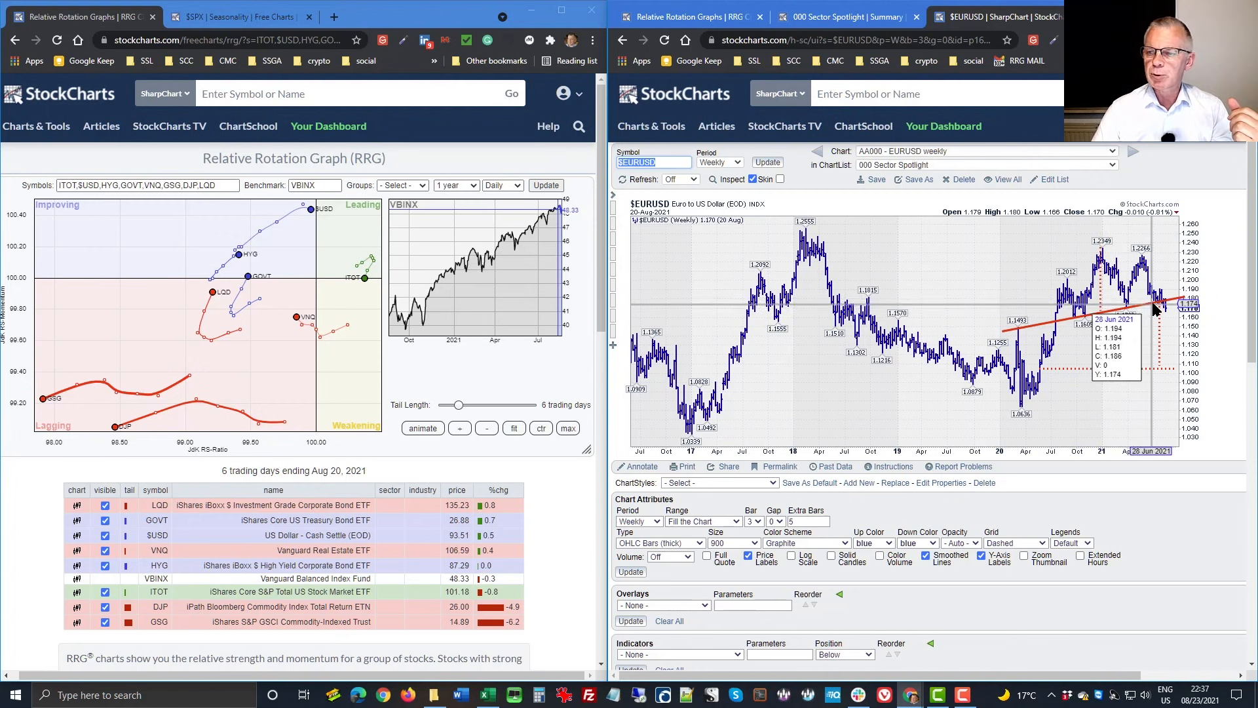
pyautogui.moveTo(1123, 385)
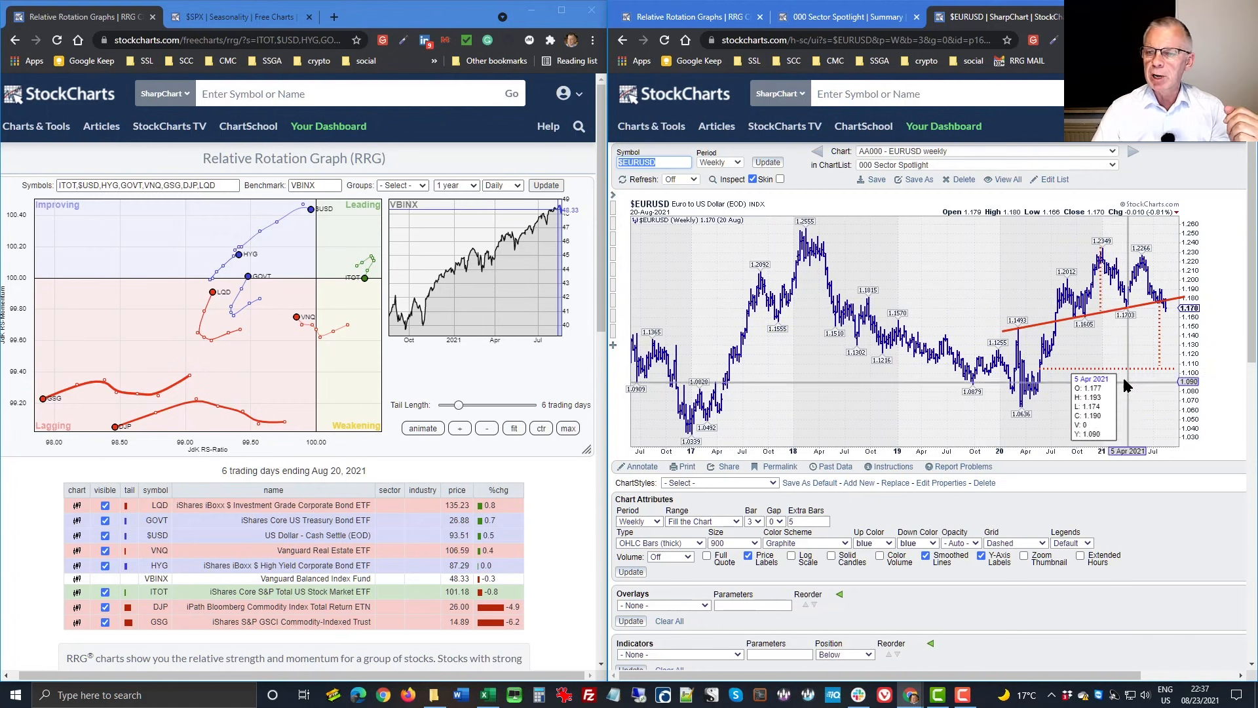
pyautogui.moveTo(1098, 282)
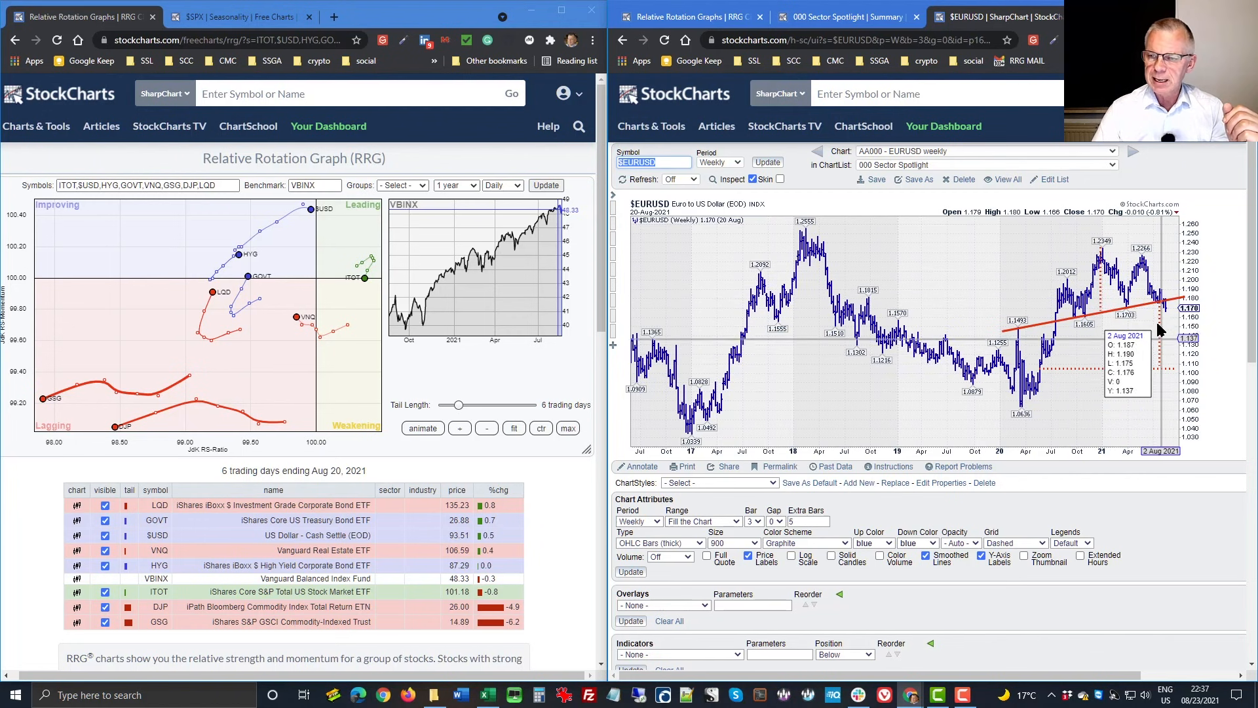
pyautogui.moveTo(1153, 373)
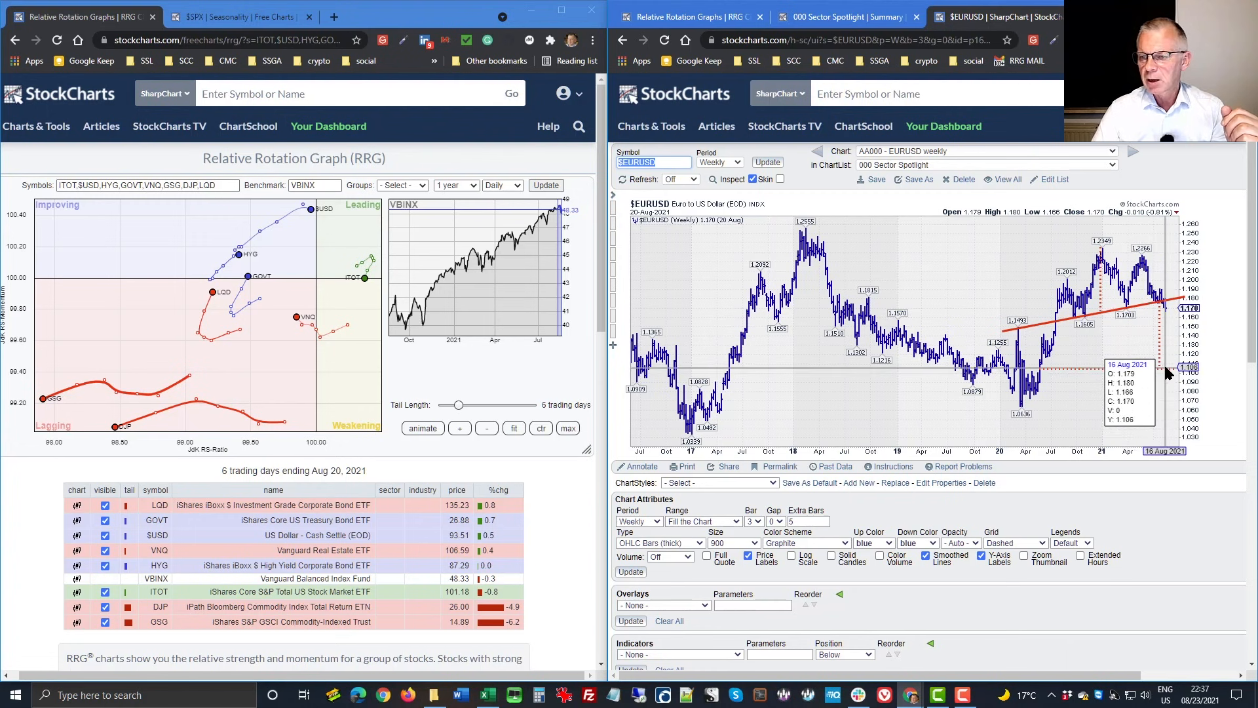
pyautogui.moveTo(1168, 368)
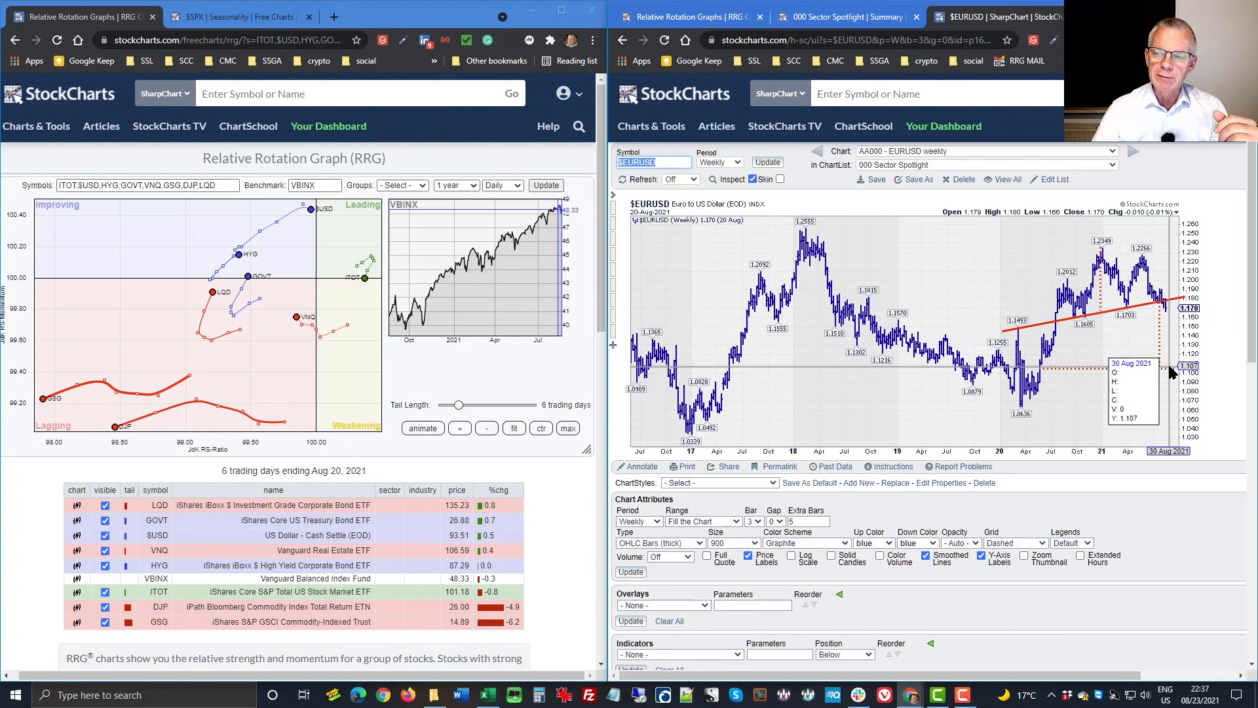
pyautogui.moveTo(1160, 377)
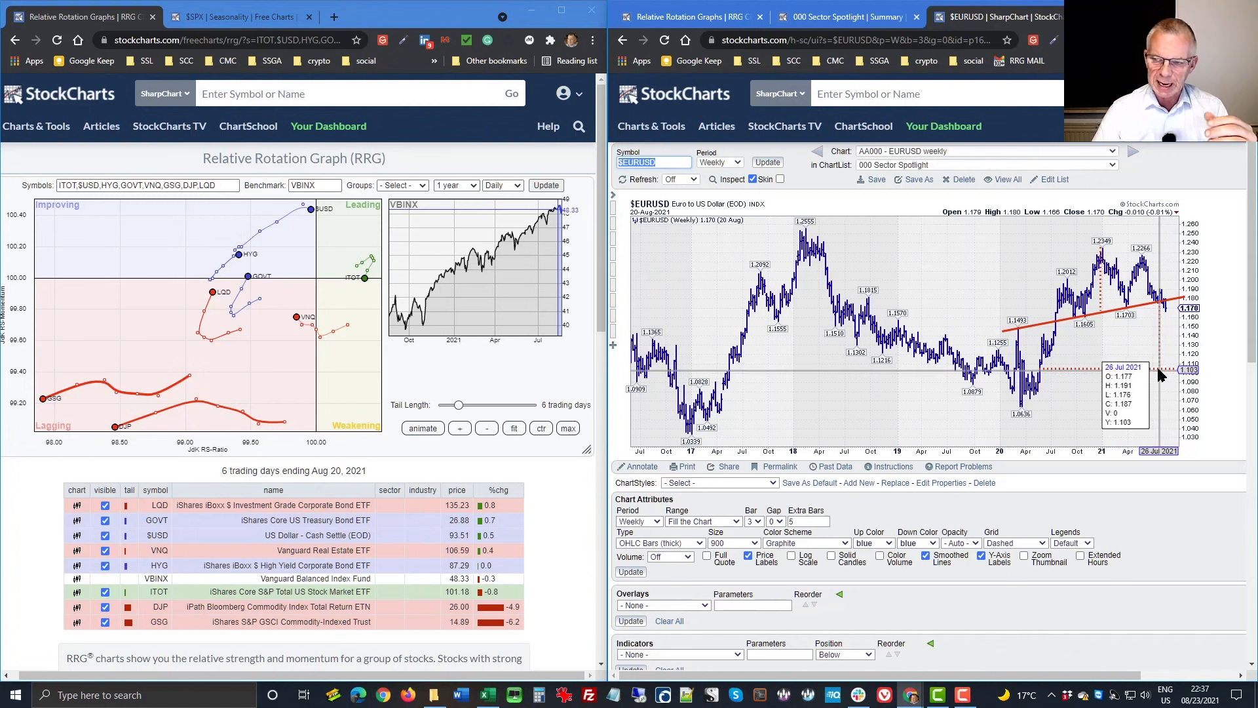
pyautogui.moveTo(1140, 341)
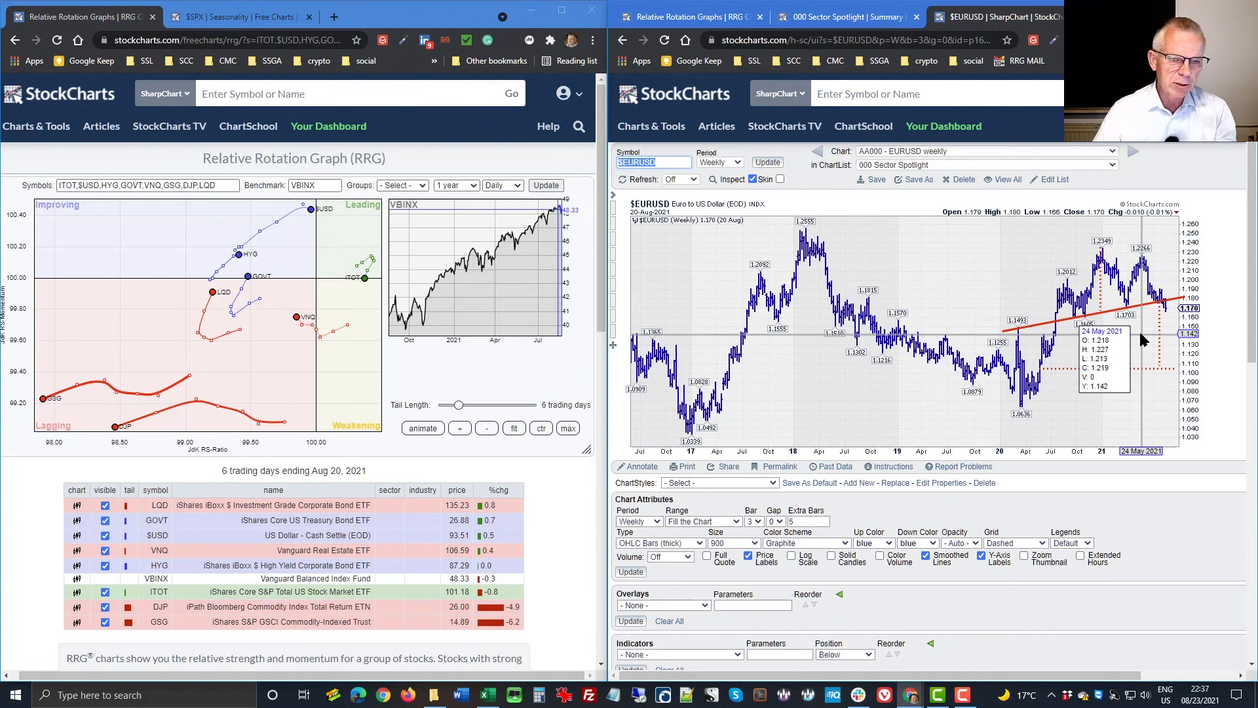
pyautogui.moveTo(1159, 333)
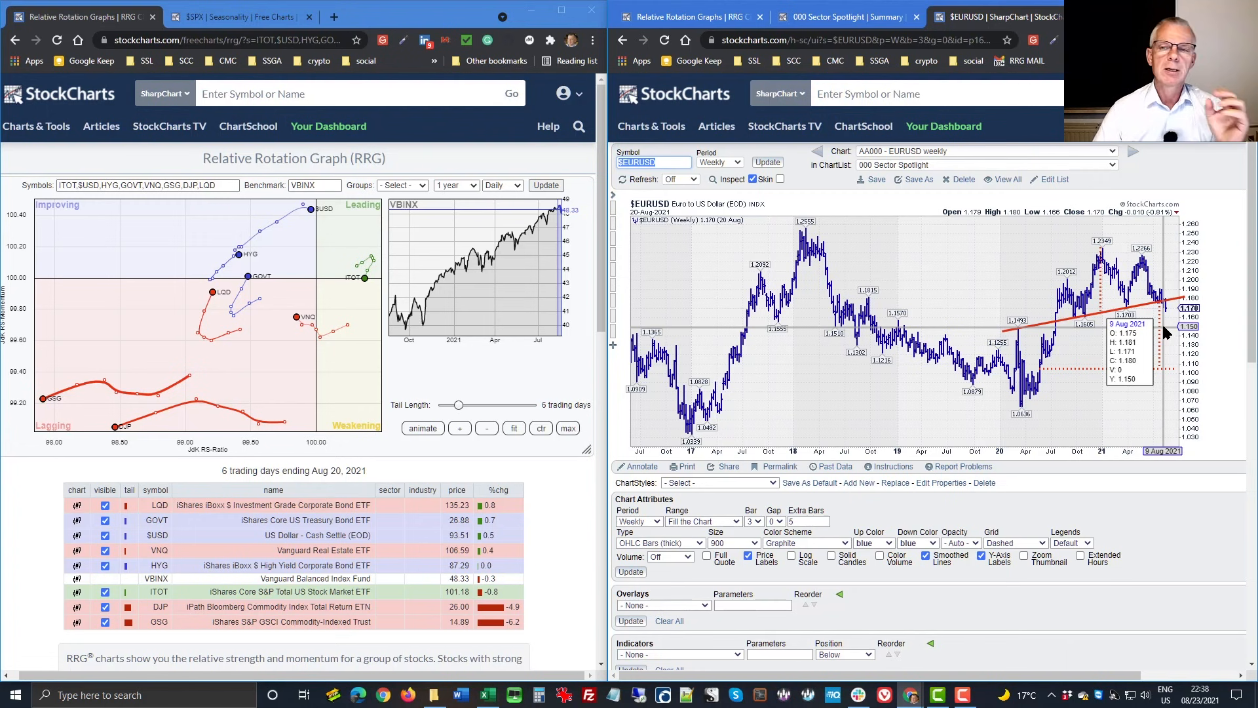
pyautogui.moveTo(1143, 293)
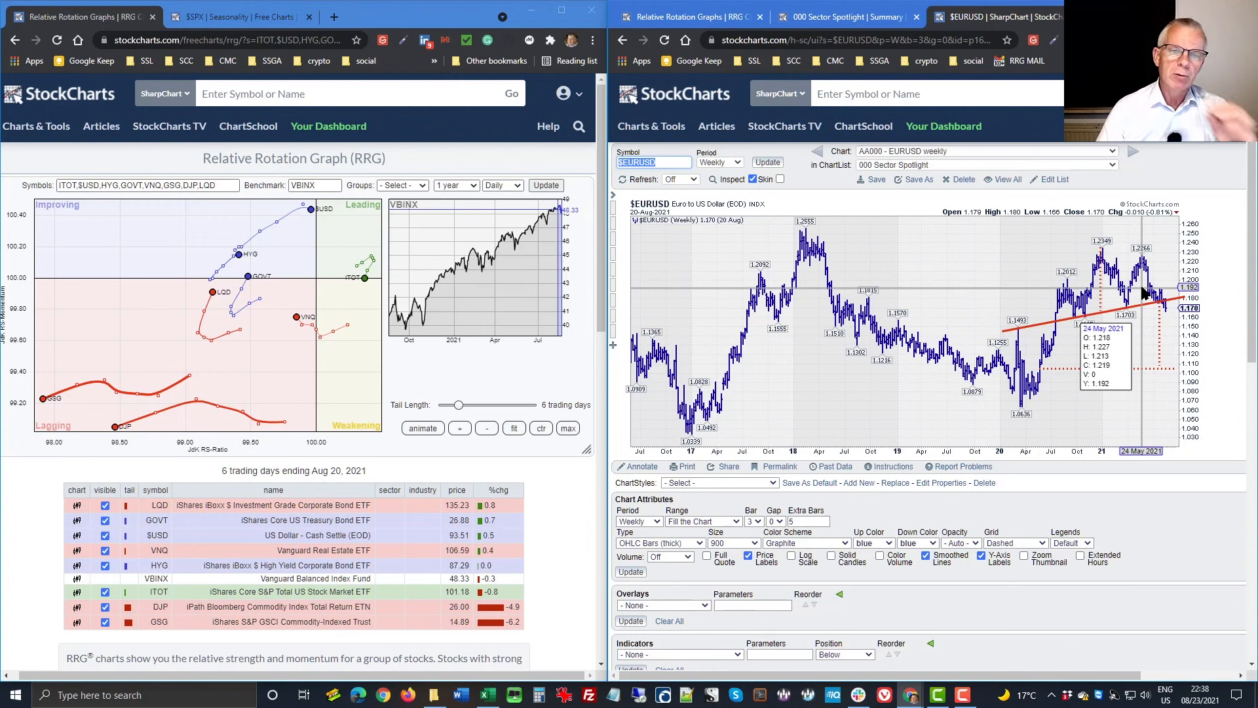
pyautogui.moveTo(1143, 288)
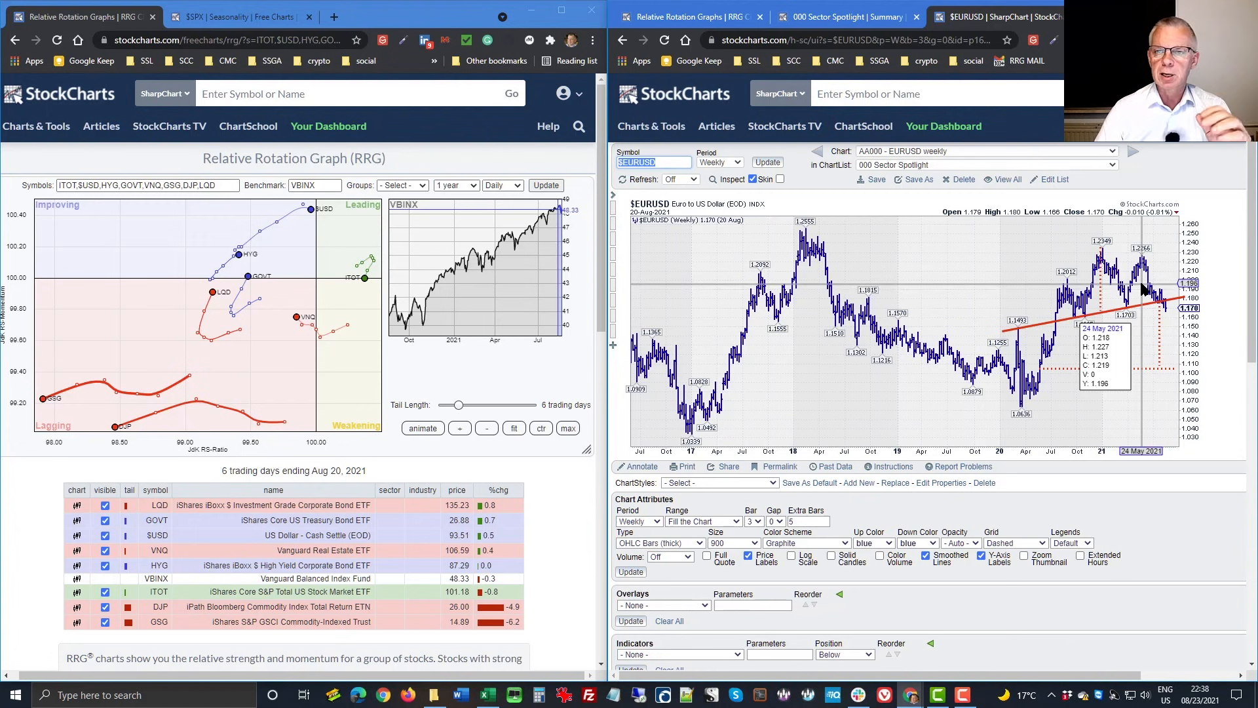
pyautogui.moveTo(679, 44)
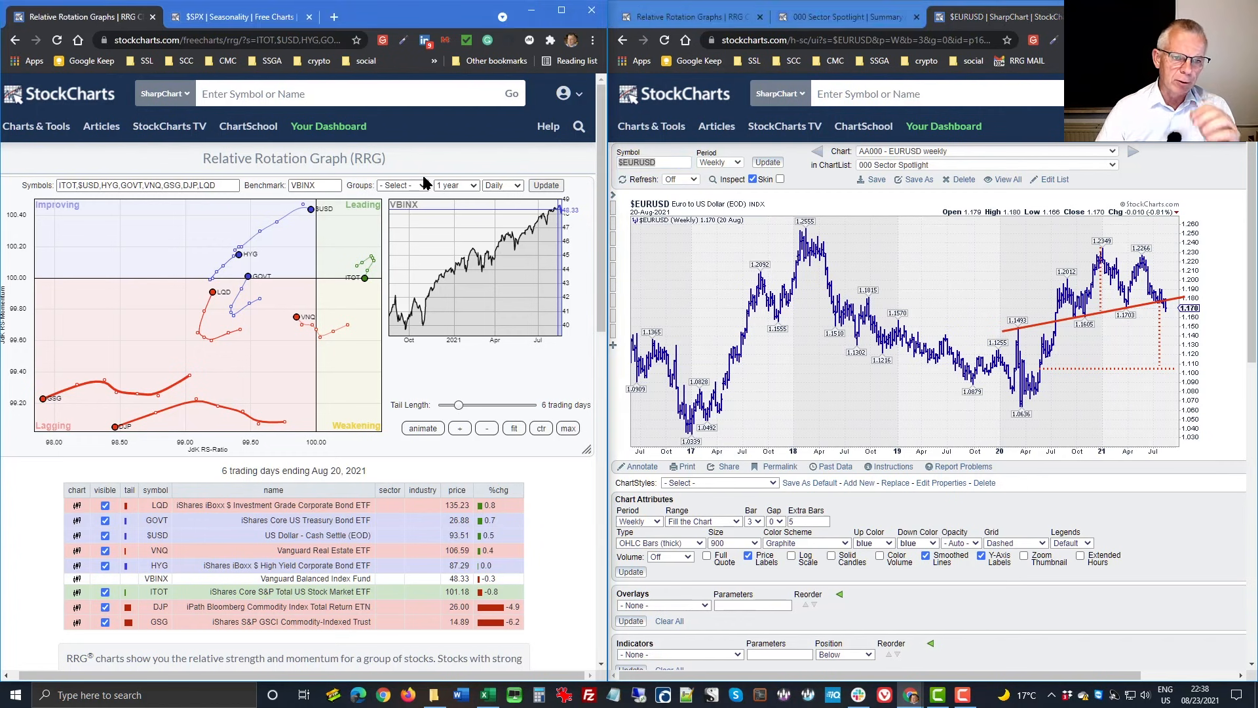
# - Switch the RRG group to Currencies > G10-FX USD base, plotted weekly against $ONE
pyautogui.click(401, 185)
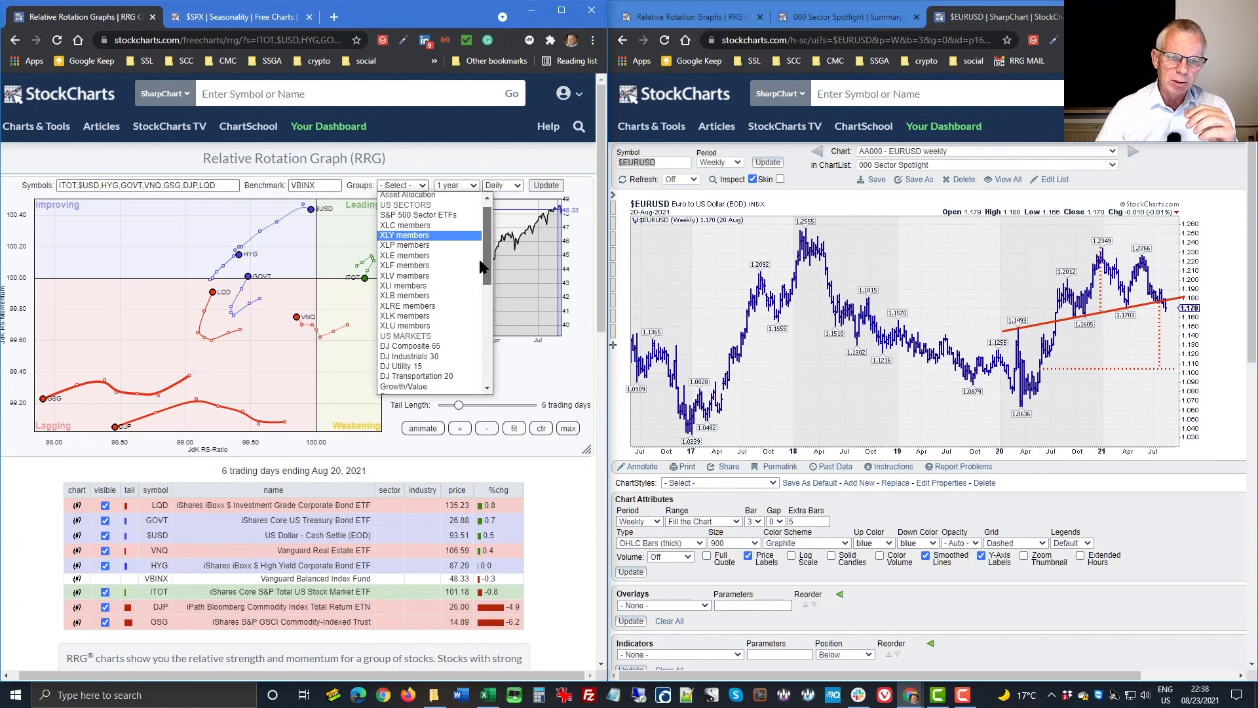
pyautogui.scroll(-3)
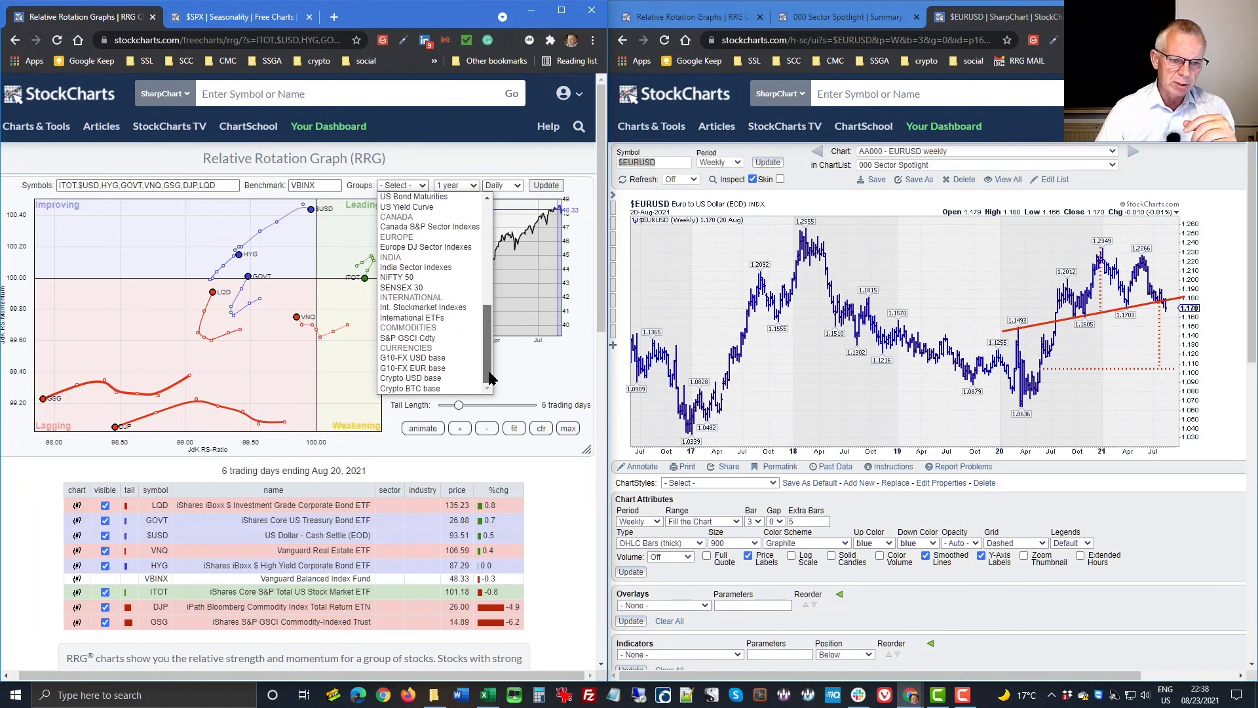
pyautogui.click(411, 358)
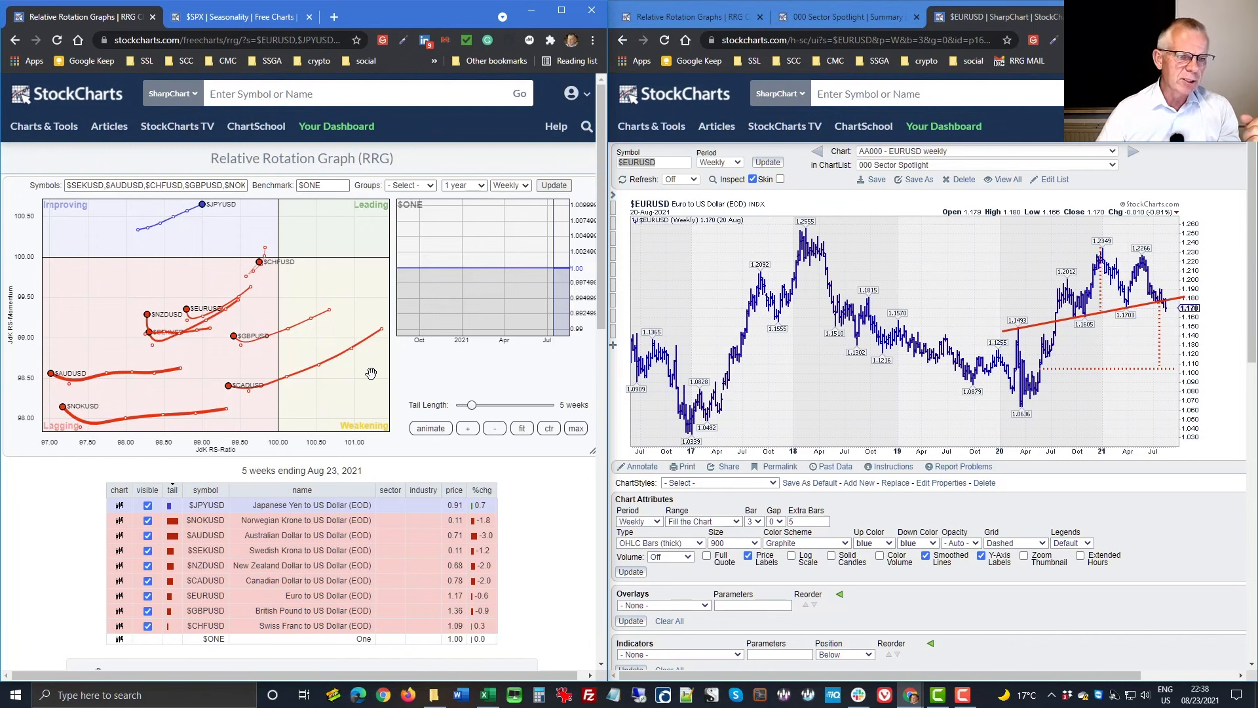
pyautogui.moveTo(285, 299)
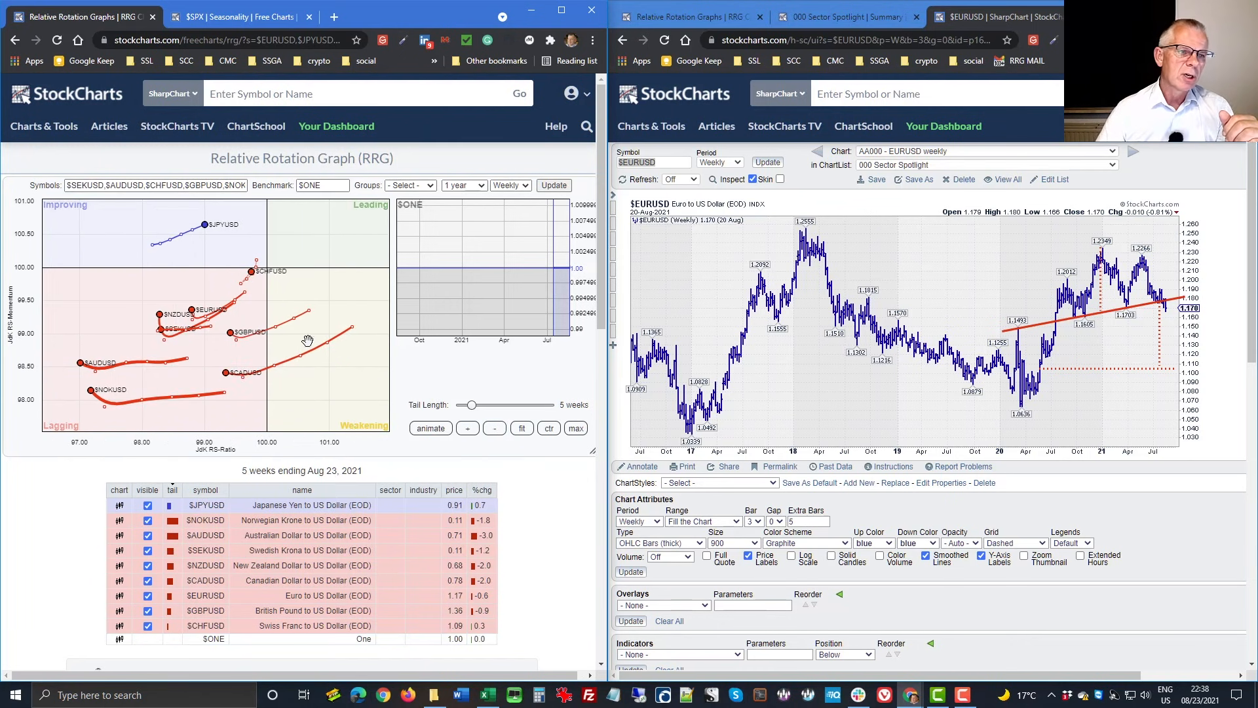
pyautogui.moveTo(293, 311)
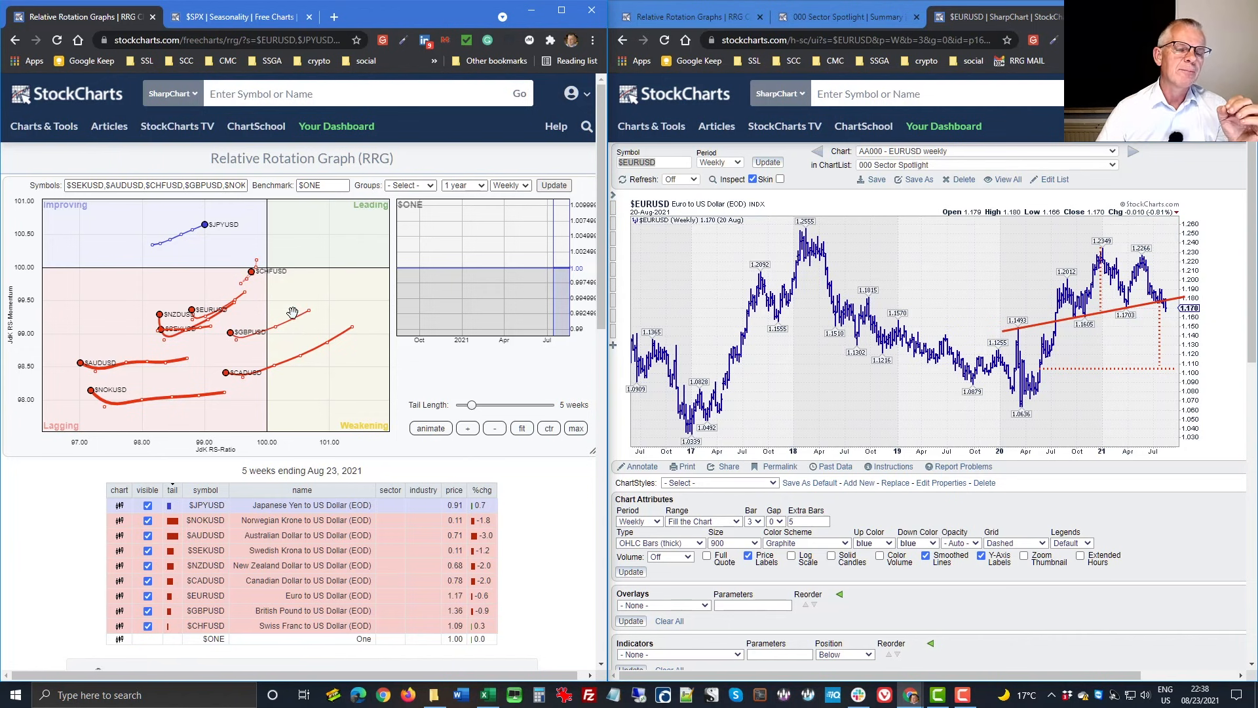
pyautogui.moveTo(199, 386)
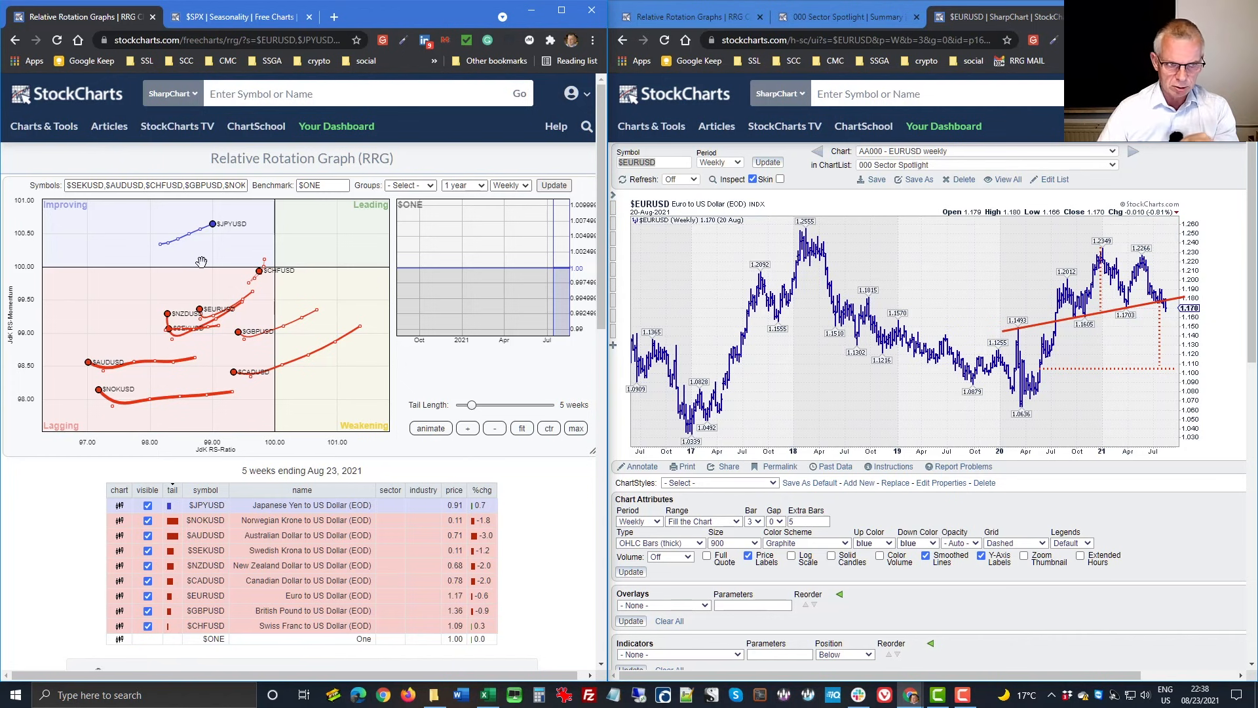
pyautogui.moveTo(278, 330)
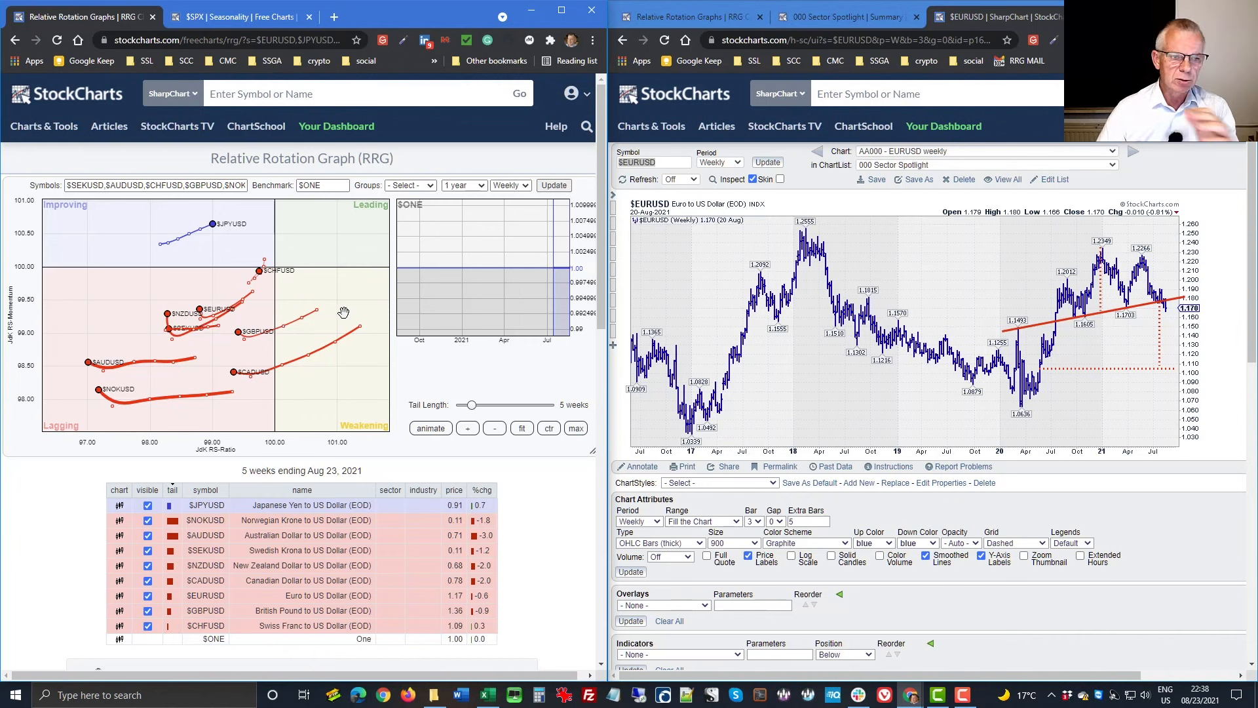
pyautogui.moveTo(208, 379)
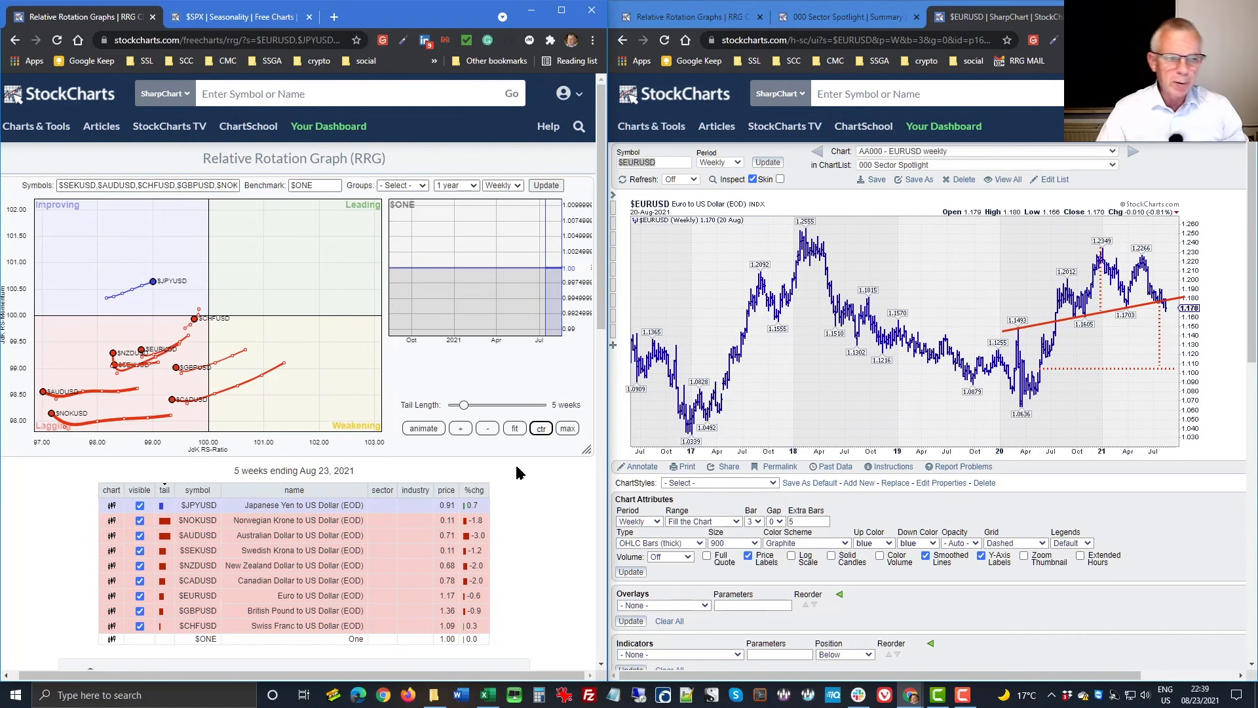
pyautogui.moveTo(210, 325)
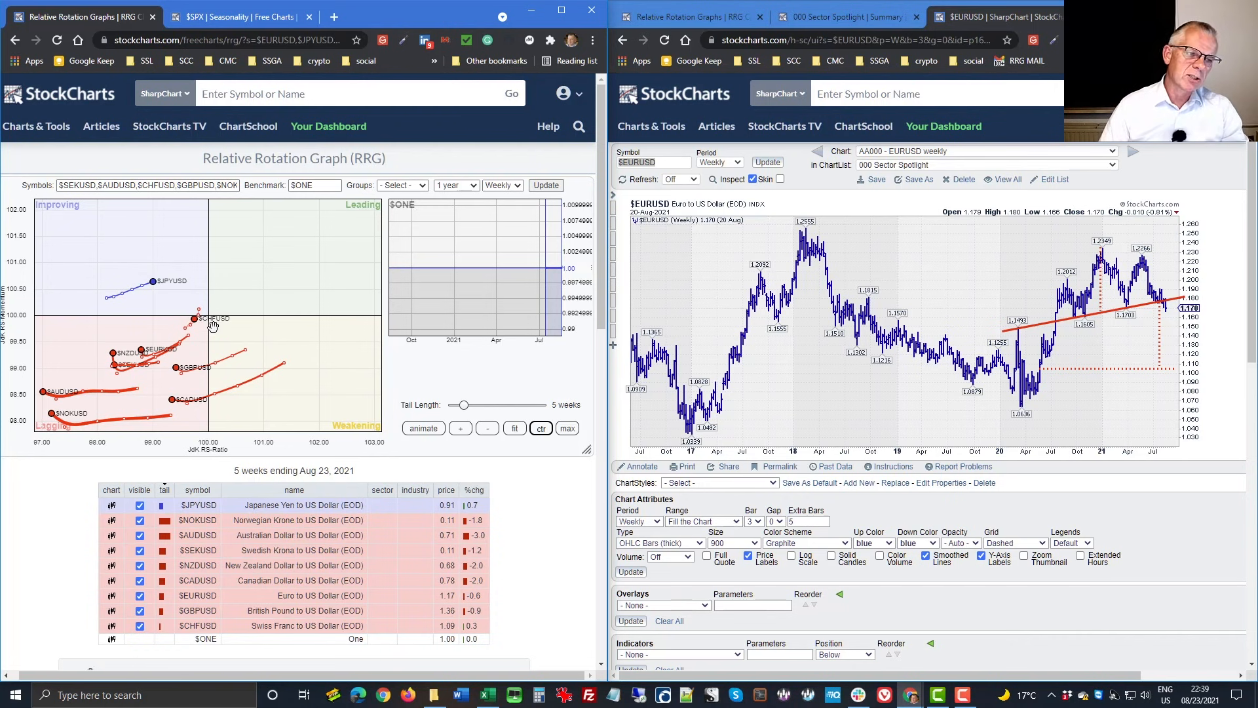
pyautogui.moveTo(310, 310)
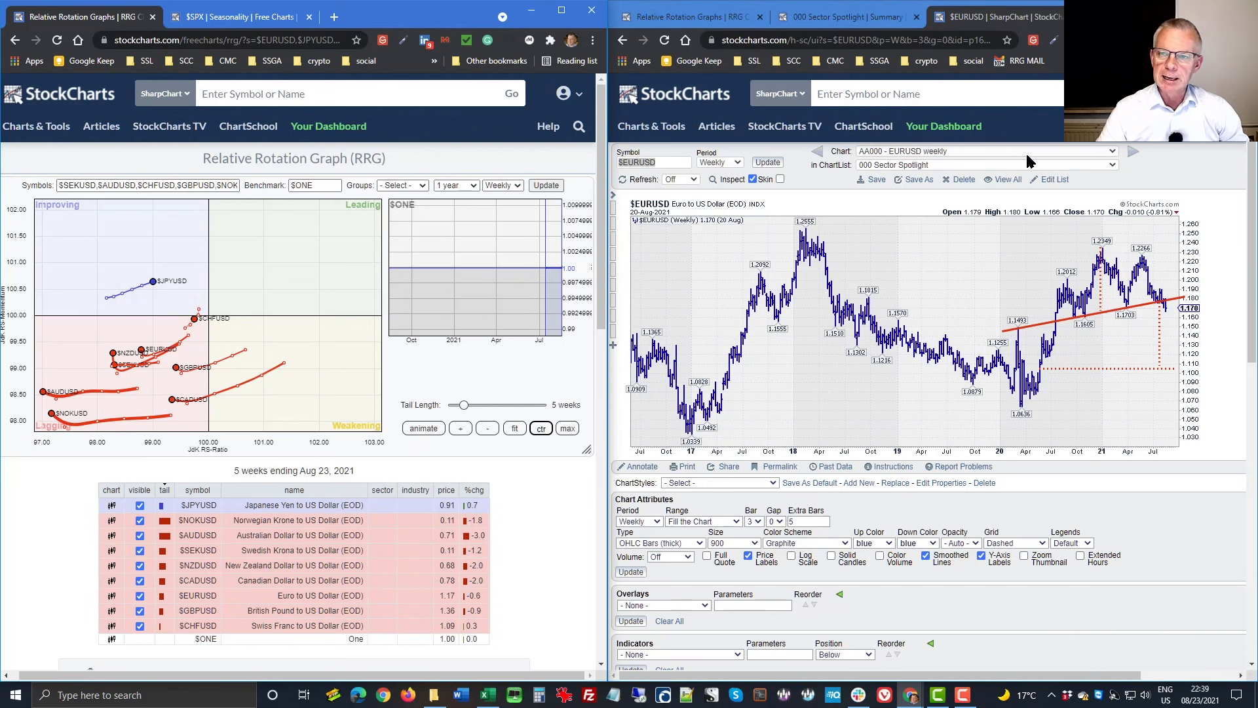
# - Load the saved 'AA000 - $USD US Dollar Index' weekly chart from the ChartList
pyautogui.click(1111, 151)
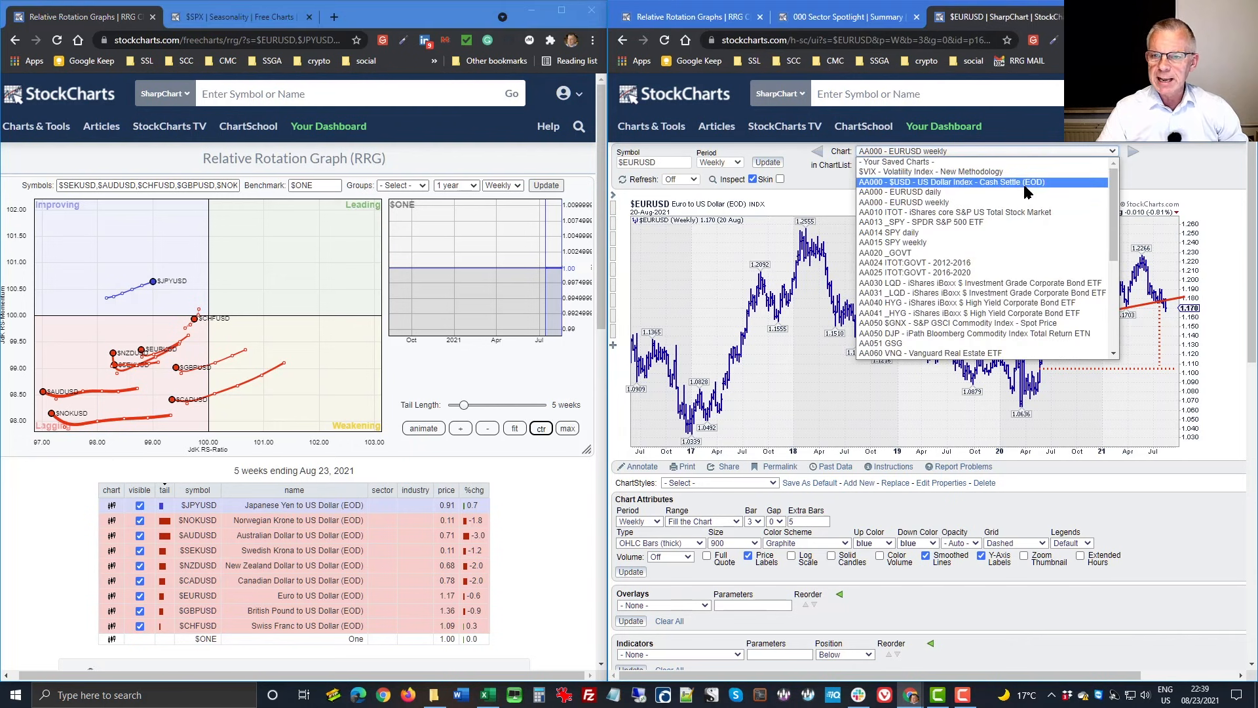
pyautogui.click(979, 182)
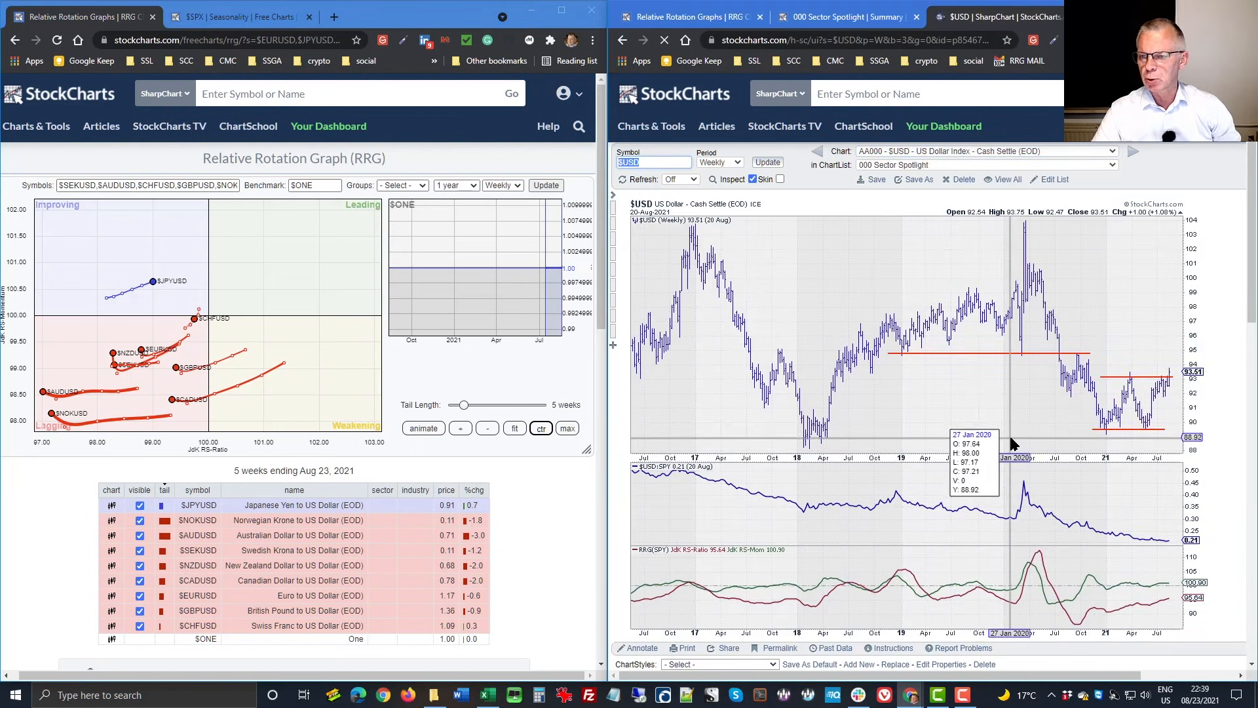
pyautogui.moveTo(1112, 437)
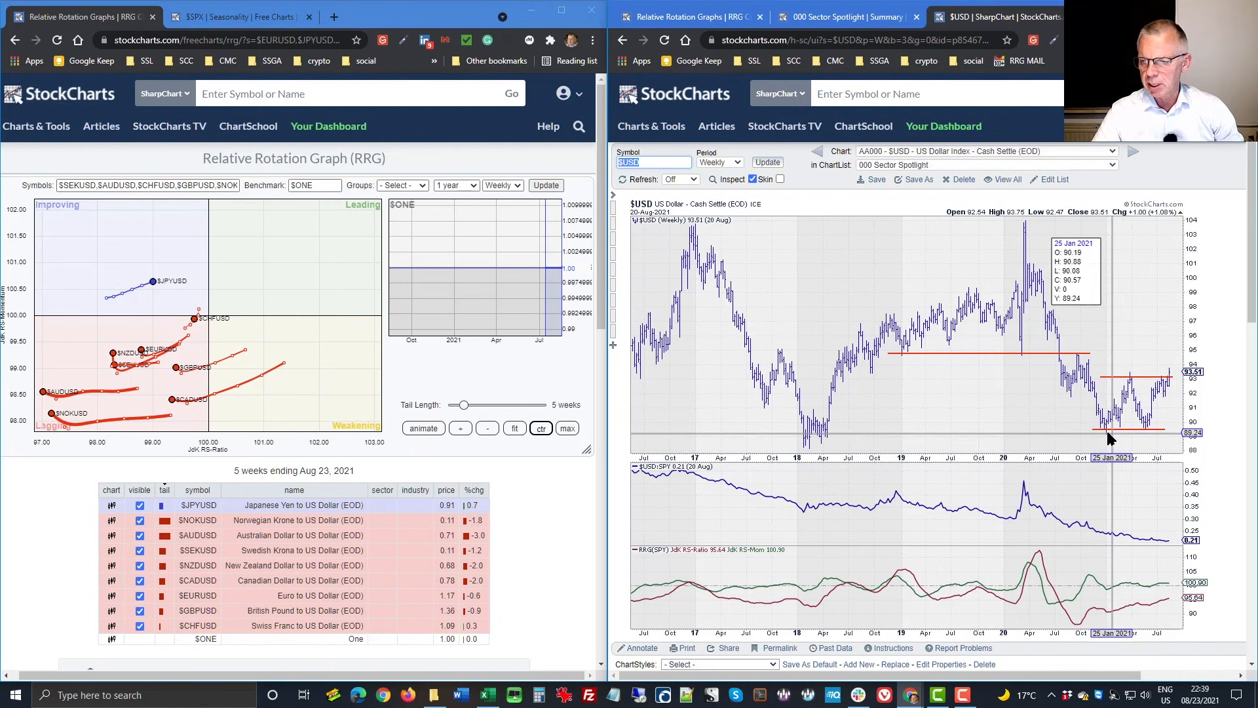
pyautogui.moveTo(1109, 433)
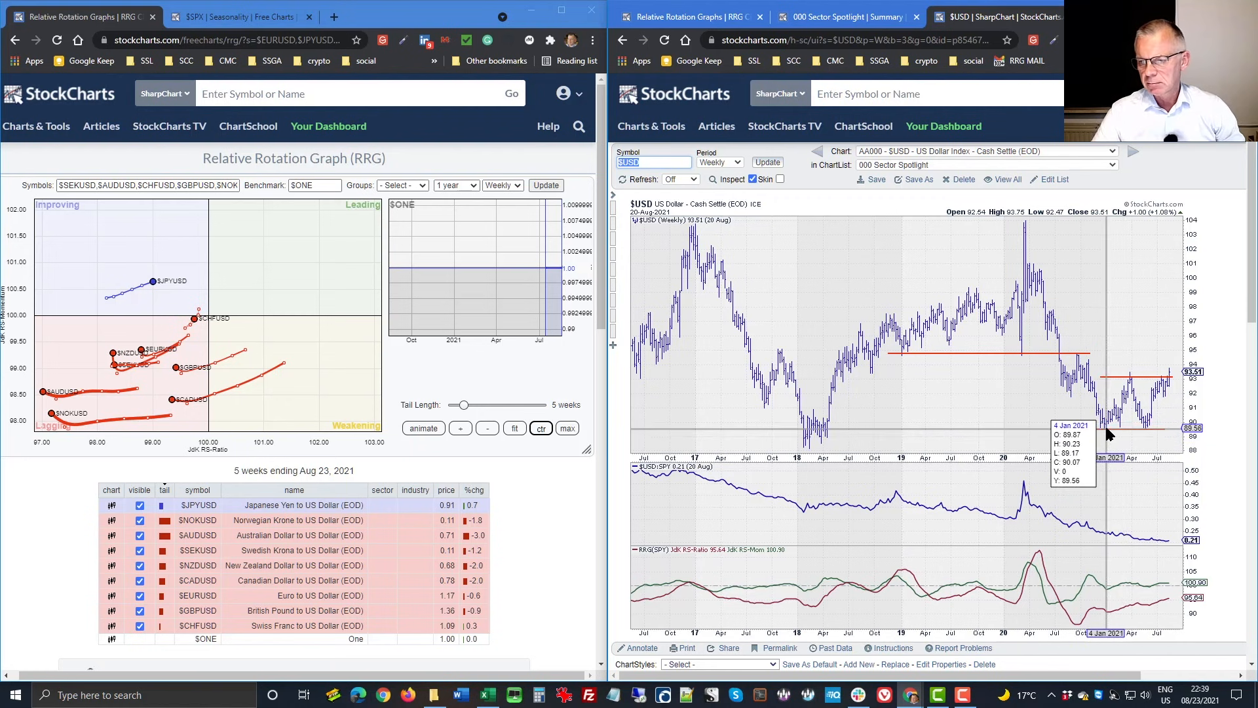
pyautogui.moveTo(1112, 385)
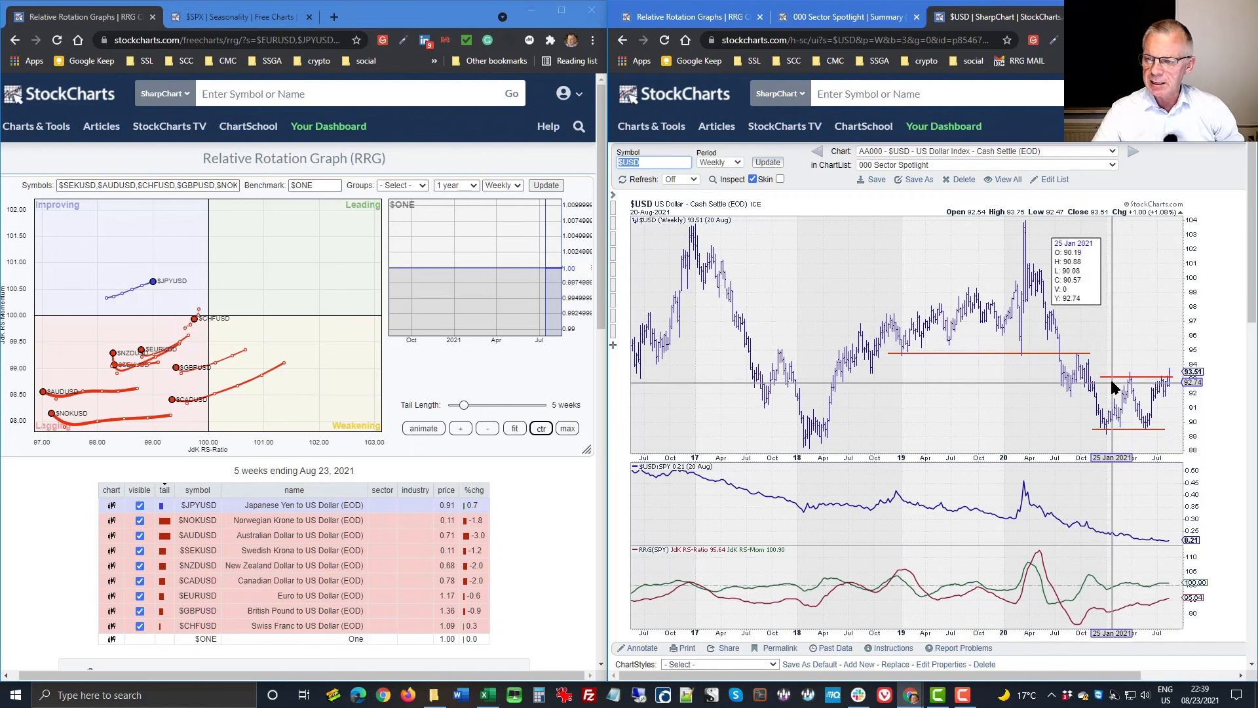
pyautogui.moveTo(1114, 381)
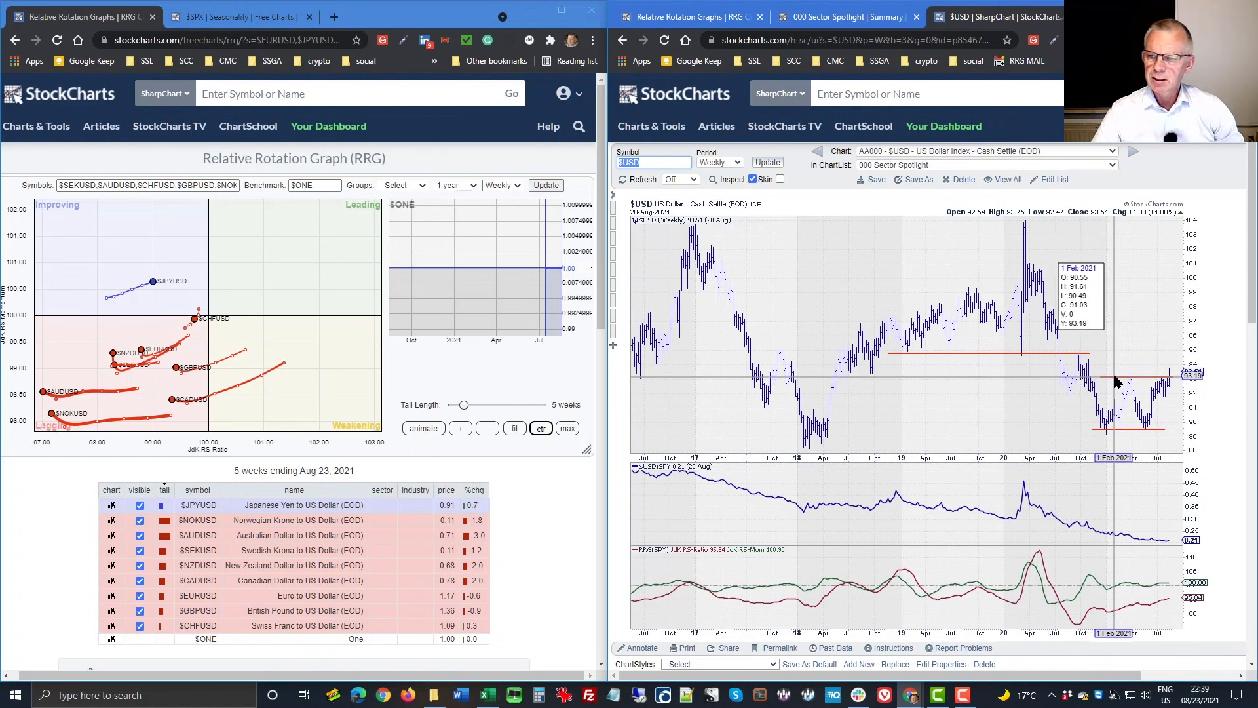
pyautogui.moveTo(1115, 381)
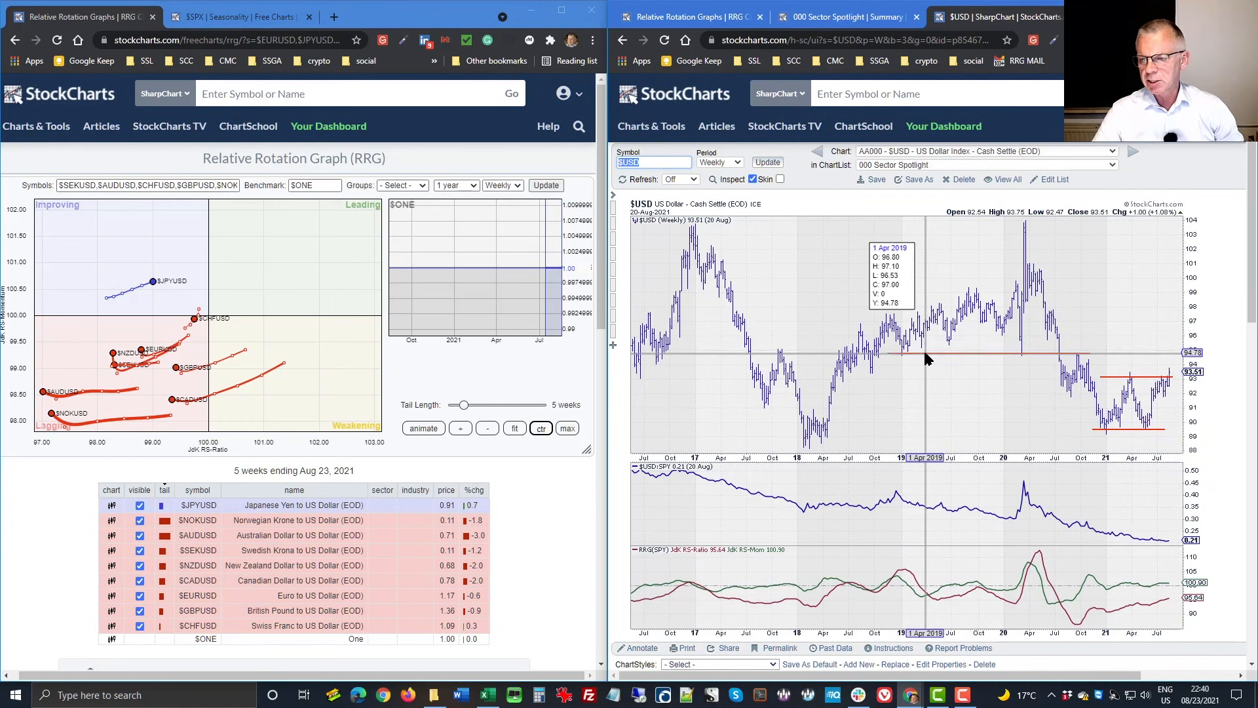
pyautogui.moveTo(921, 359)
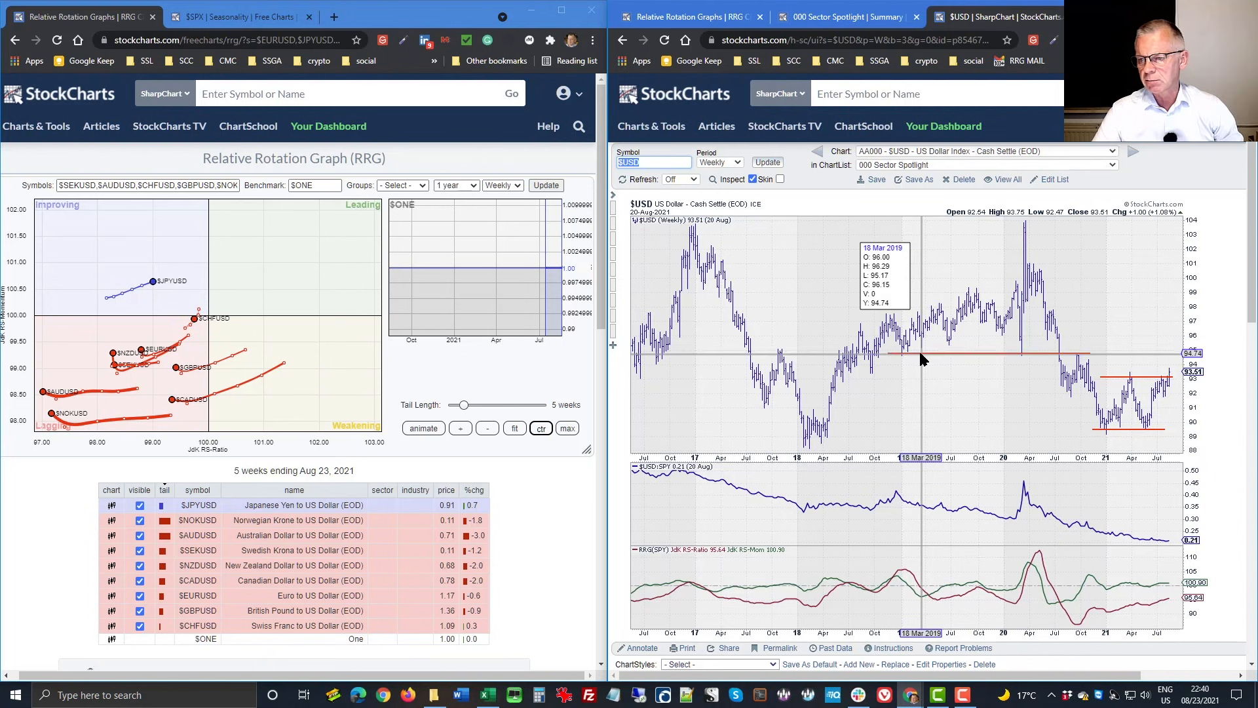
pyautogui.moveTo(1164, 384)
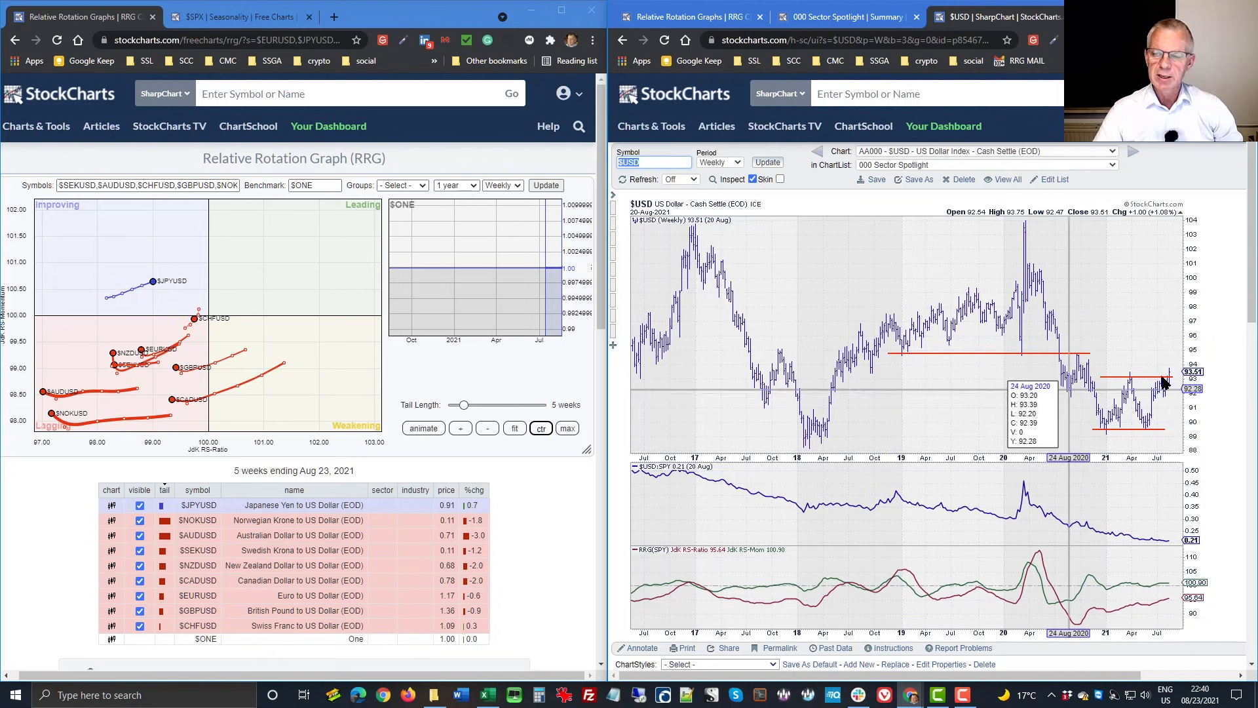
pyautogui.moveTo(1009, 303)
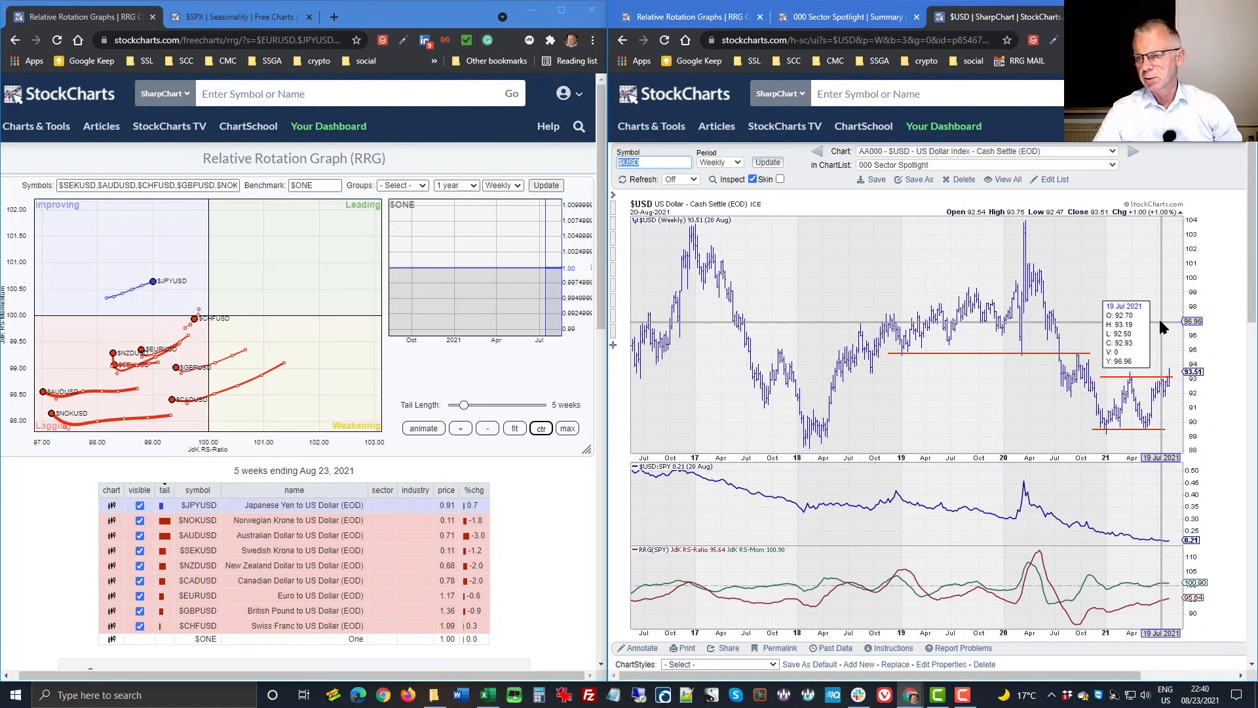
pyautogui.moveTo(1180, 335)
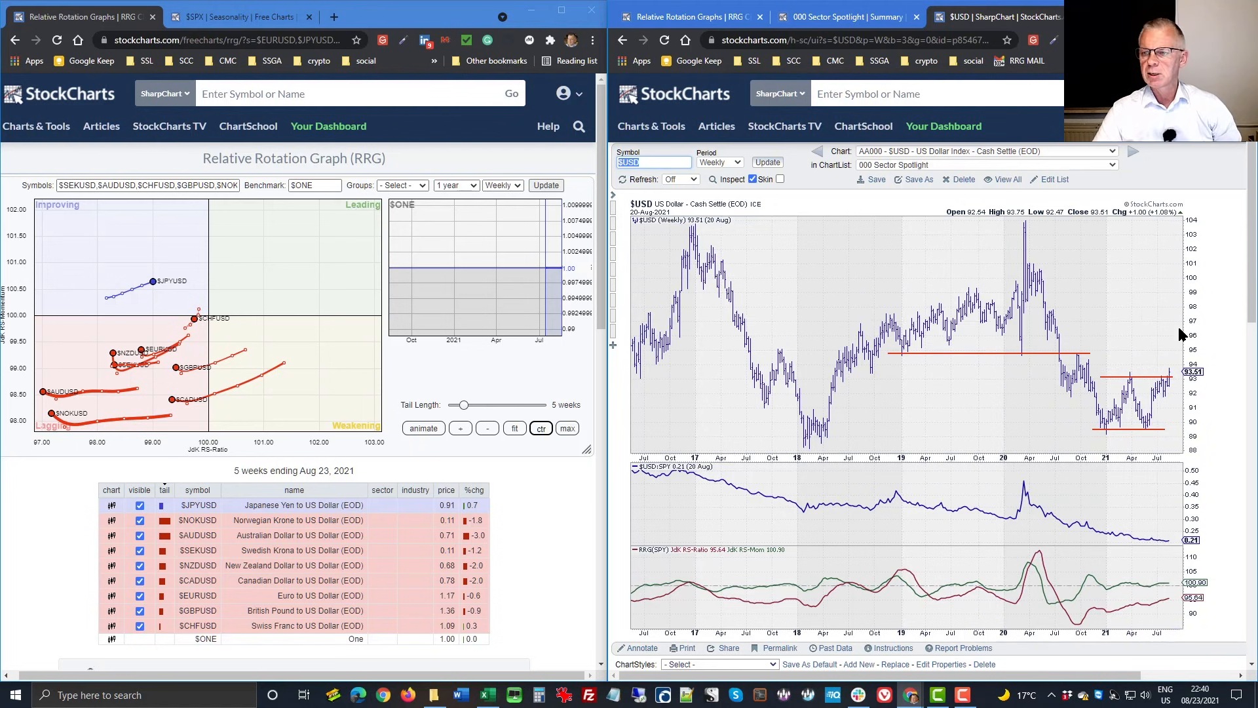
pyautogui.moveTo(1152, 340)
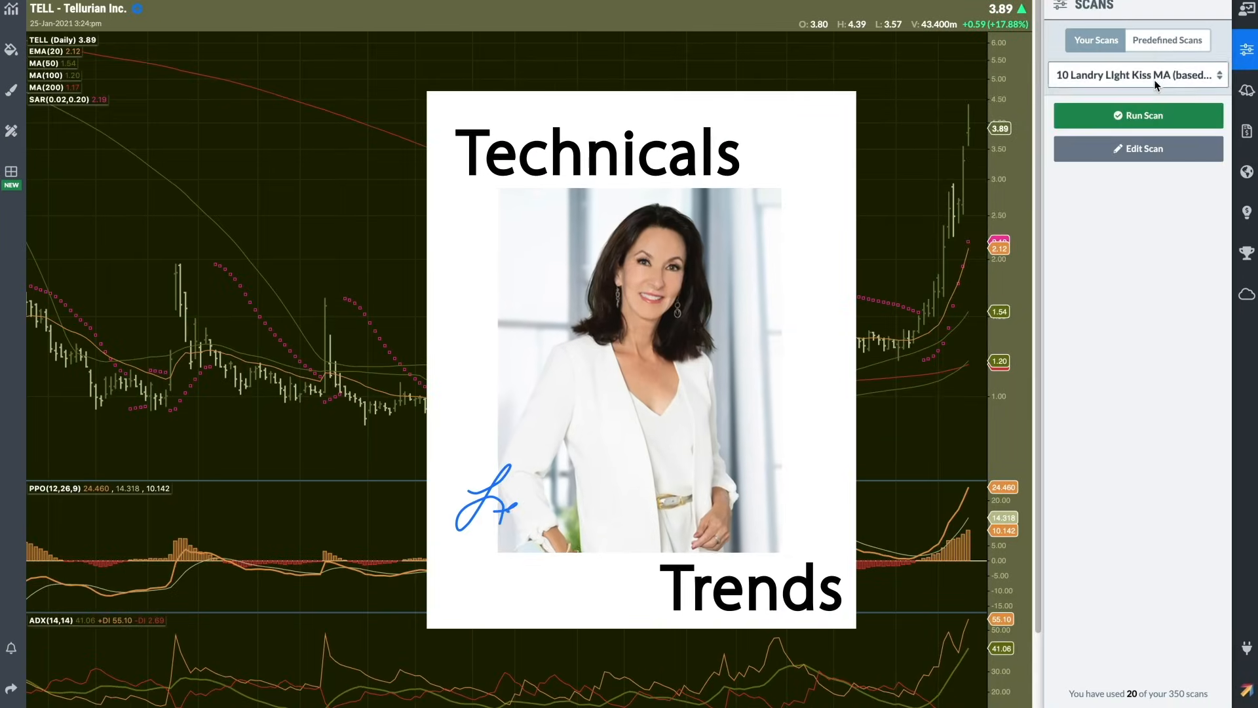
# - Load sector SPDR ETFs against SPY in daily and weekly RRG panes
pyautogui.click(1137, 114)
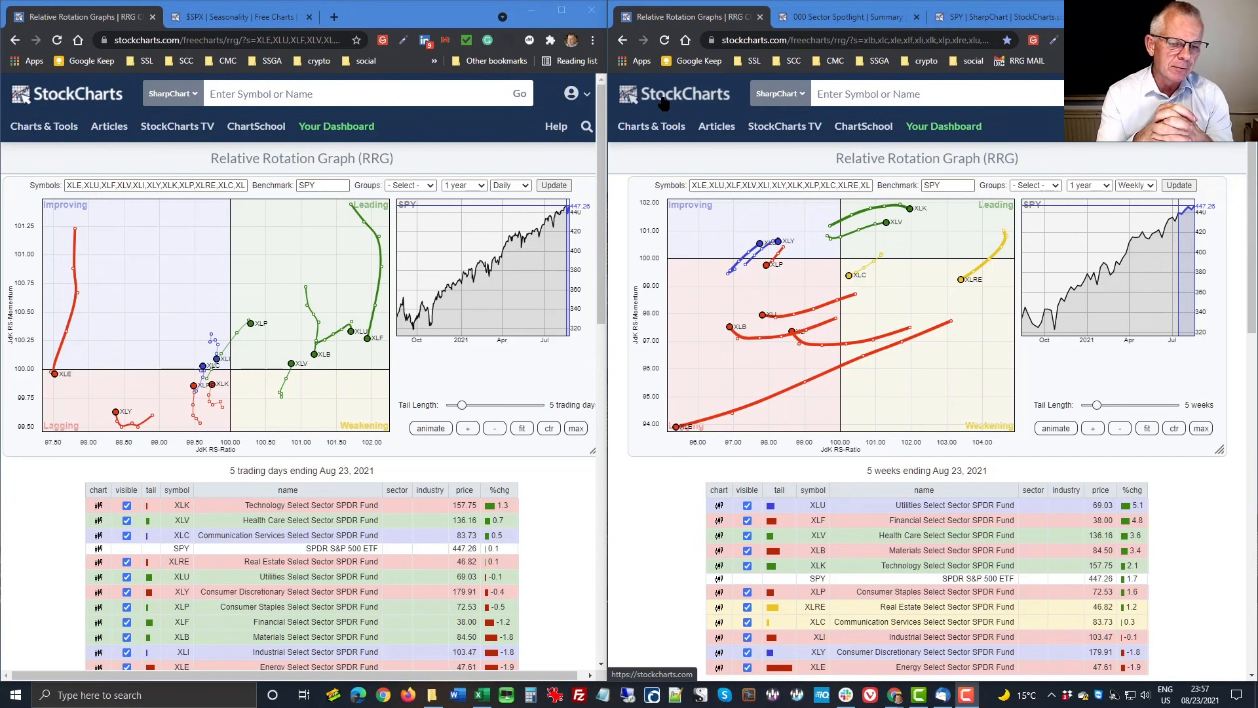
pyautogui.moveTo(477, 414)
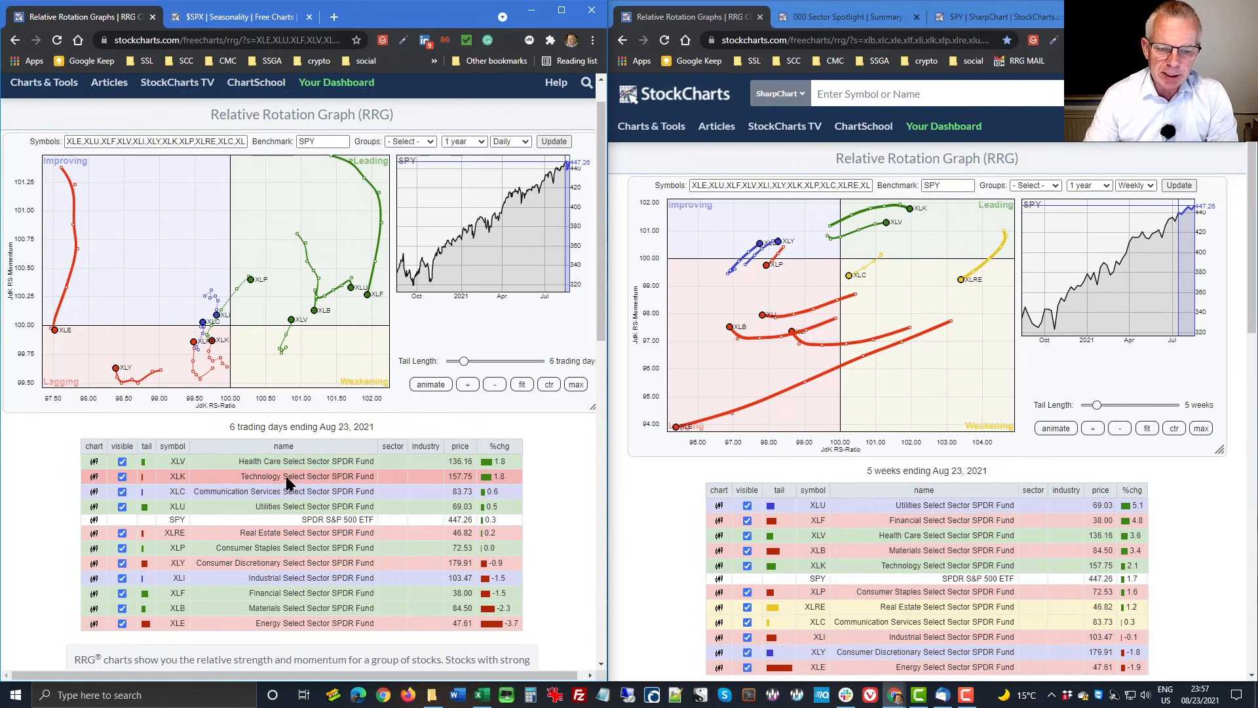
pyautogui.moveTo(423, 480)
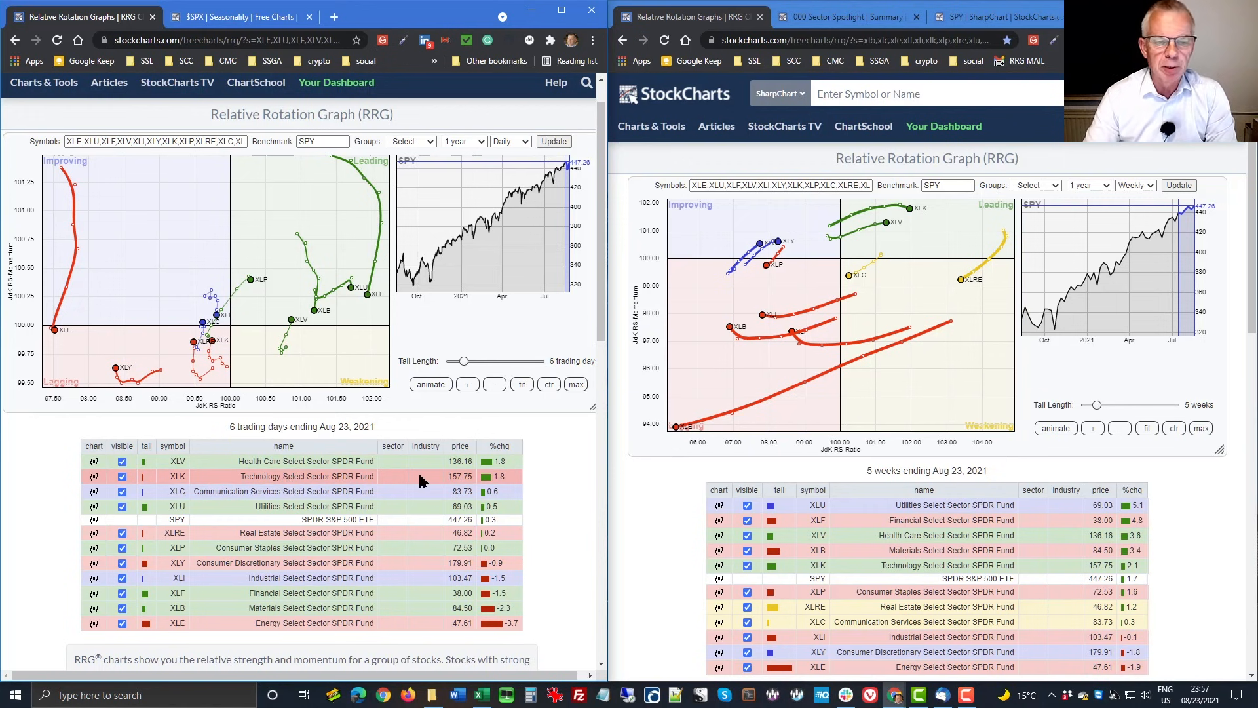
pyautogui.moveTo(380, 523)
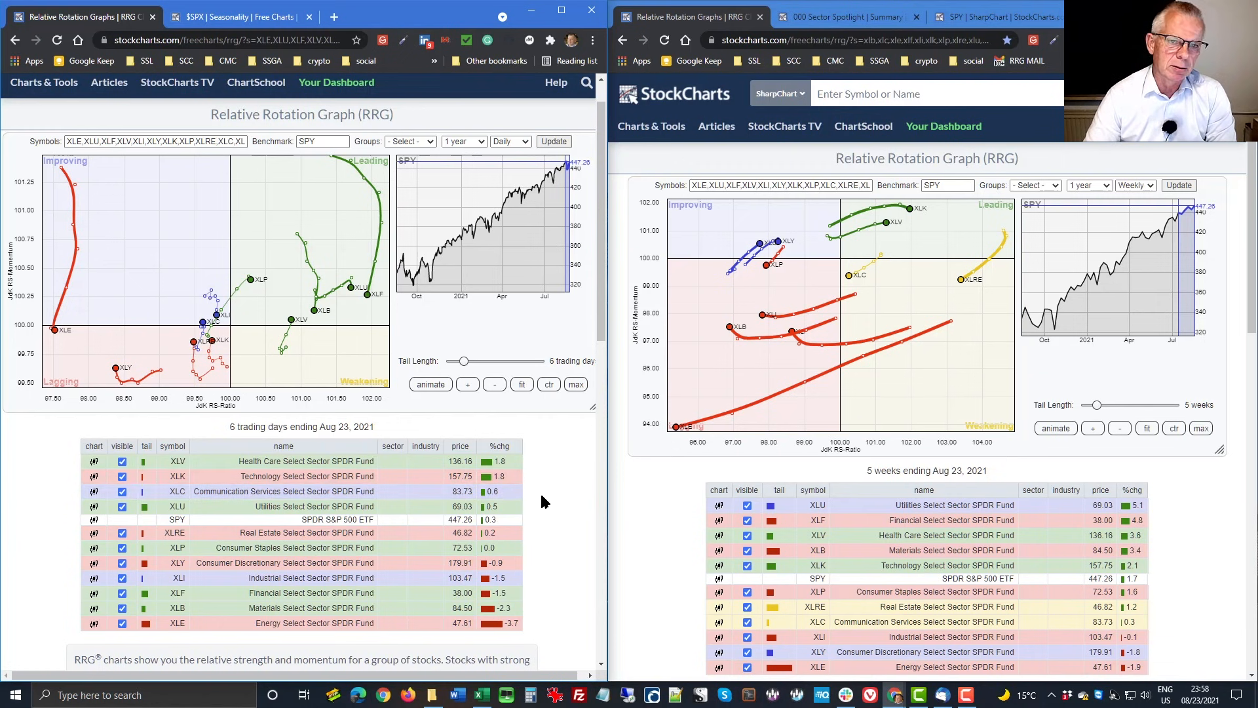
pyautogui.scroll(-3)
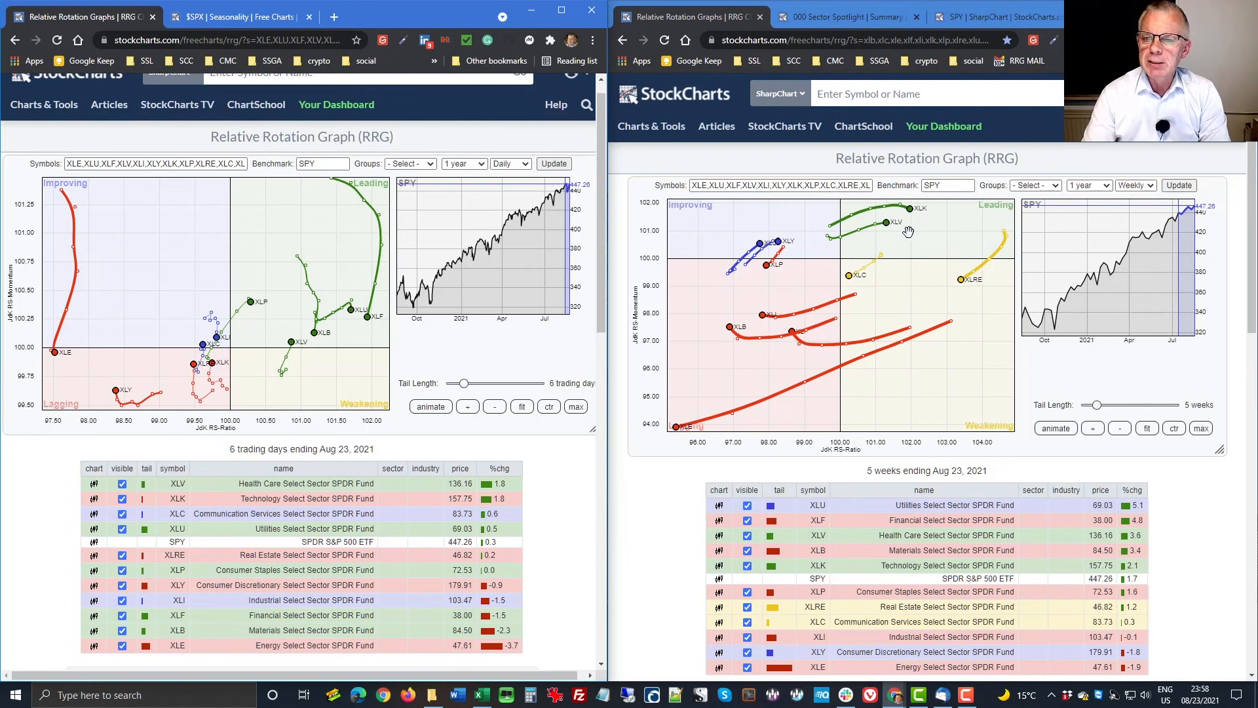
pyautogui.moveTo(905, 243)
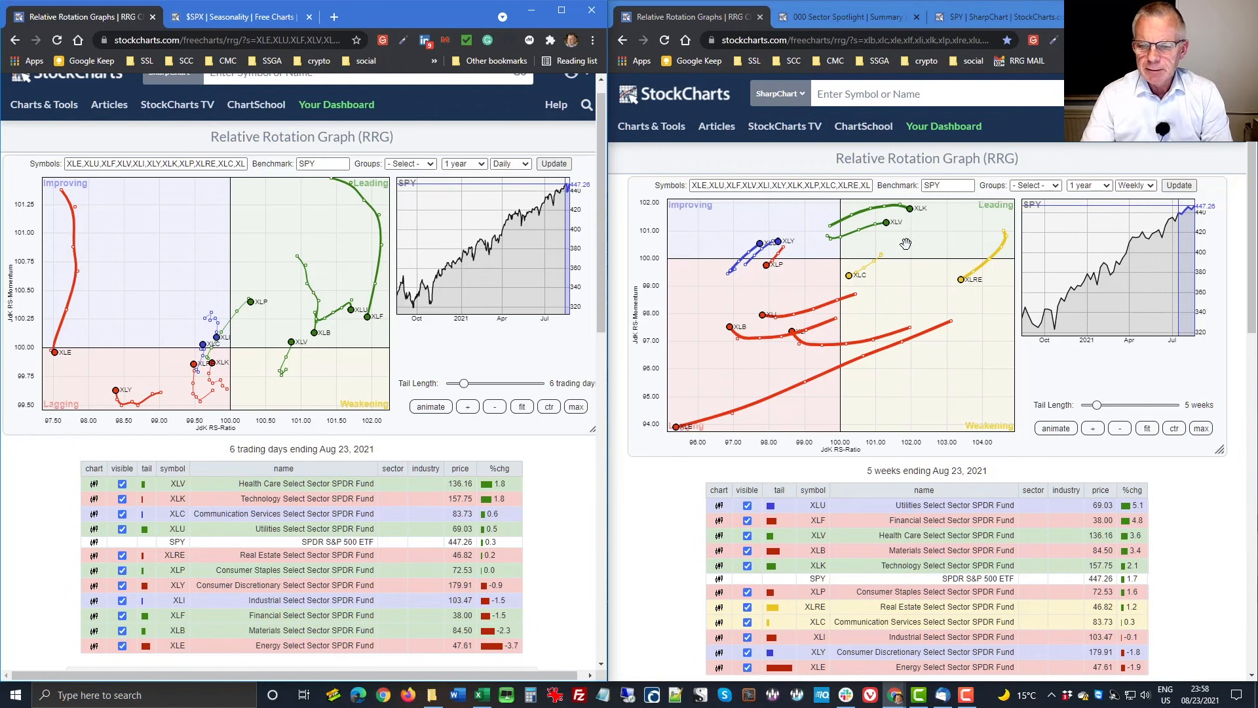
pyautogui.moveTo(802, 267)
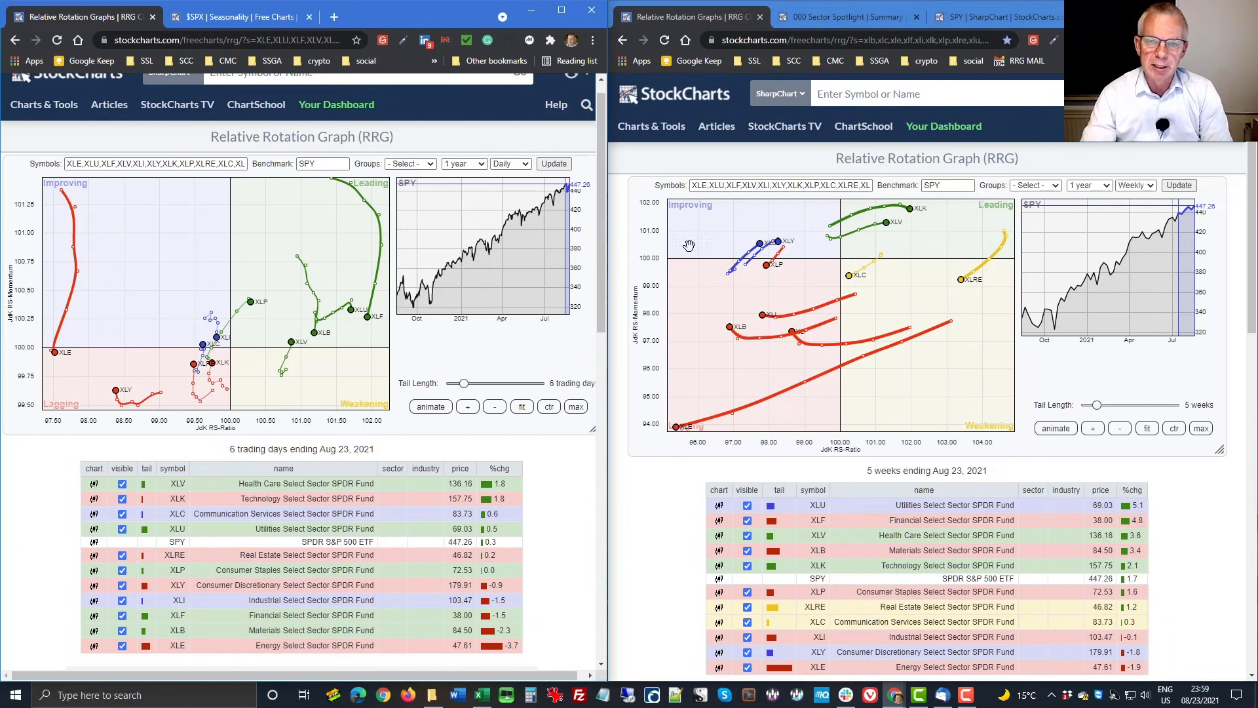
pyautogui.moveTo(840, 247)
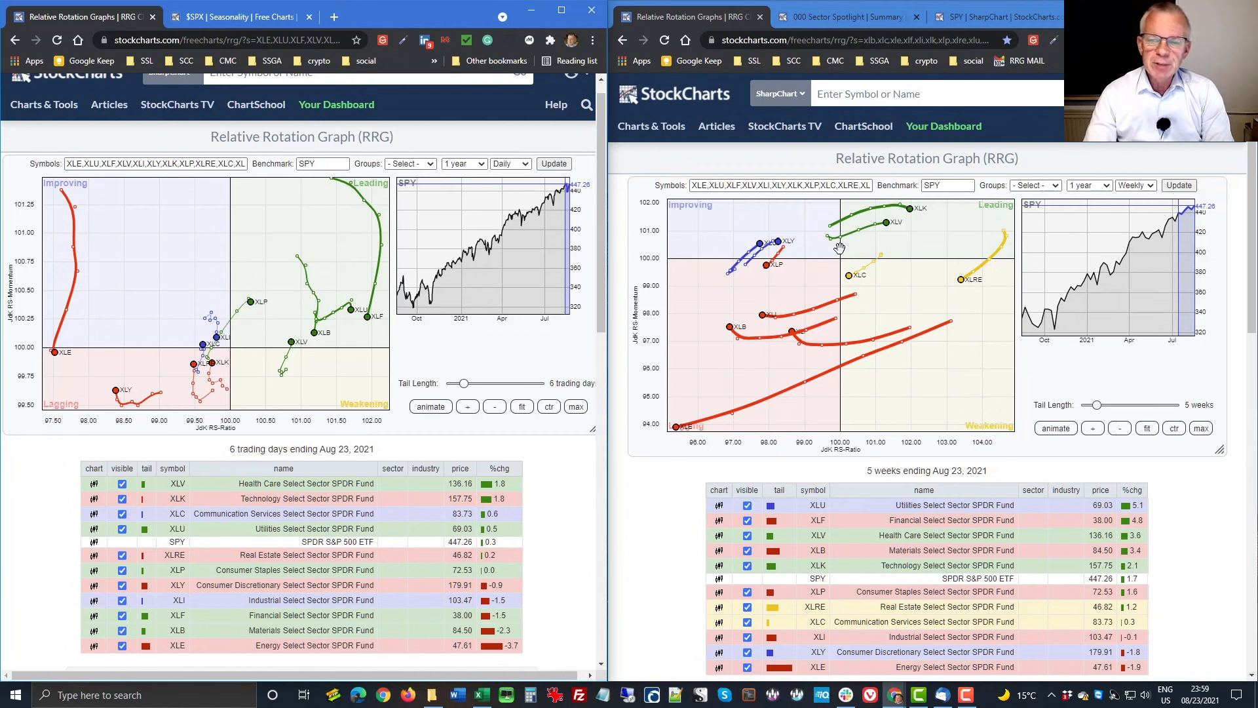
pyautogui.moveTo(909, 229)
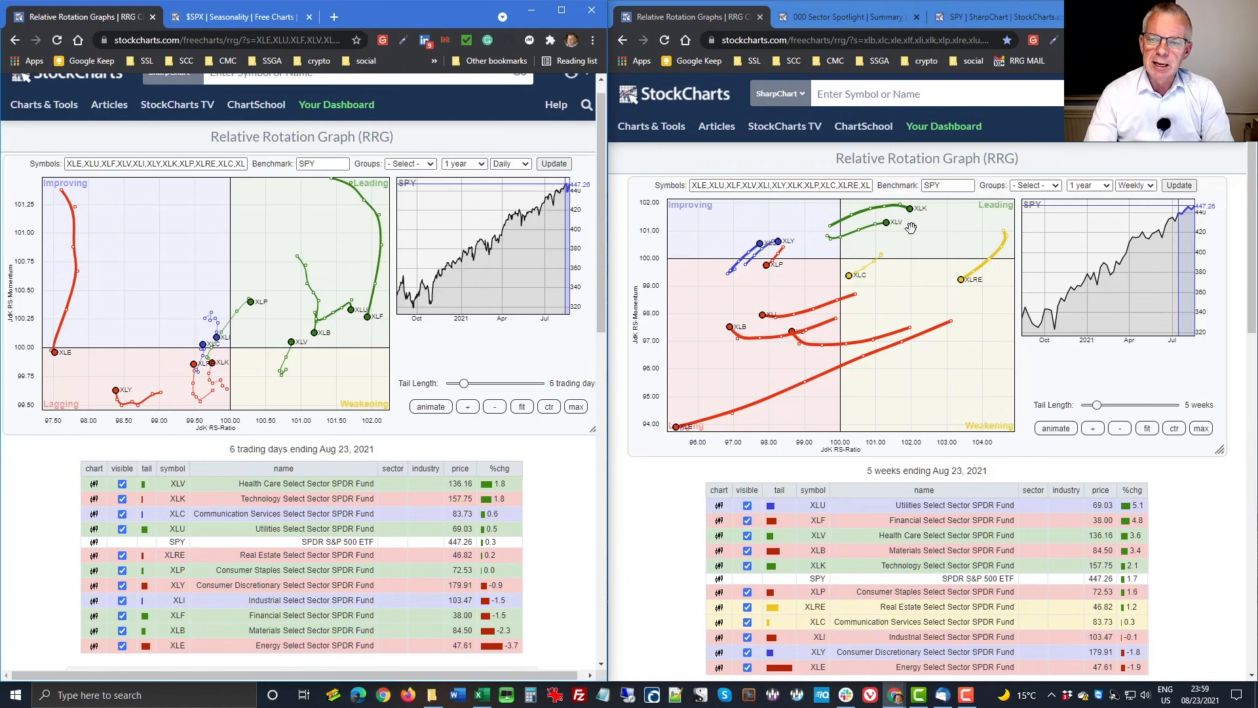
pyautogui.moveTo(880, 244)
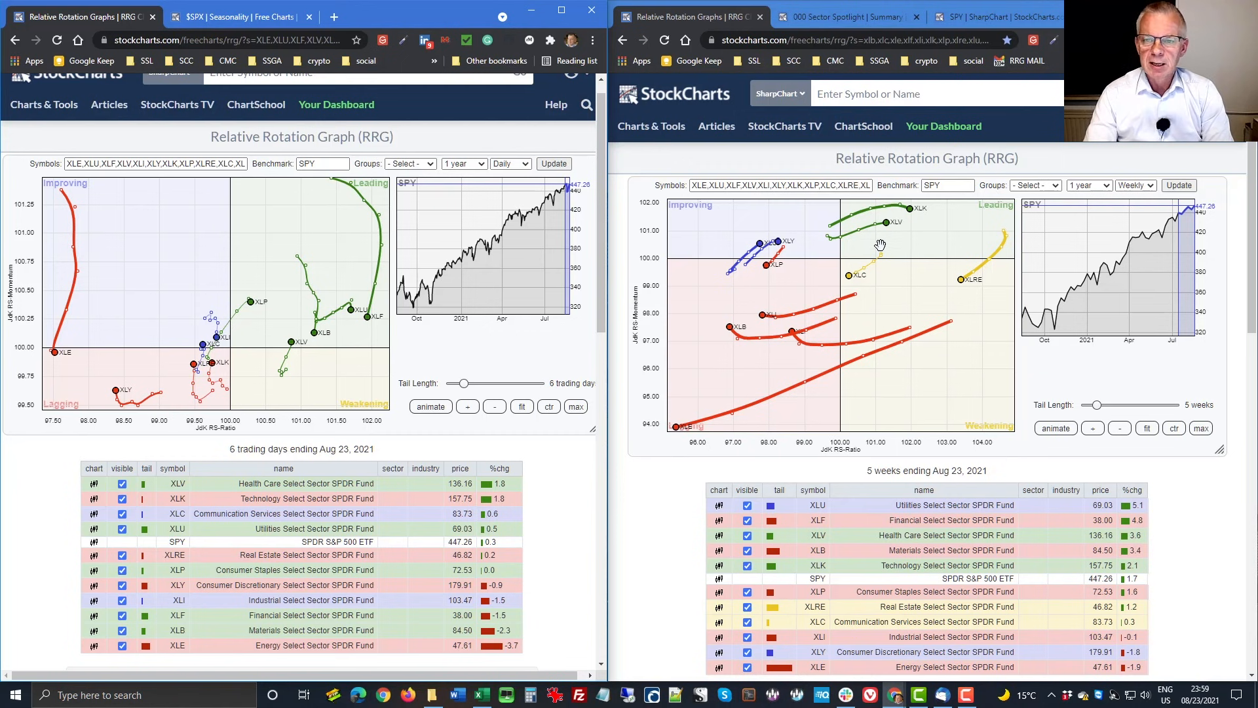
pyautogui.moveTo(870, 372)
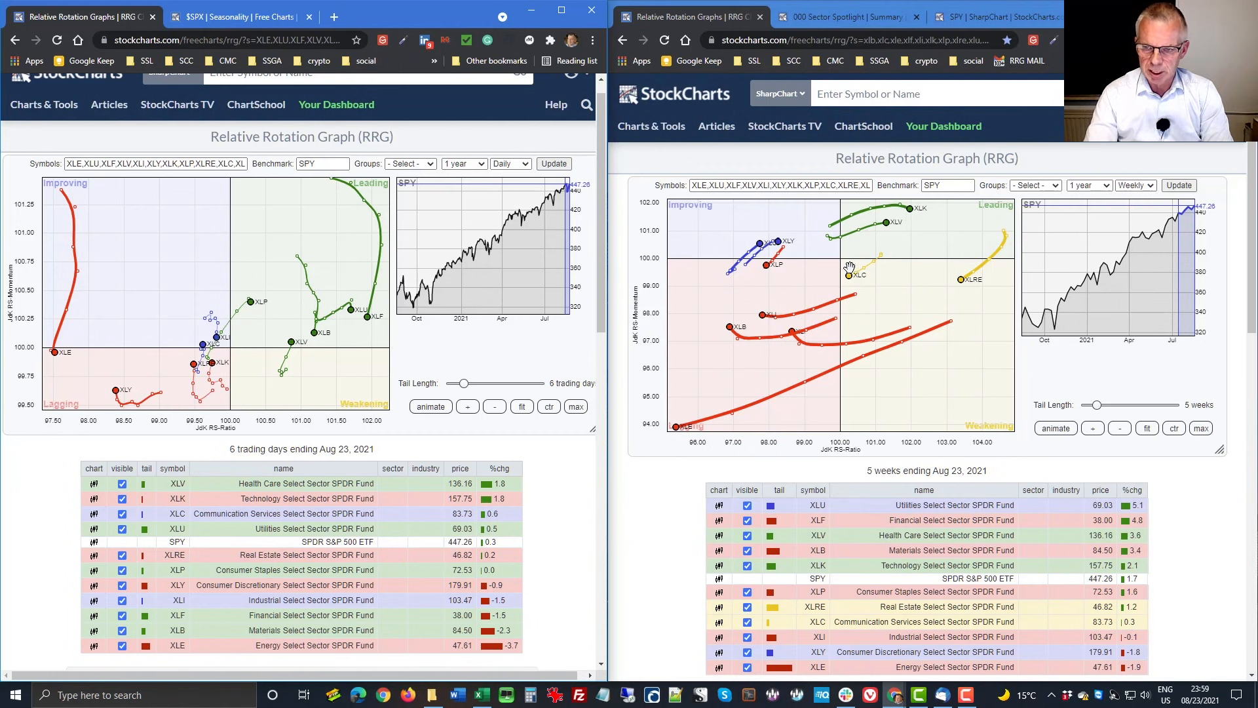
pyautogui.moveTo(897, 385)
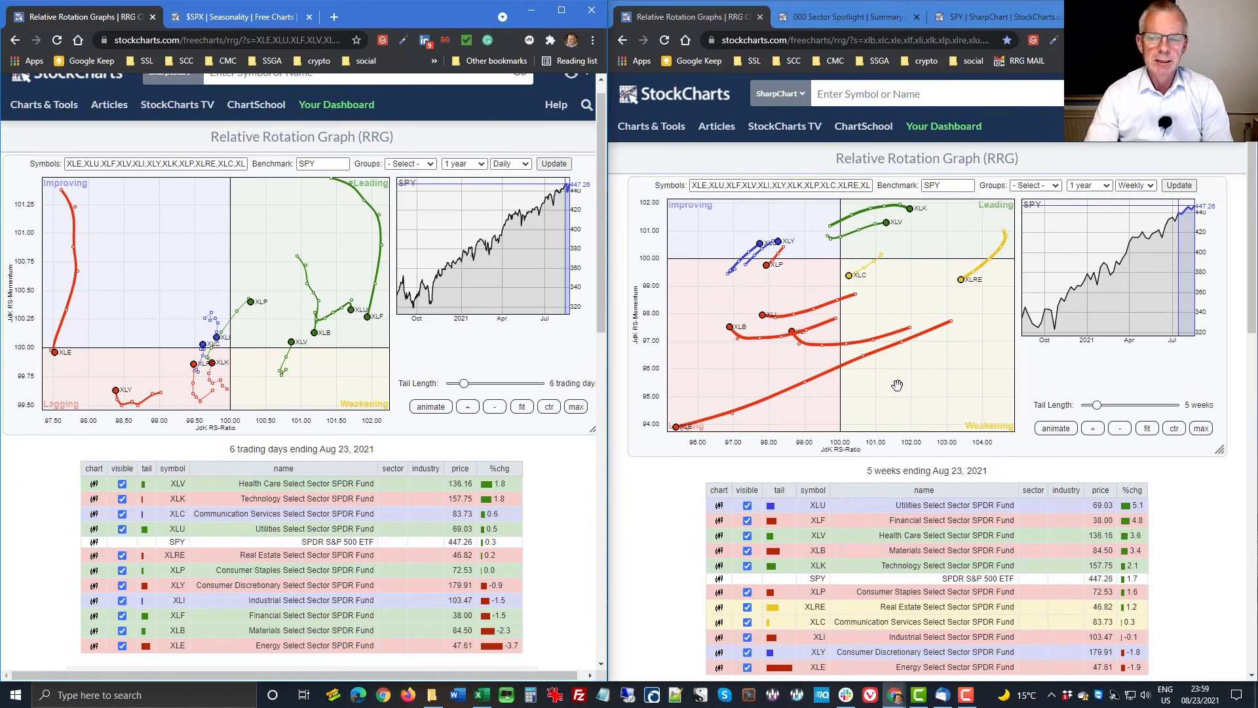
pyautogui.moveTo(954, 319)
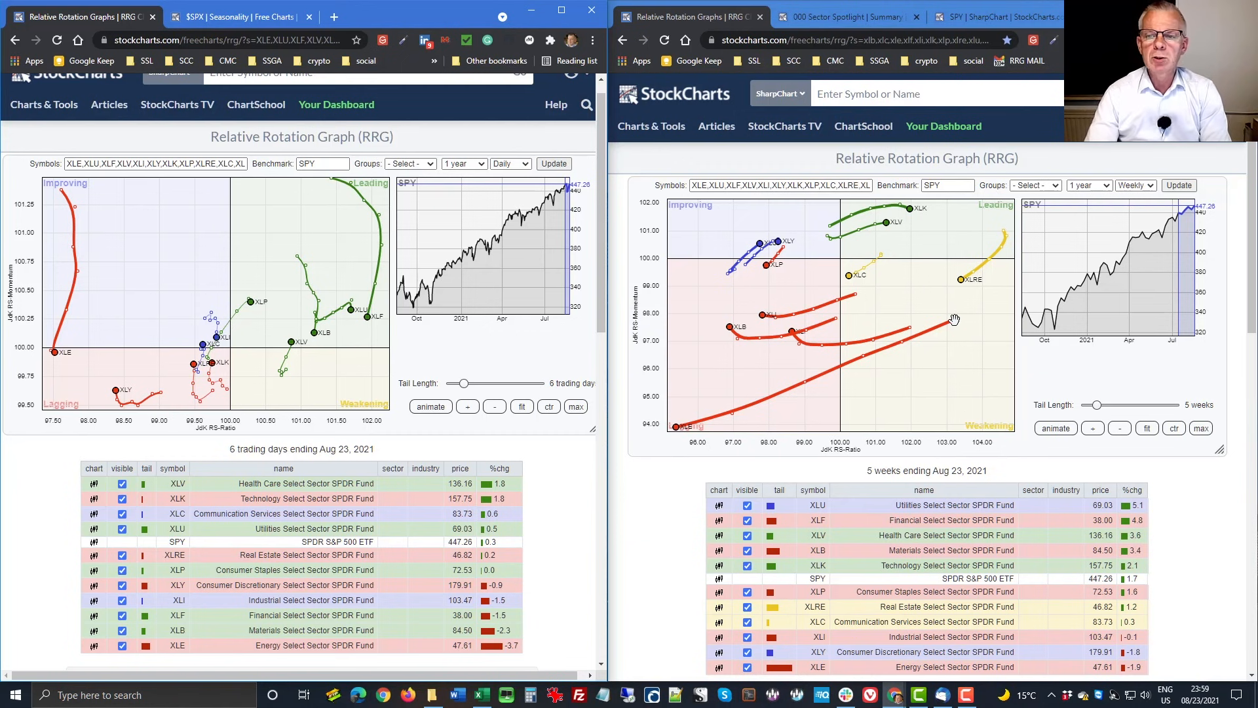
pyautogui.moveTo(977, 322)
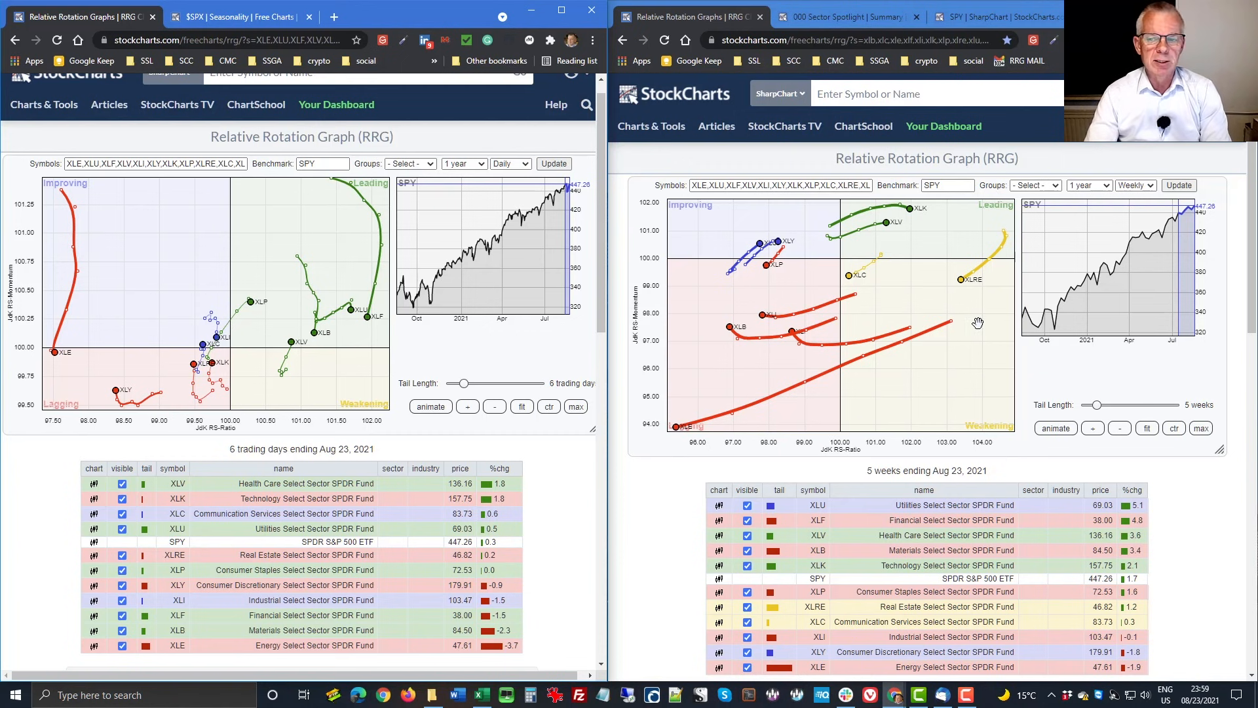
pyautogui.moveTo(1022, 269)
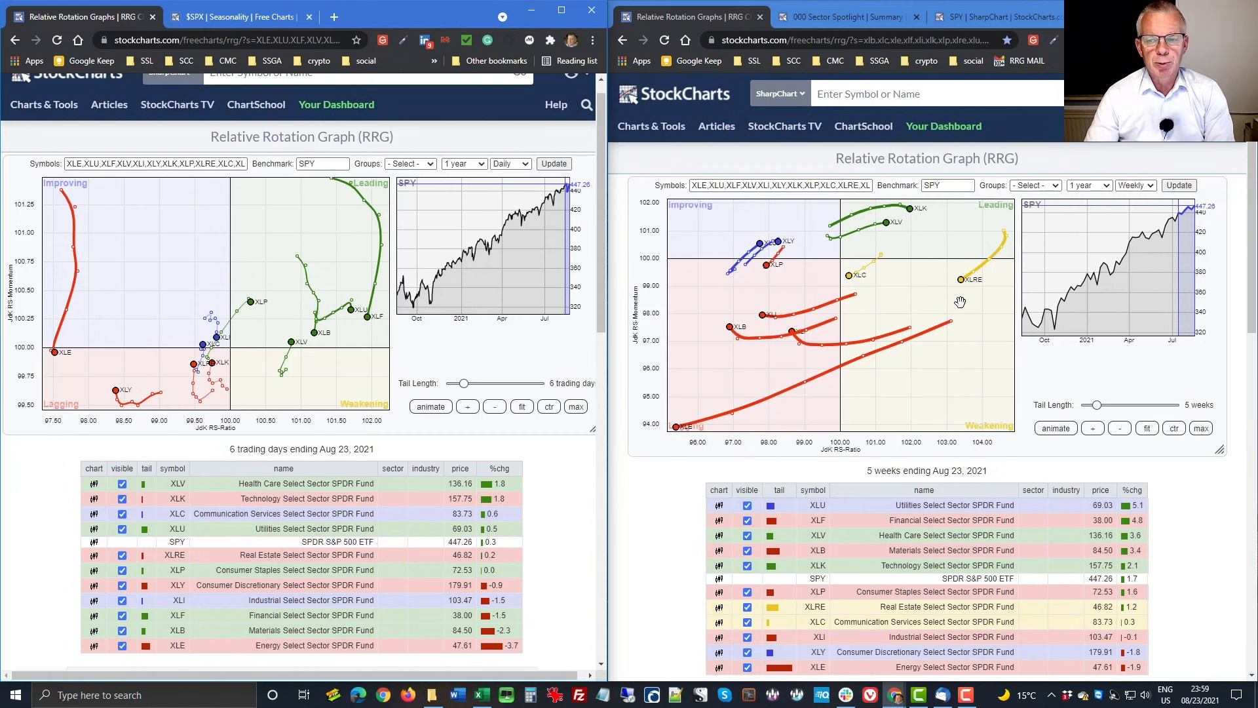
pyautogui.moveTo(966, 293)
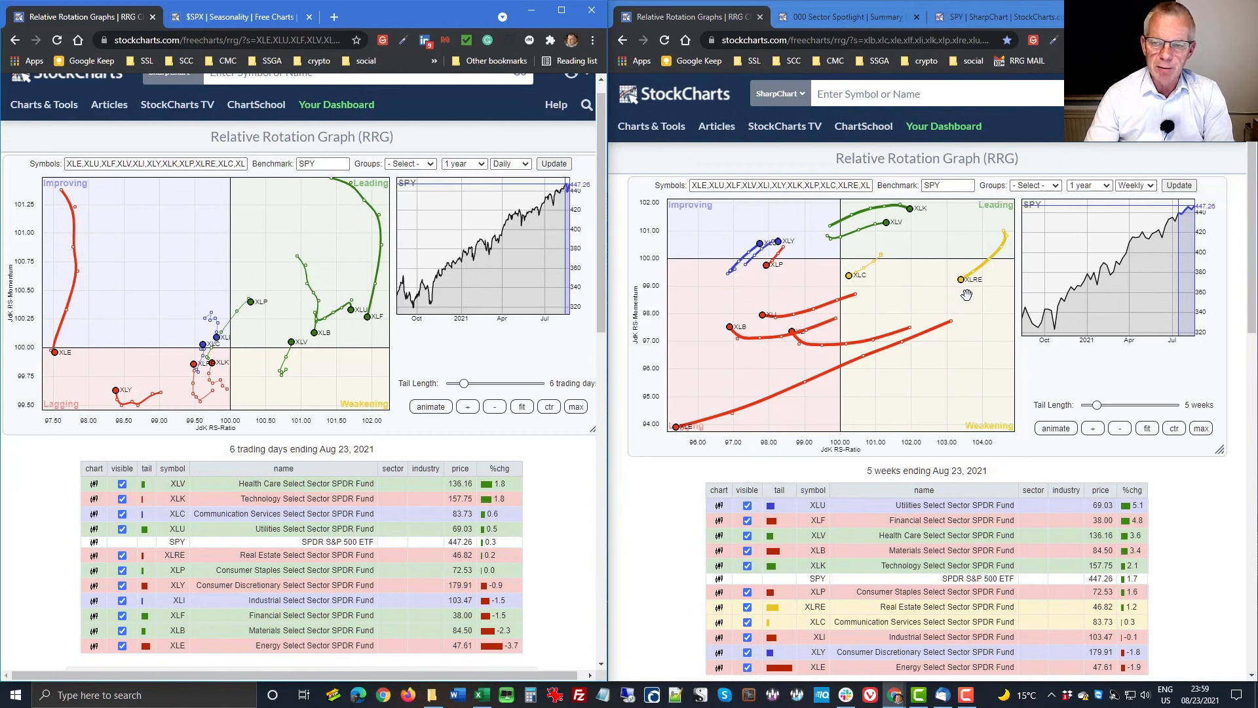
pyautogui.moveTo(926, 328)
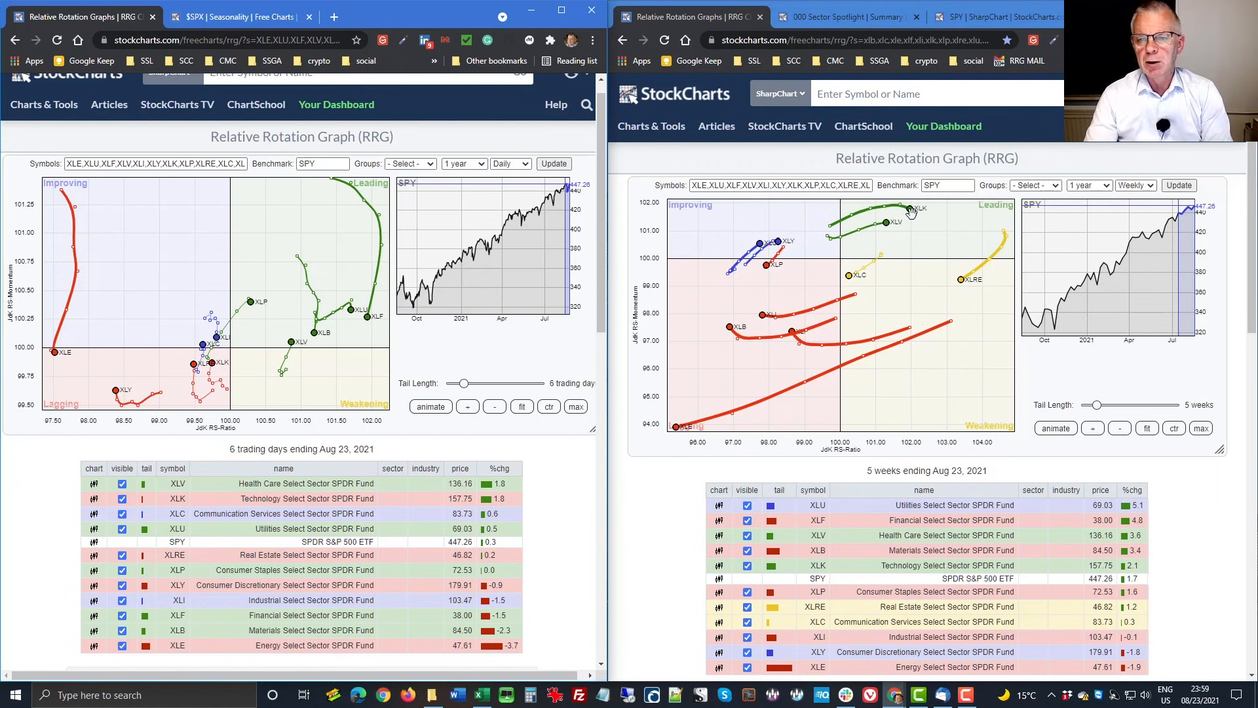
pyautogui.moveTo(913, 303)
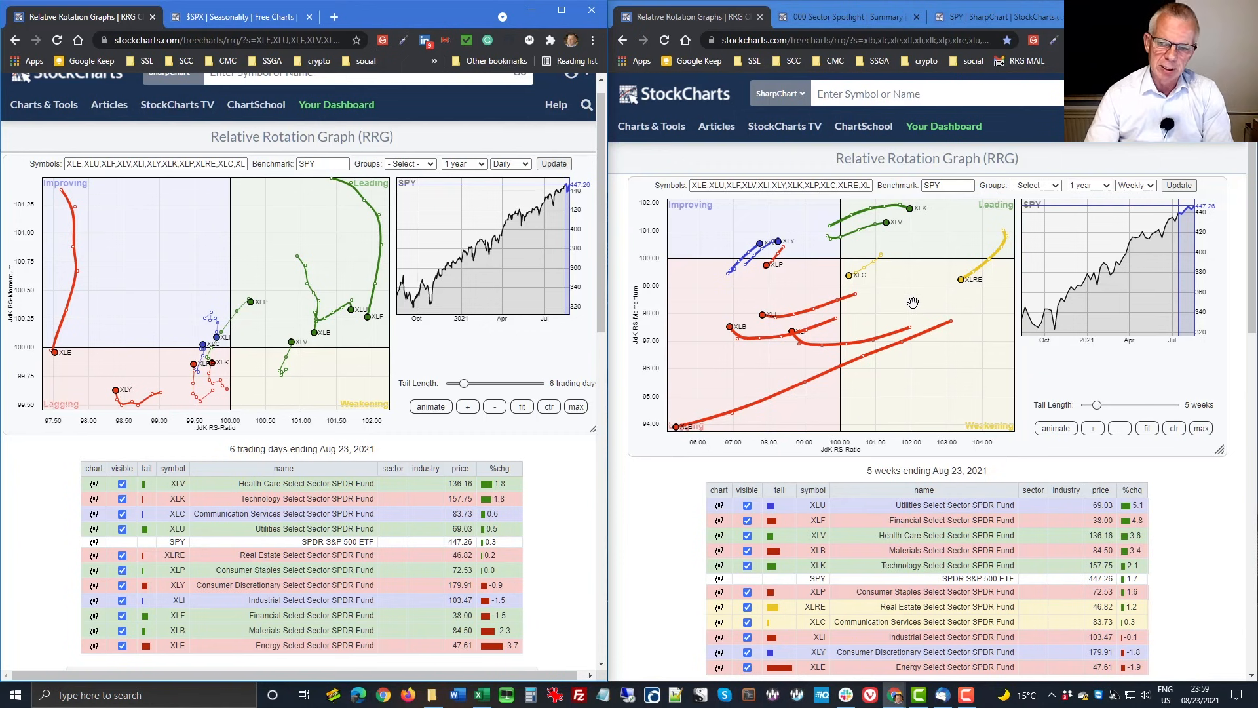
pyautogui.moveTo(904, 294)
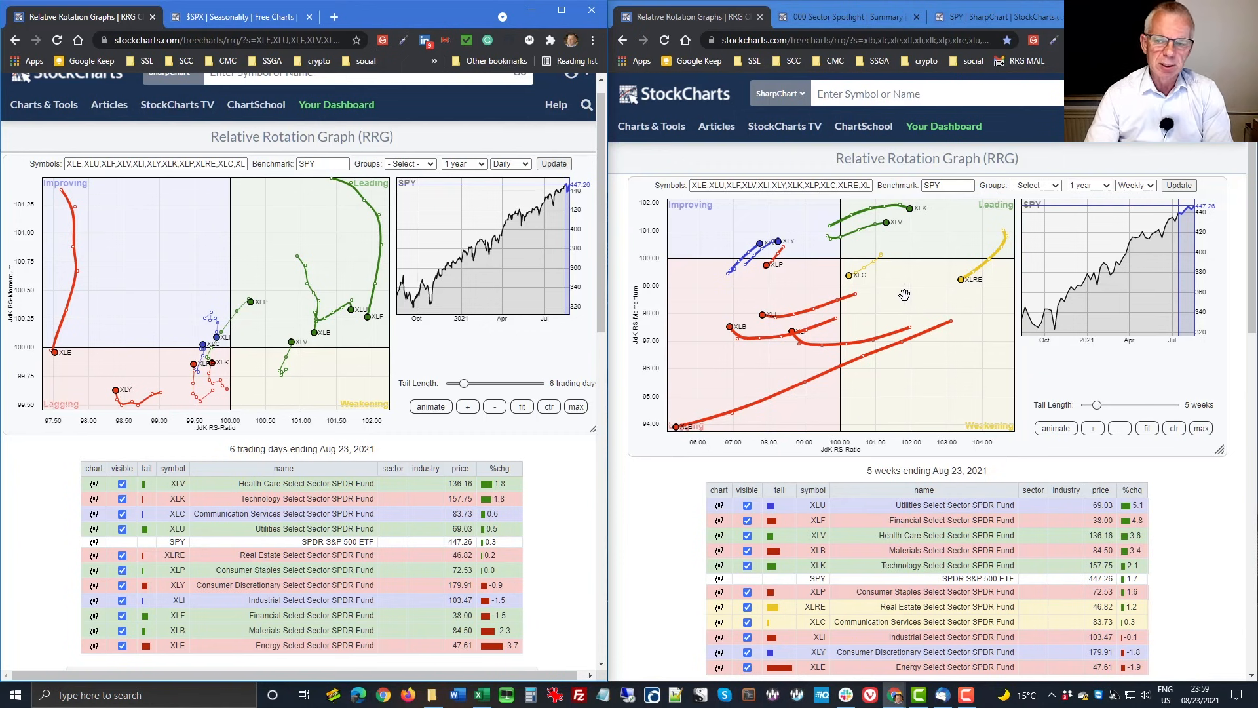
pyautogui.moveTo(875, 287)
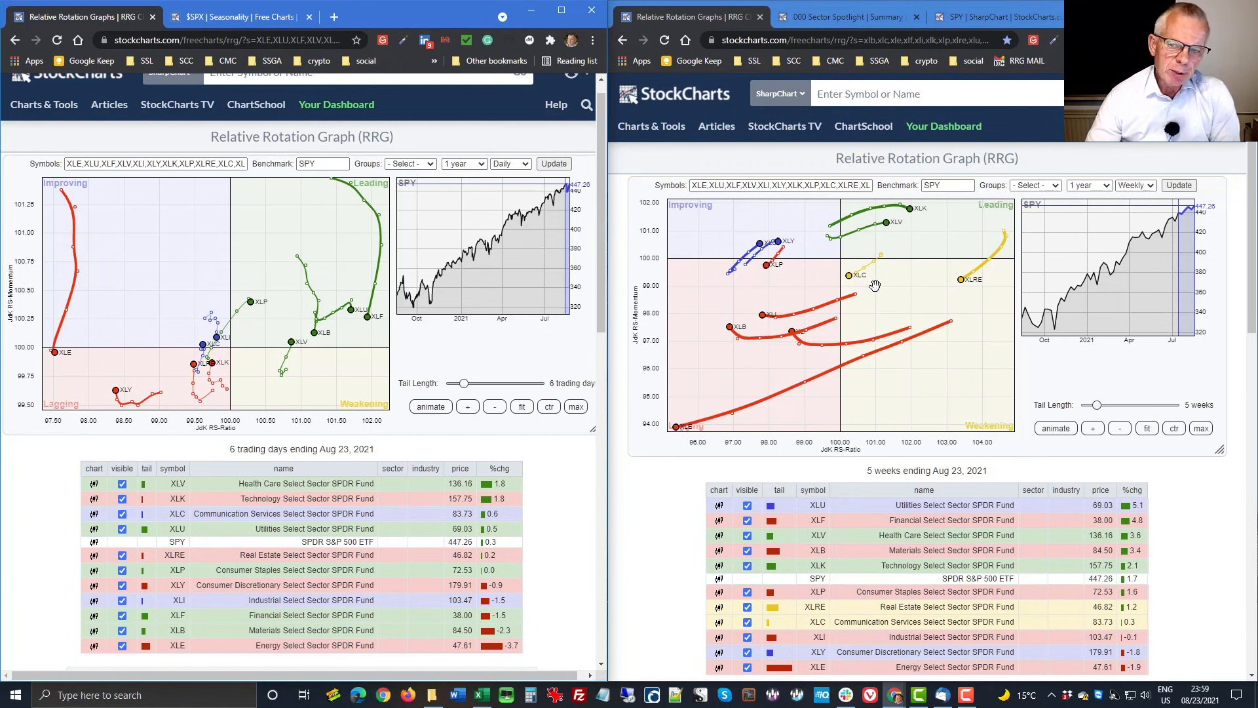
pyautogui.moveTo(849, 296)
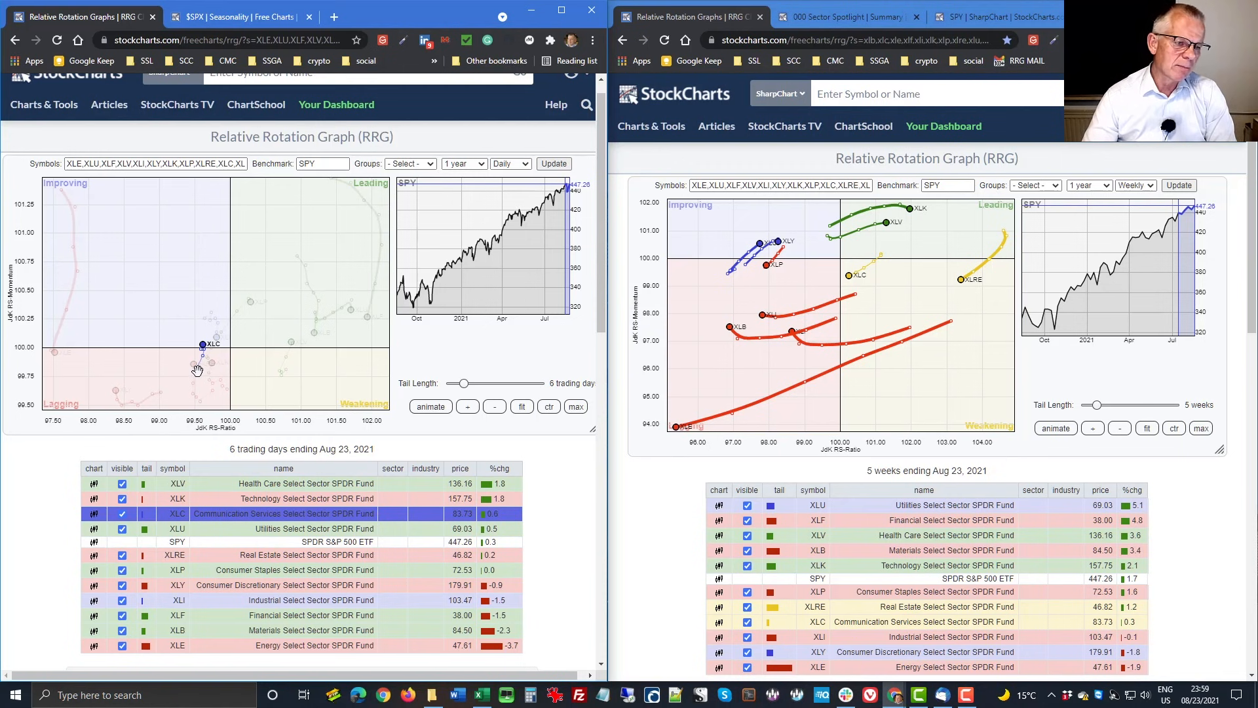
pyautogui.moveTo(200, 378)
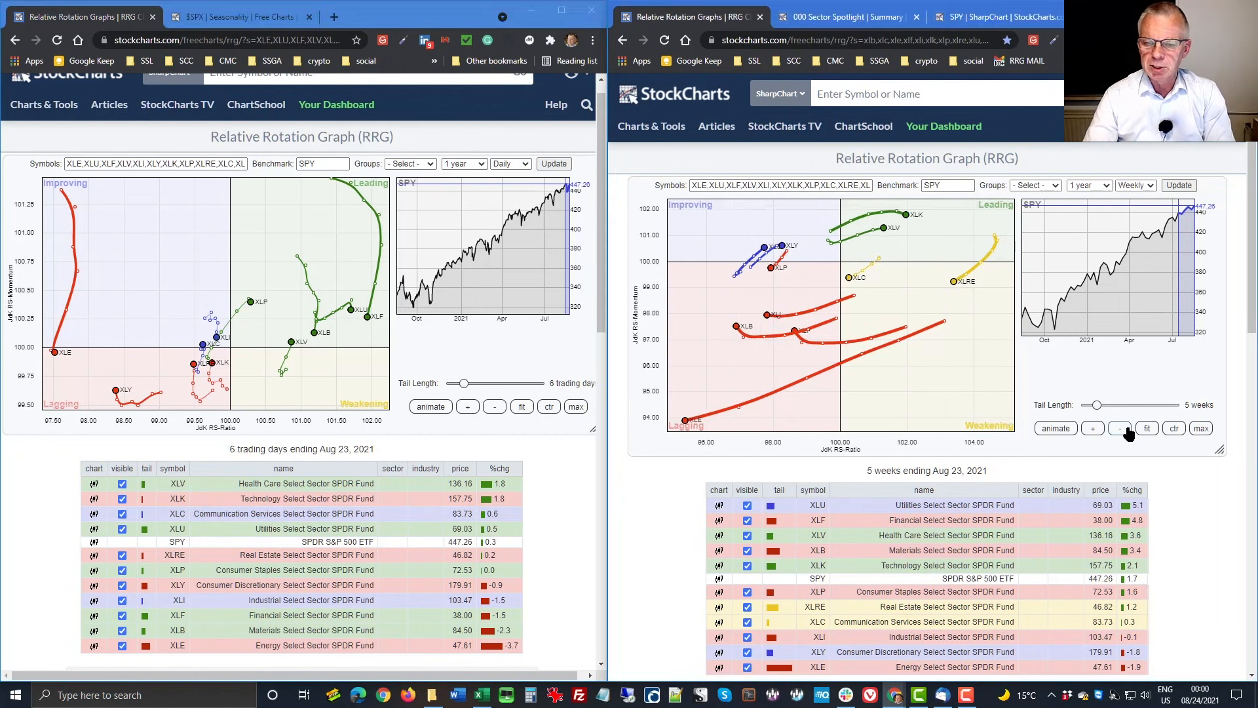
# - Zoom out the weekly sector RRG so XLE's long tail fits the plot
pyautogui.click(1120, 428)
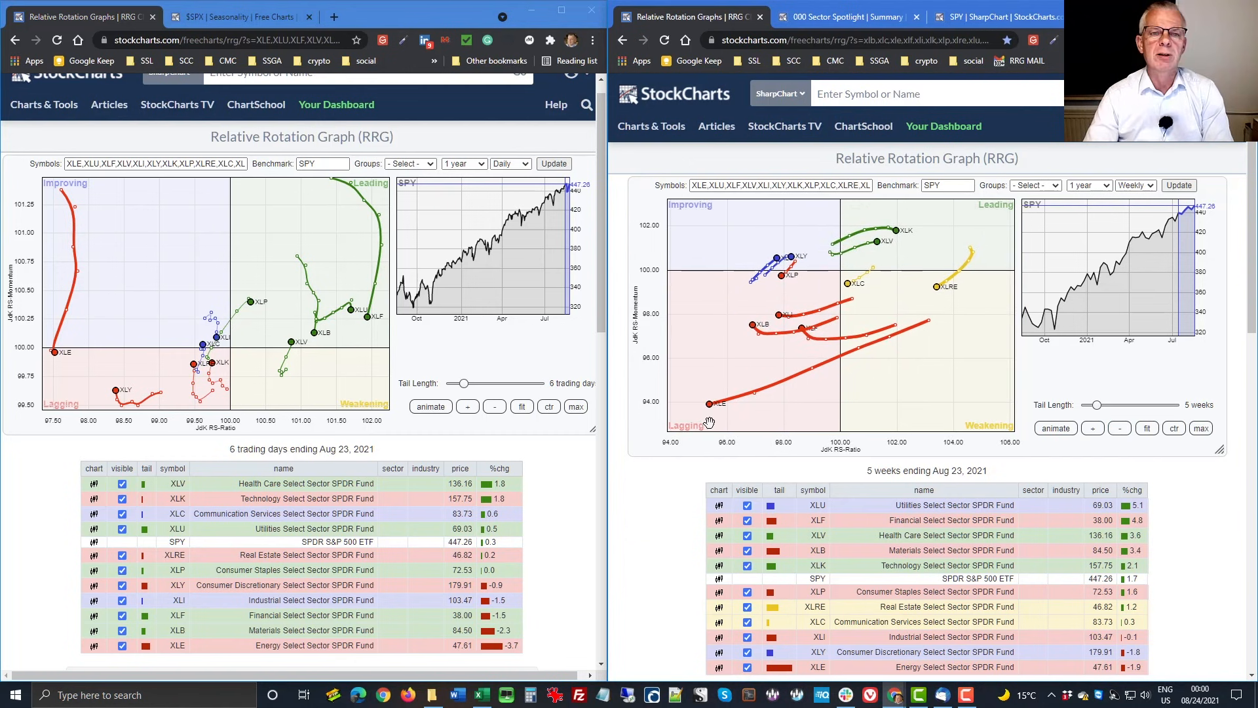
pyautogui.moveTo(698, 468)
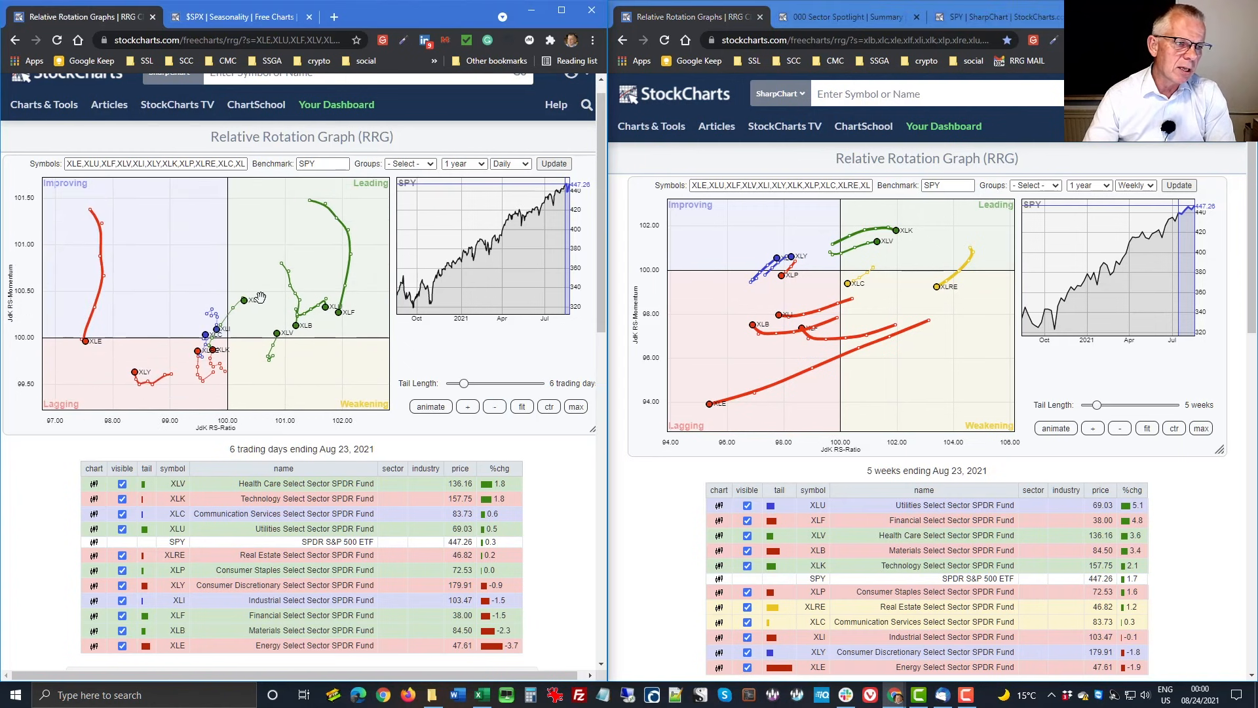
pyautogui.moveTo(116, 379)
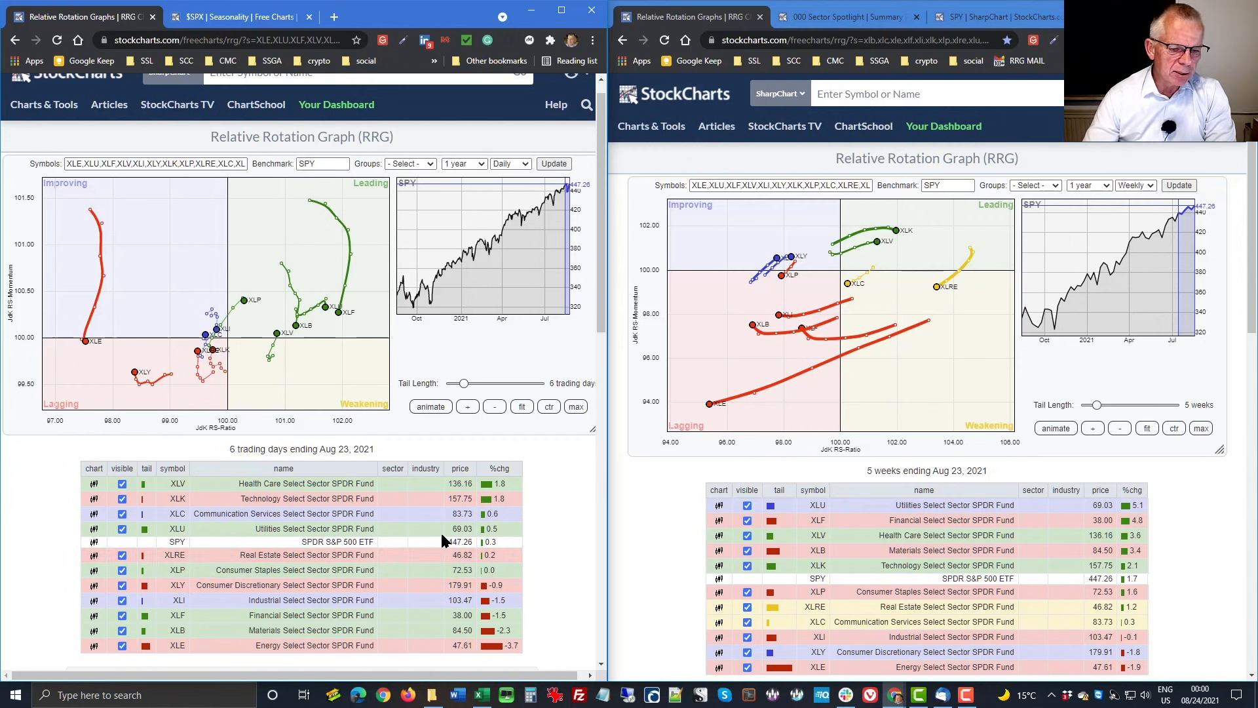
# - Highlight the Utilities (XLU) and then Consumer Staples (XLP) tails on the daily RRG
pyautogui.click(177, 528)
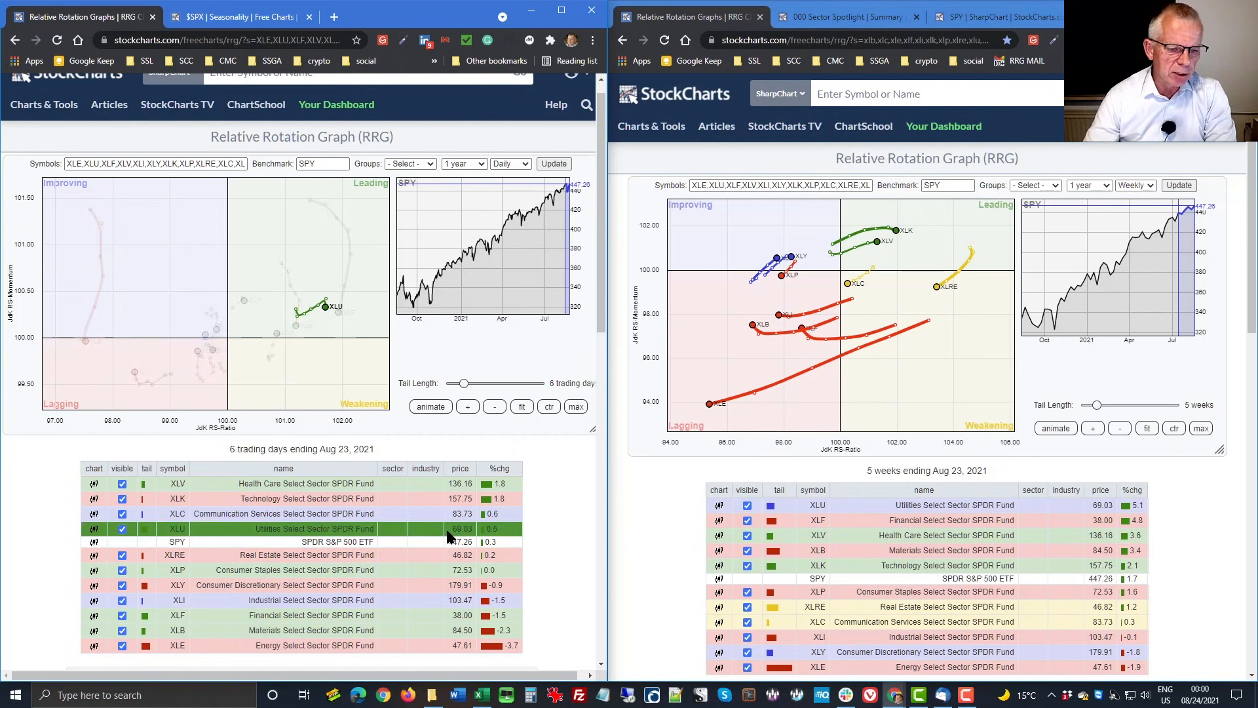
pyautogui.moveTo(319, 340)
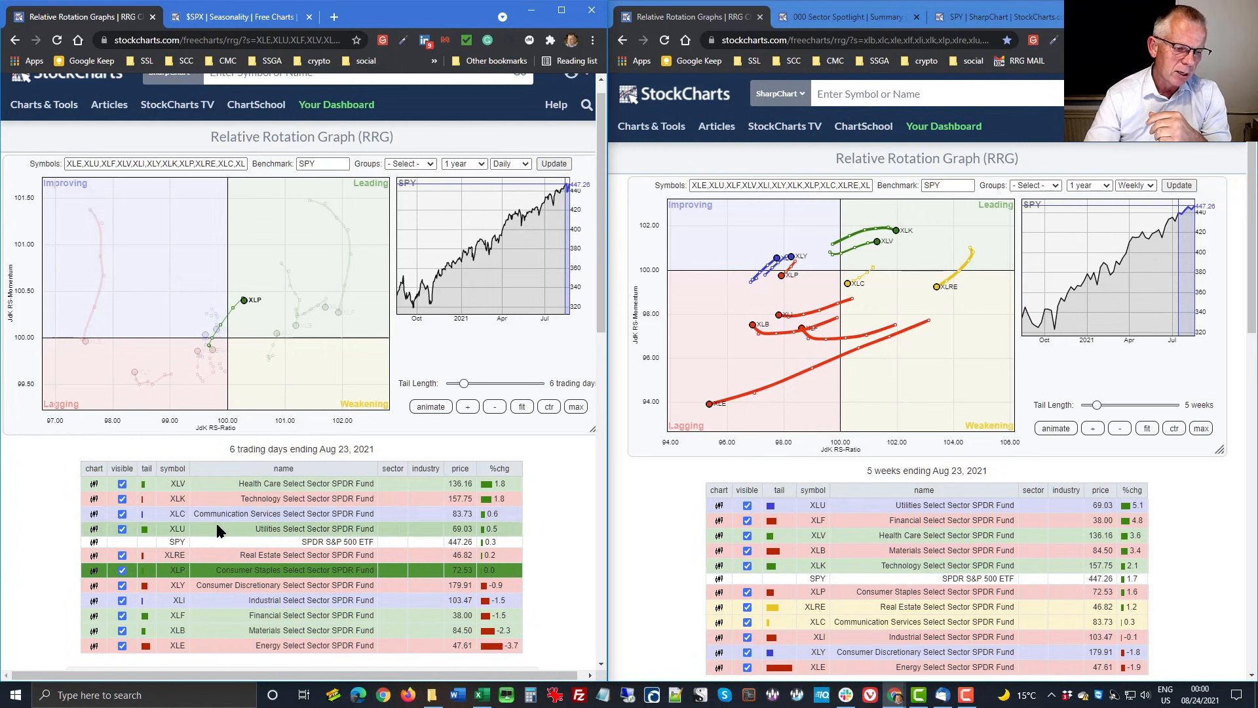
pyautogui.click(176, 528)
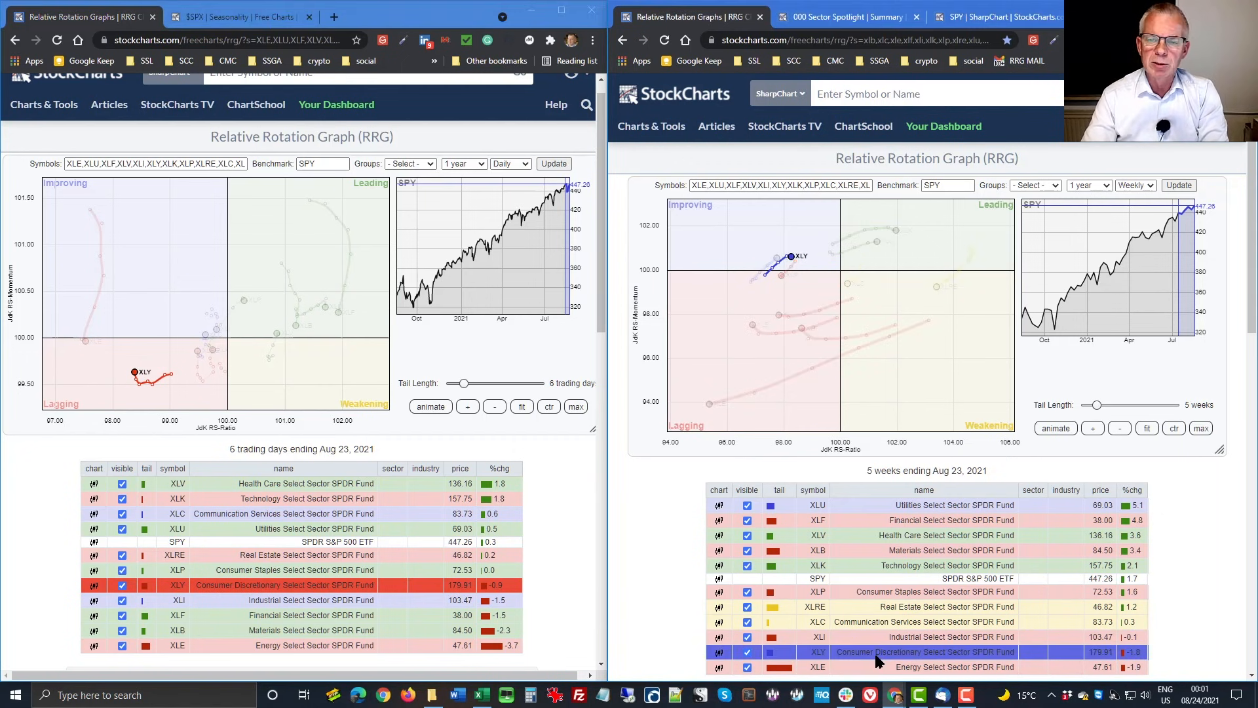
pyautogui.moveTo(761, 289)
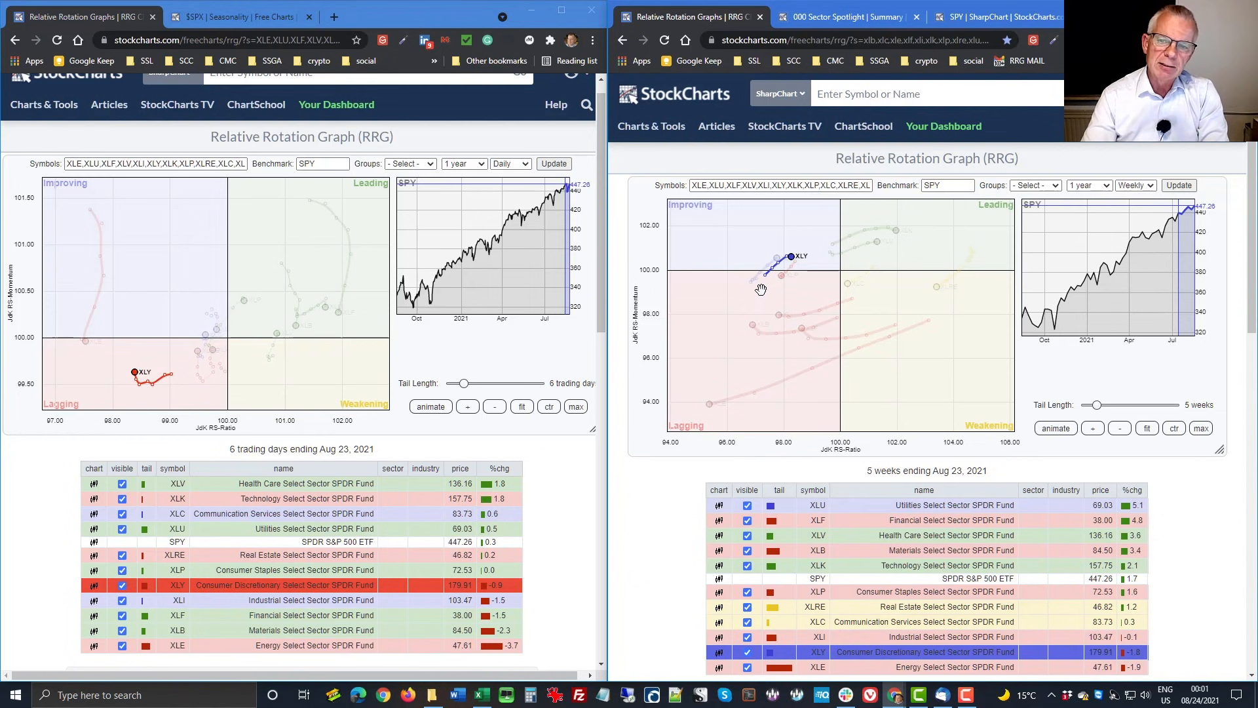
pyautogui.moveTo(758, 291)
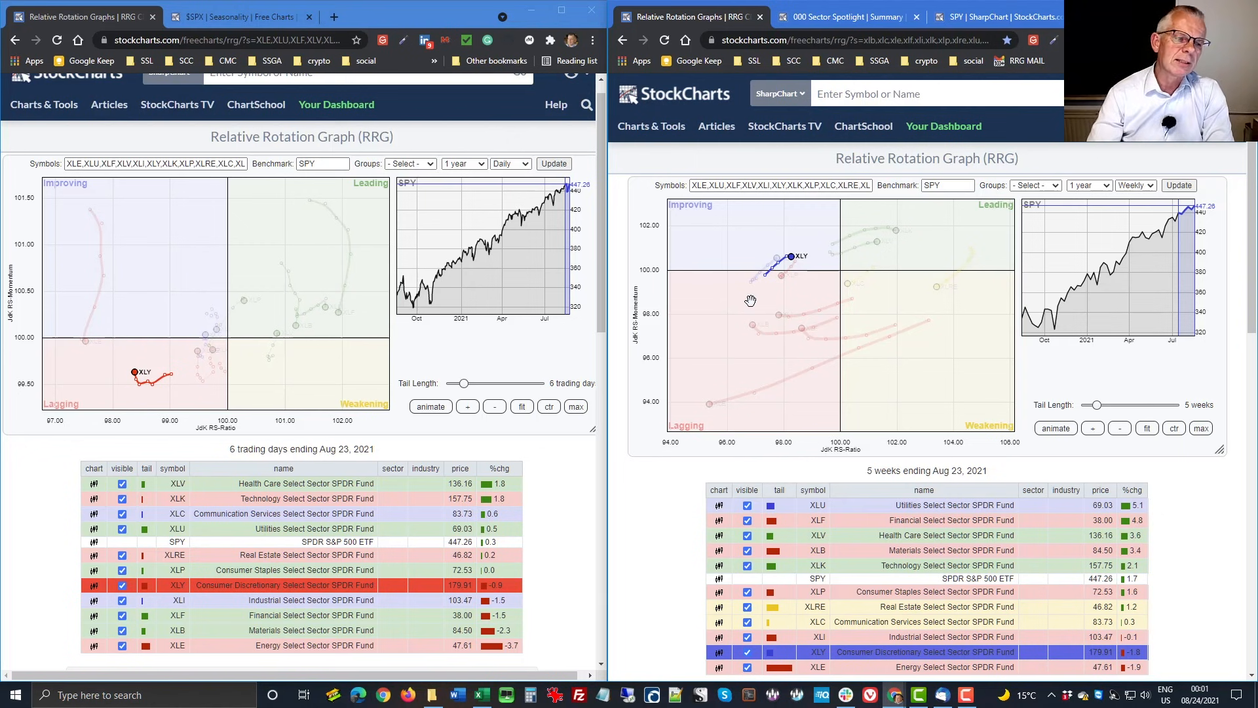
pyautogui.moveTo(378, 600)
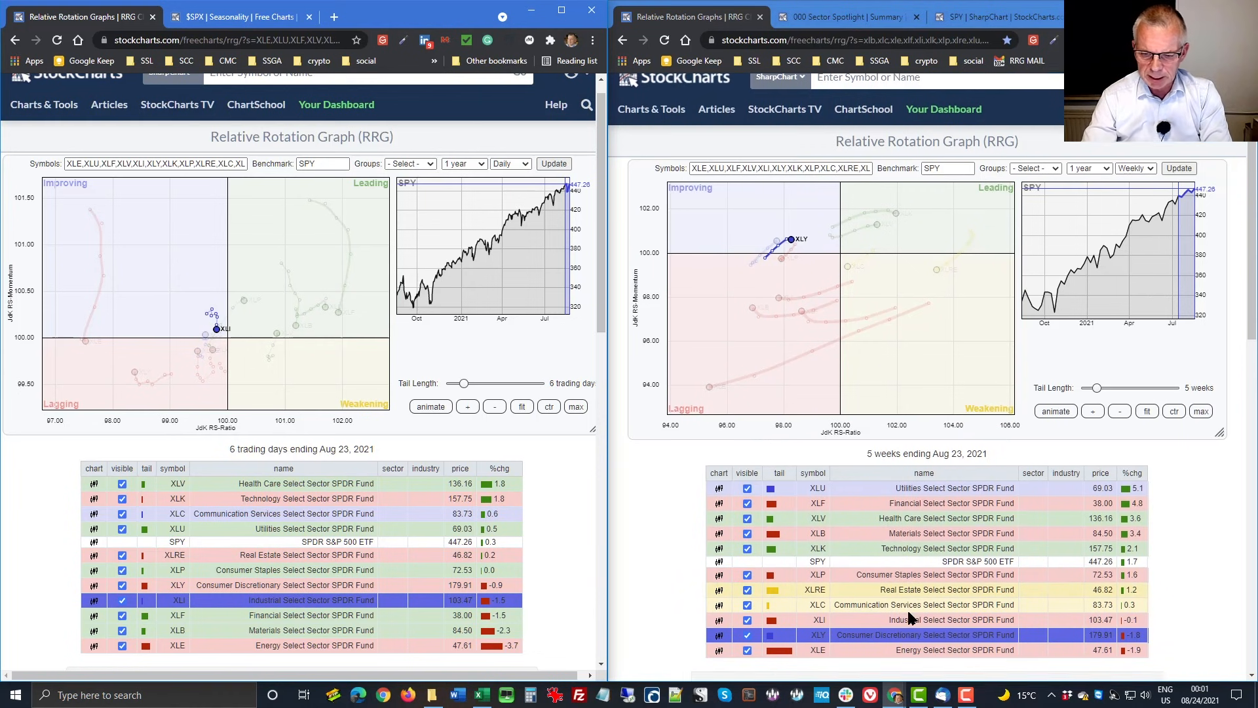
# - Scroll down the sector RRG page toward the weekly sector table
pyautogui.scroll(-3)
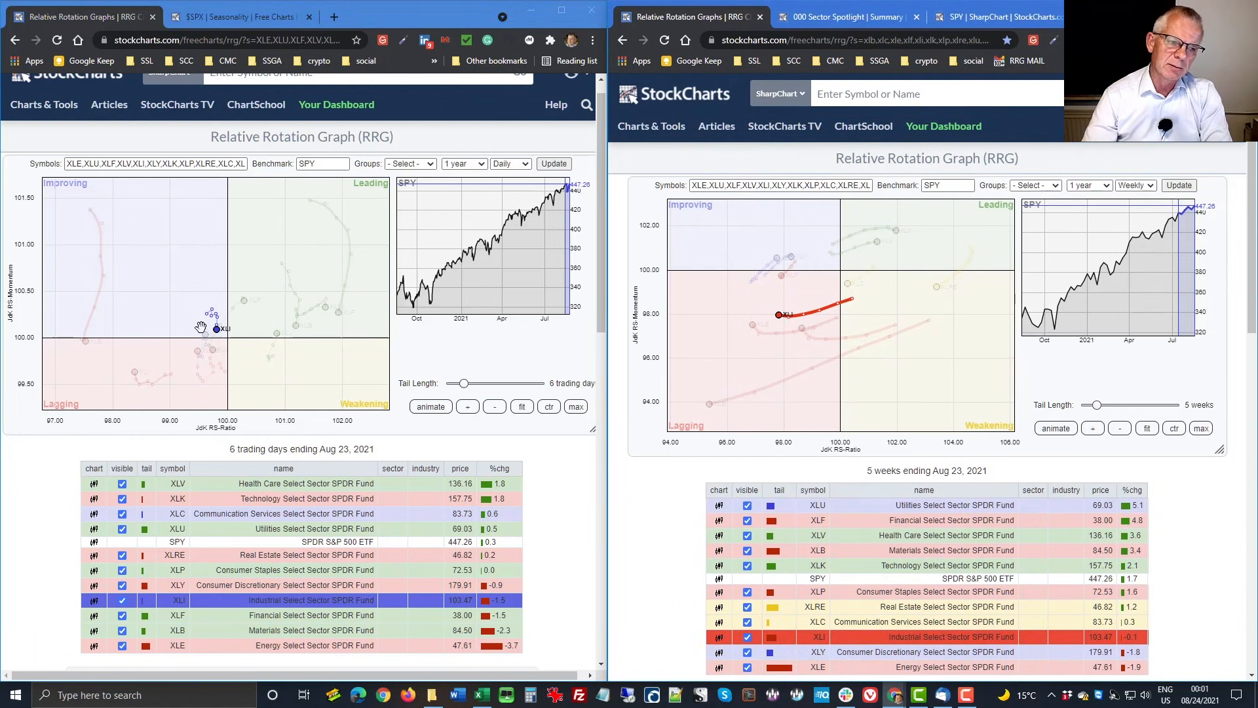
pyautogui.moveTo(811, 362)
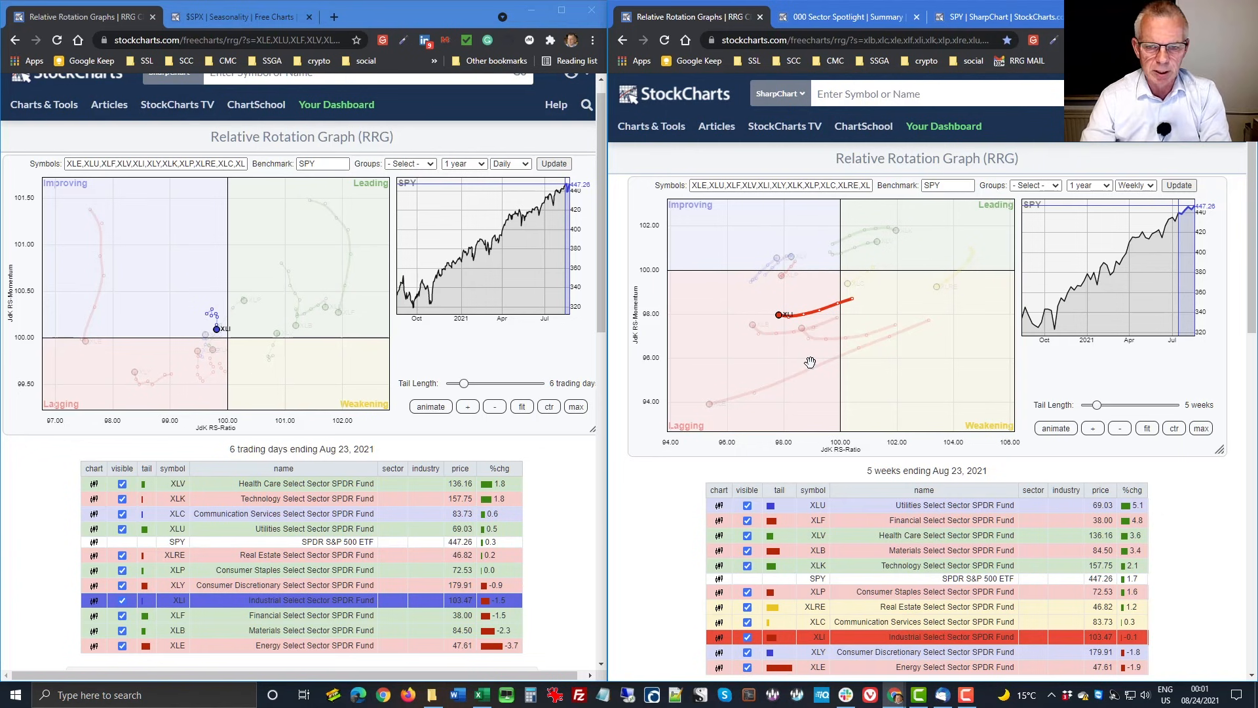
pyautogui.moveTo(690, 417)
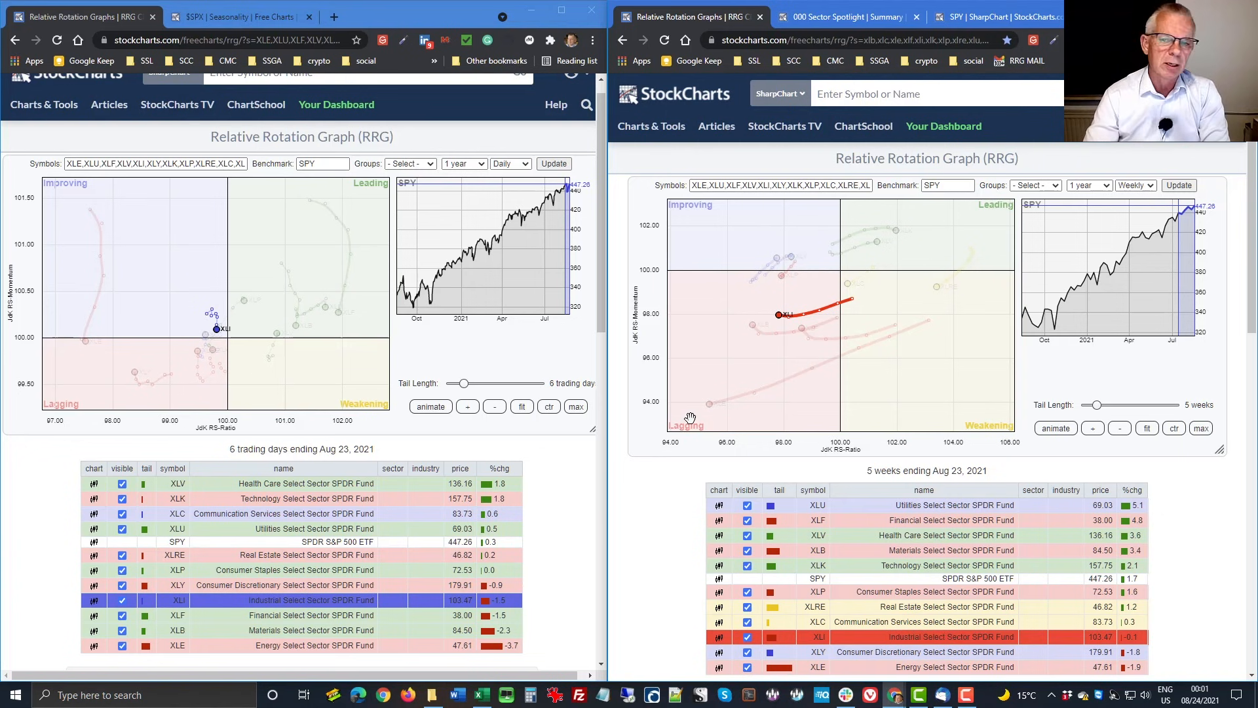
pyautogui.moveTo(209, 622)
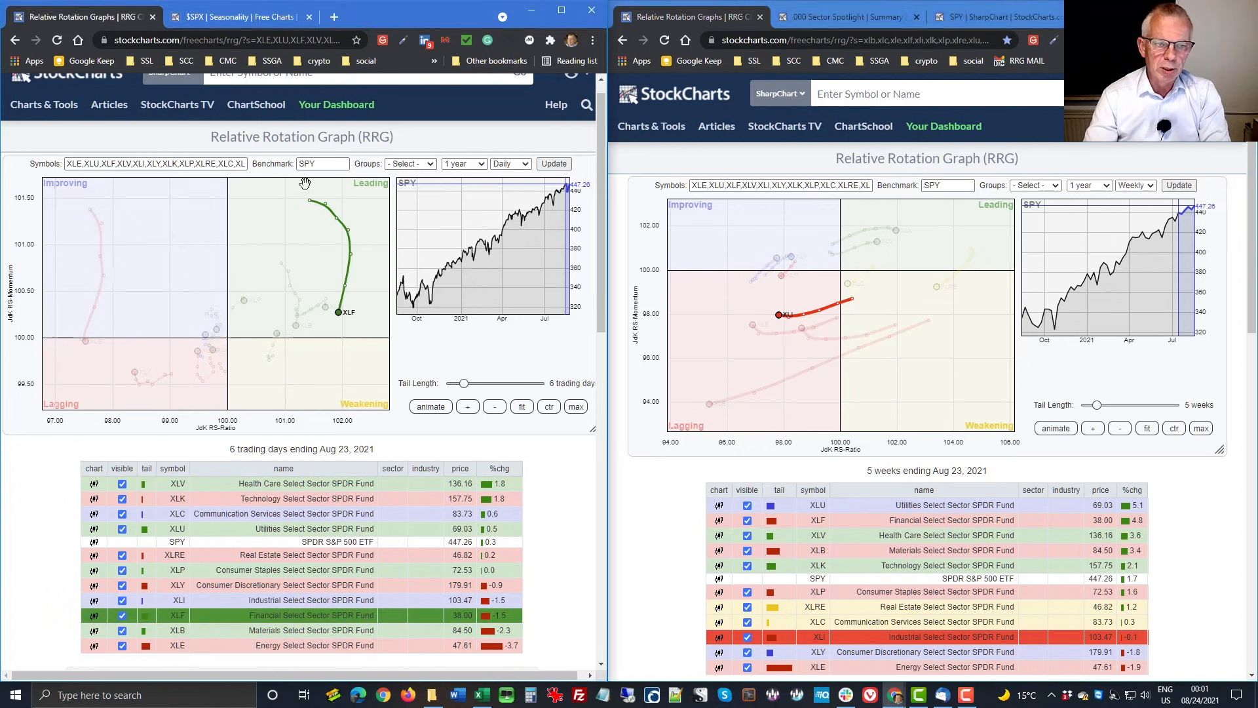
pyautogui.moveTo(442, 333)
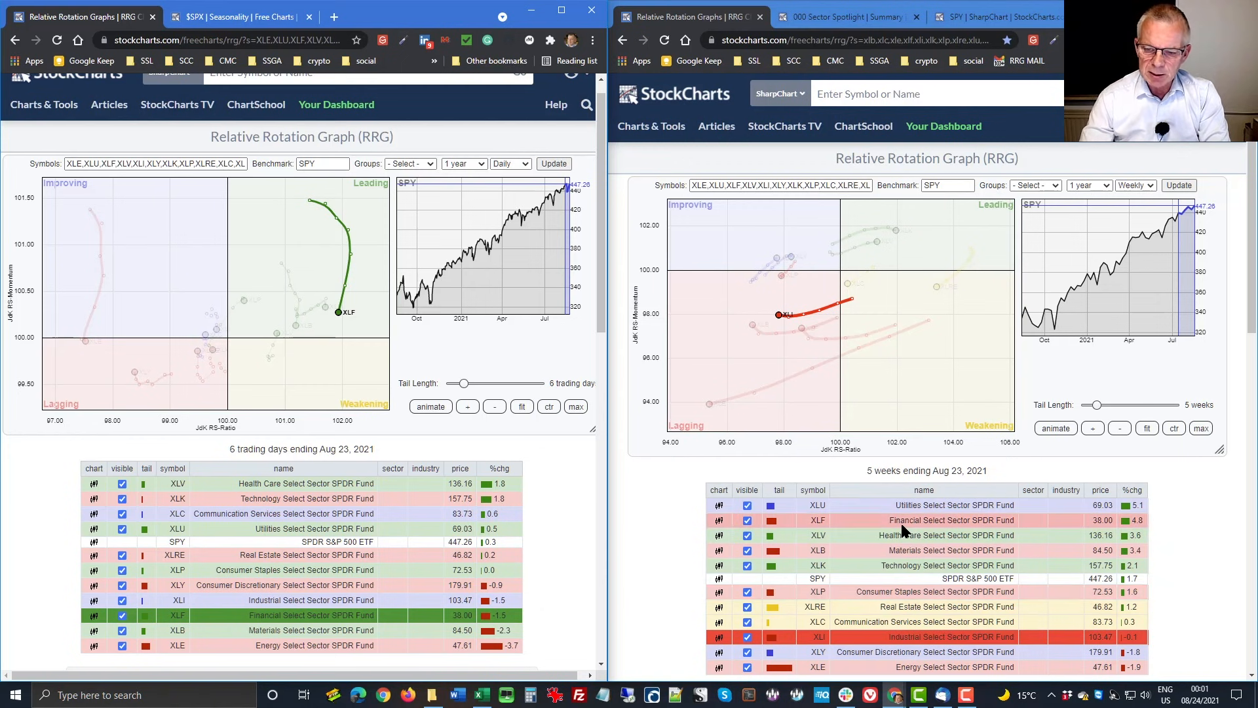
pyautogui.moveTo(905, 520)
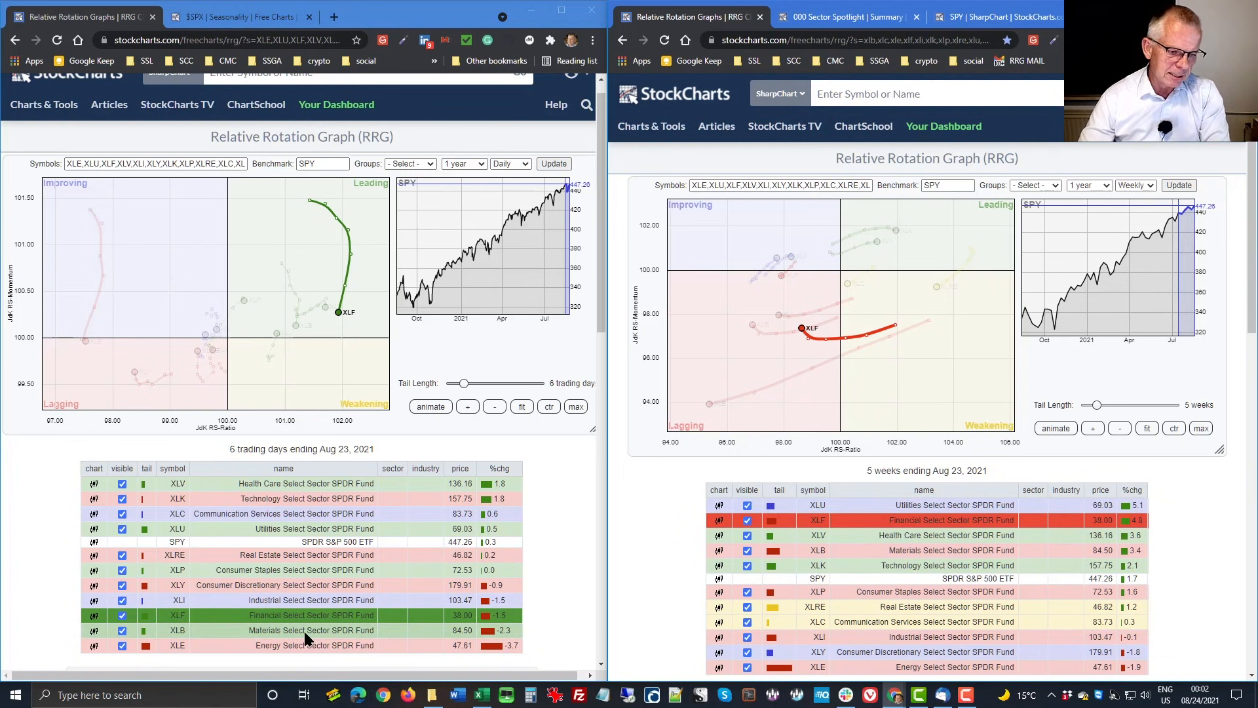
# - Spotlight the Materials (XLB) tail on the daily sector RRG
pyautogui.click(176, 630)
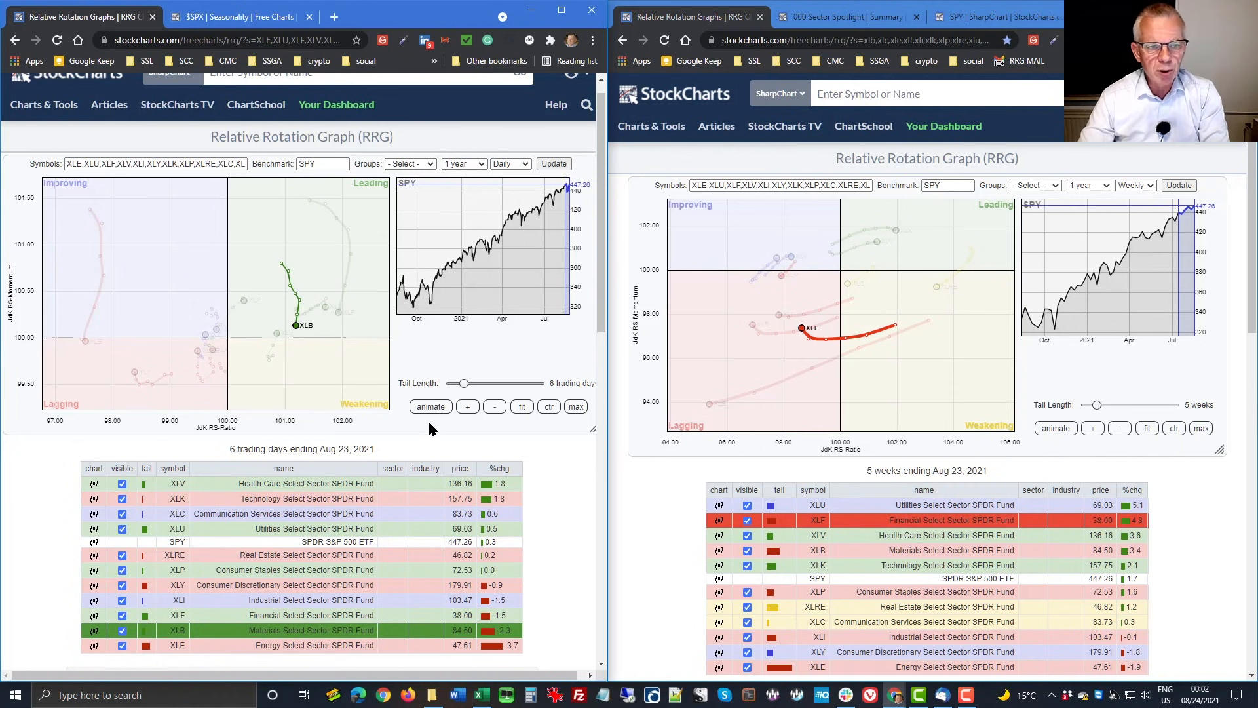
pyautogui.moveTo(499, 641)
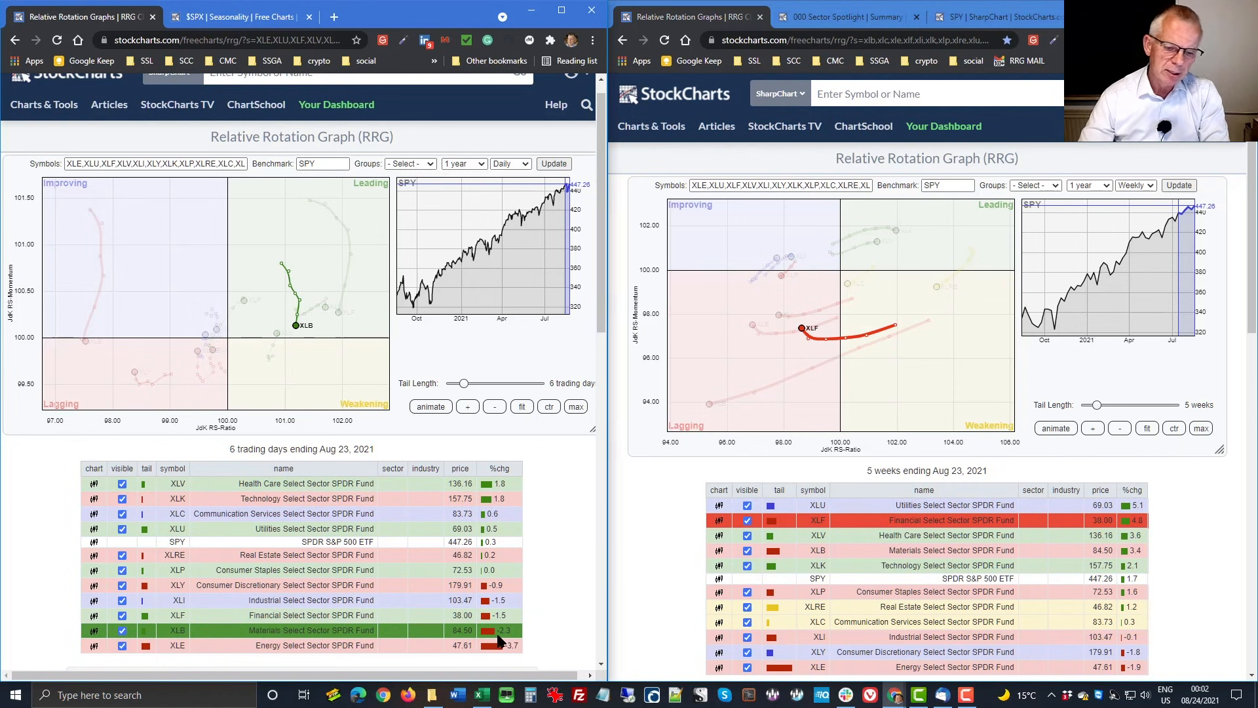
pyautogui.moveTo(637, 652)
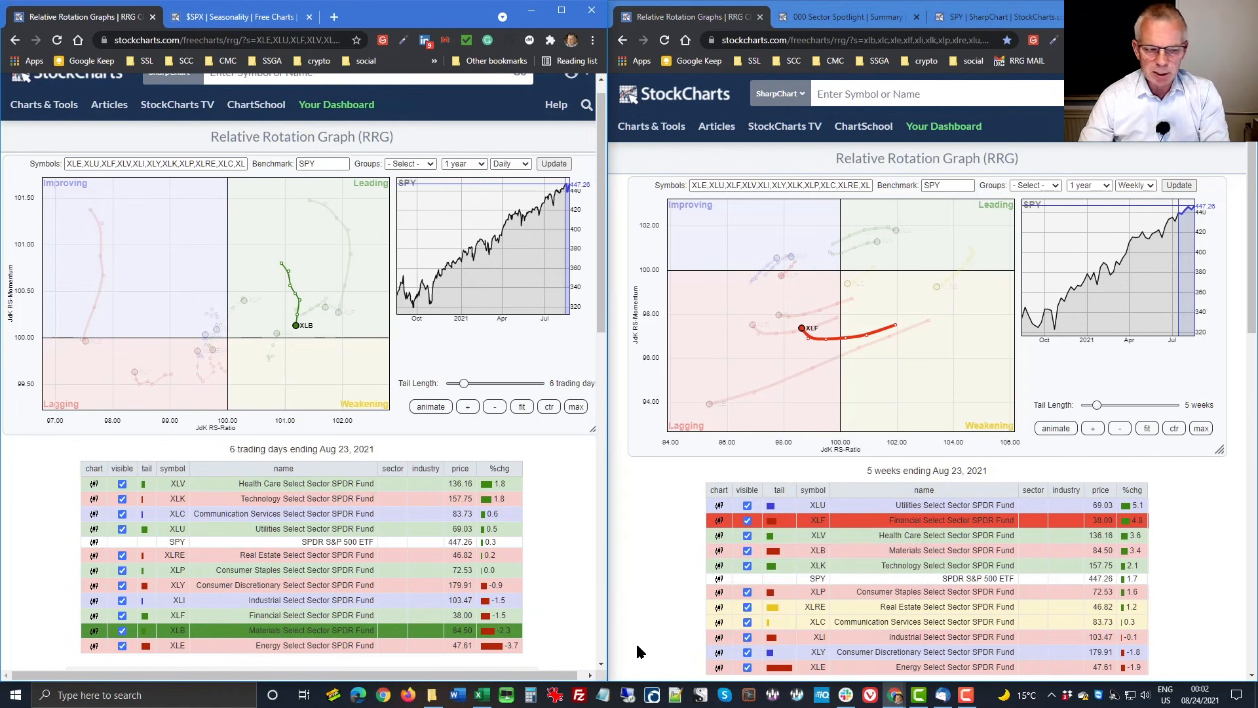
pyautogui.moveTo(898, 550)
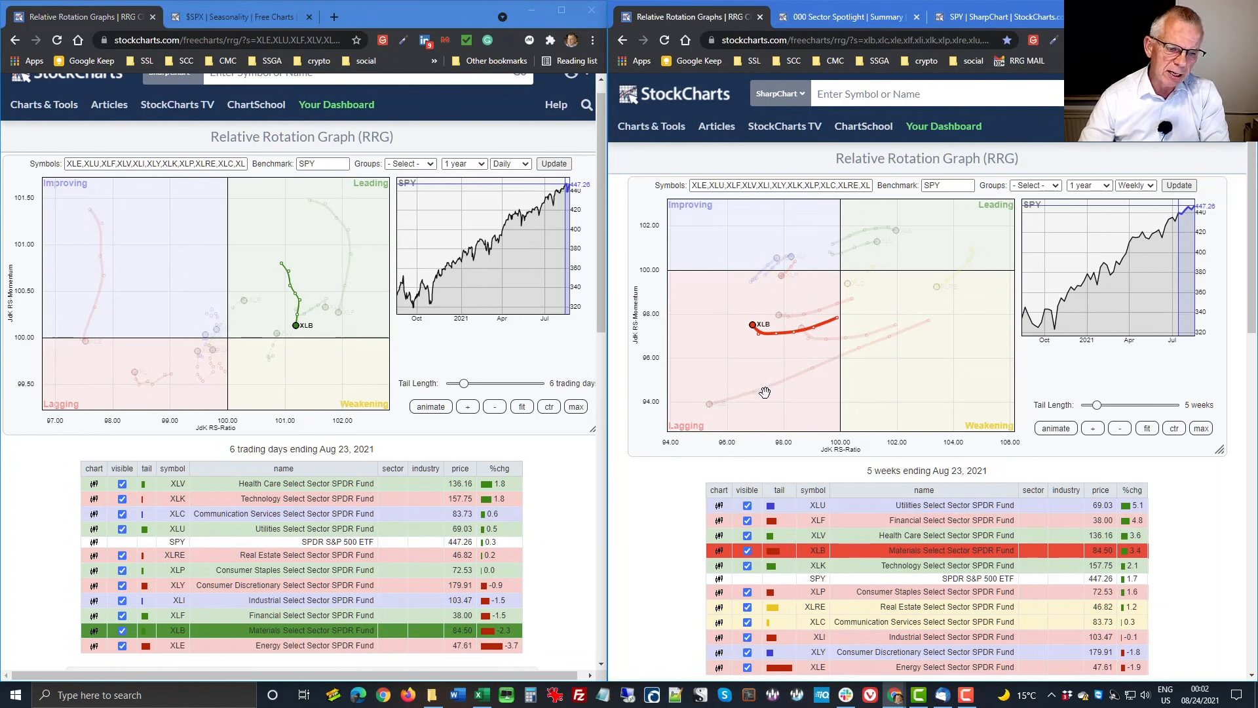
pyautogui.moveTo(750, 350)
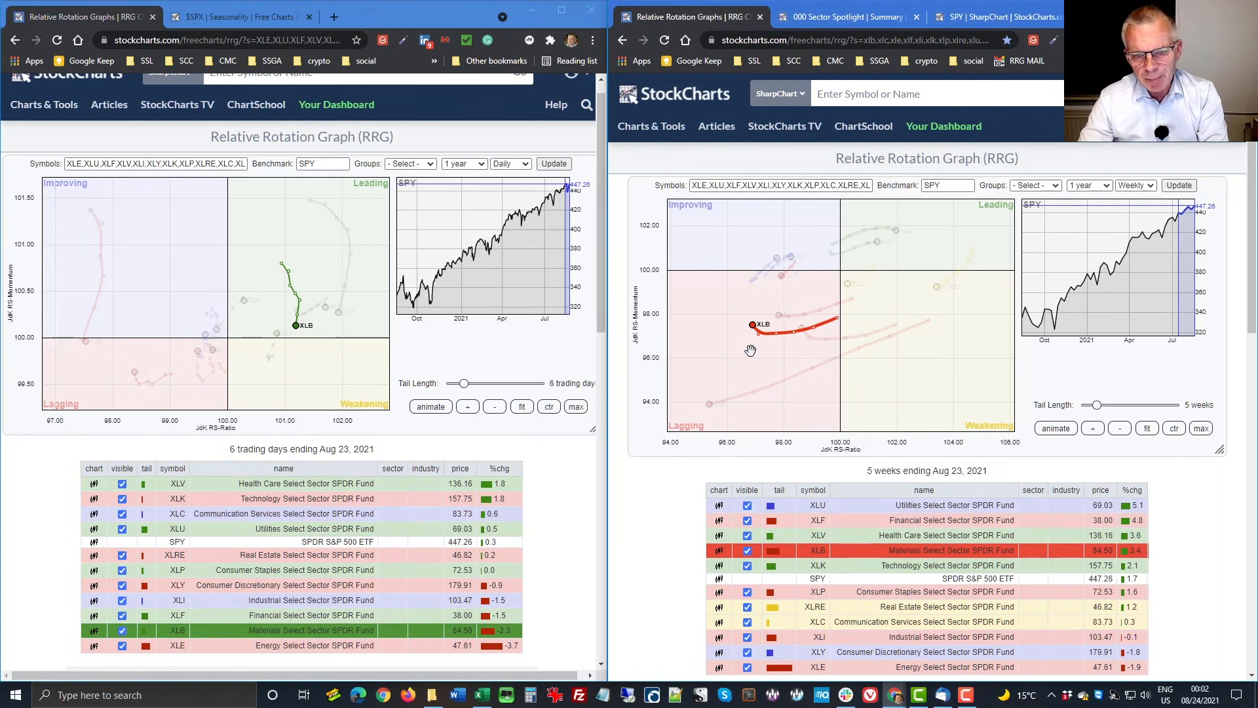
pyautogui.moveTo(759, 353)
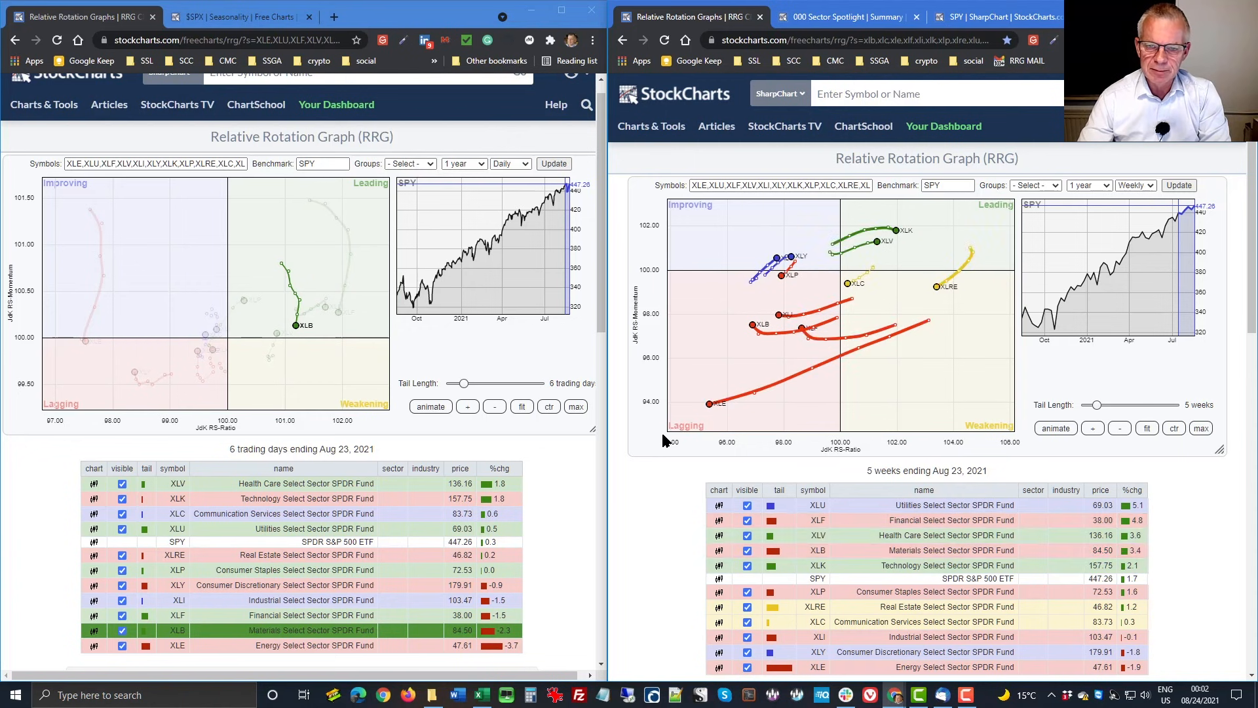
pyautogui.moveTo(753, 354)
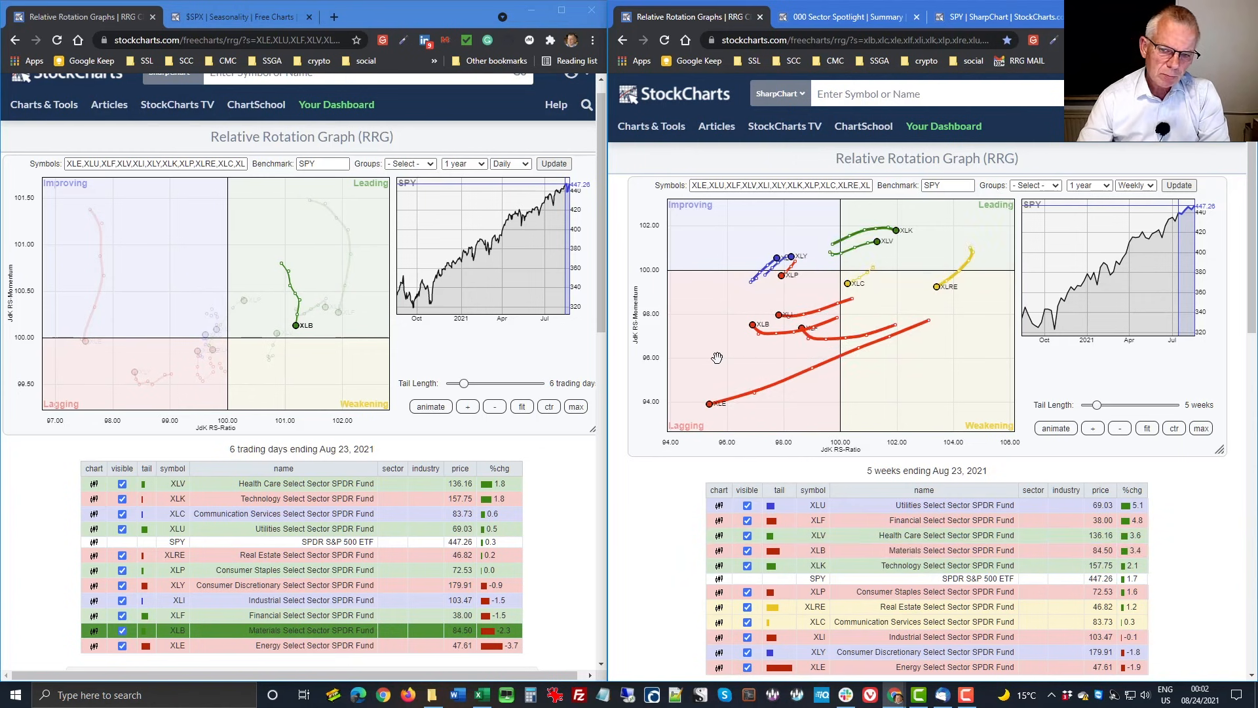
pyautogui.moveTo(754, 350)
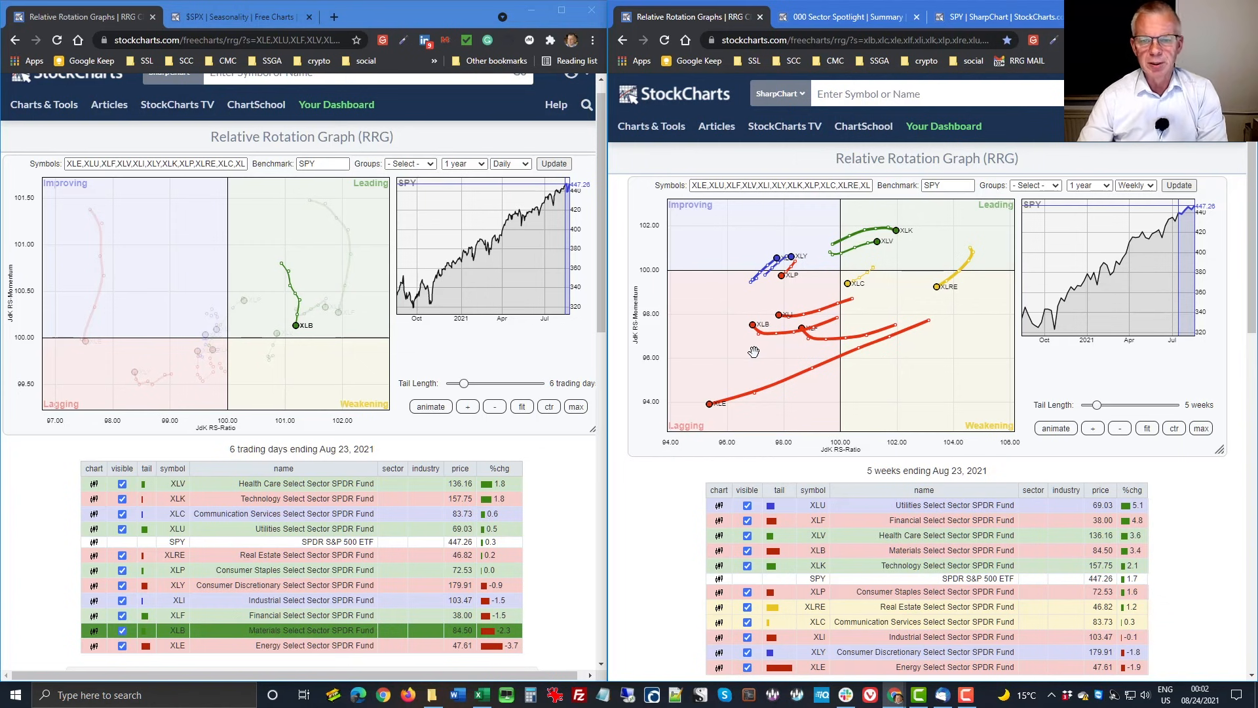
pyautogui.moveTo(268, 363)
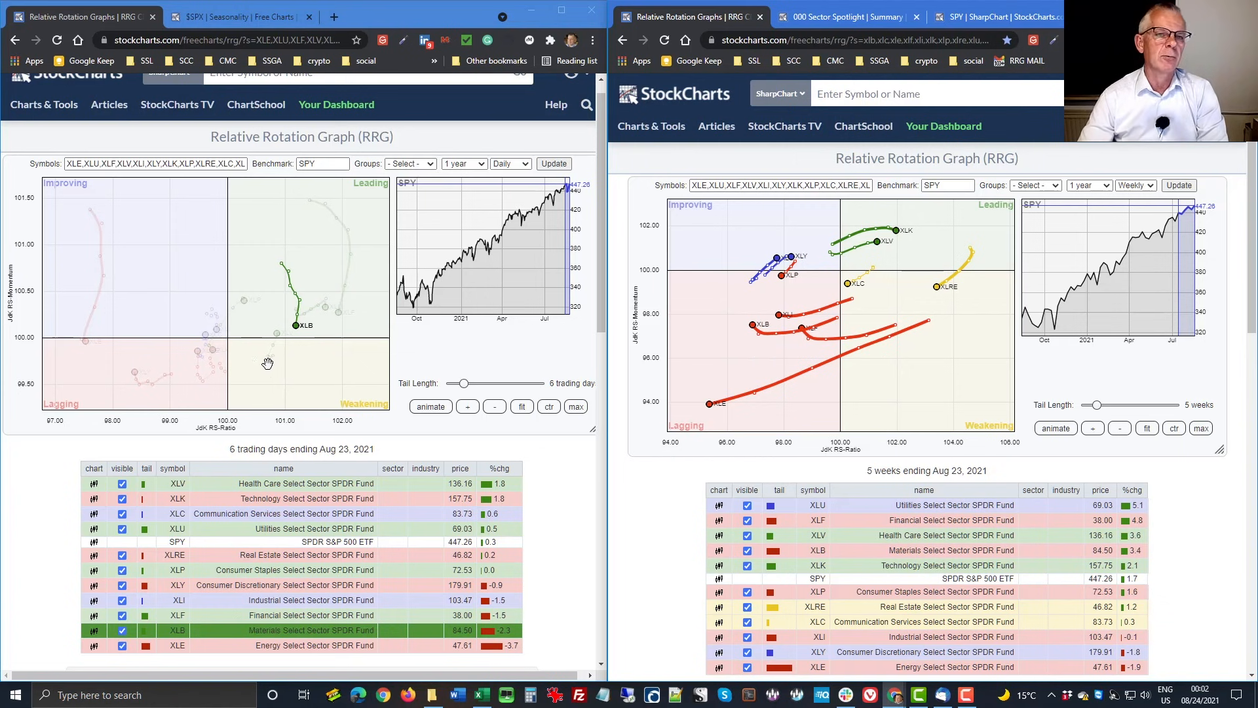
pyautogui.moveTo(306, 316)
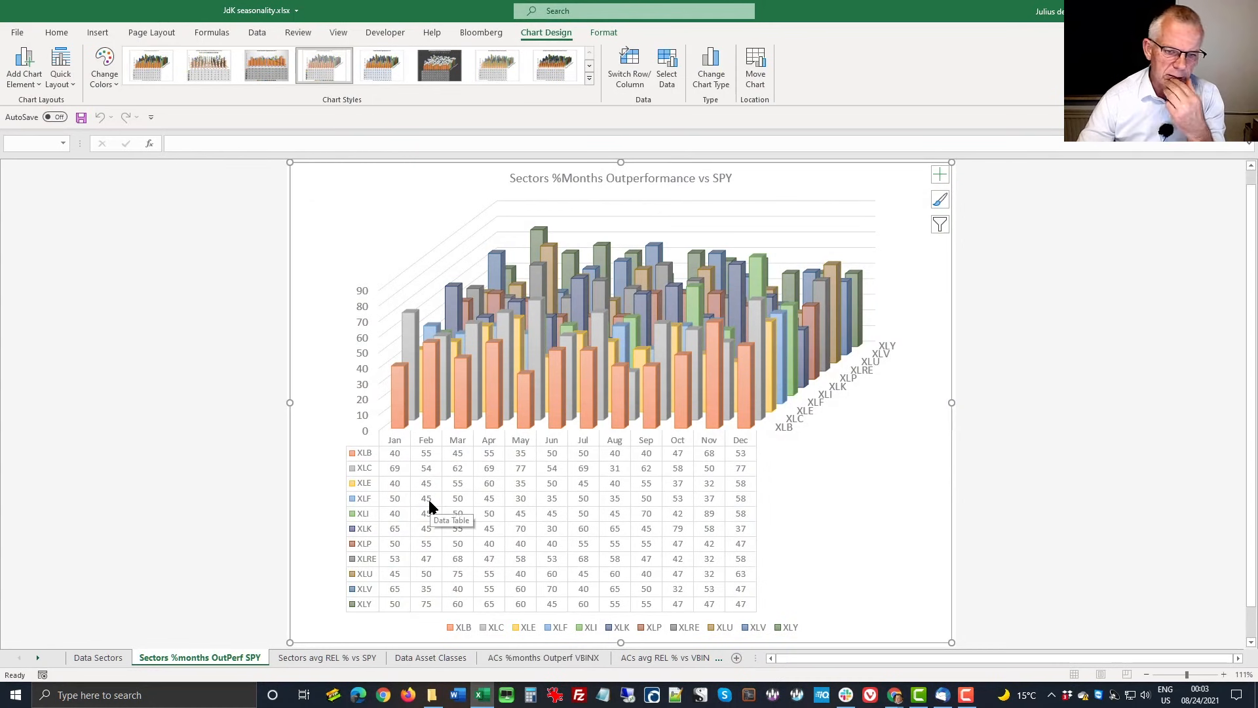
pyautogui.moveTo(917, 251)
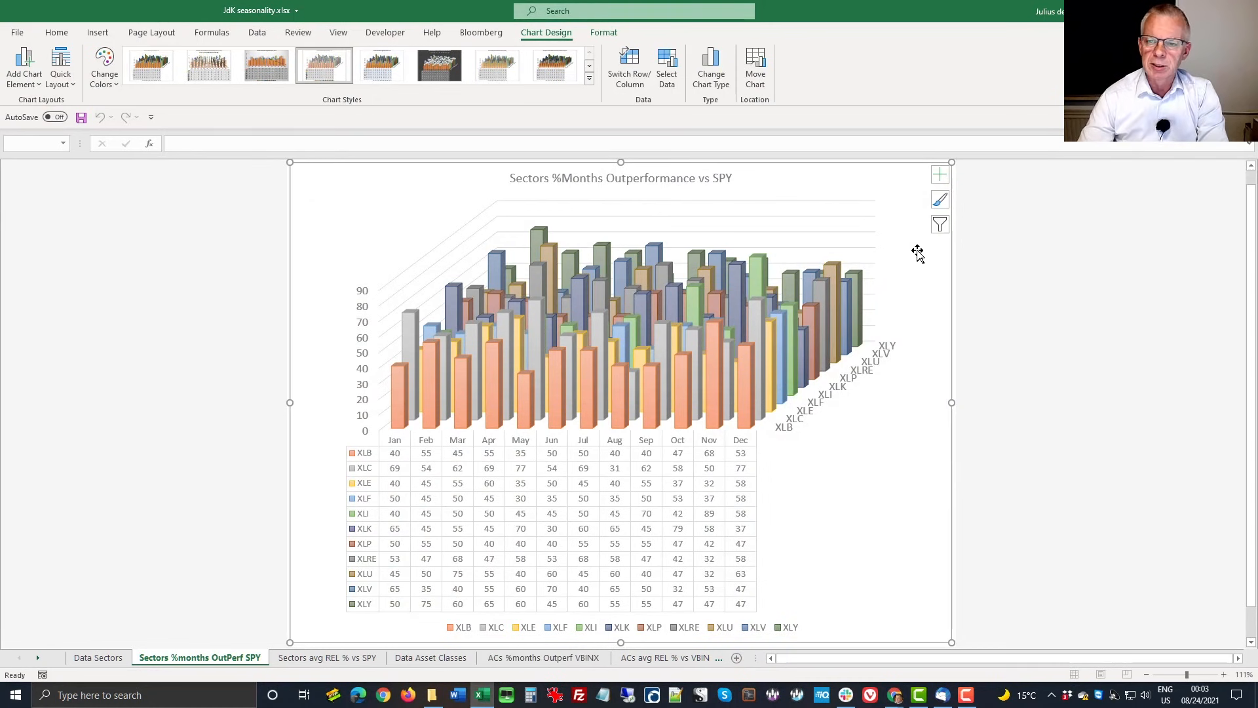
# - Open Chart Filters on the sectors' months-outperforming-SPY chart and scroll its series list
pyautogui.click(939, 224)
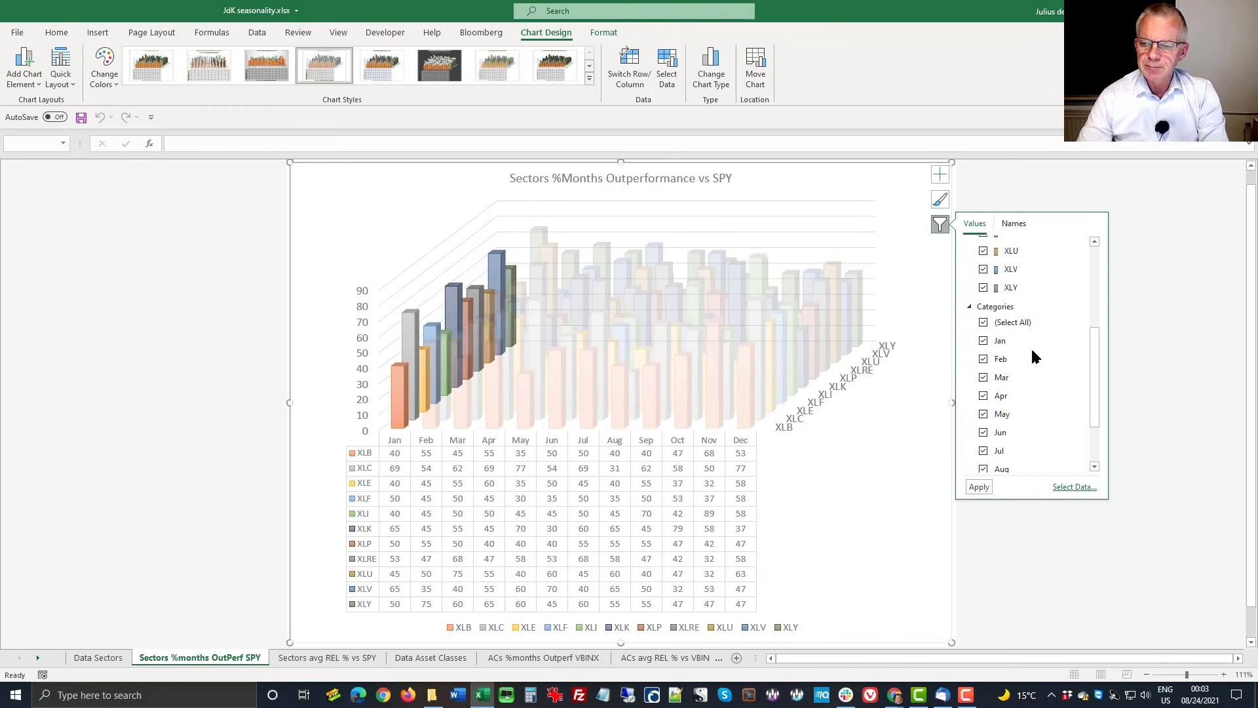
pyautogui.scroll(-3)
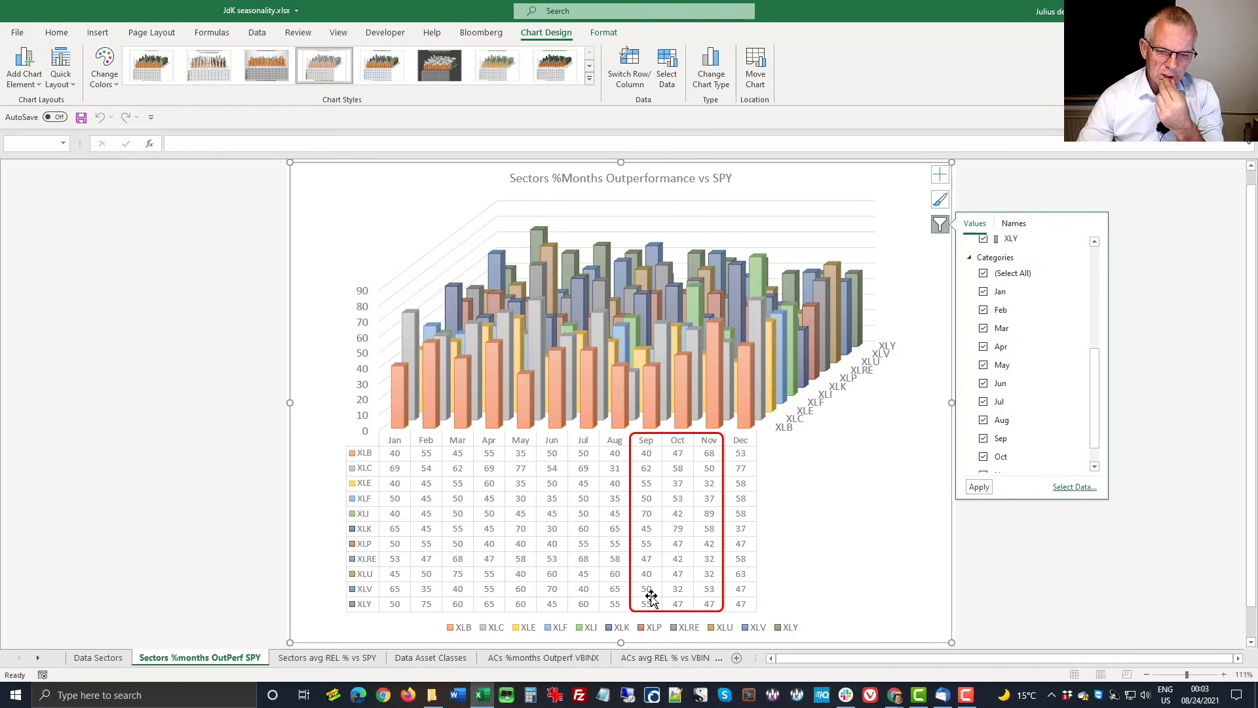
pyautogui.moveTo(646, 527)
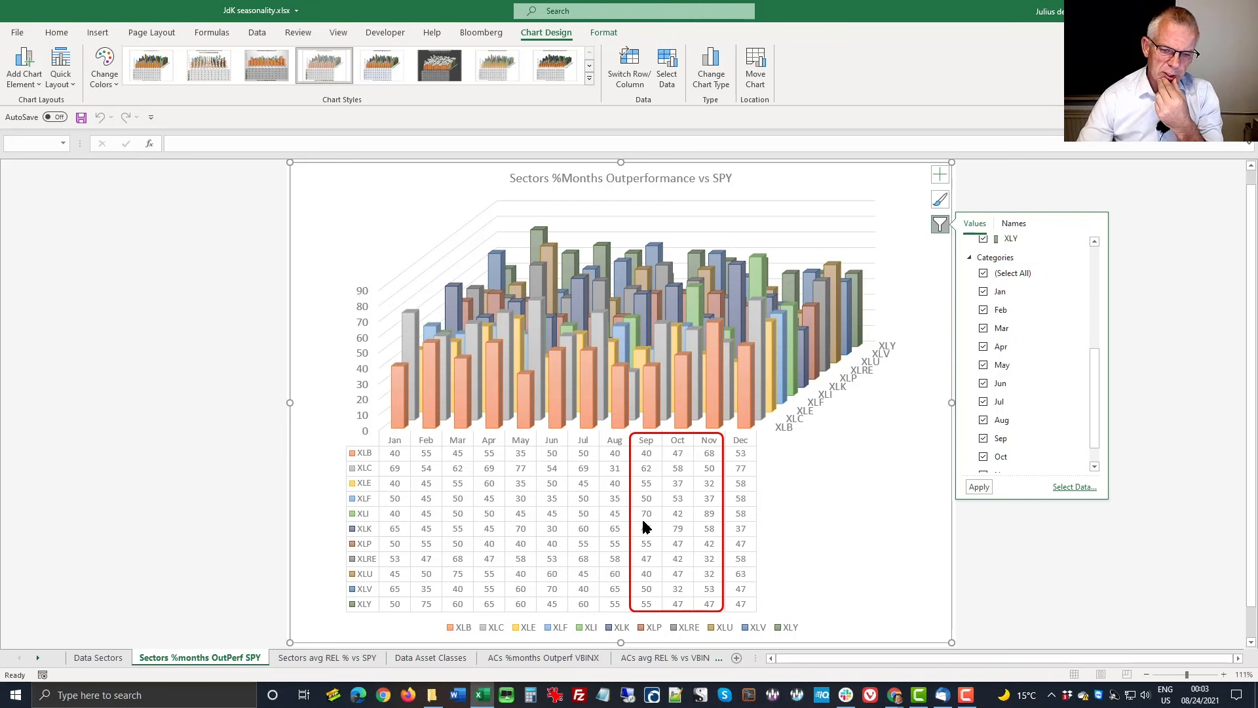
pyautogui.moveTo(647, 519)
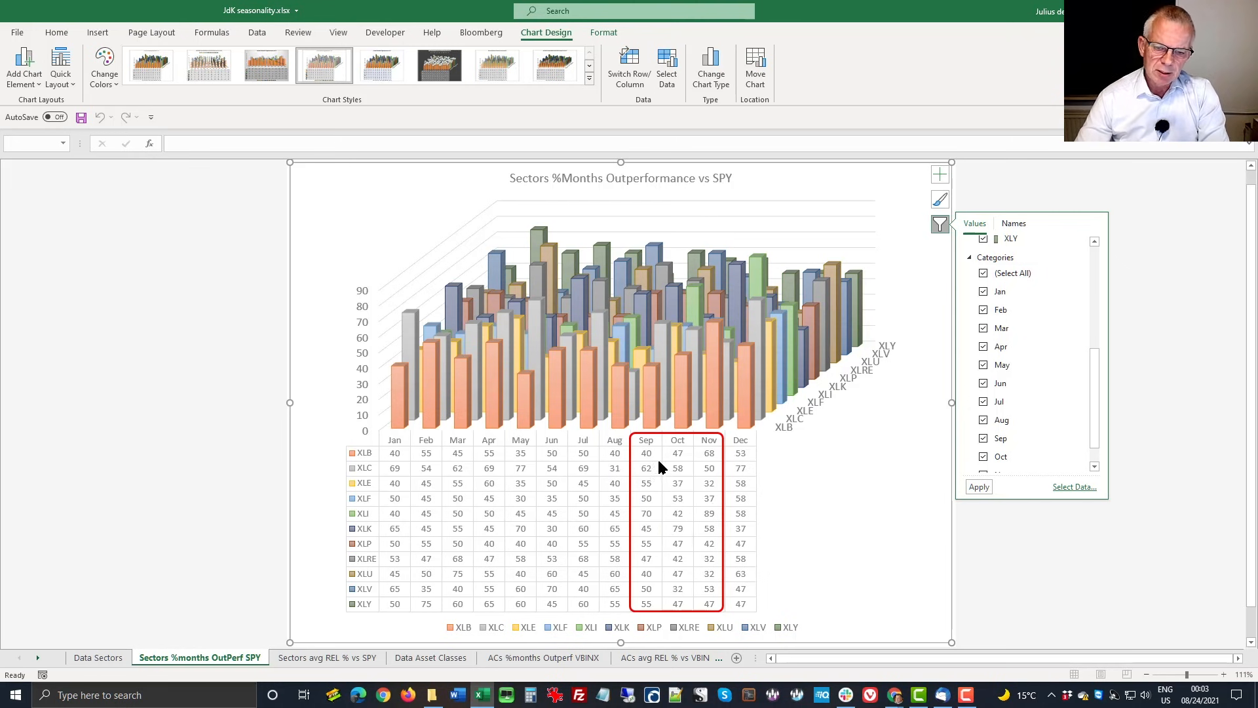
pyautogui.moveTo(651, 579)
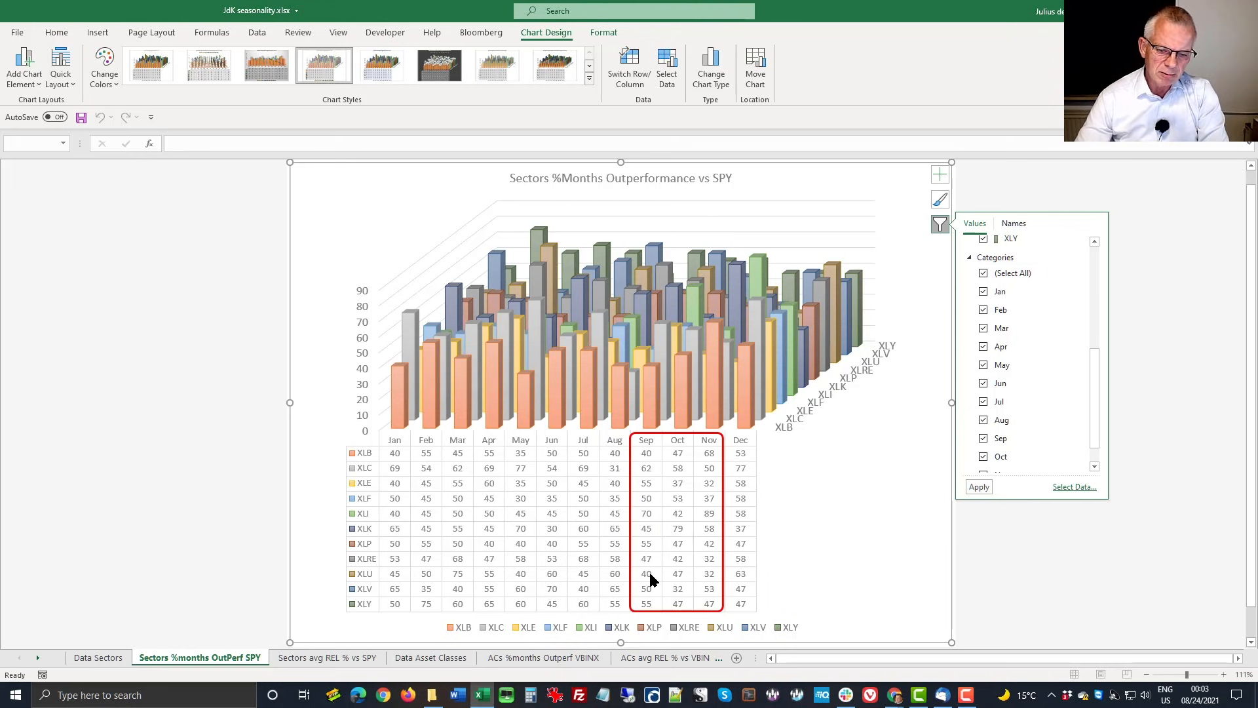
pyautogui.moveTo(650, 579)
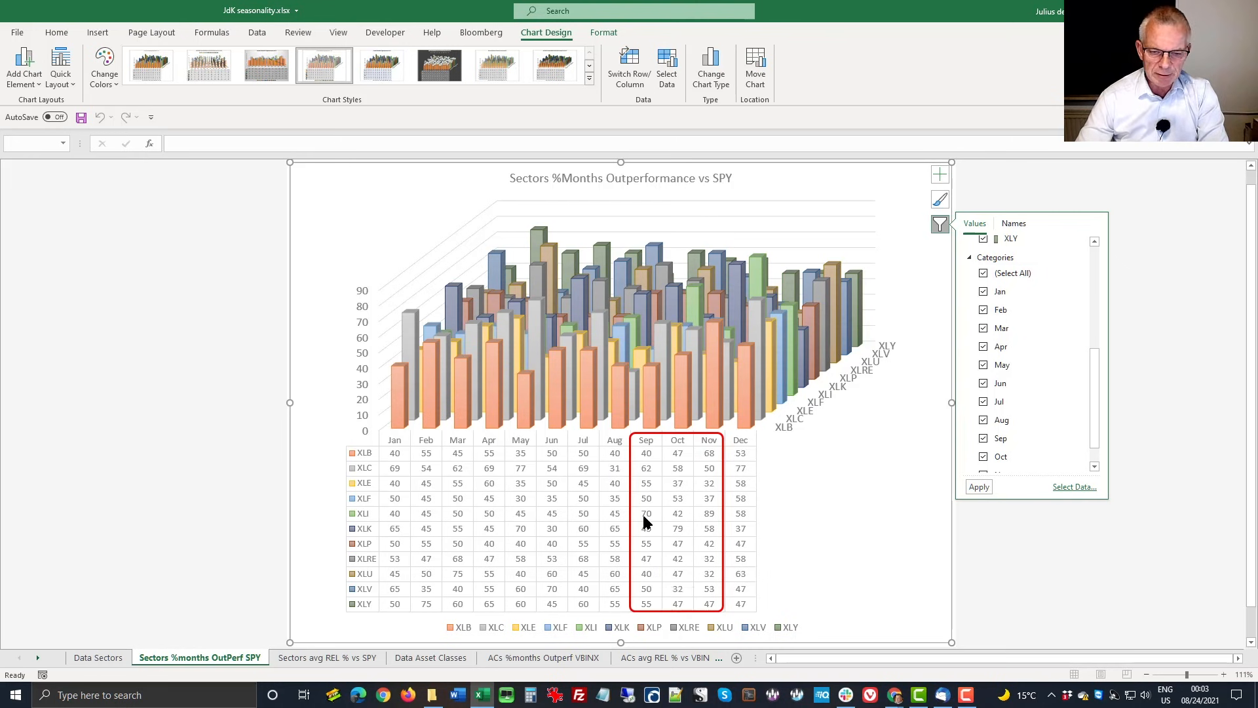
pyautogui.moveTo(650, 522)
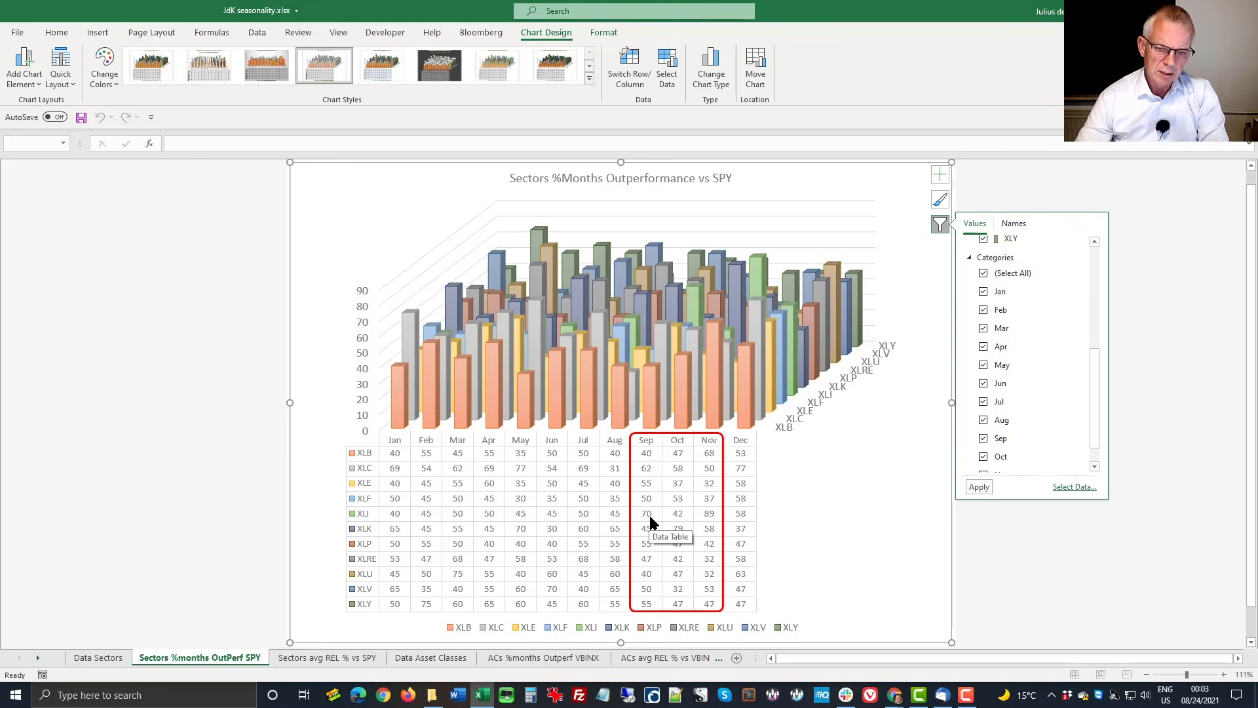
pyautogui.moveTo(630, 536)
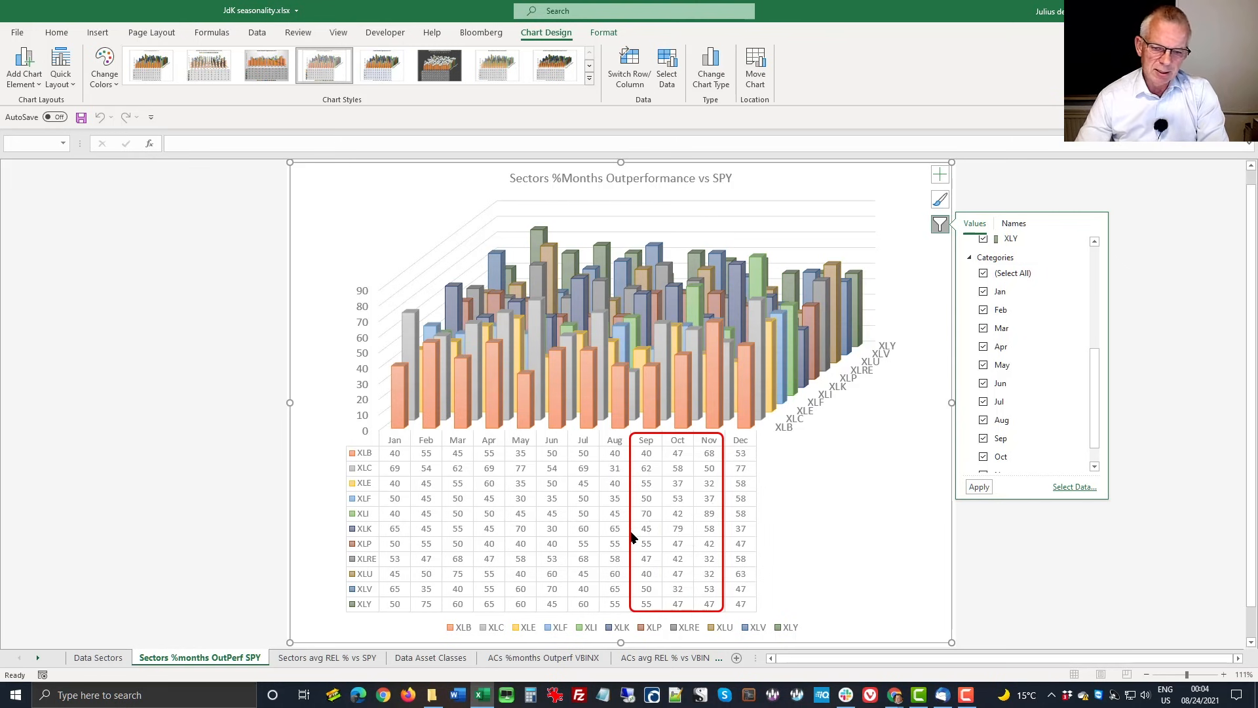
pyautogui.moveTo(637, 504)
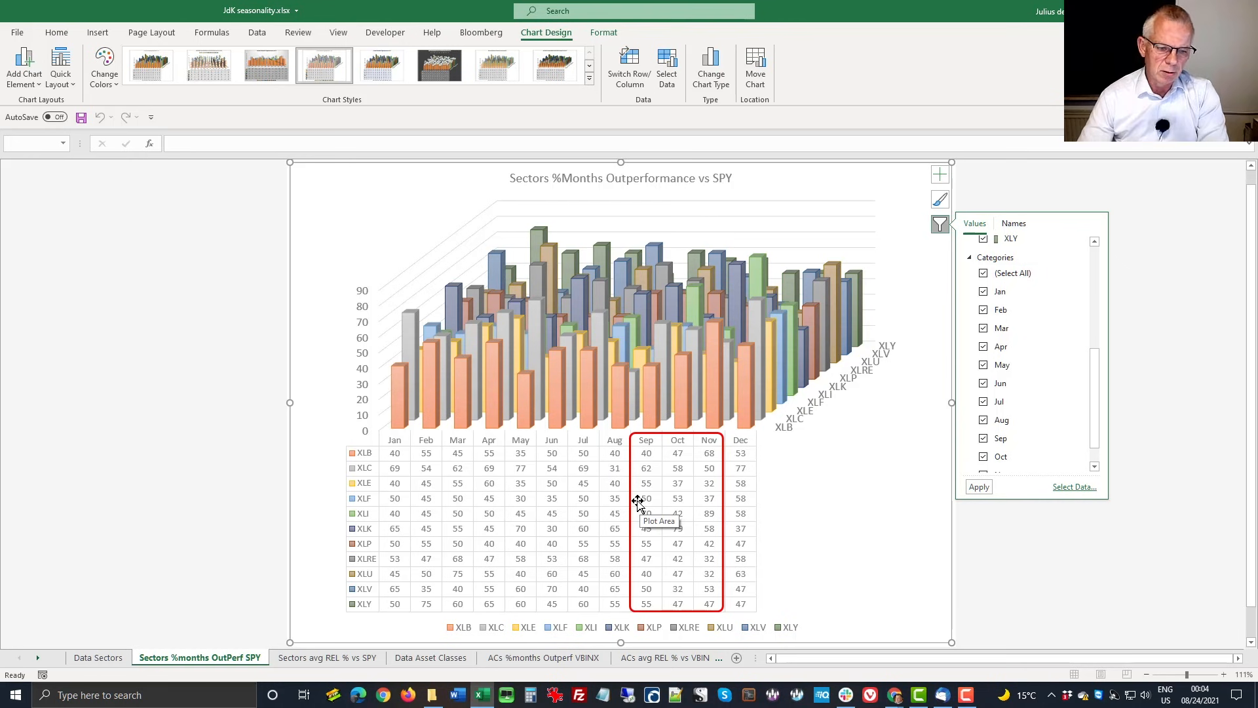
pyautogui.moveTo(646, 521)
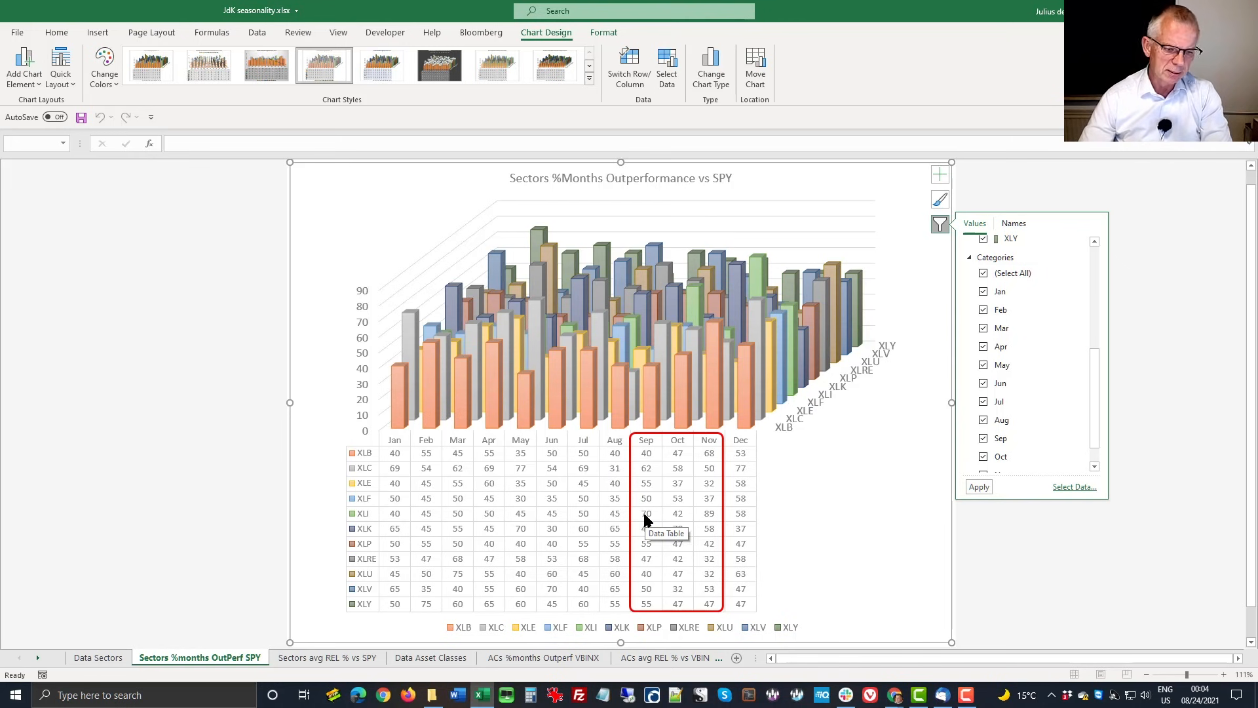
# - Switch to the 'Sectors avg REL % vs SPY' sheet and open its chart filter options
pyautogui.click(327, 657)
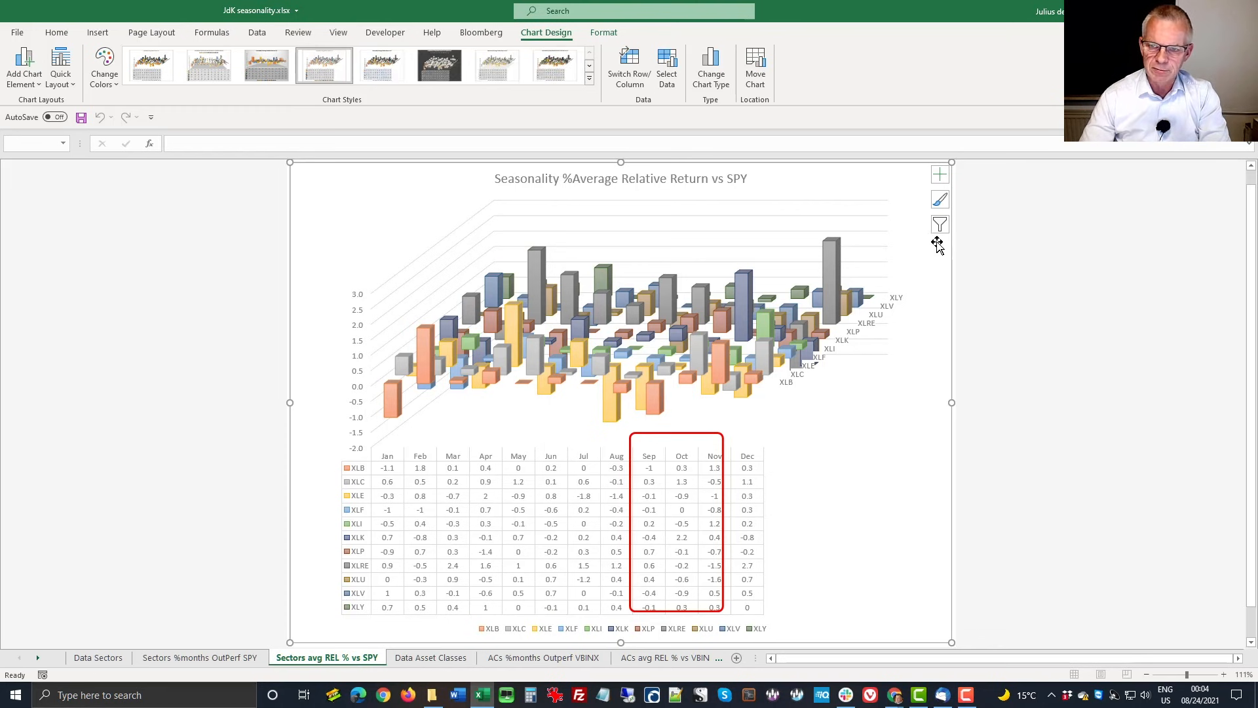
pyautogui.click(939, 224)
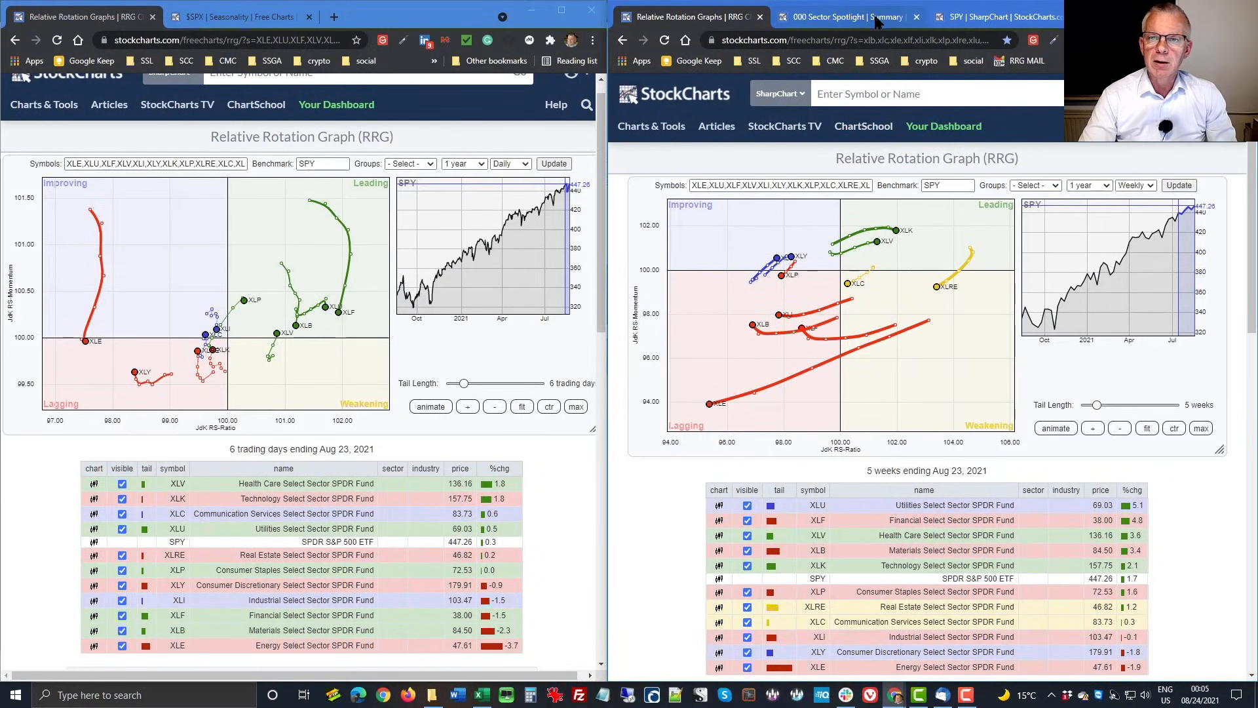
pyautogui.moveTo(846, 17)
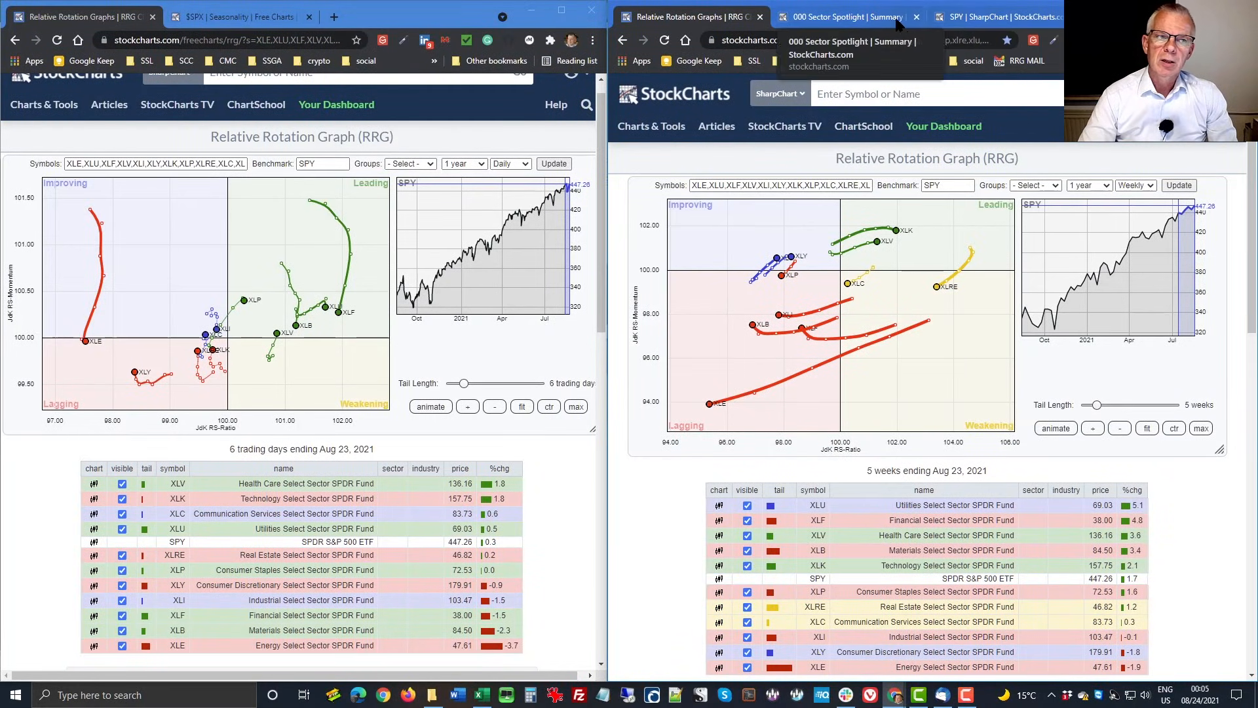
# - Switch to the '$SPX | Seasonality' tab showing months closing higher, 2002–2021
pyautogui.click(237, 15)
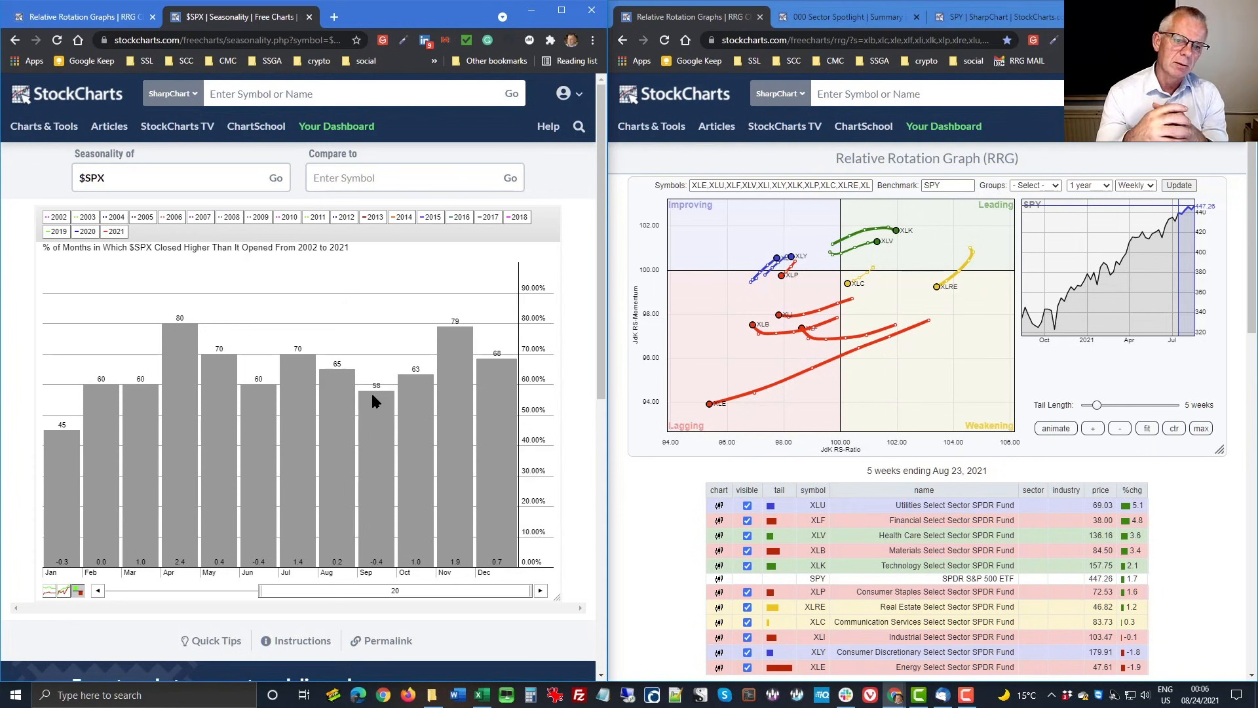
pyautogui.moveTo(389, 570)
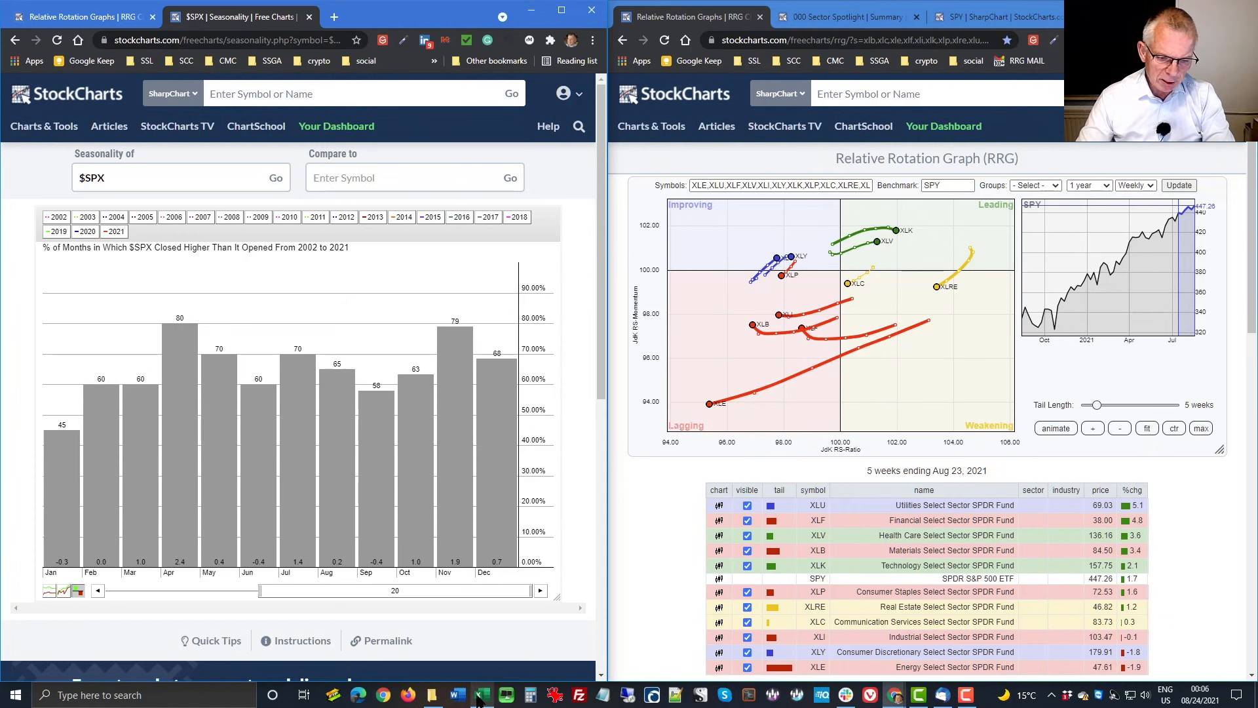
# - Return to Excel's 'Sectors avg REL % vs SPY' seasonality chart from the taskbar
pyautogui.click(482, 695)
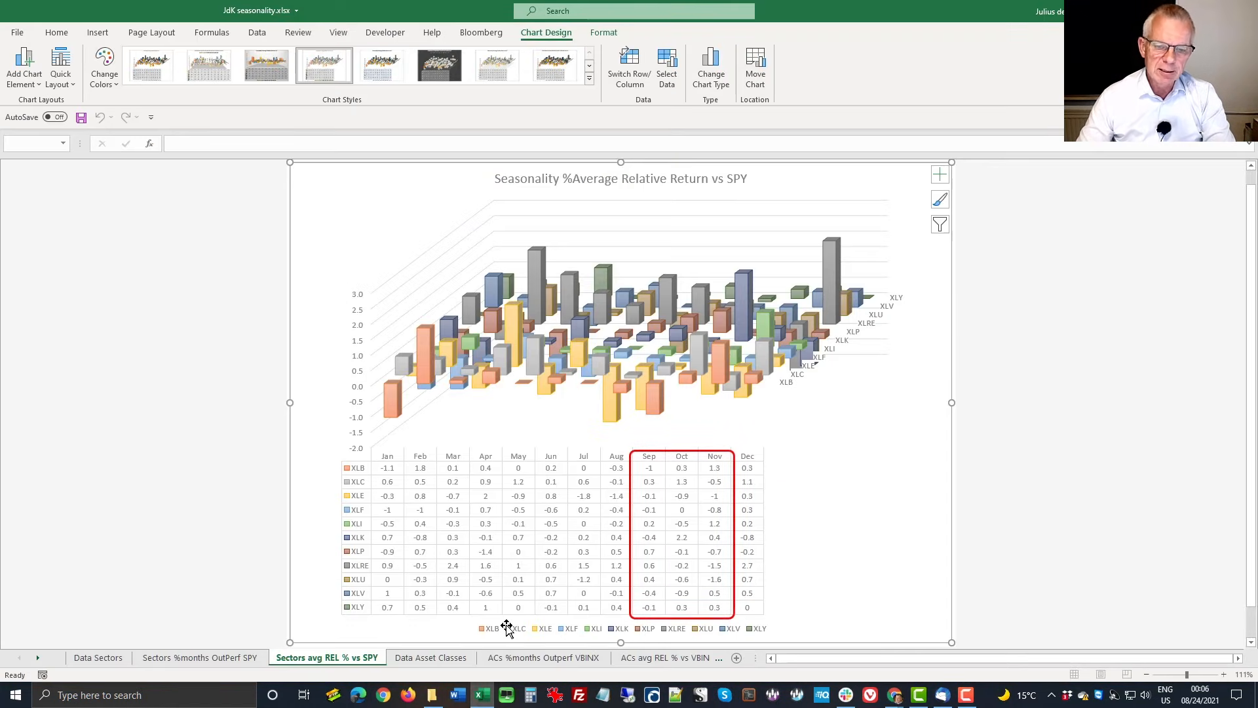
pyautogui.moveTo(505, 628)
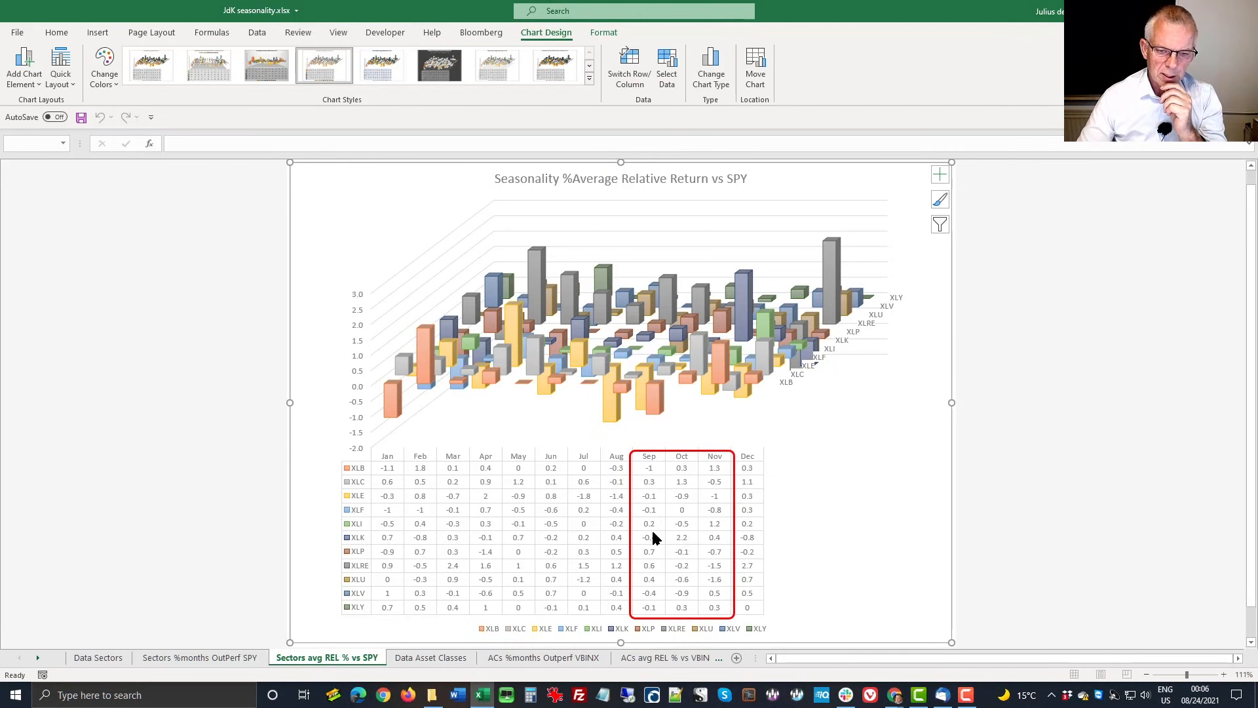
pyautogui.moveTo(651, 529)
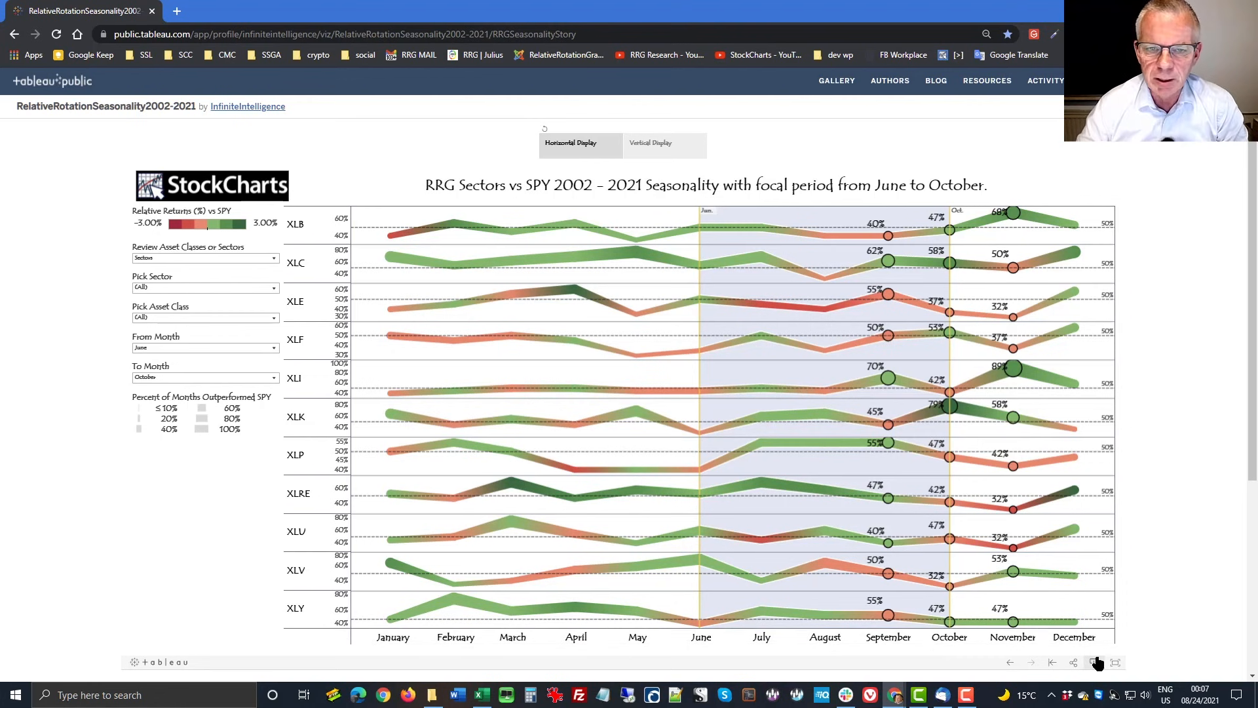
pyautogui.moveTo(831, 464)
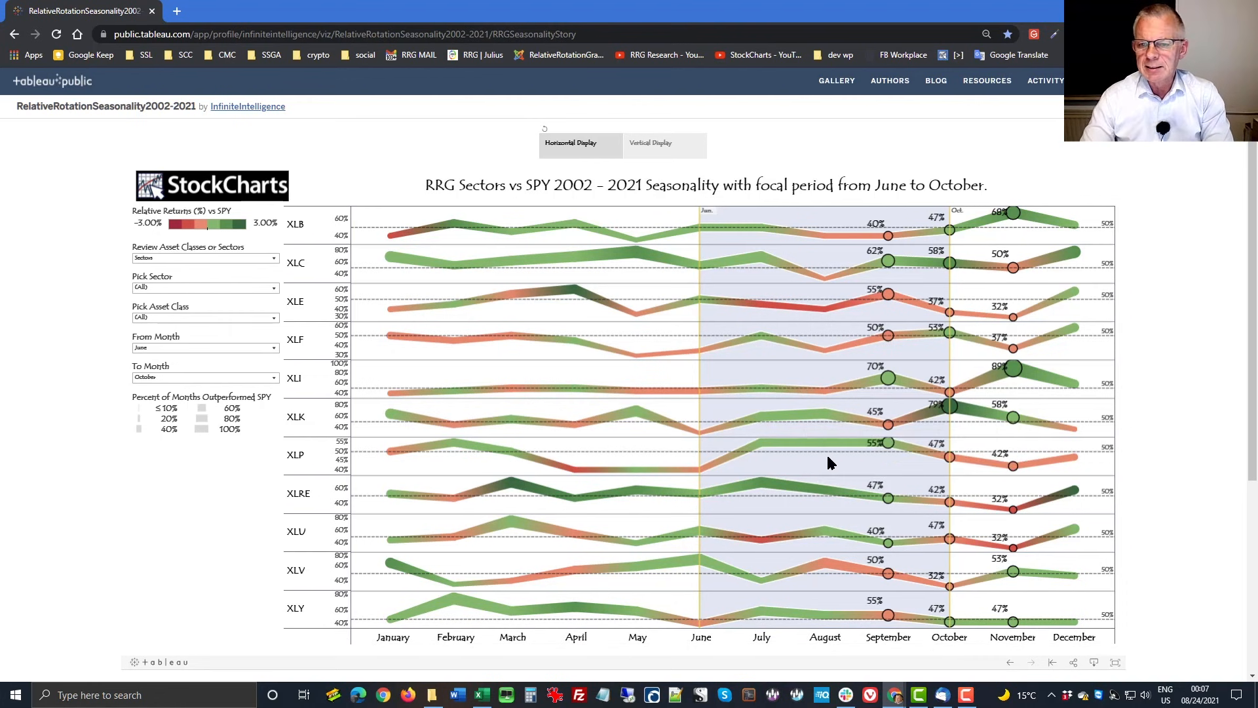
pyautogui.moveTo(879, 255)
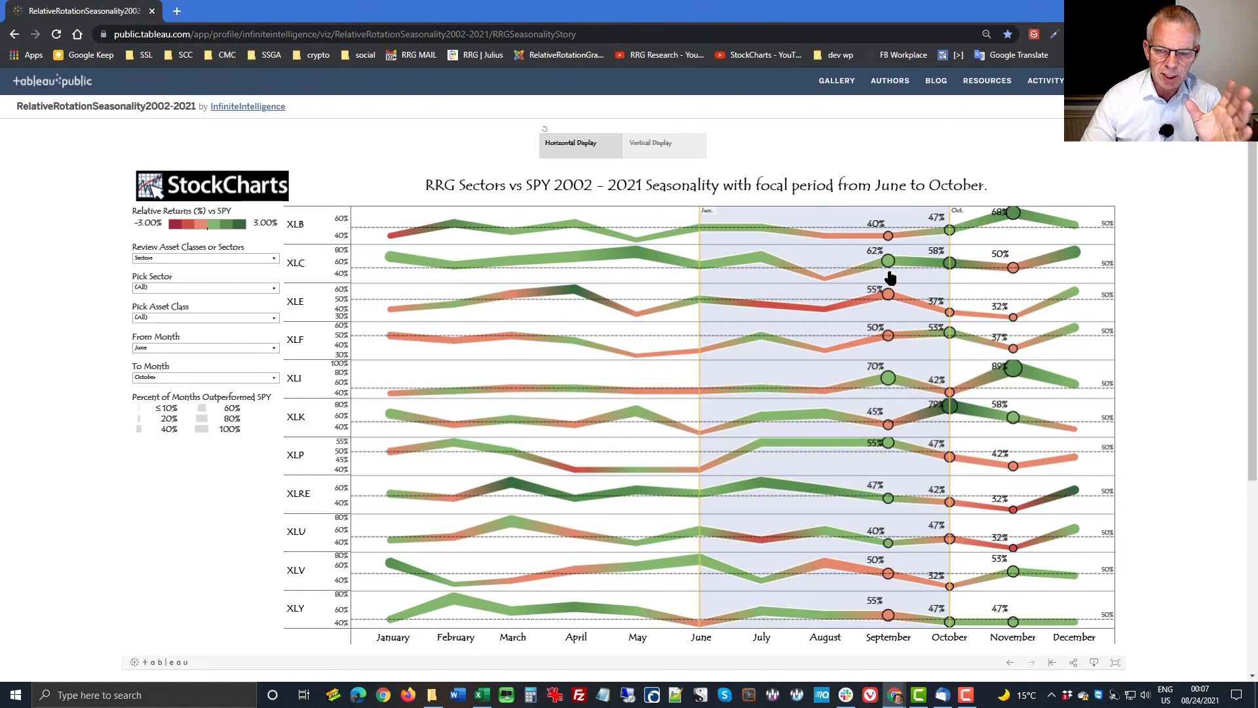
pyautogui.moveTo(887, 293)
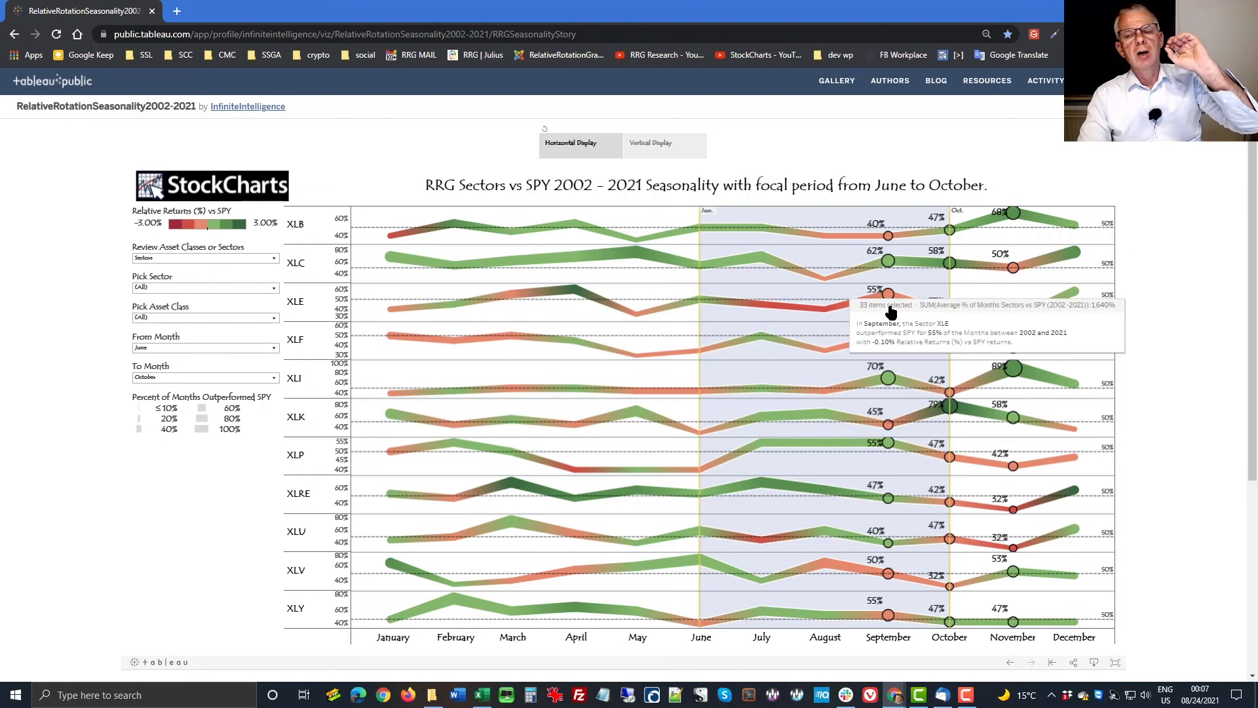
pyautogui.moveTo(886, 262)
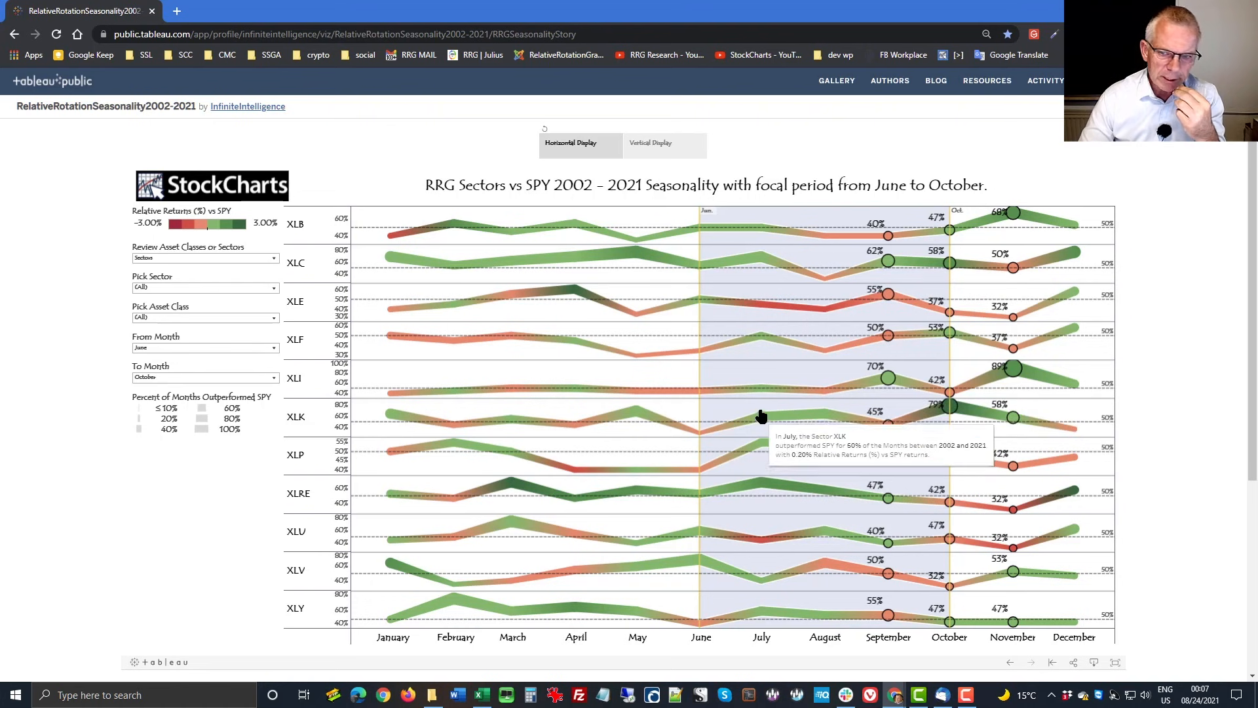
pyautogui.moveTo(887, 377)
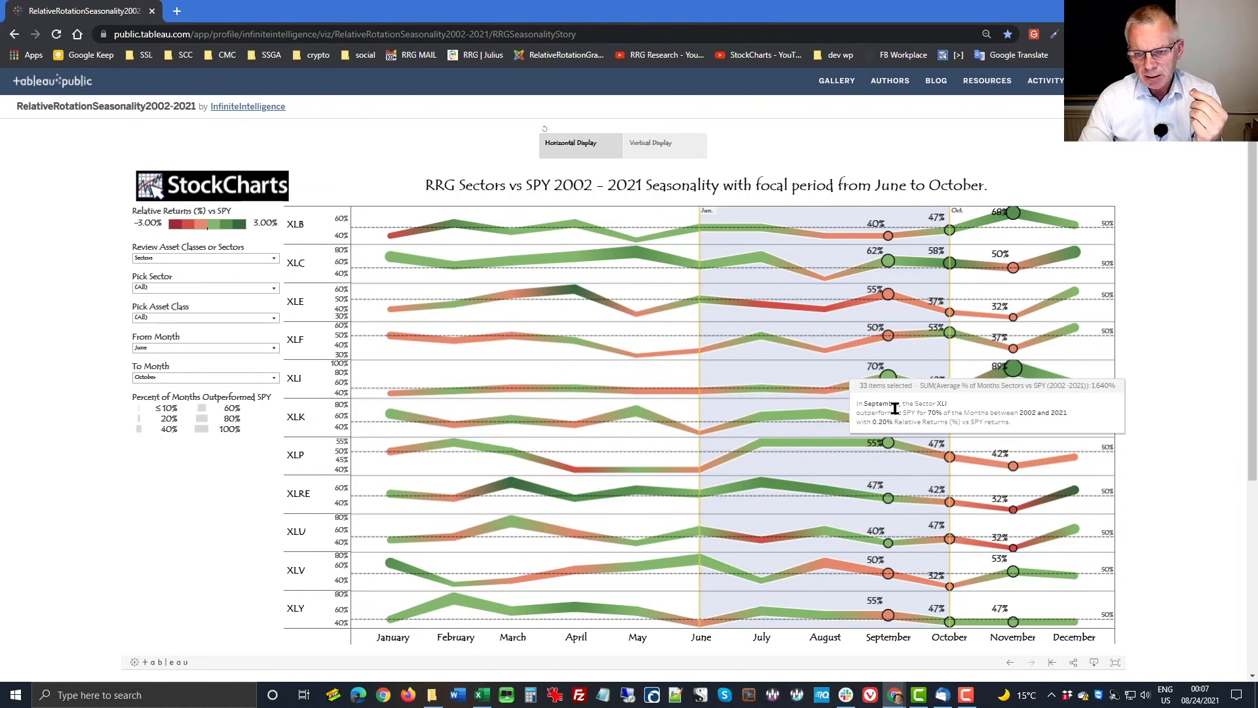
pyautogui.moveTo(890, 381)
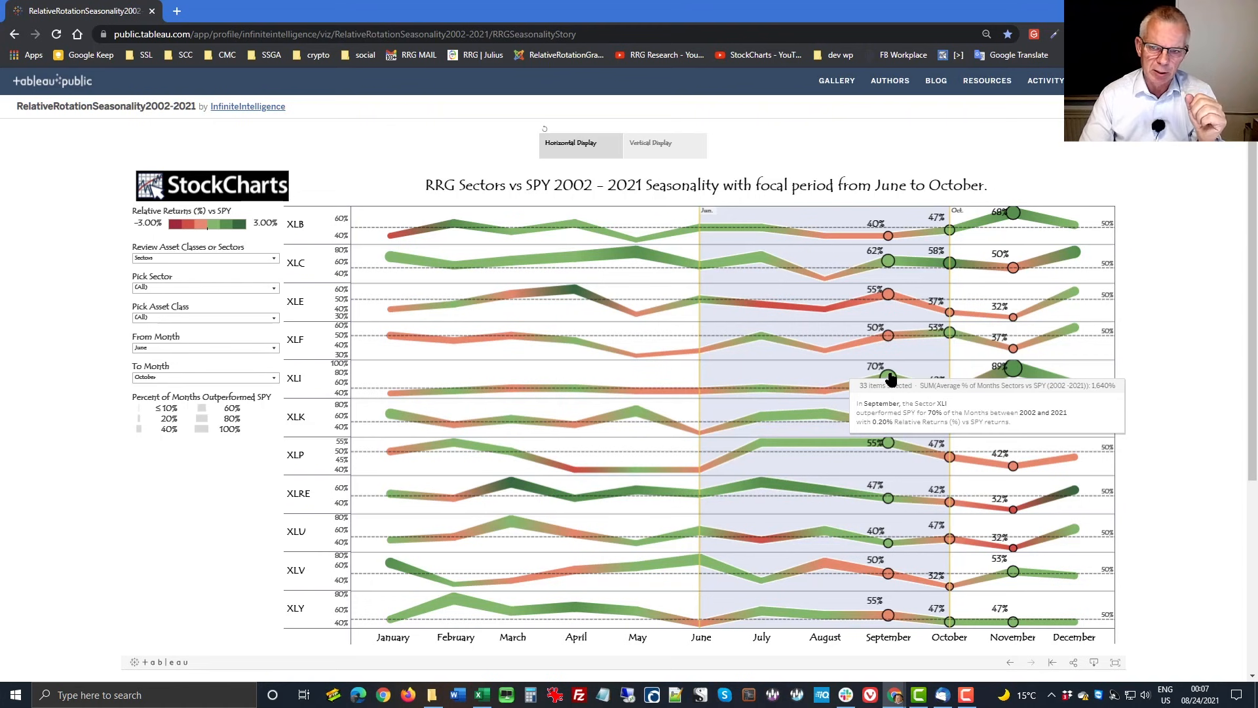
pyautogui.moveTo(887, 262)
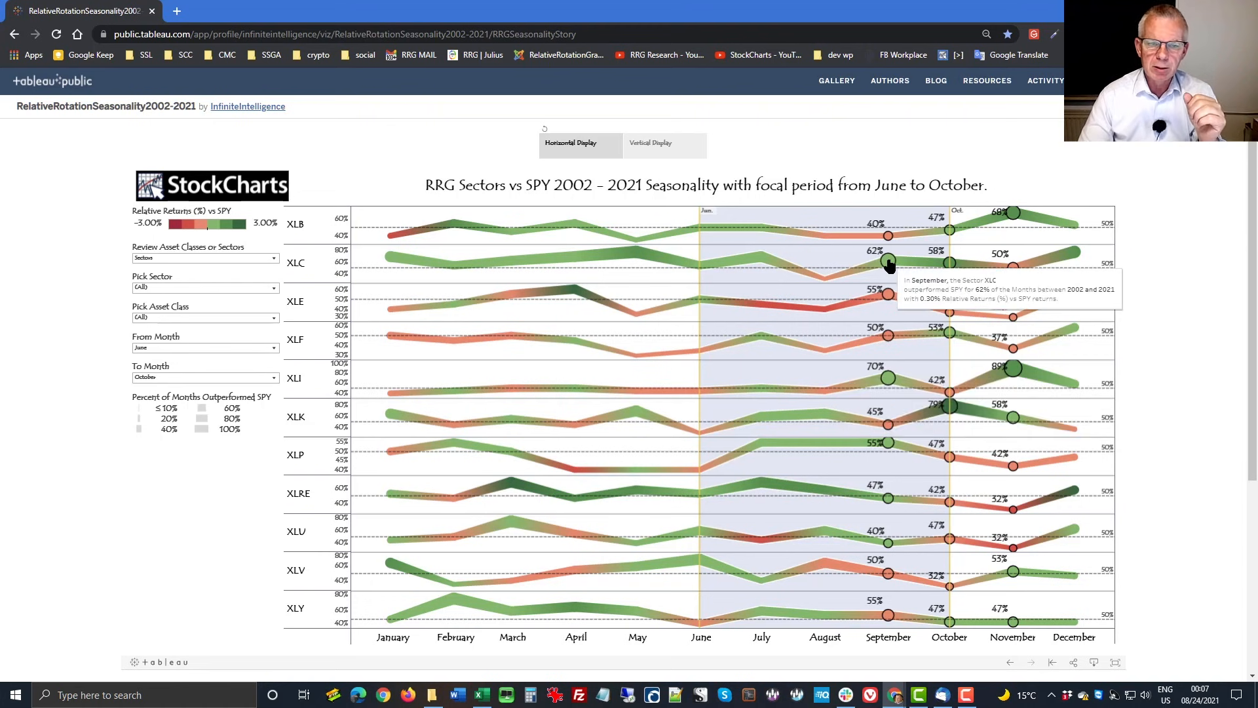
pyautogui.click(888, 262)
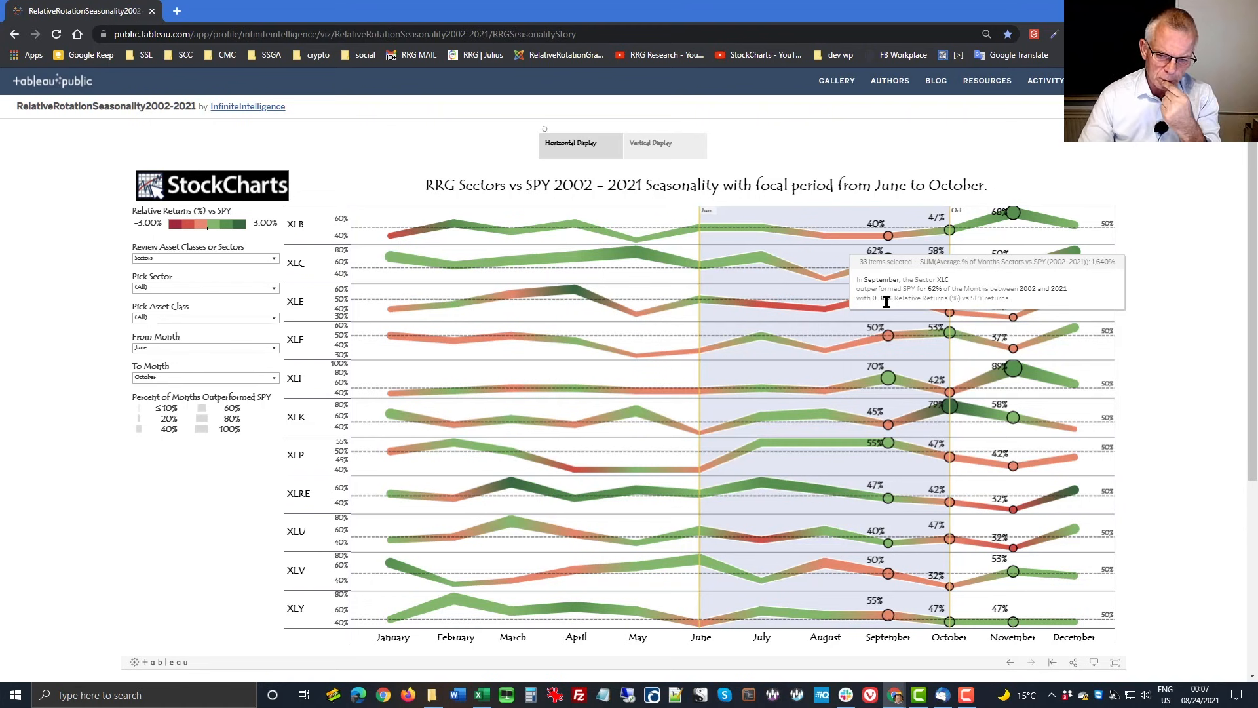
pyautogui.moveTo(836, 608)
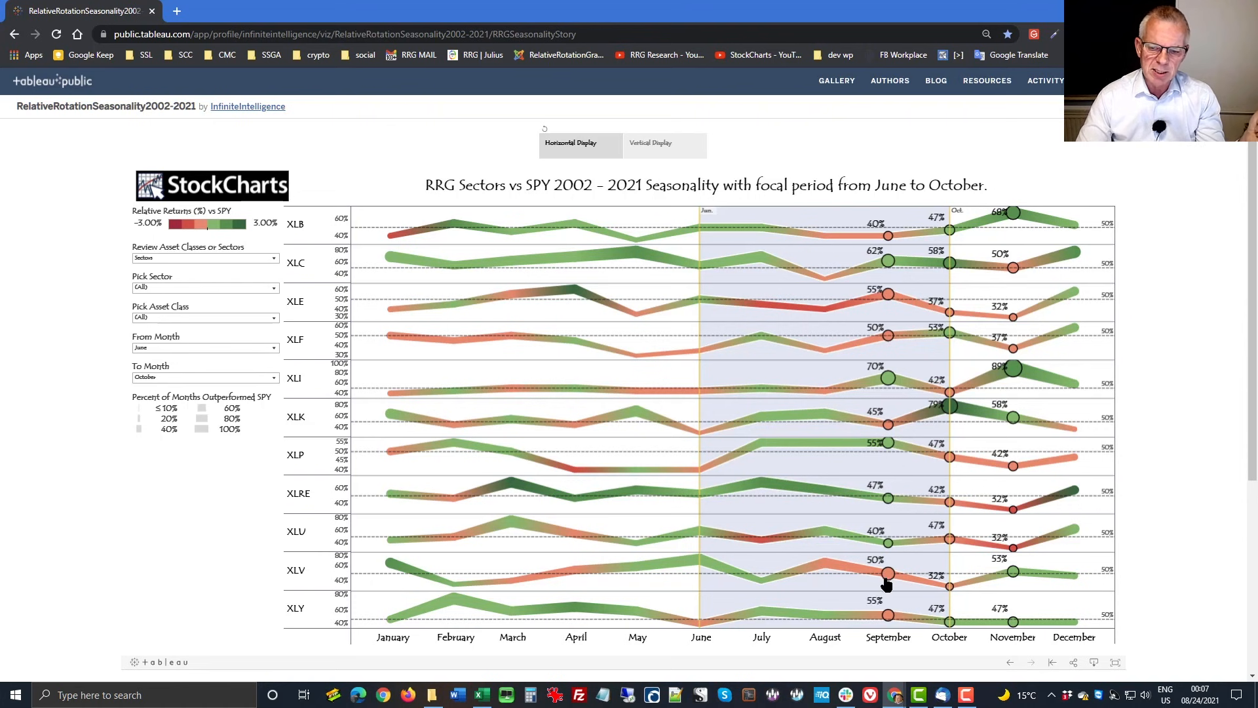
pyautogui.moveTo(886, 616)
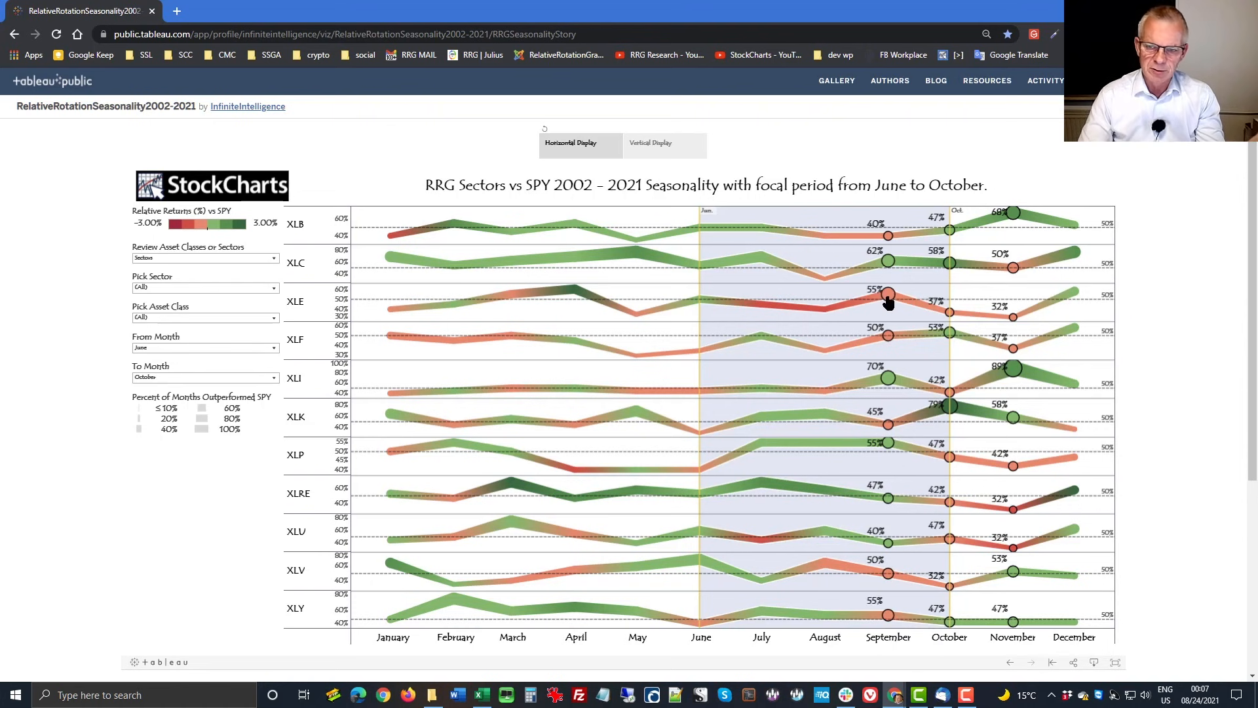
pyautogui.moveTo(887, 301)
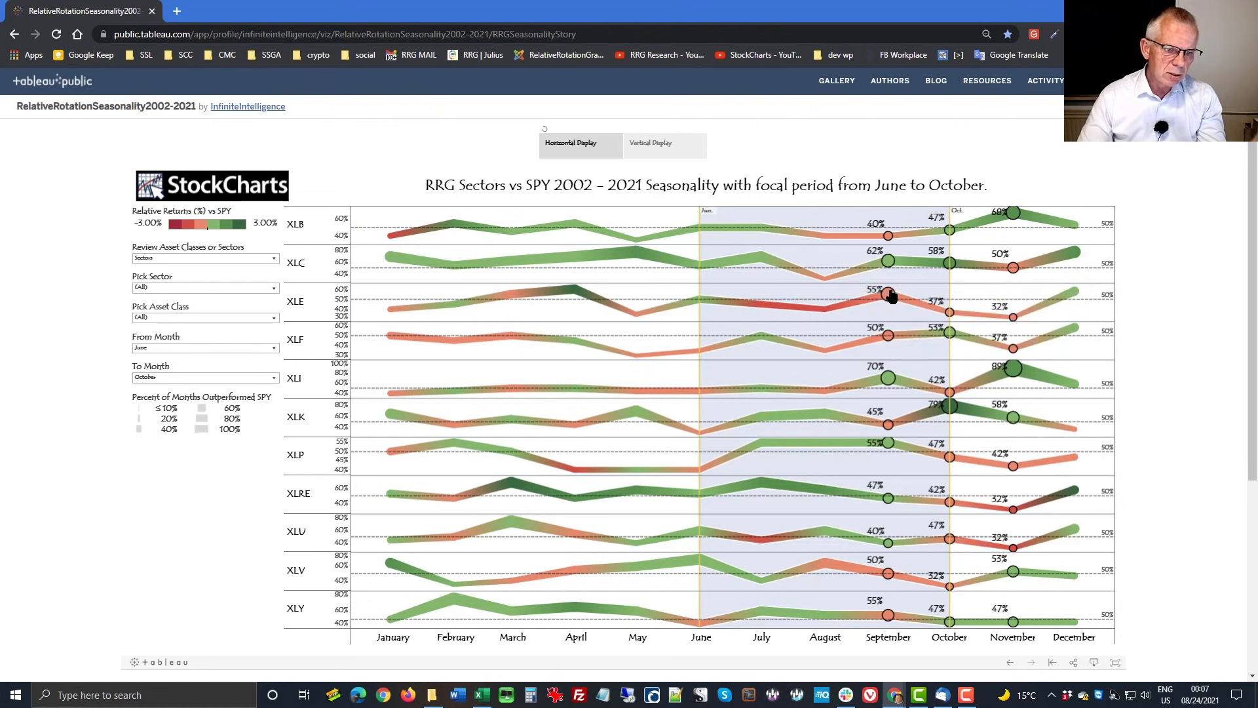
pyautogui.moveTo(883, 275)
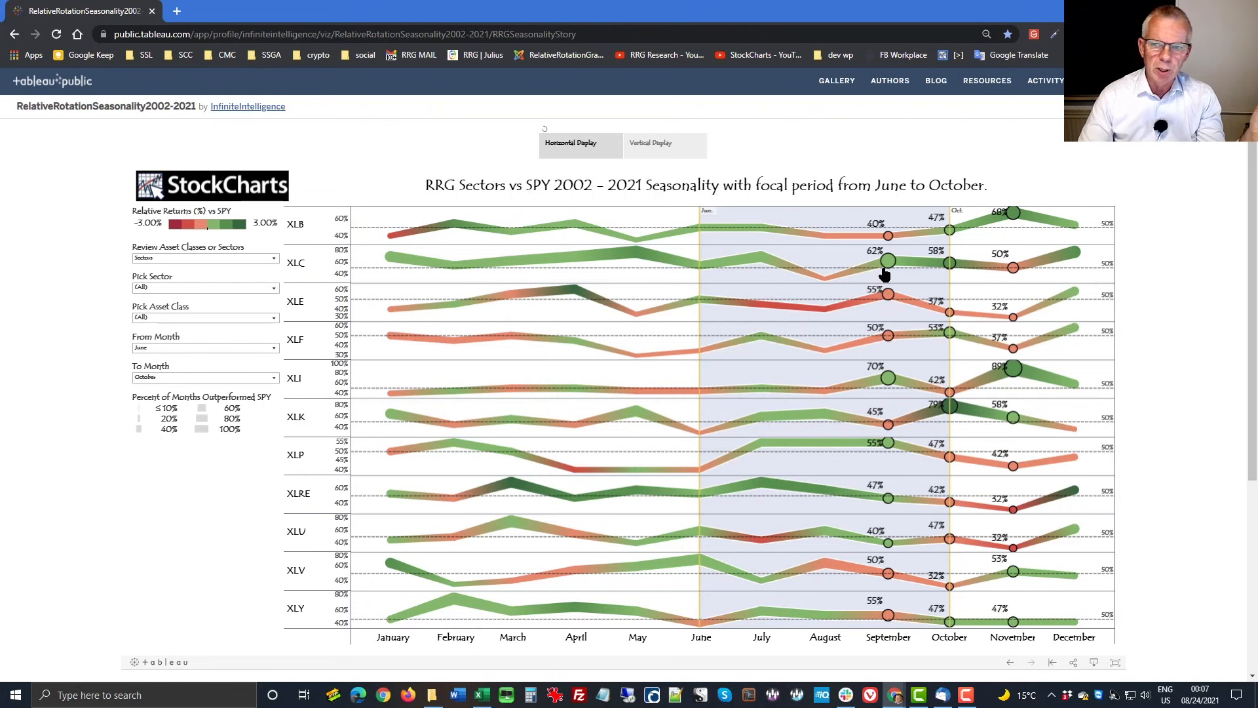
pyautogui.moveTo(889, 236)
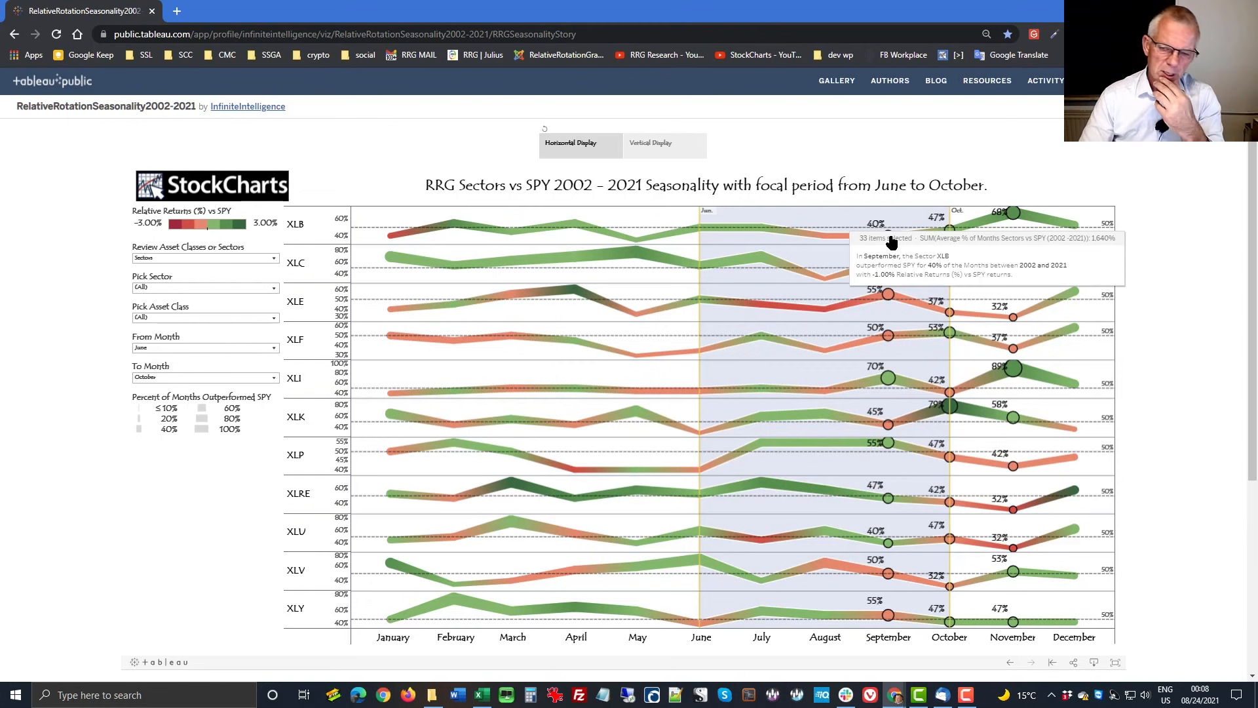
pyautogui.moveTo(878, 275)
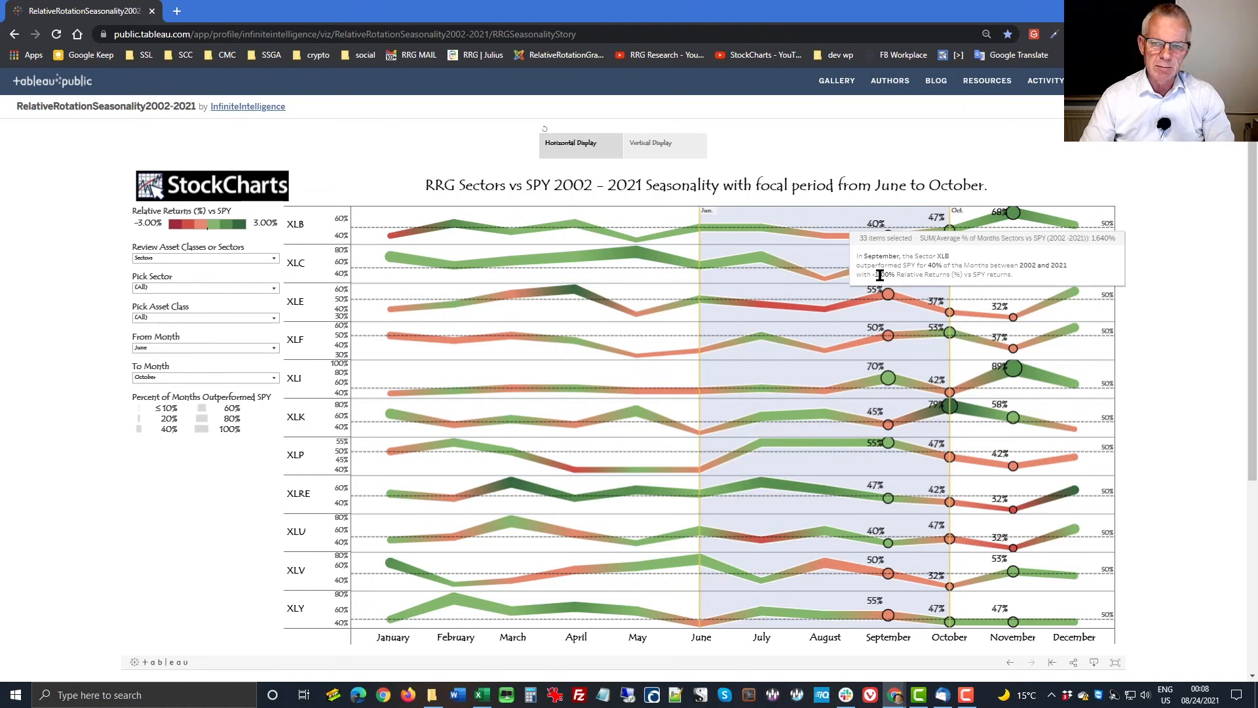
pyautogui.moveTo(878, 369)
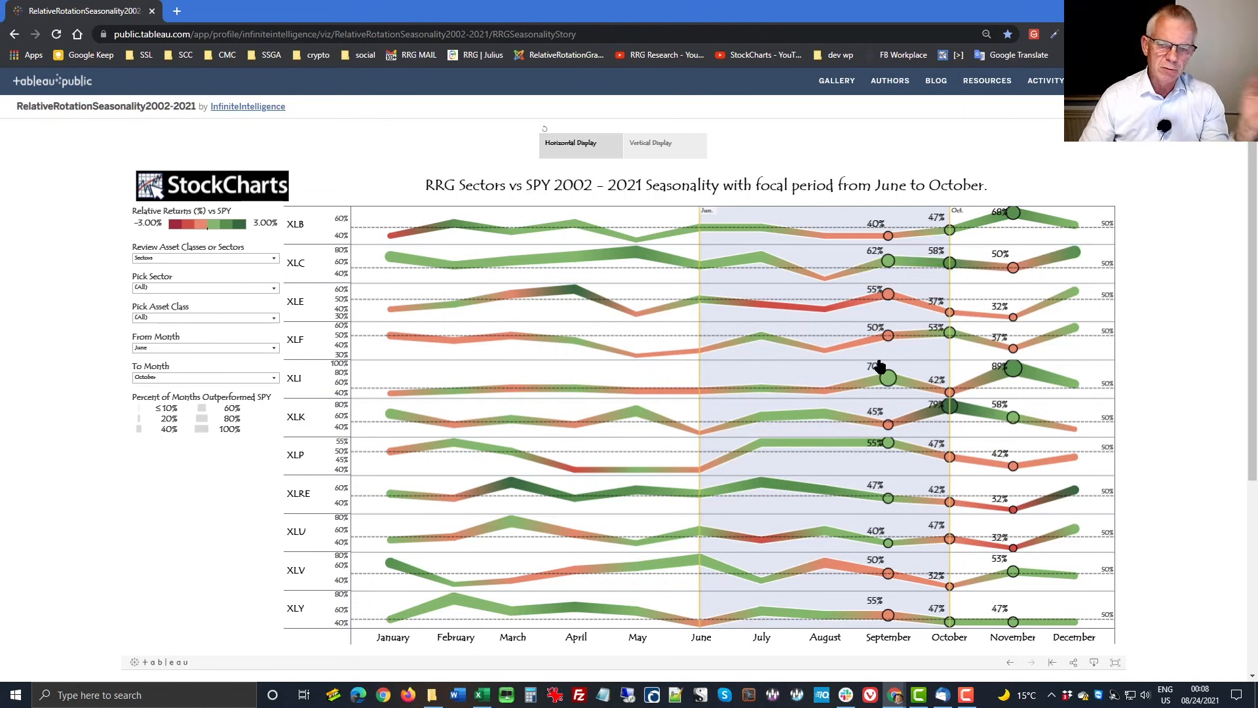
pyautogui.moveTo(889, 387)
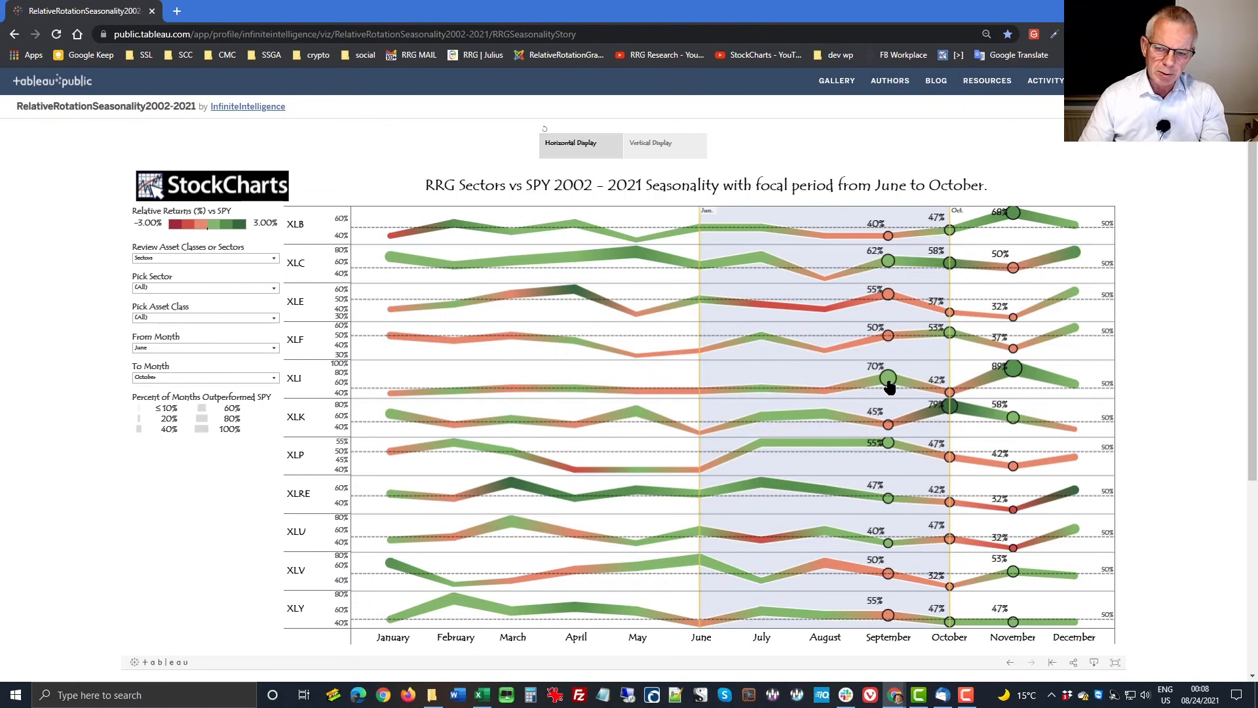
pyautogui.moveTo(888, 389)
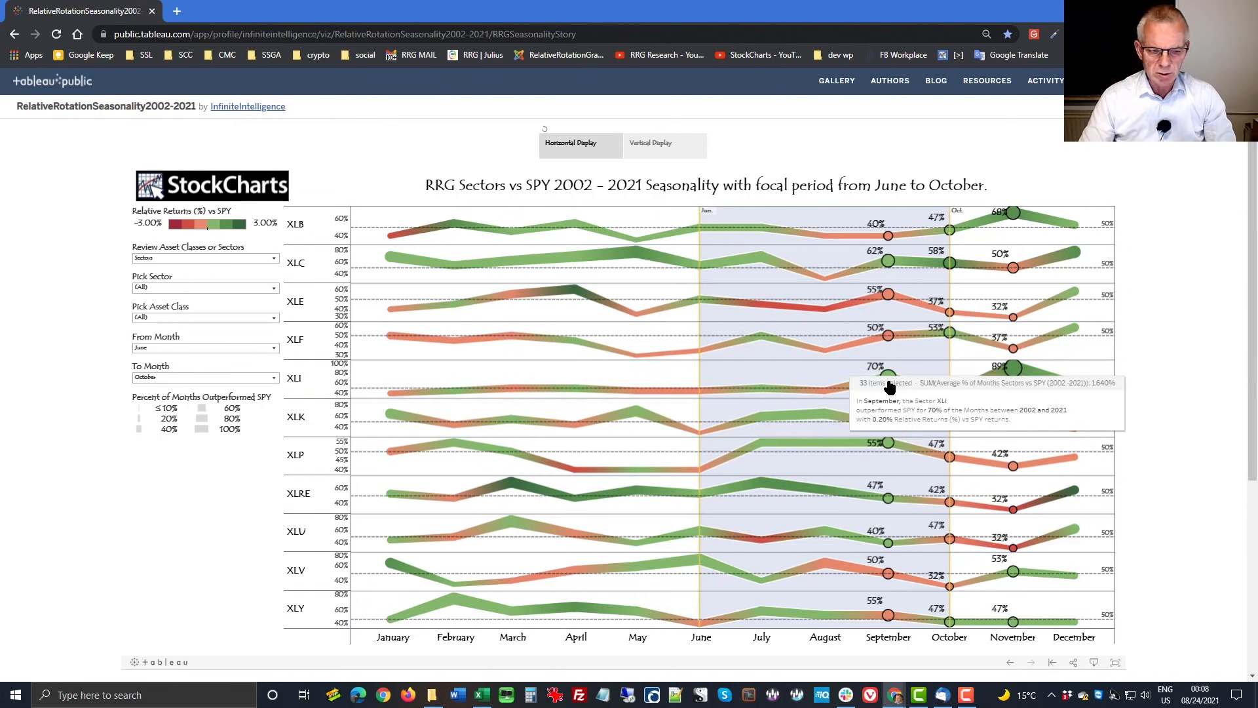
pyautogui.moveTo(887, 497)
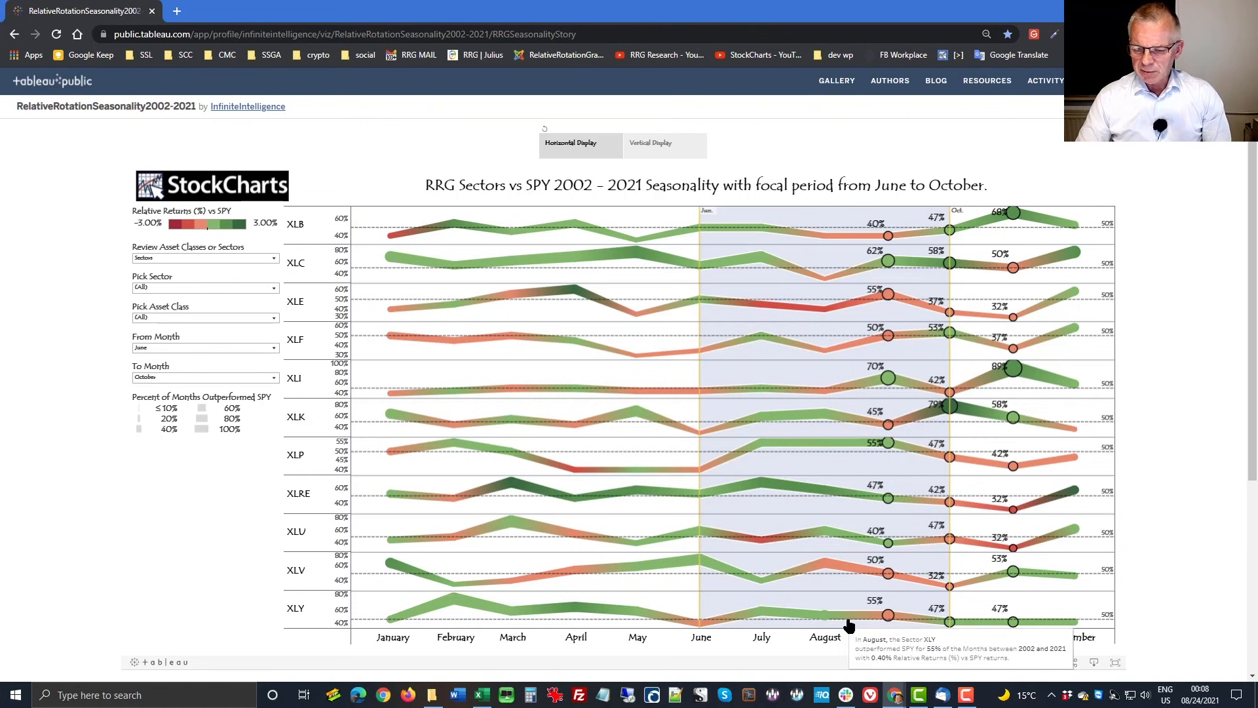
pyautogui.moveTo(885, 622)
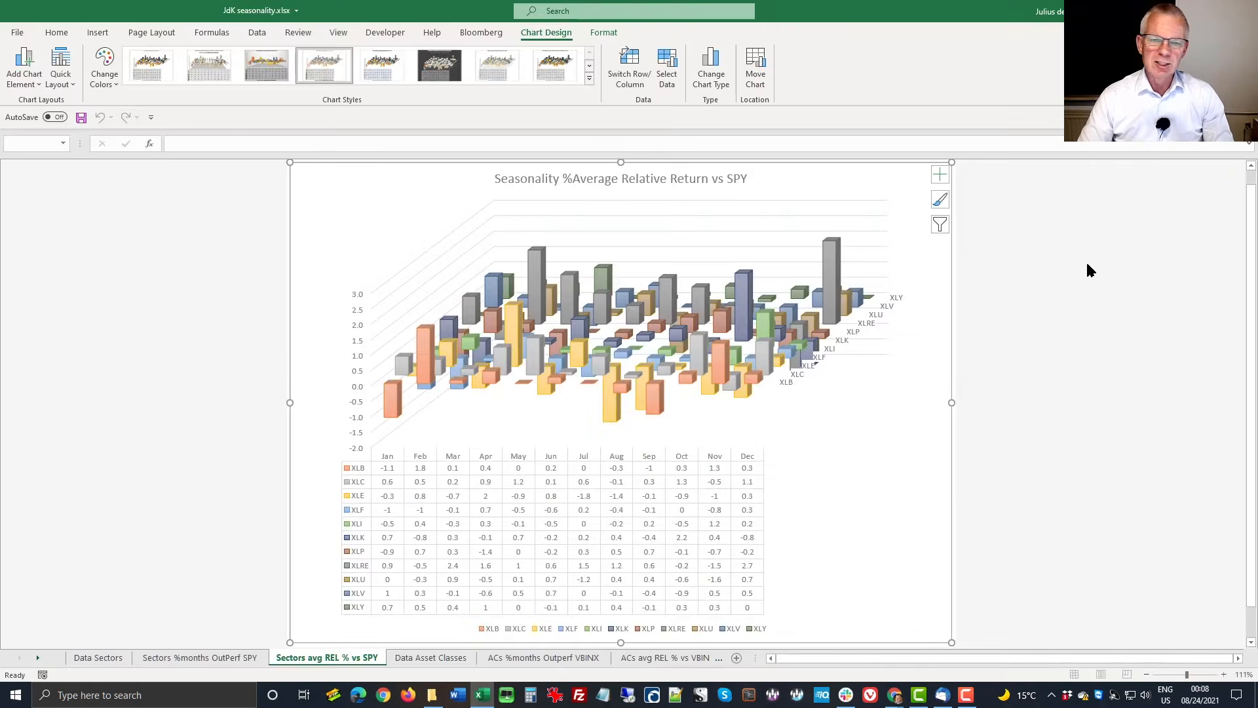
# - Switch to the StockCharts tab with the daily sector RRG and weekly SPY SharpChart
pyautogui.click(233, 16)
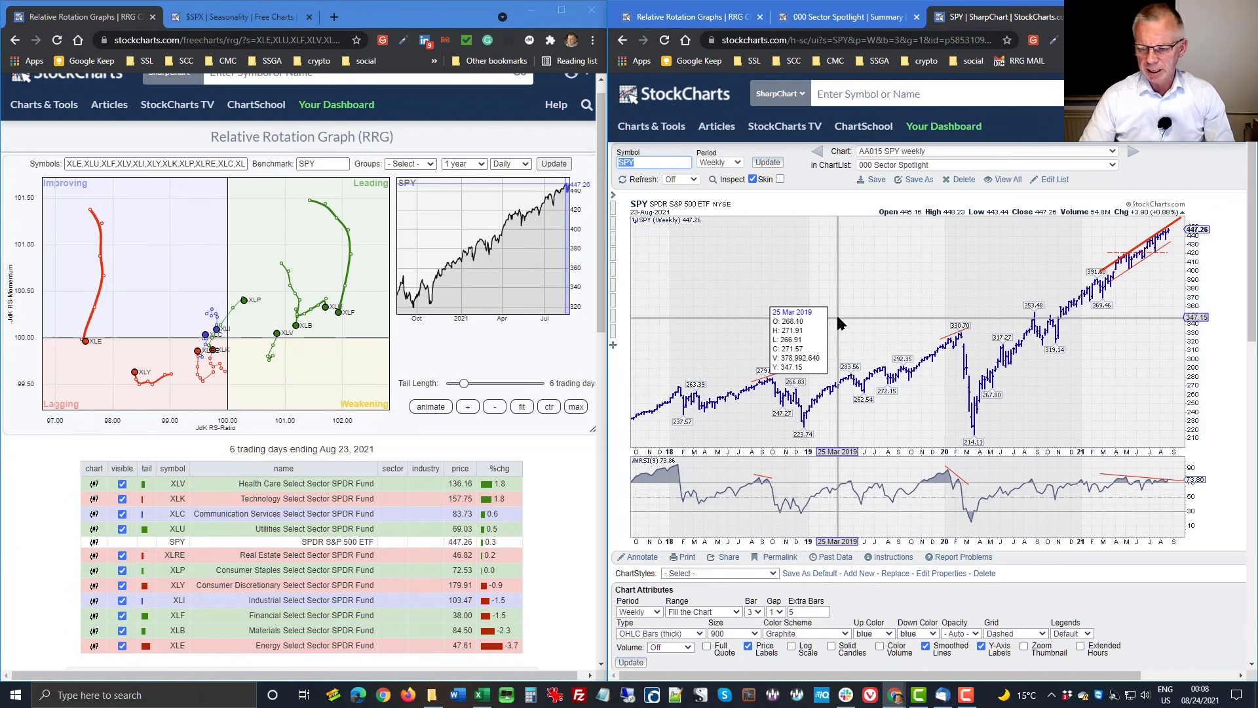
pyautogui.moveTo(1127, 265)
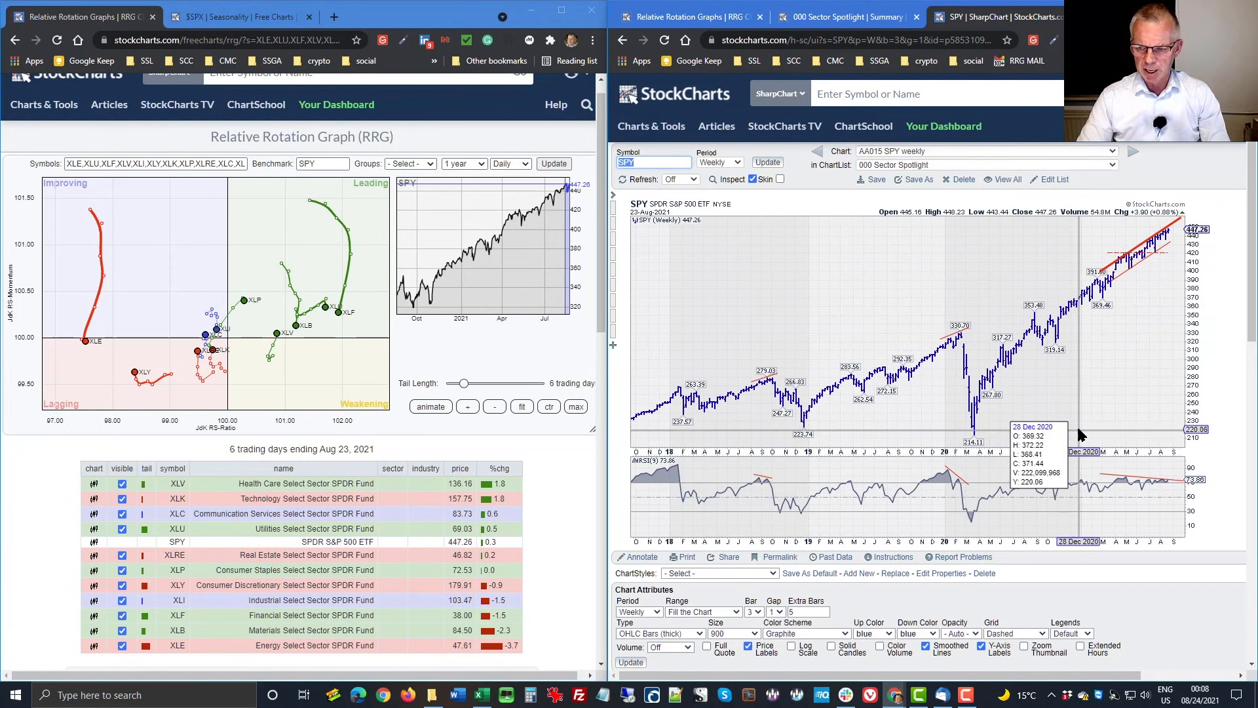
pyautogui.moveTo(1111, 497)
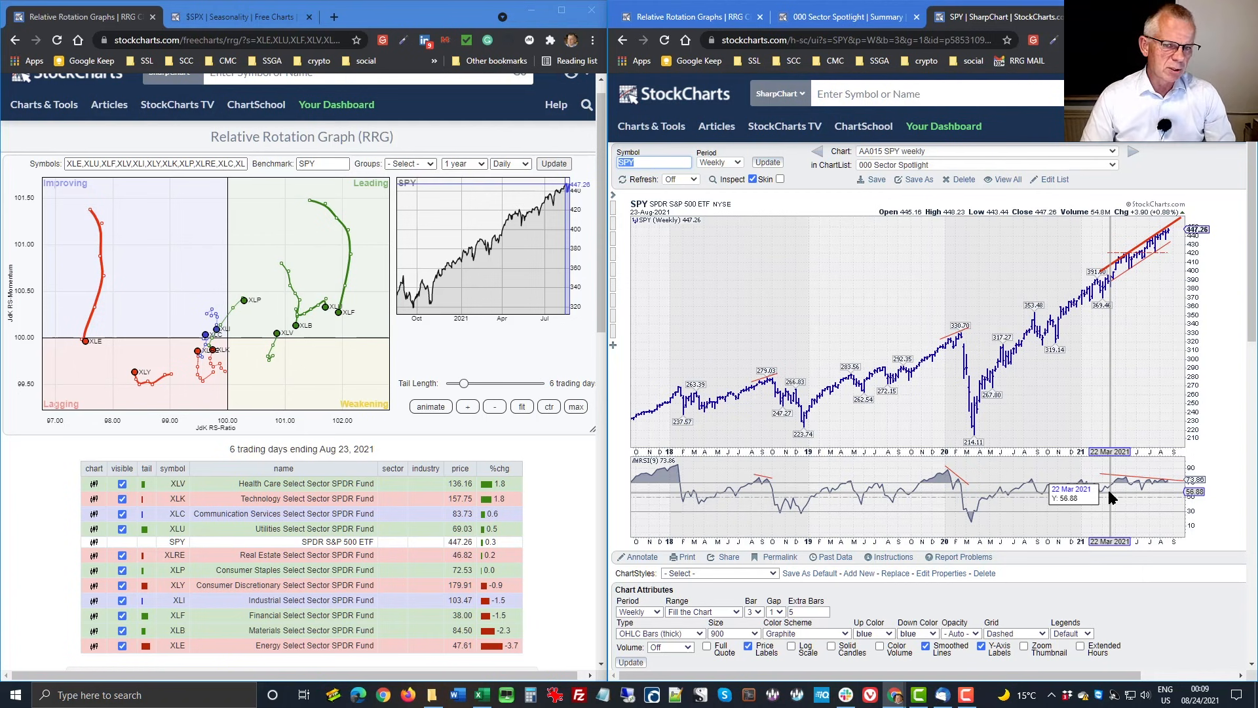
pyautogui.moveTo(1114, 496)
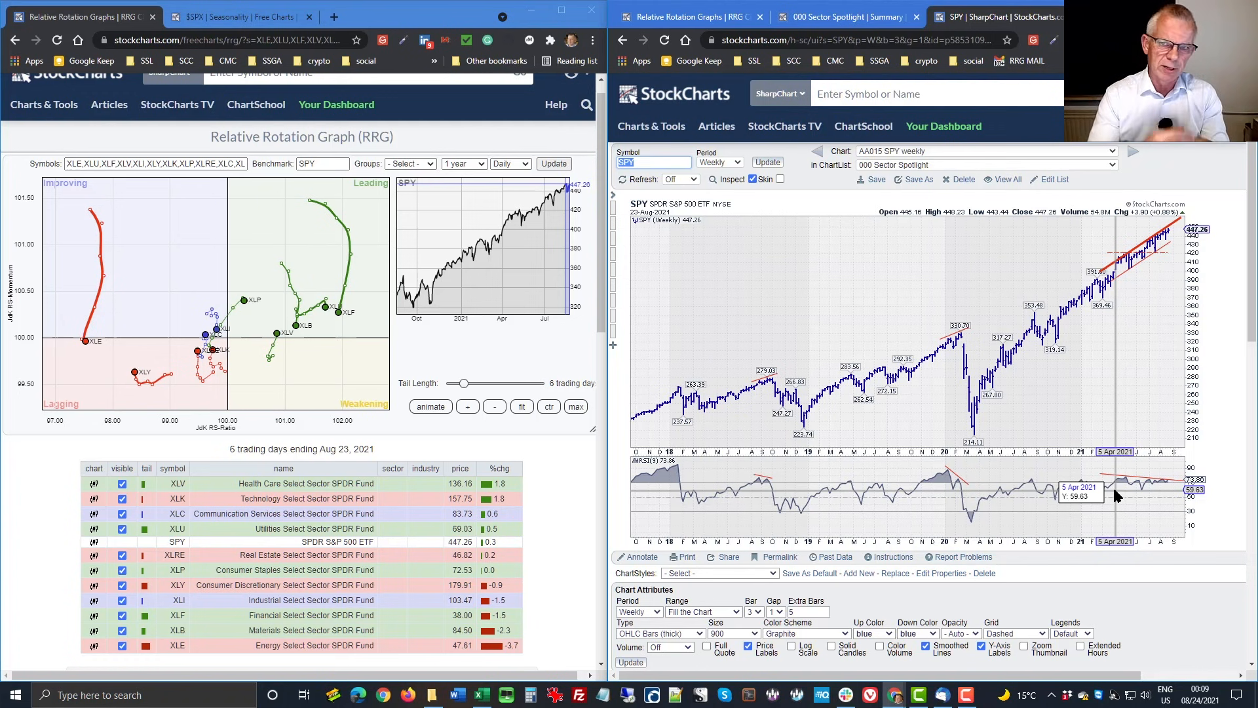
# - Load the saved 'AA025 ITOT:GOVT - 2016-2020' weekly chart from the ChartList dropdown
pyautogui.click(1127, 151)
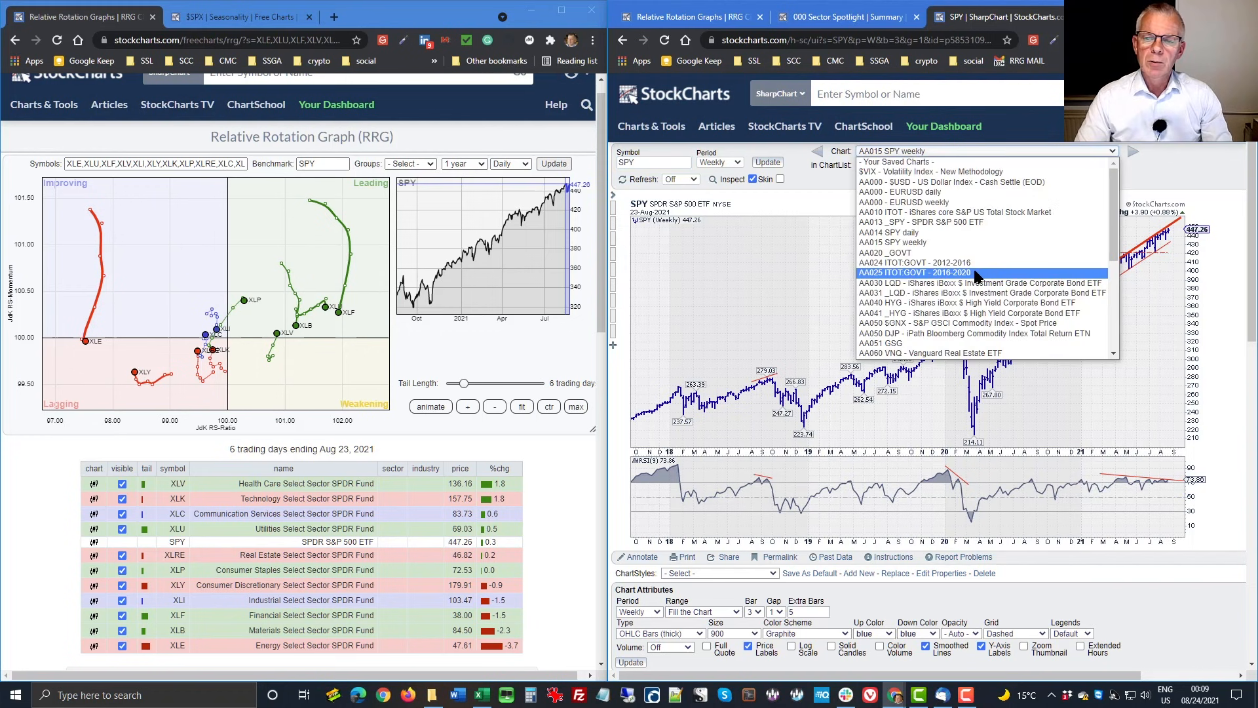
pyautogui.click(914, 272)
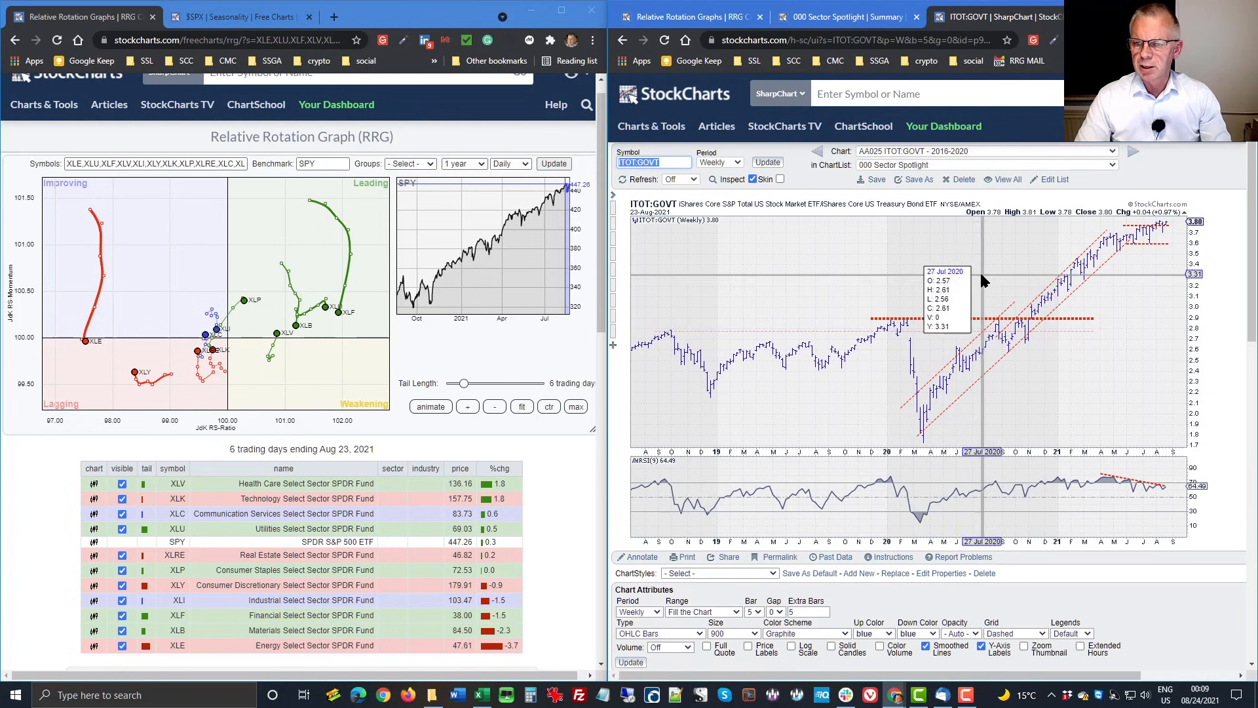
pyautogui.moveTo(642, 212)
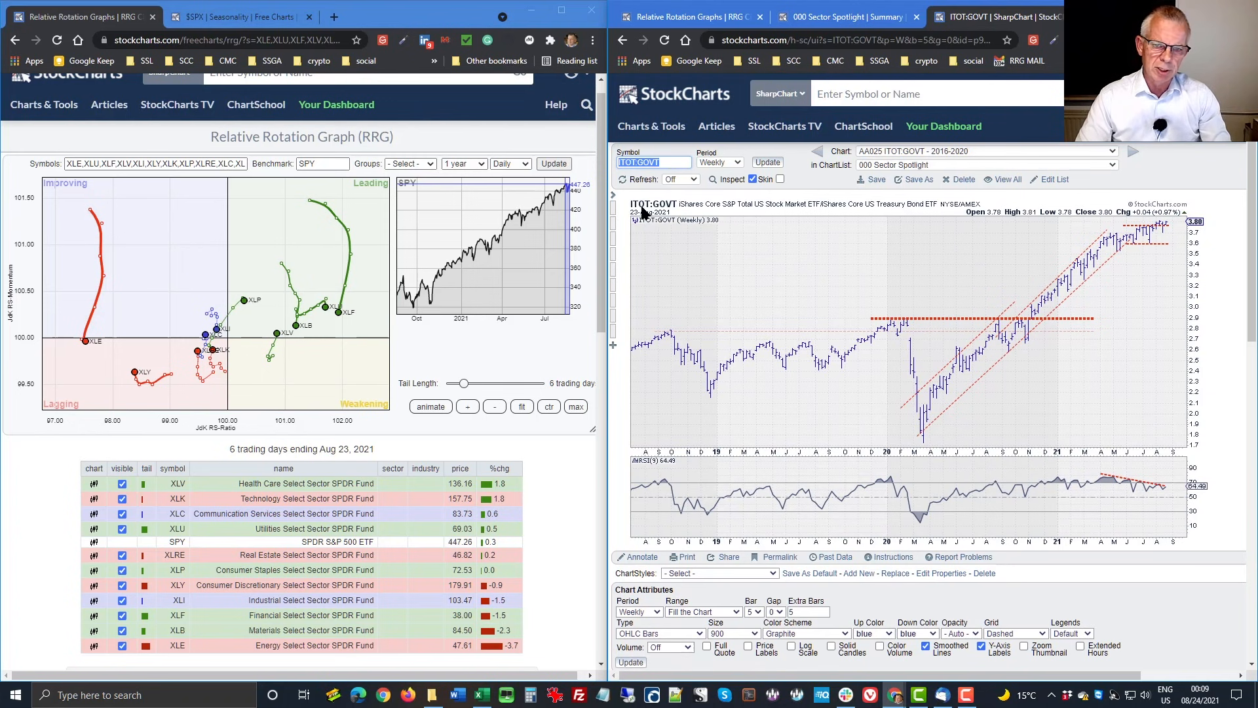
pyautogui.moveTo(1055, 473)
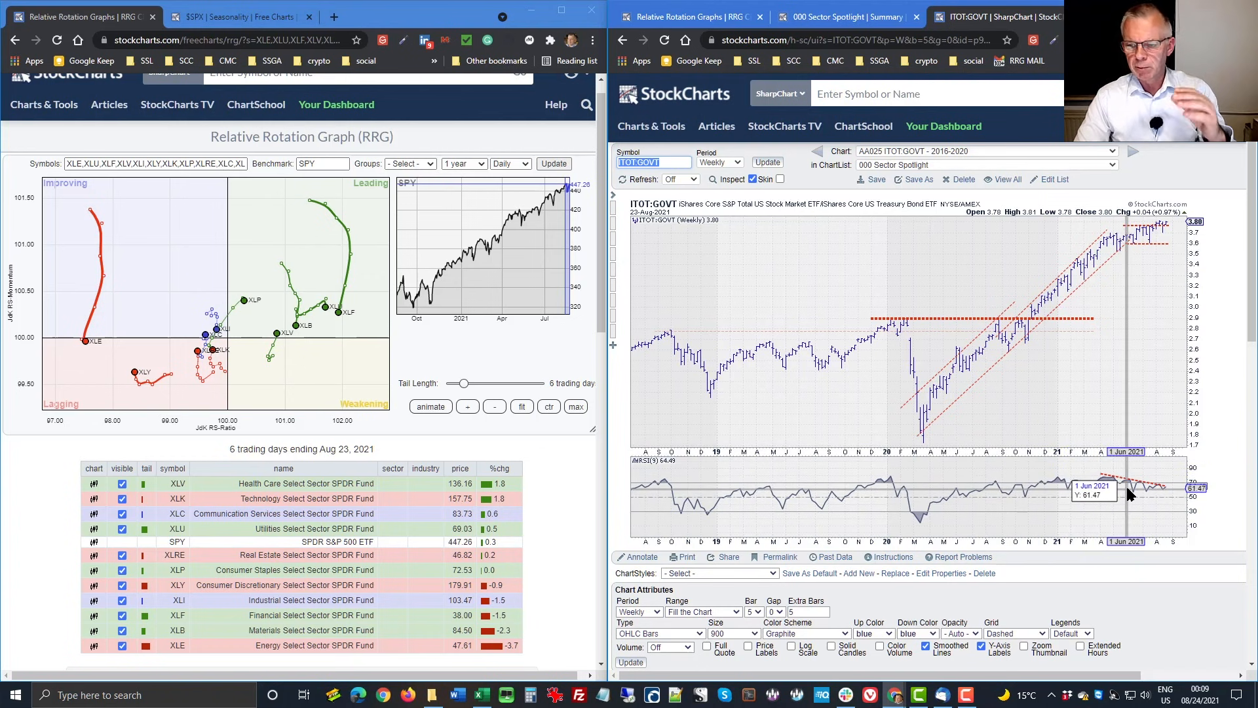
pyautogui.moveTo(1106, 281)
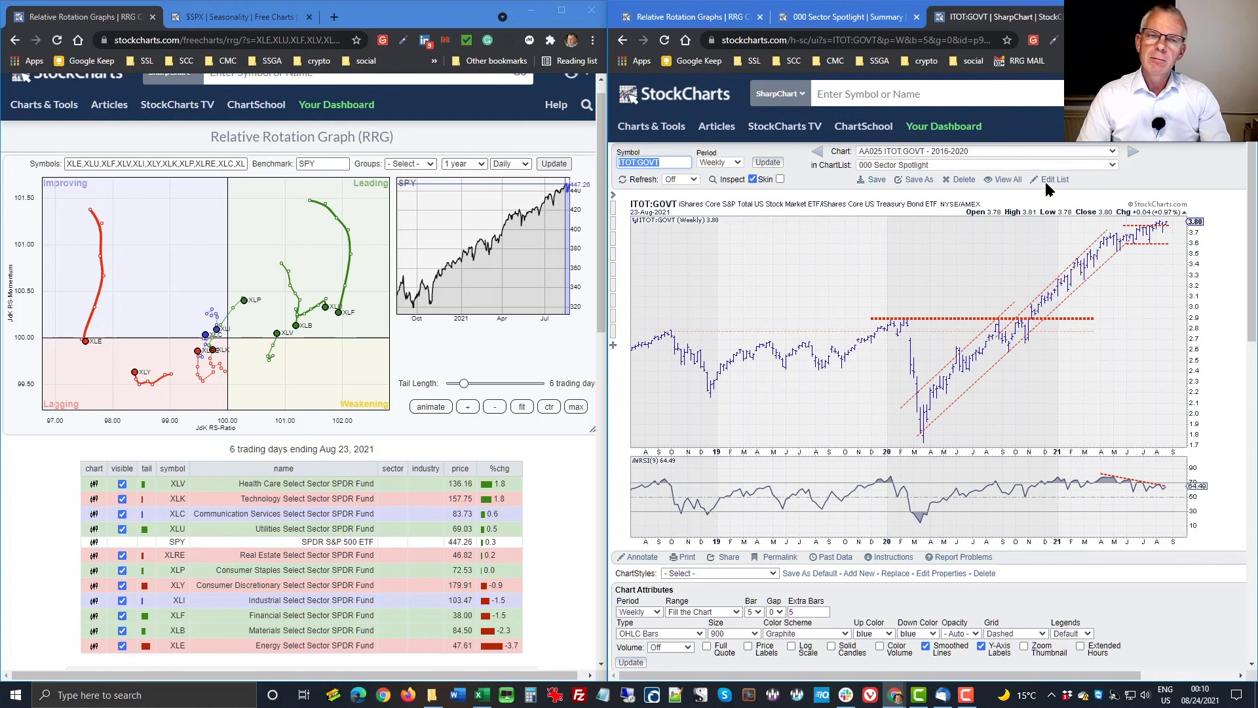
pyautogui.click(1127, 165)
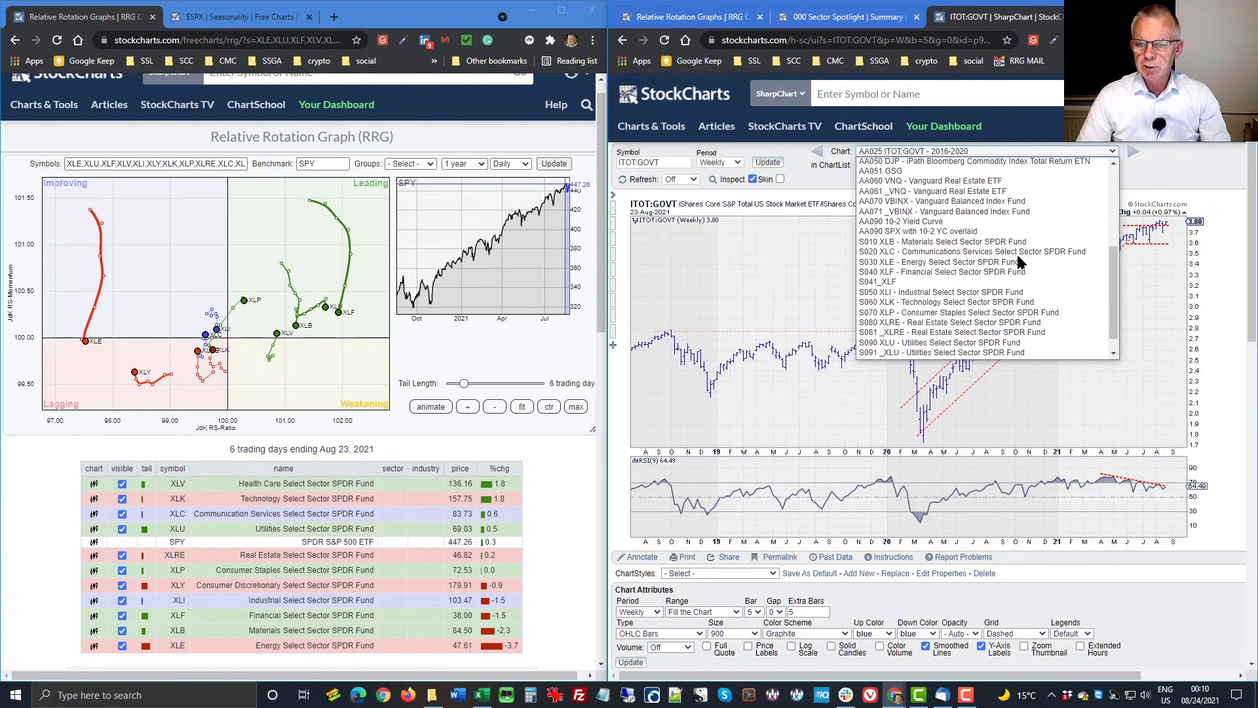
# - Choose 'S010 XLB - Materials Select Sector SPDR Fund' from the saved charts list
pyautogui.click(943, 242)
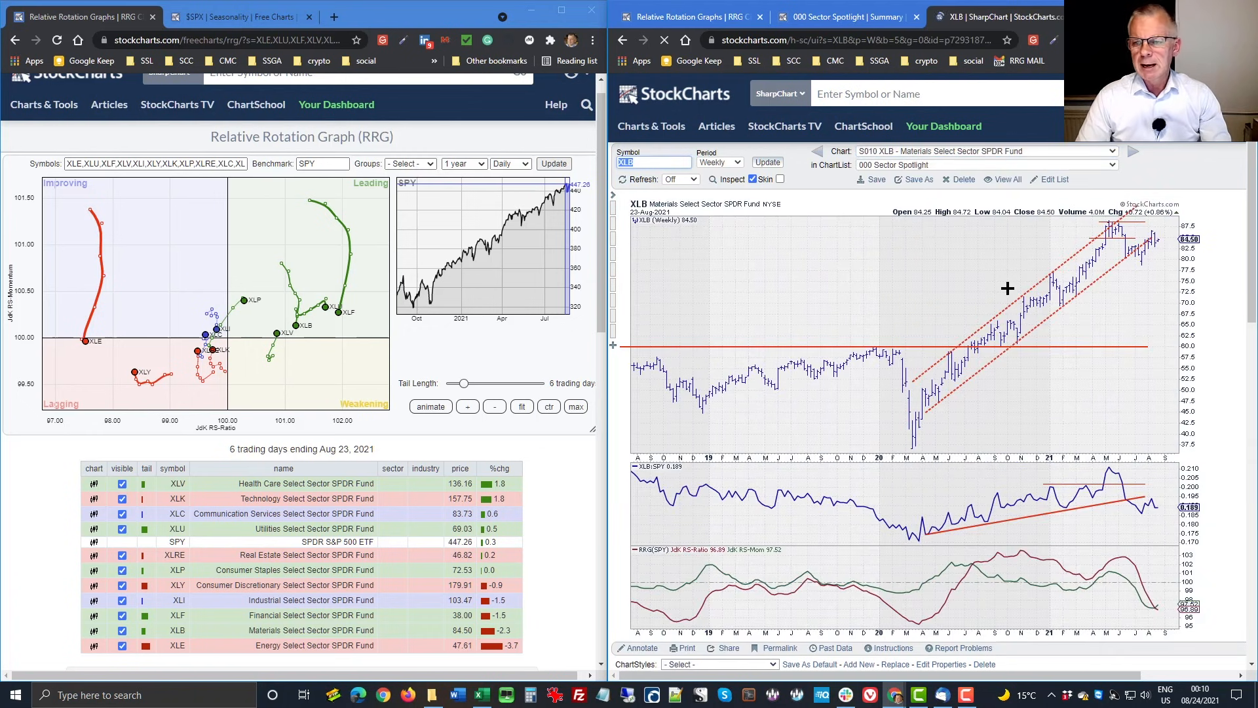
pyautogui.moveTo(1053, 461)
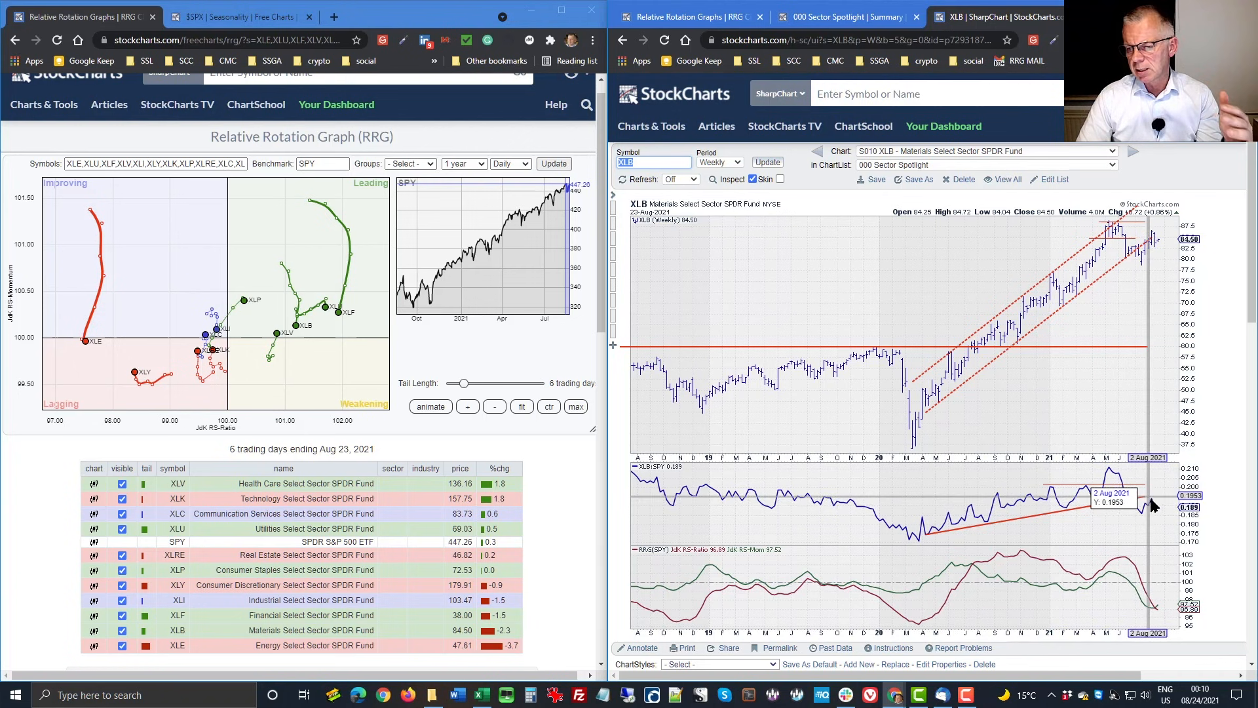
pyautogui.moveTo(1124, 543)
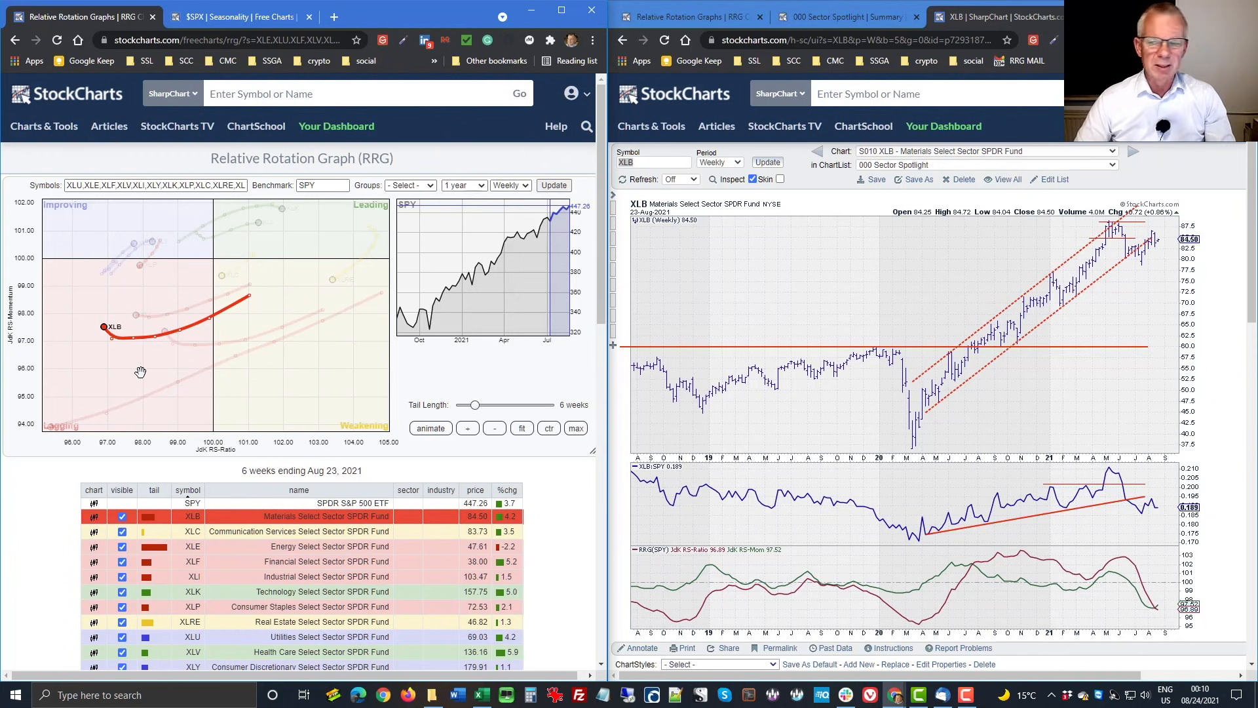
pyautogui.moveTo(1014, 157)
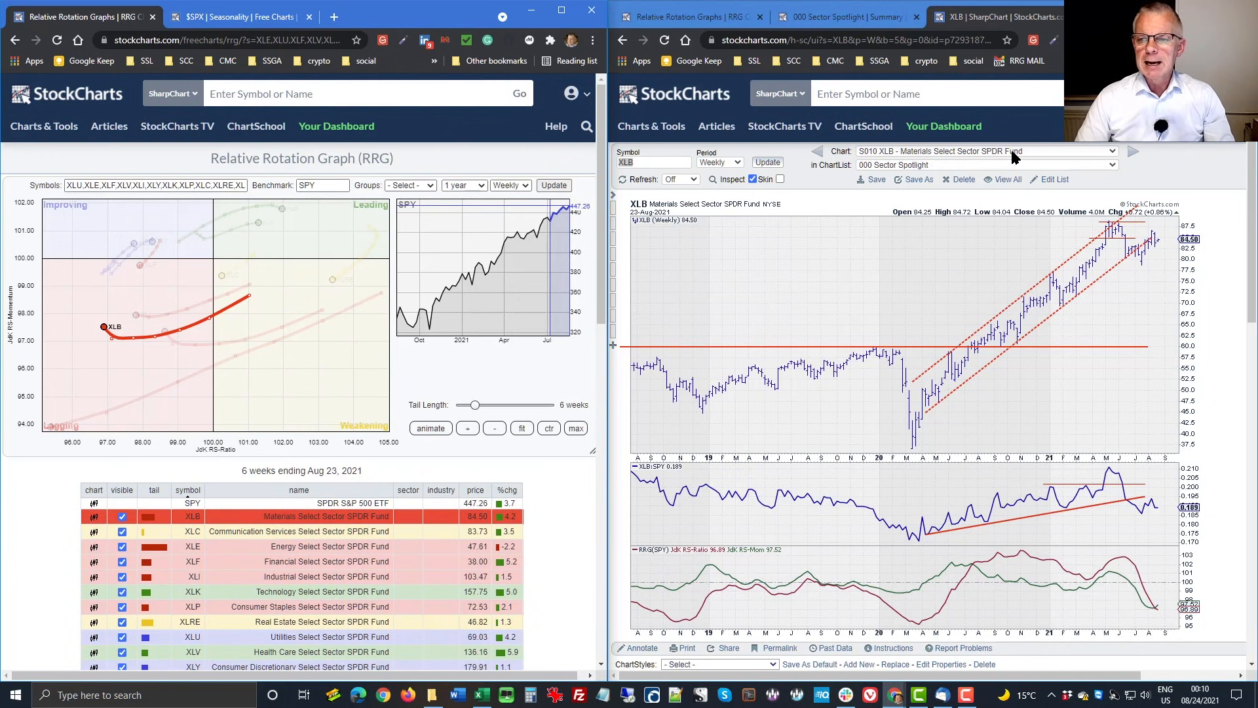
# - Load the saved 'S060 XLK - Technology Select Sector SPDR Fund' weekly chart
pyautogui.click(1111, 151)
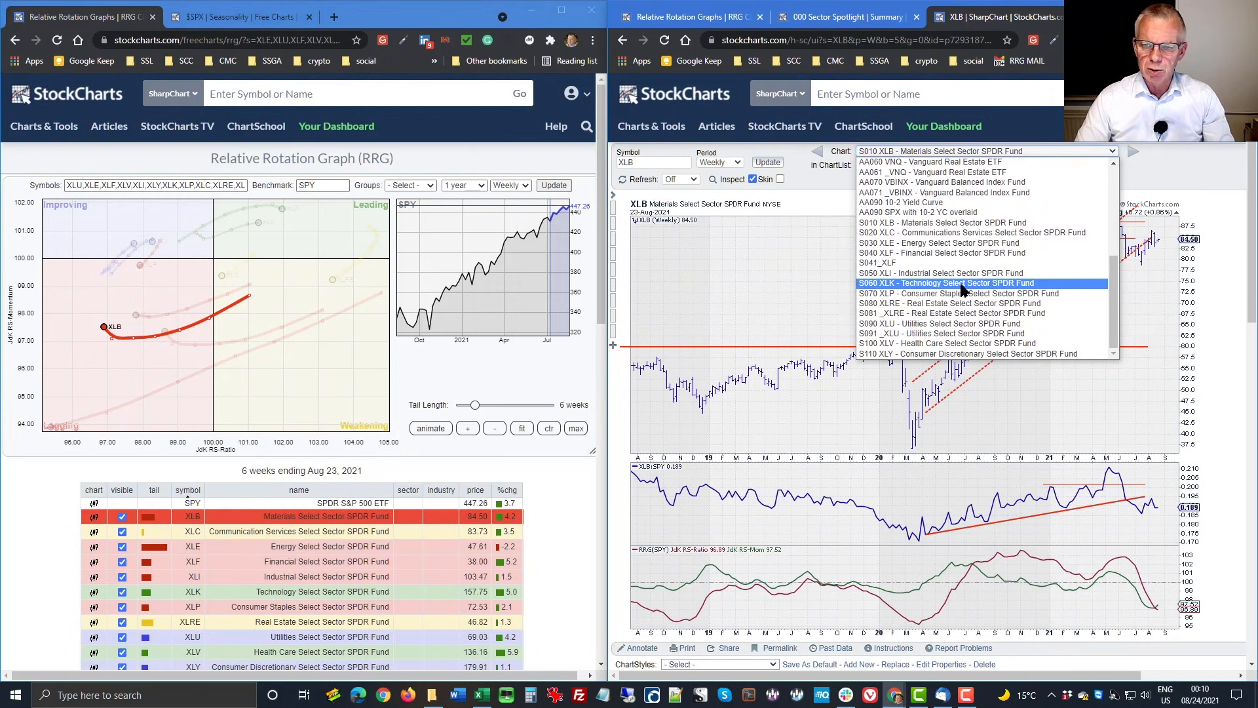
pyautogui.click(947, 283)
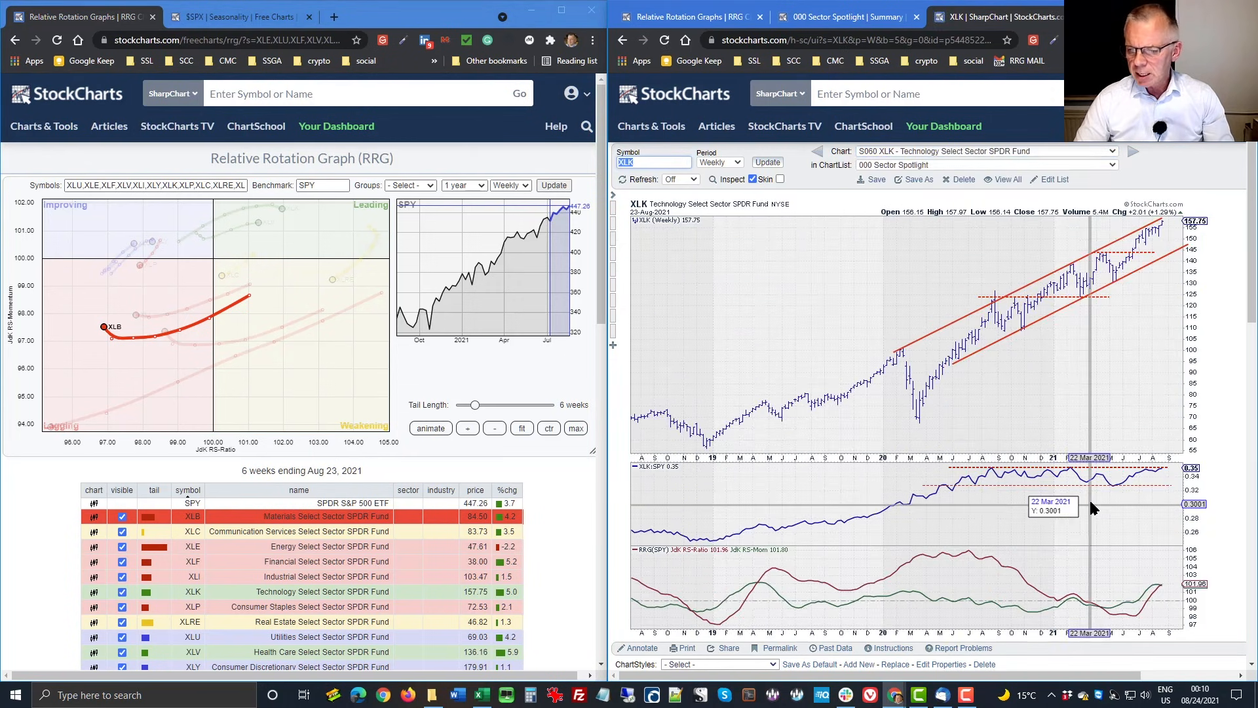
pyautogui.moveTo(1015, 485)
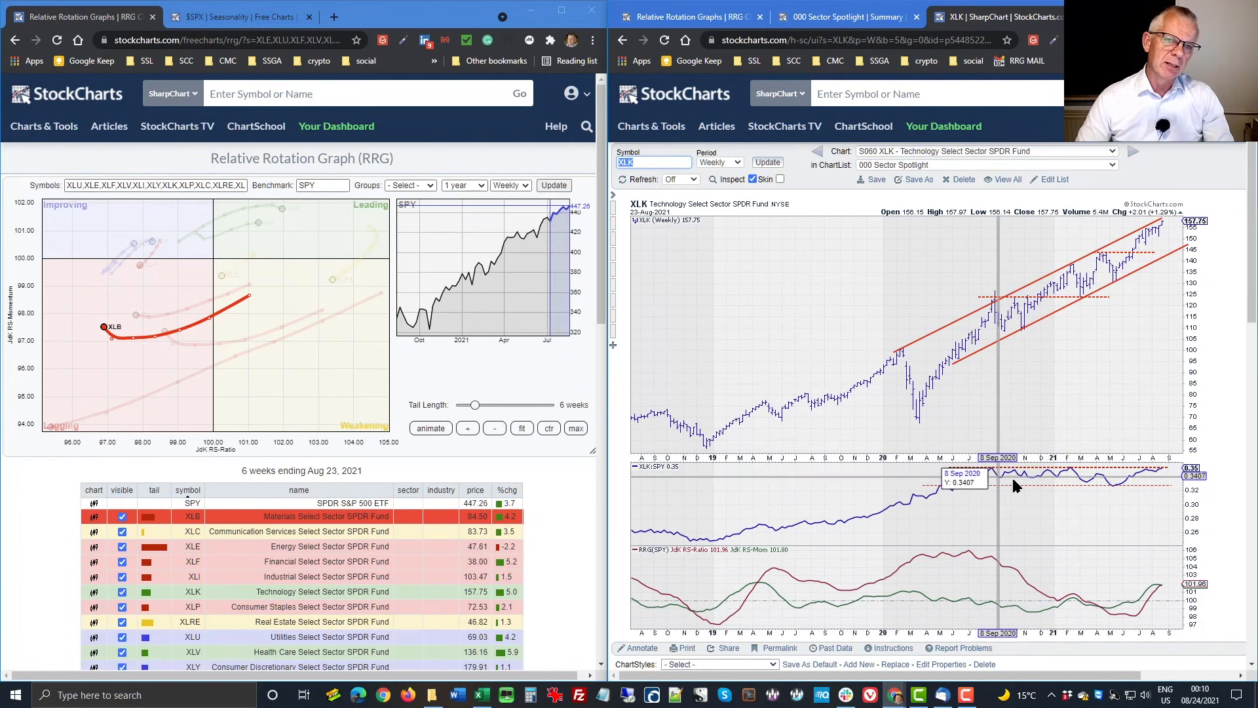
pyautogui.moveTo(1095, 489)
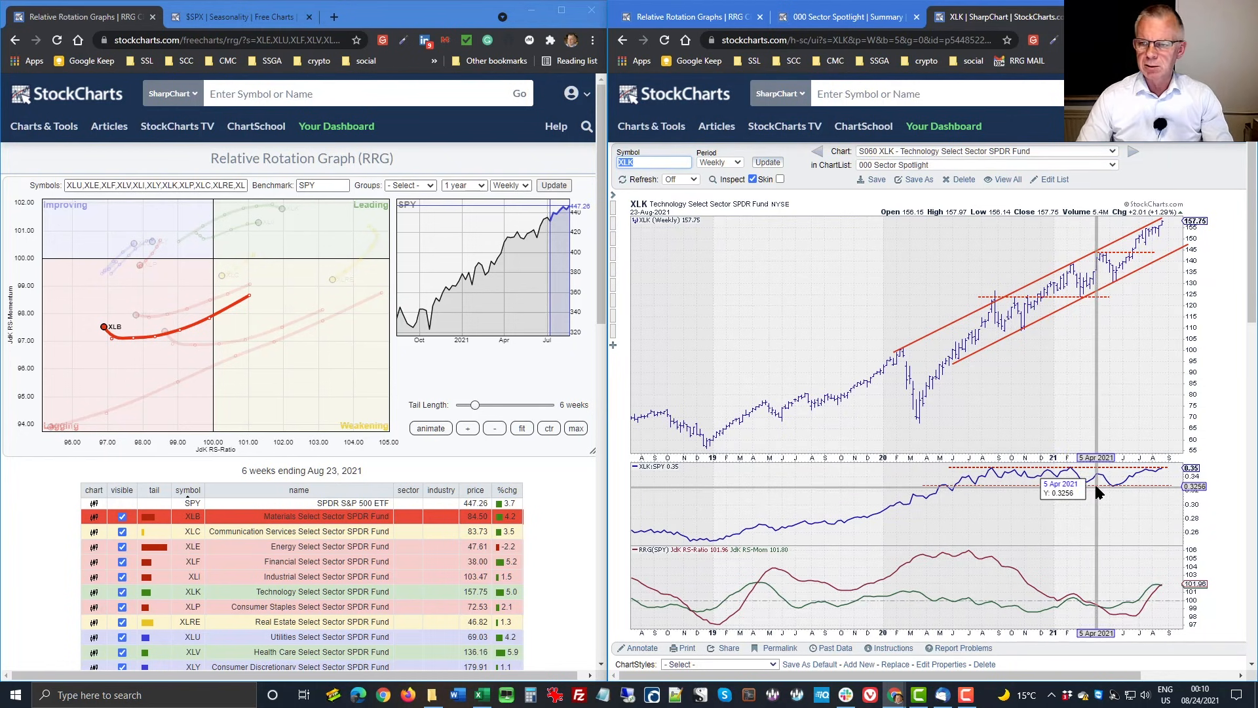
pyautogui.moveTo(1172, 229)
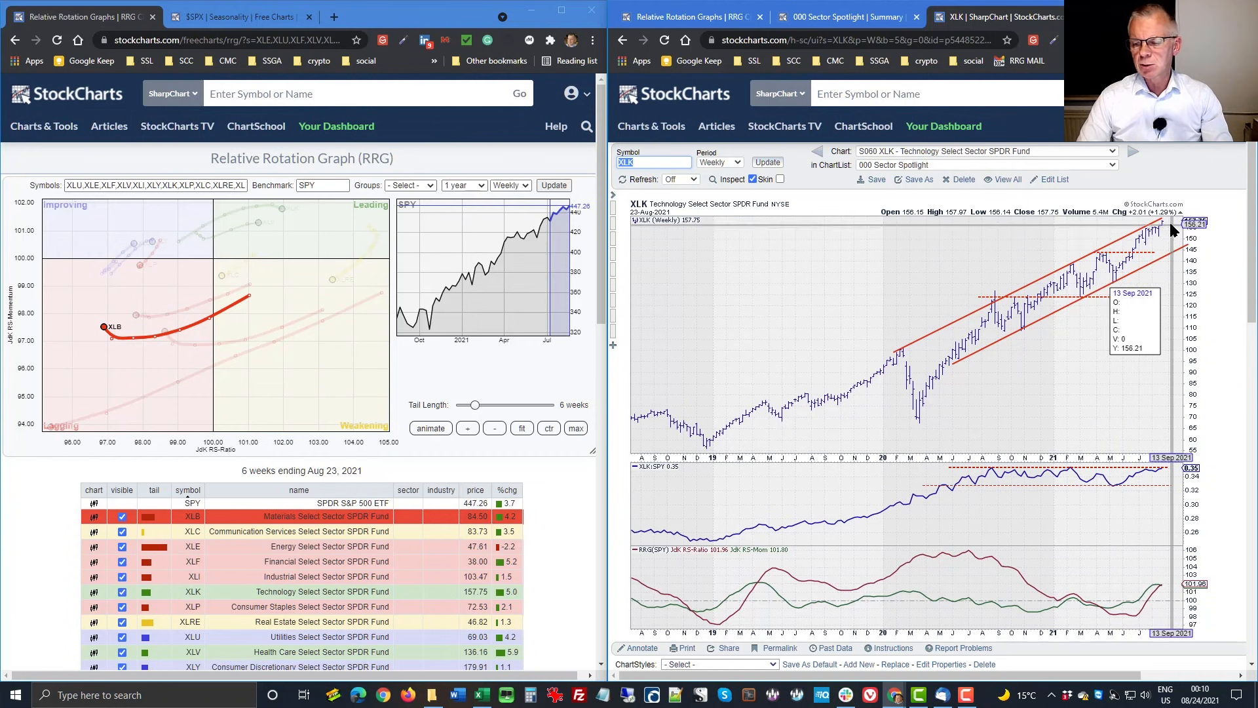
pyautogui.moveTo(962, 207)
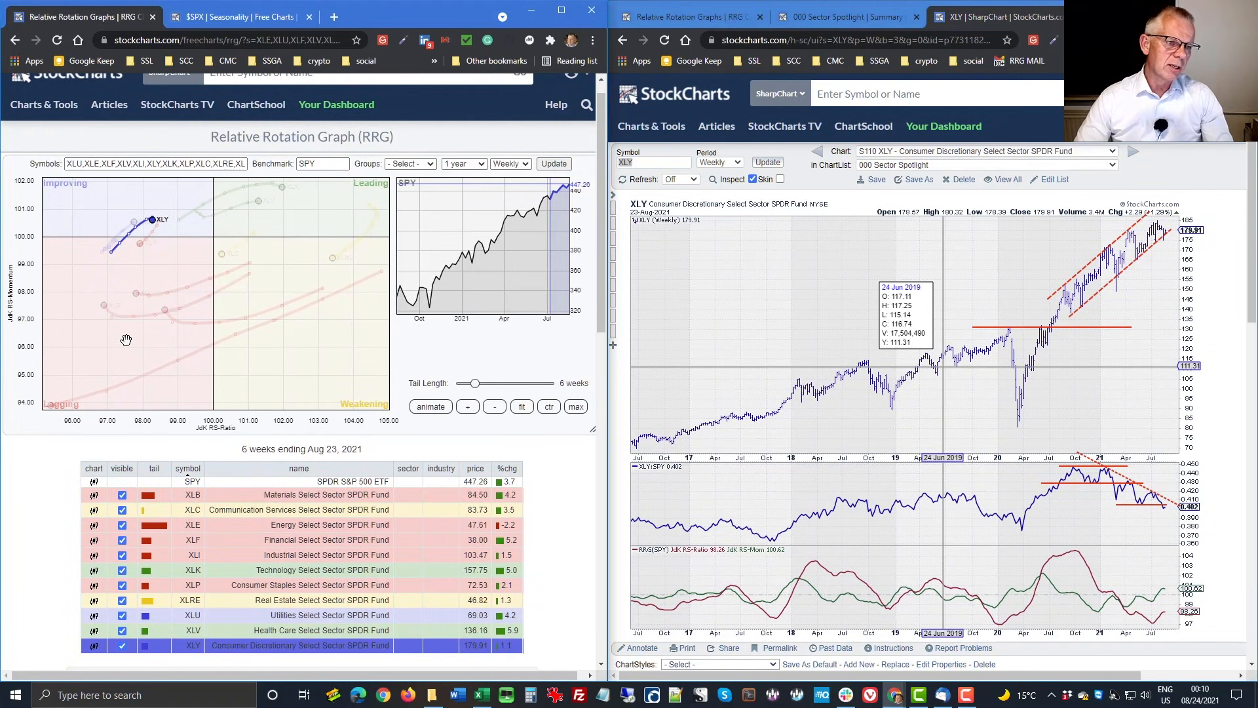
pyautogui.moveTo(103, 259)
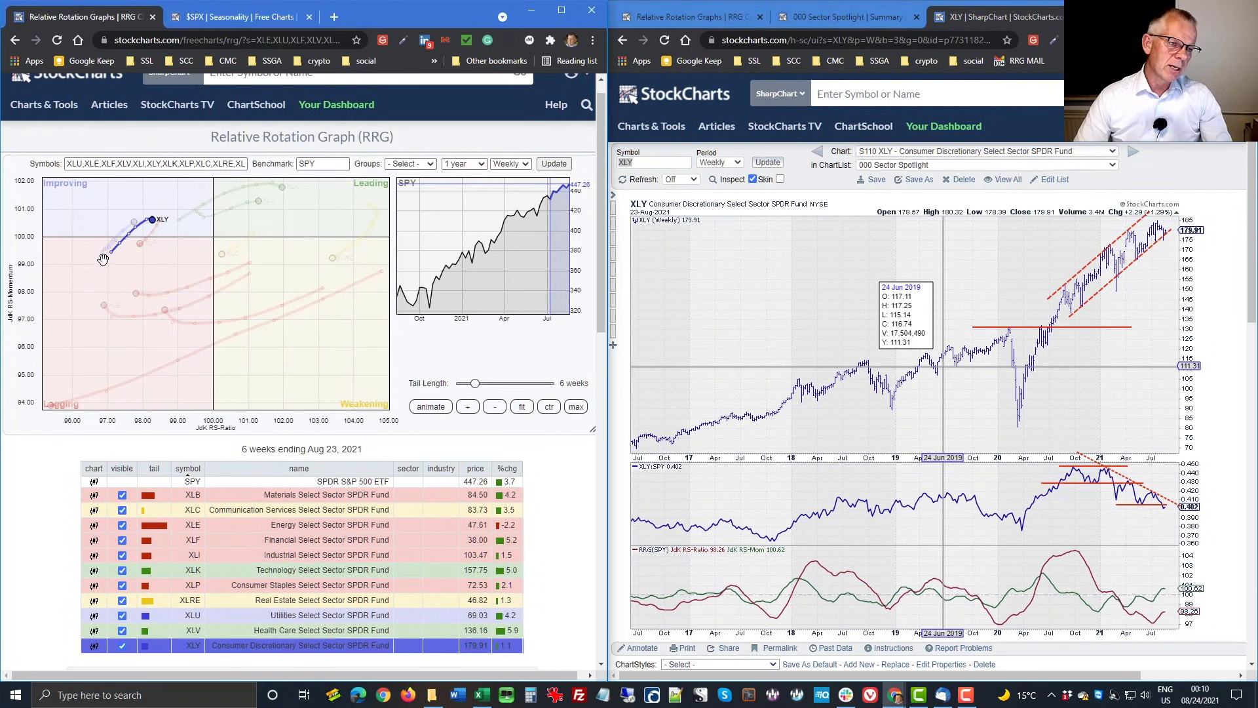
pyautogui.moveTo(1048, 440)
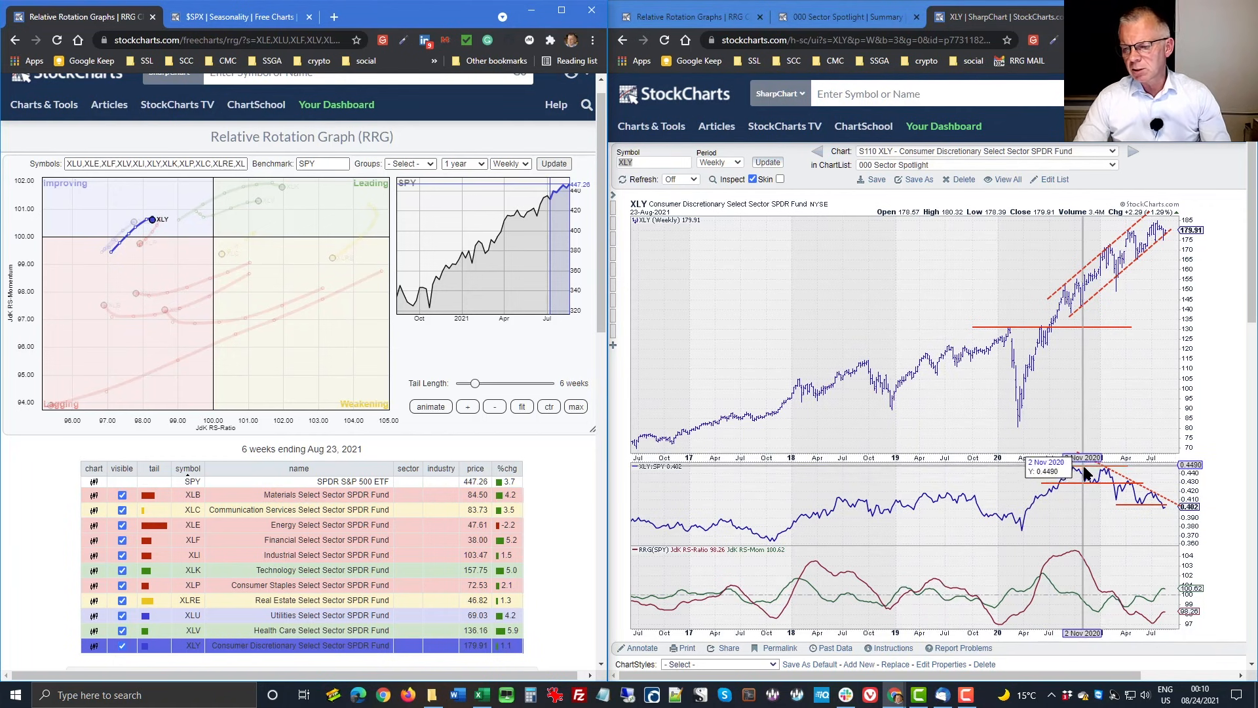
pyautogui.moveTo(1087, 482)
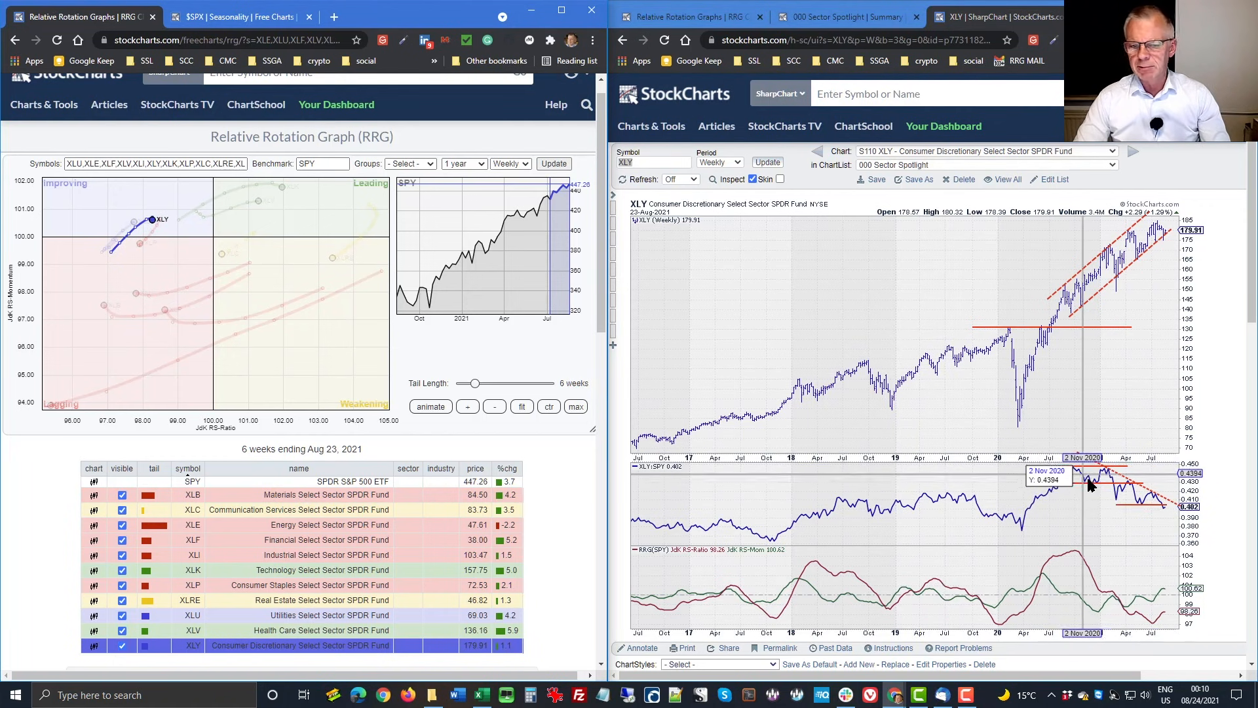
pyautogui.moveTo(1116, 511)
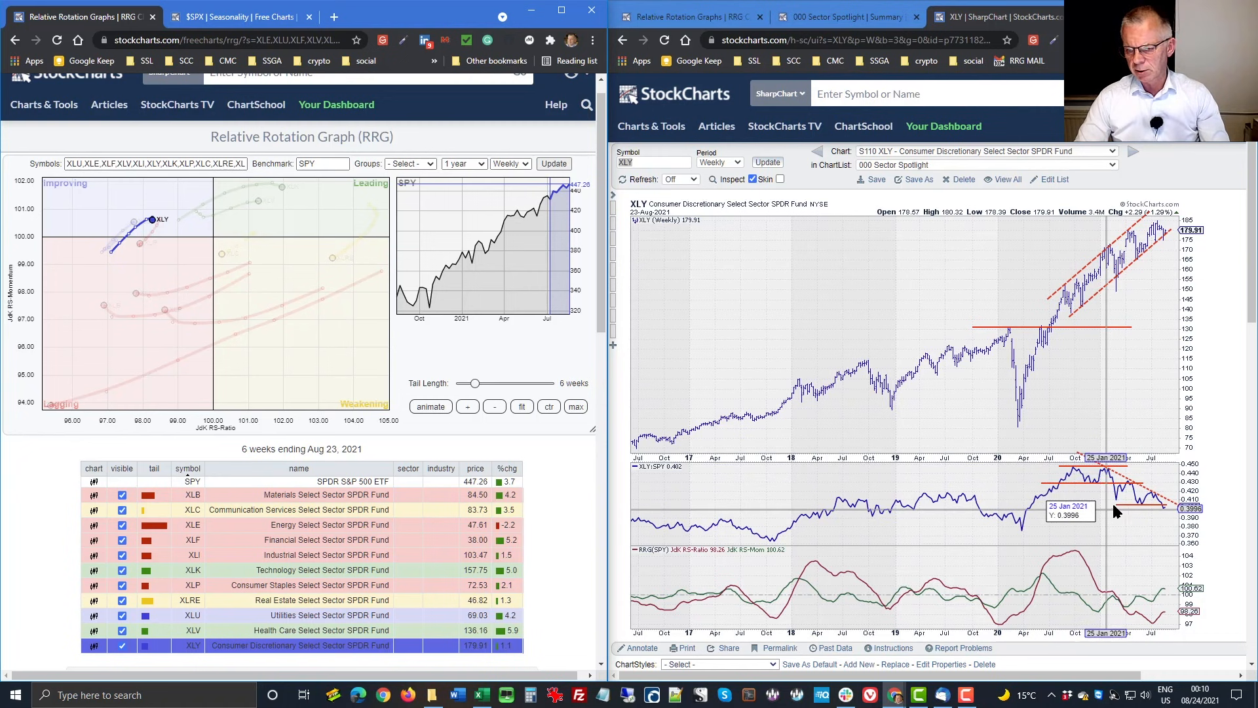
pyautogui.moveTo(1140, 621)
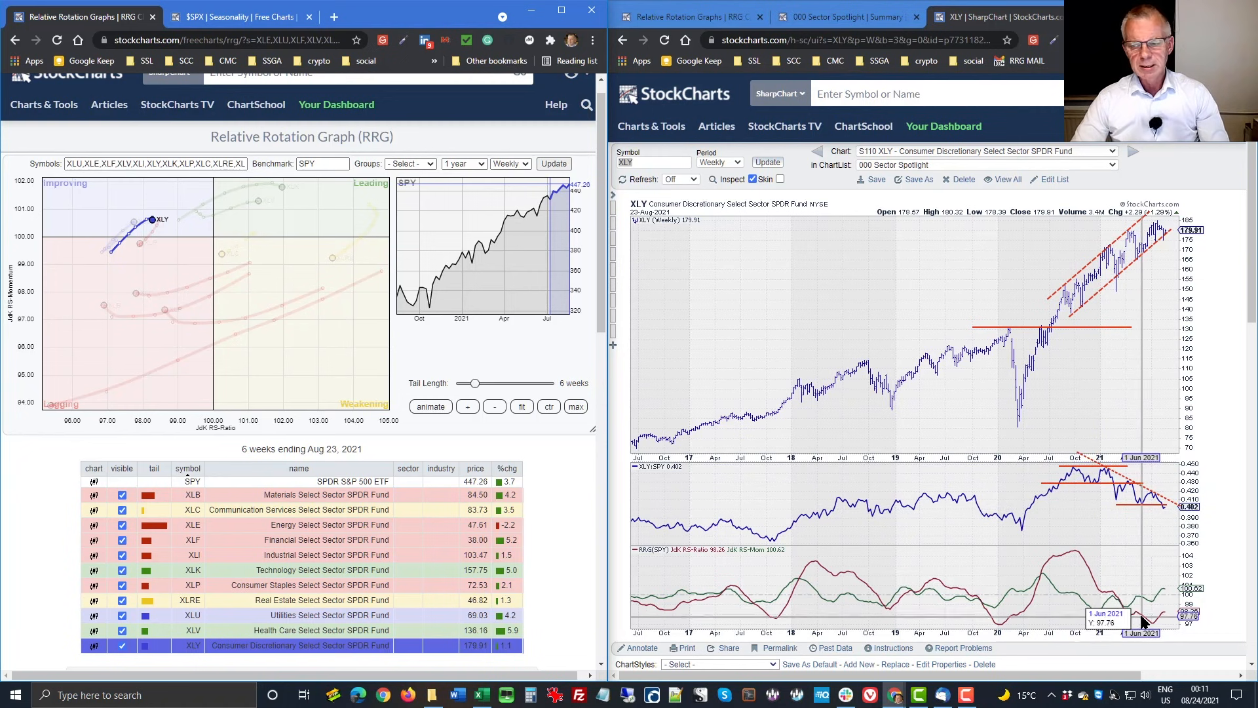
pyautogui.moveTo(1146, 600)
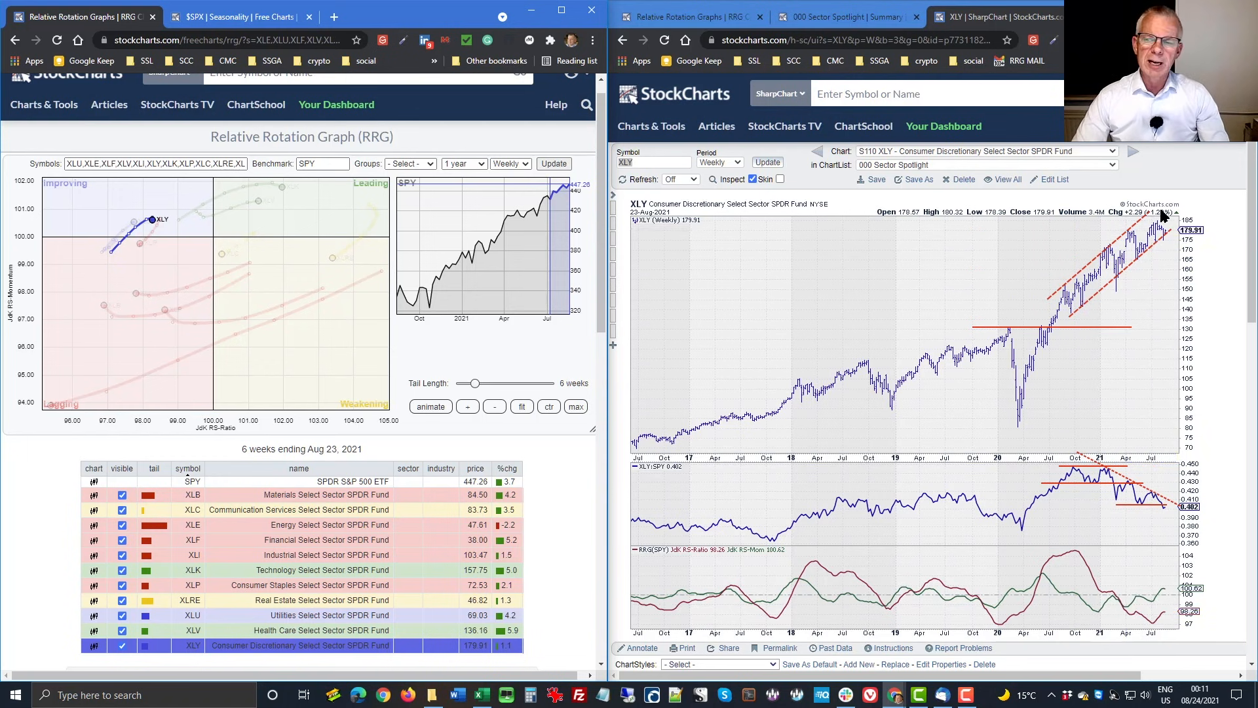
pyautogui.moveTo(1127, 264)
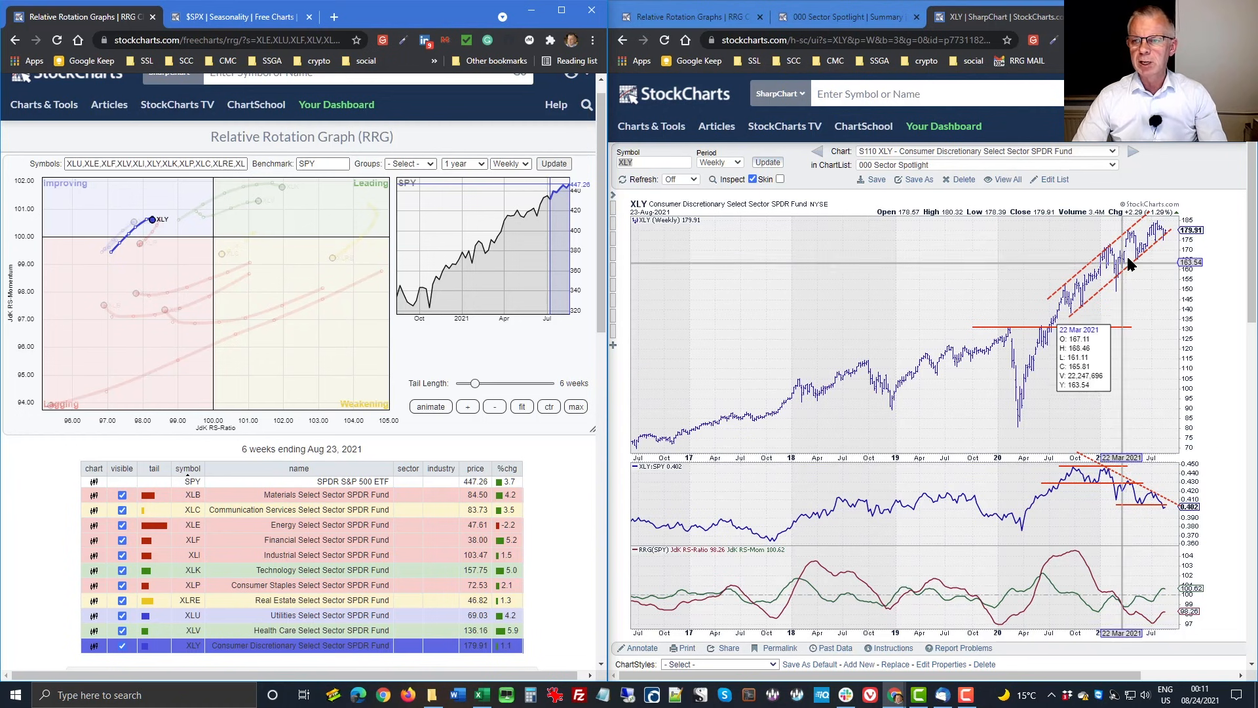
pyautogui.moveTo(1123, 336)
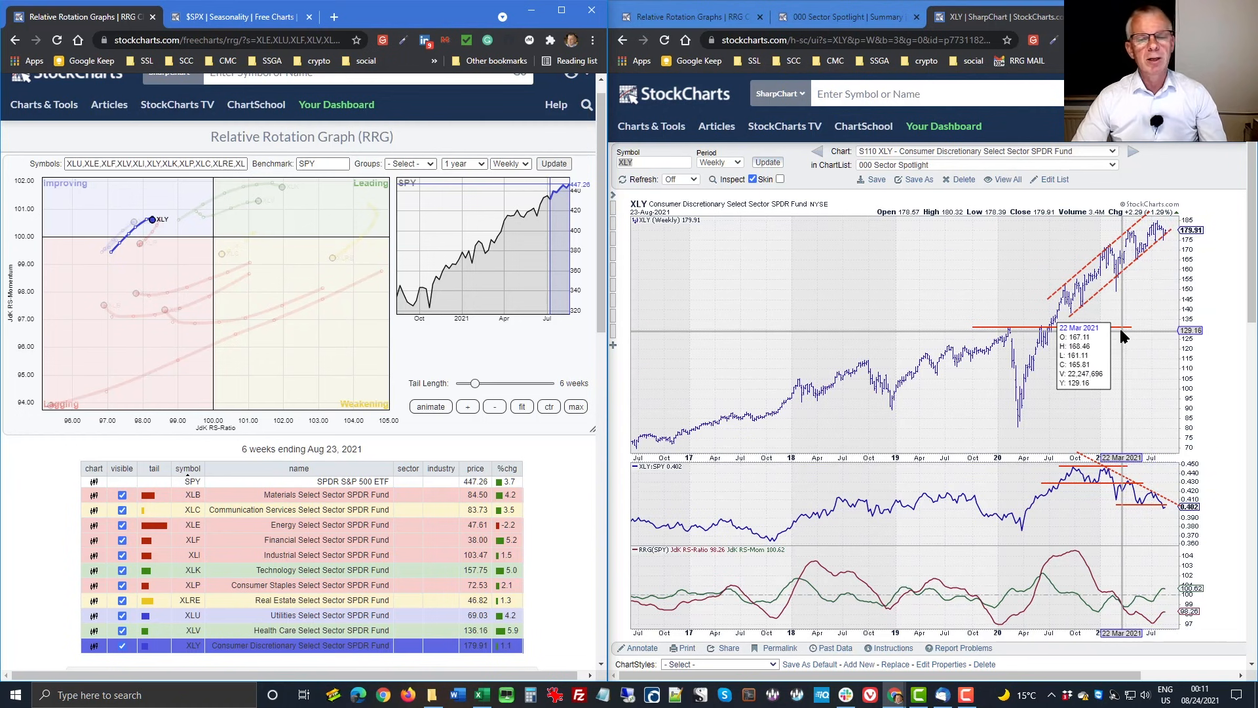
pyautogui.moveTo(1121, 386)
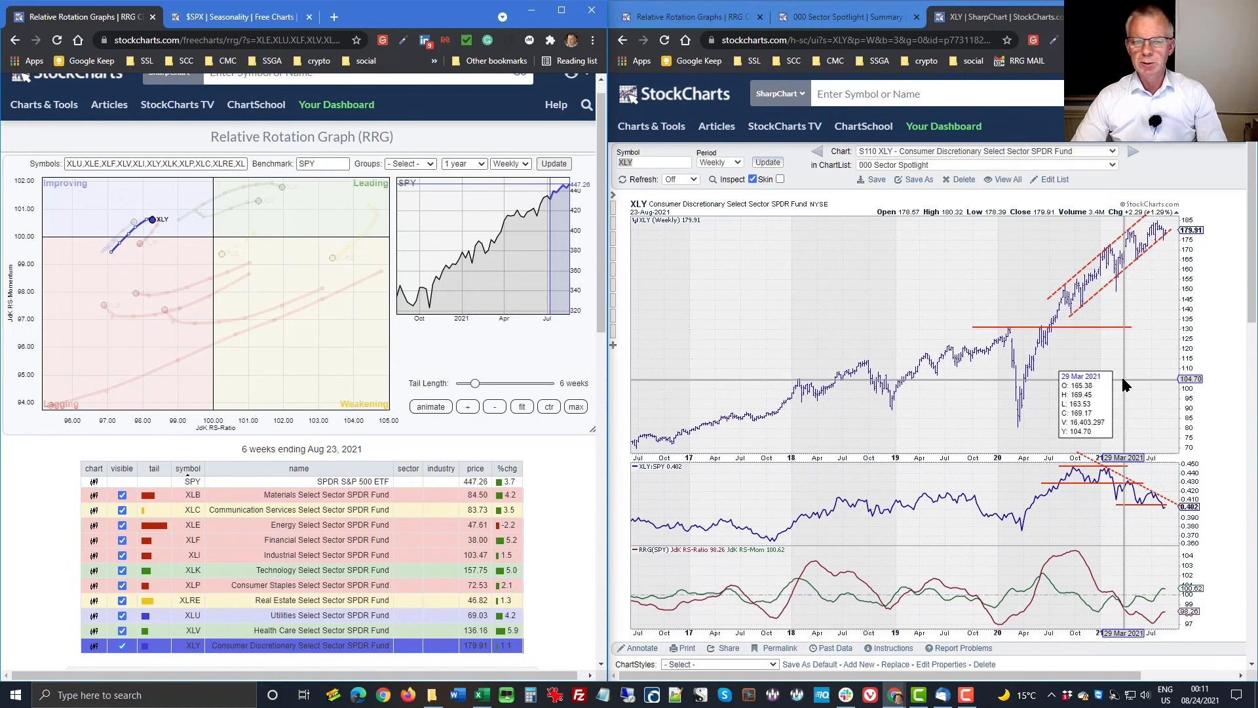
pyautogui.moveTo(1098, 386)
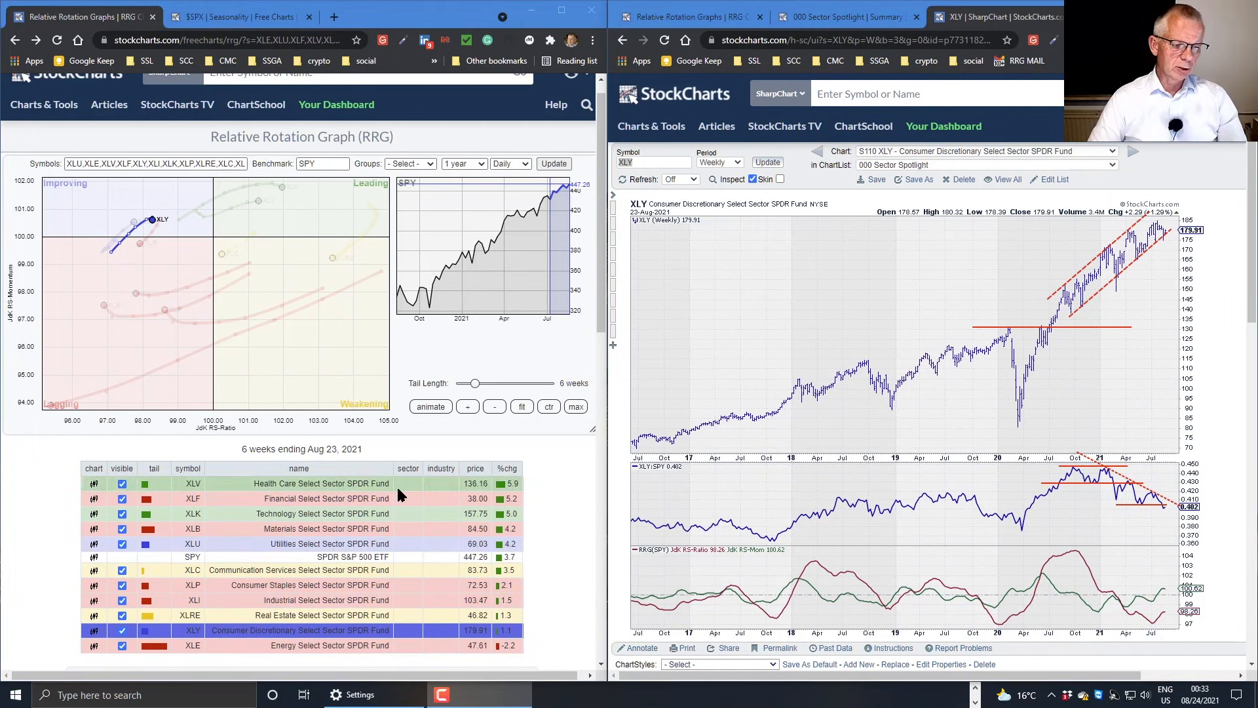
pyautogui.moveTo(244, 580)
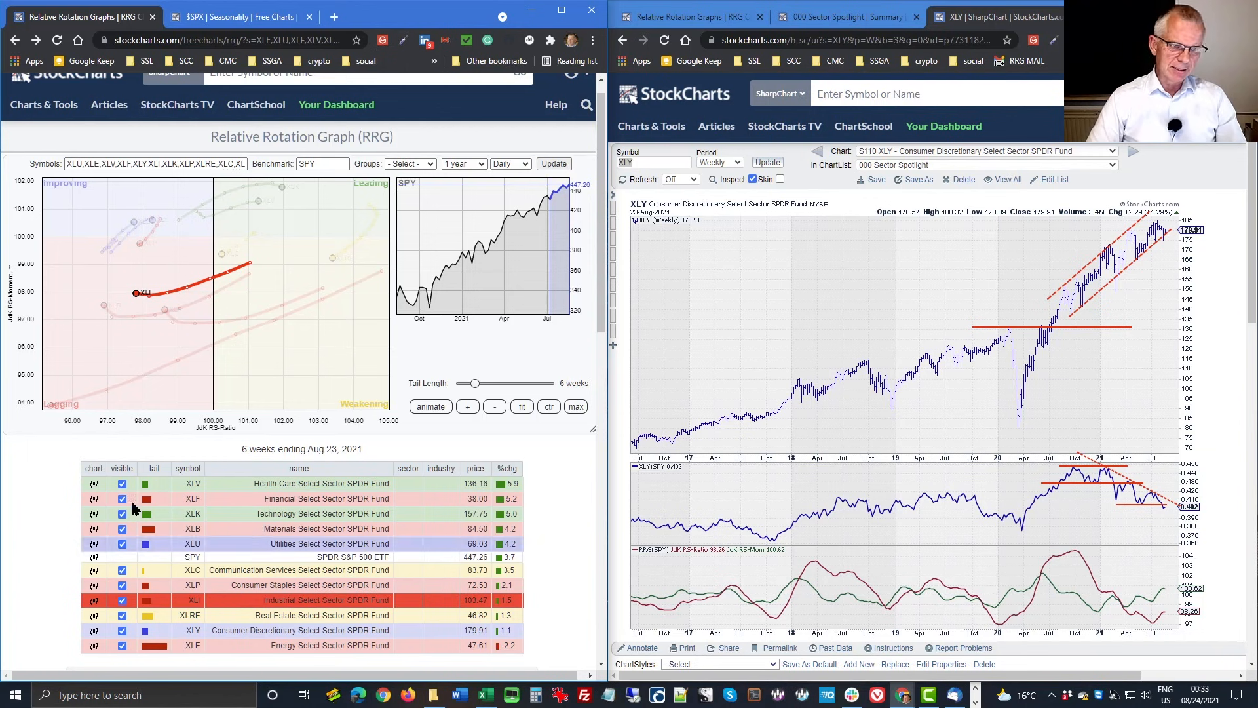
pyautogui.moveTo(251, 326)
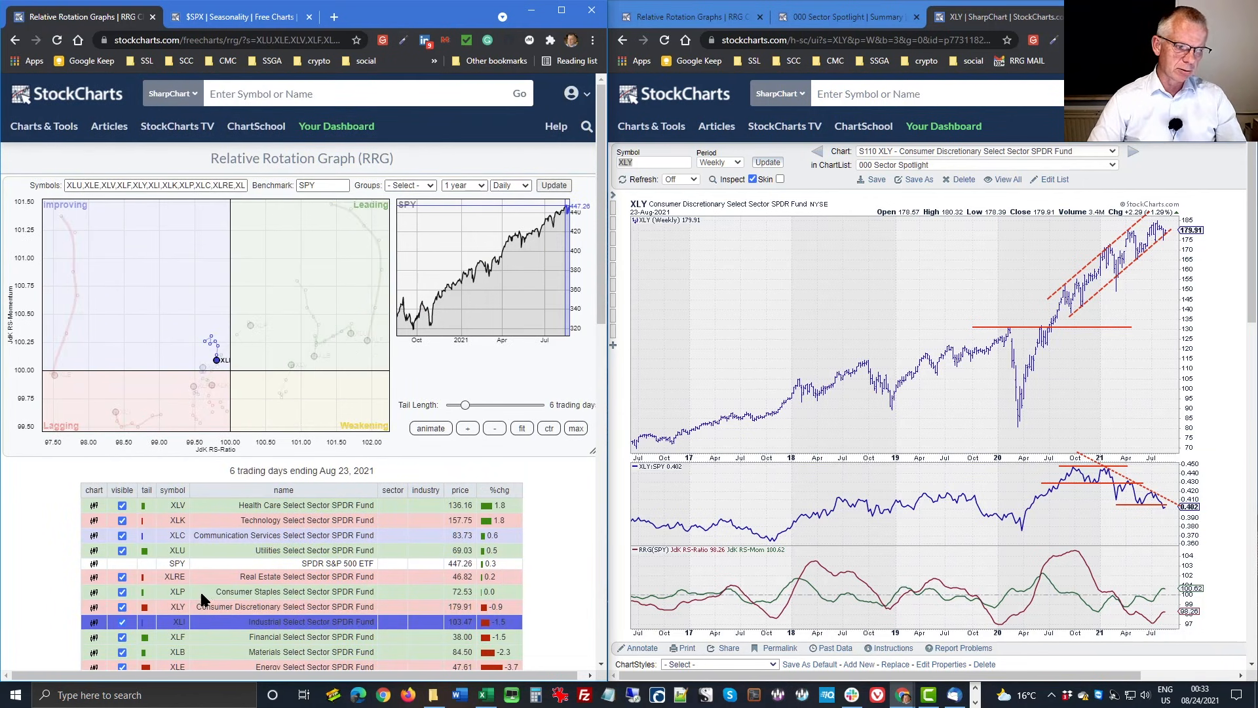
pyautogui.moveTo(167, 329)
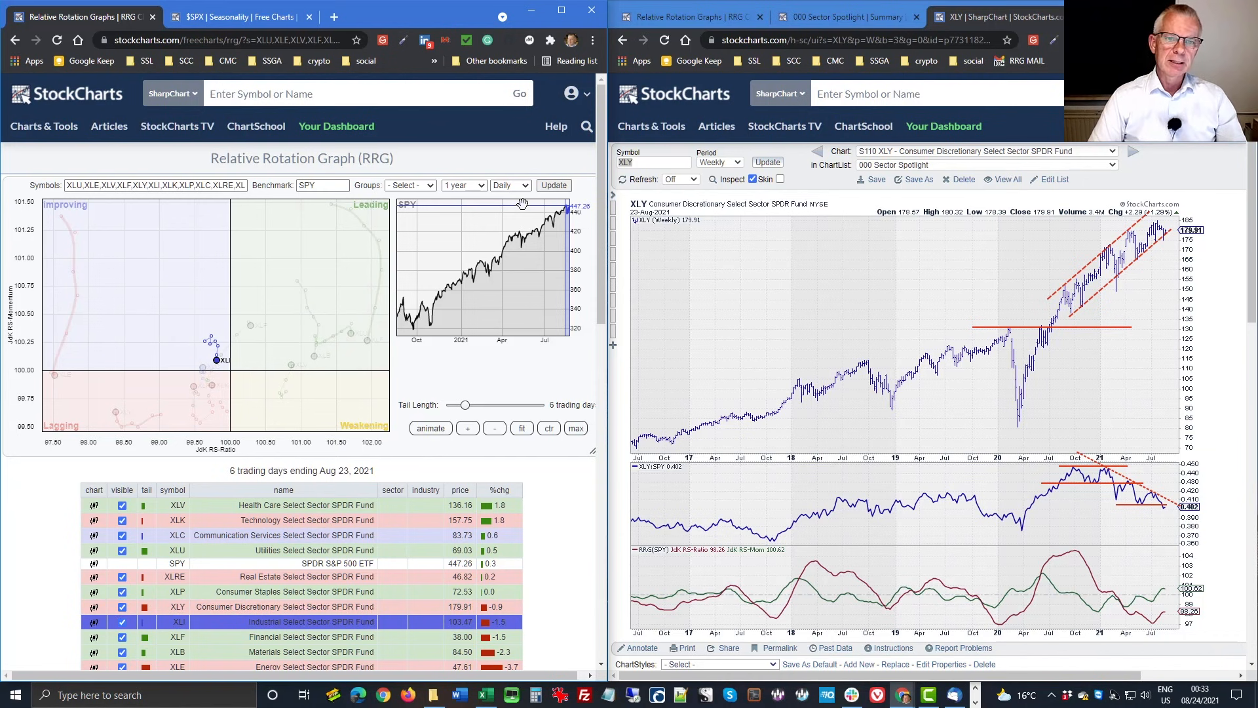
# - Return the sector rotation graph to Weekly data with the XLI tail highlighted
pyautogui.click(511, 186)
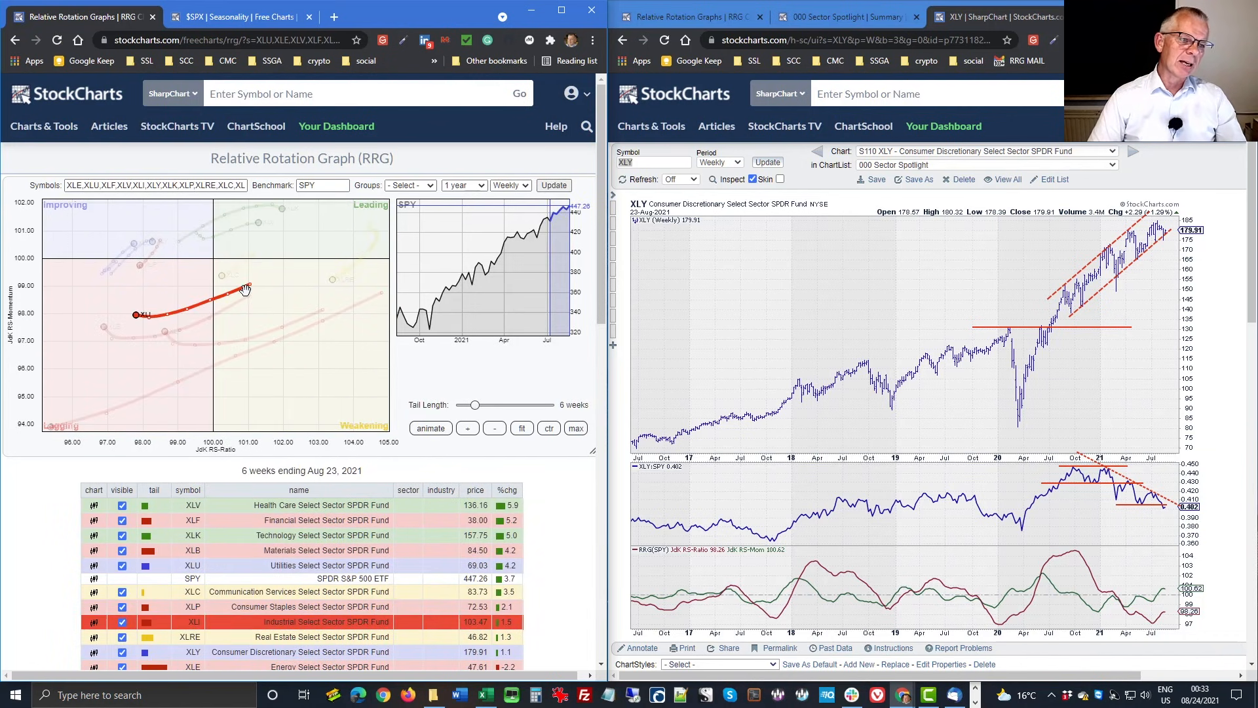
pyautogui.moveTo(82, 337)
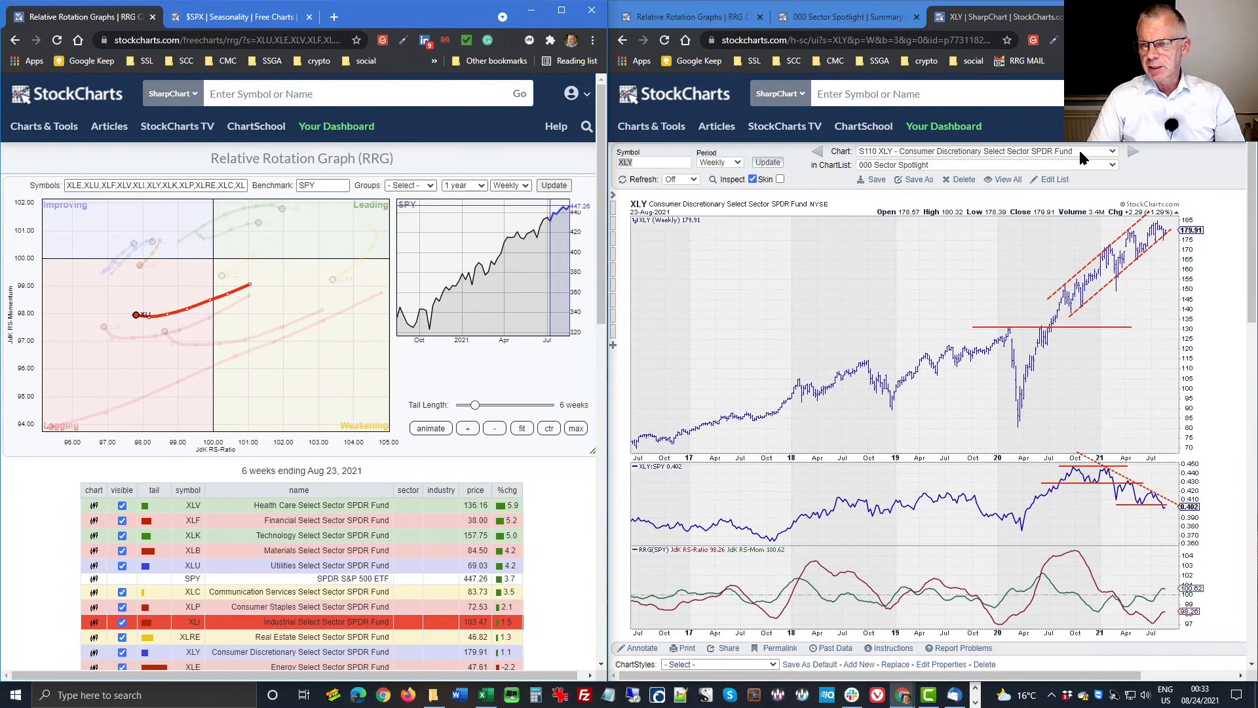
# - Switch the SharpChart to S050 XLI - Industrial Select Sector SPDR Fund
pyautogui.click(1114, 164)
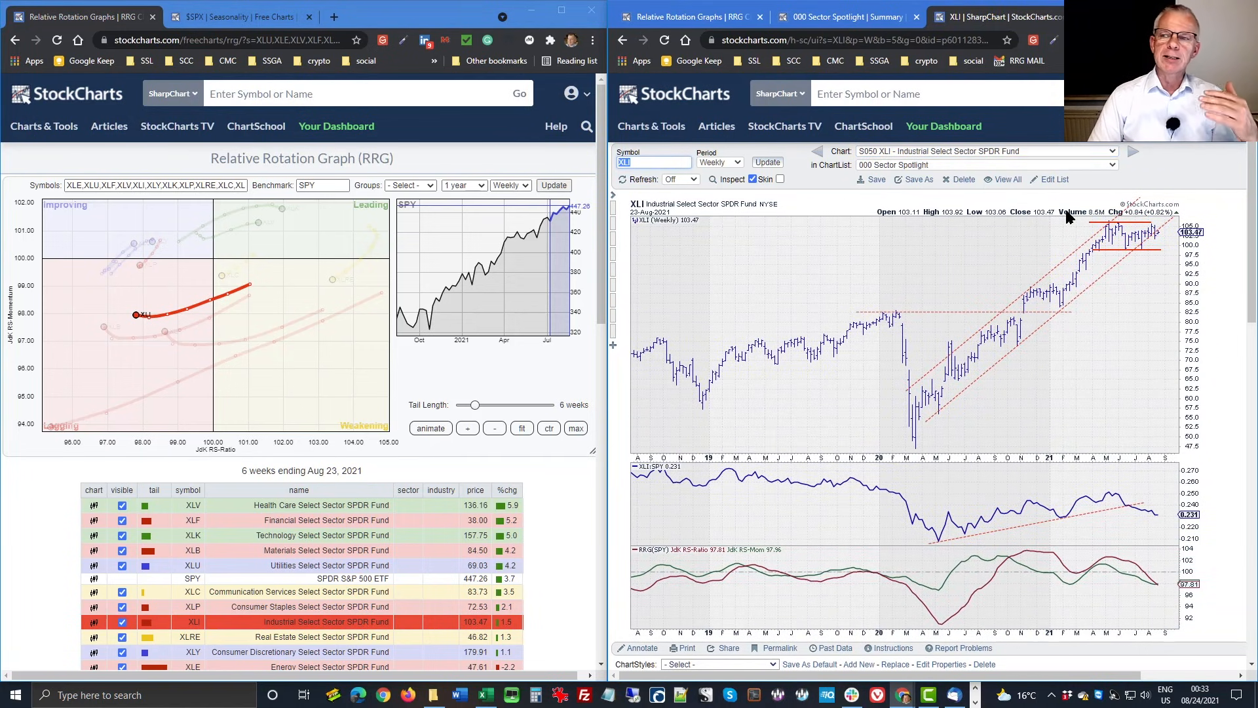
pyautogui.moveTo(1100, 233)
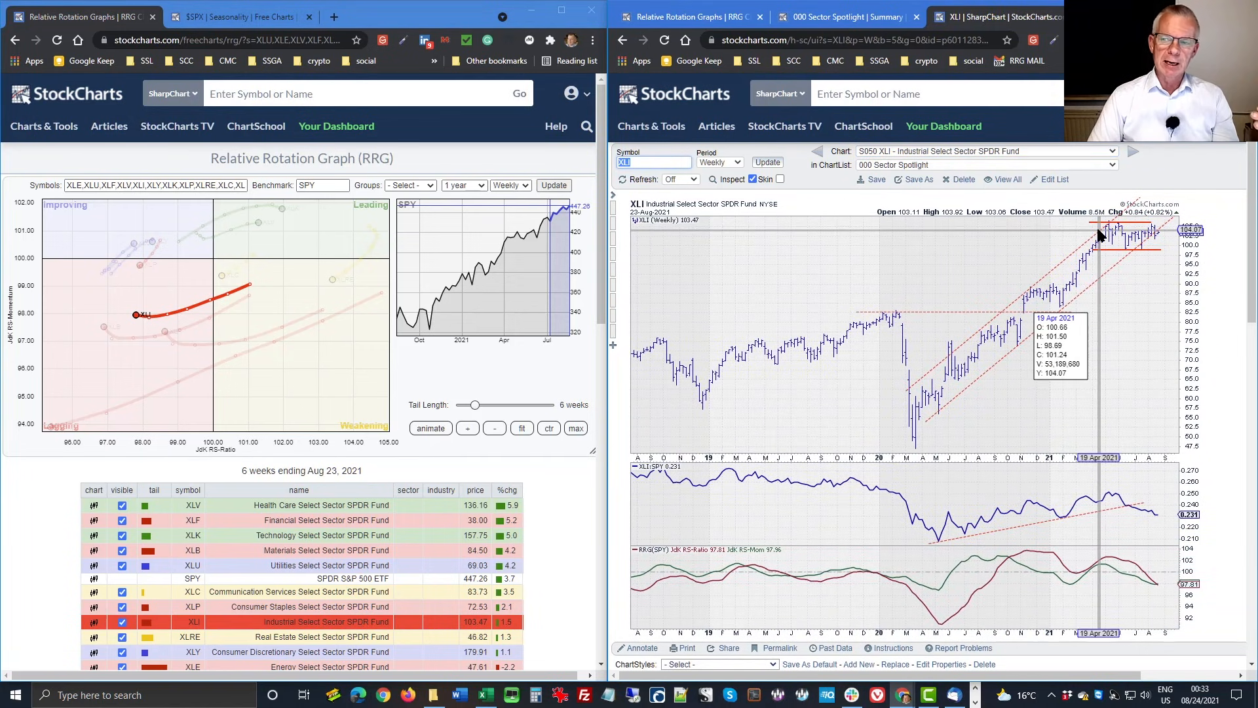
pyautogui.moveTo(1089, 228)
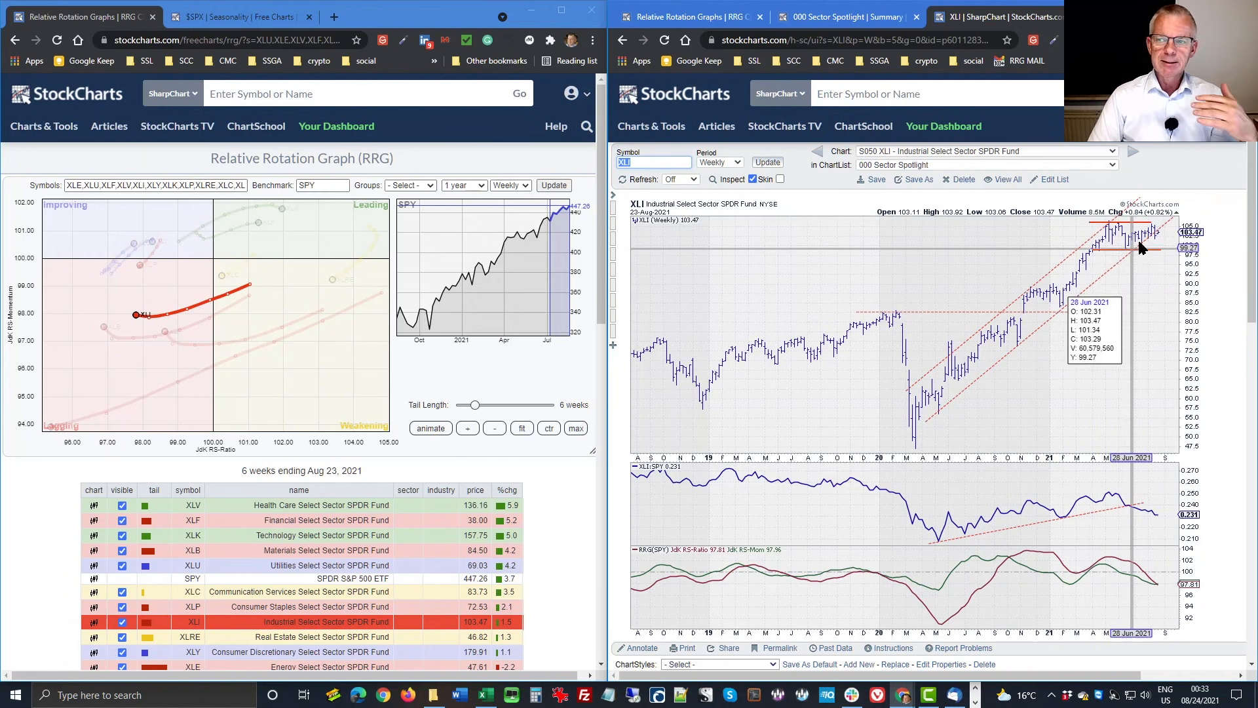
pyautogui.moveTo(1148, 244)
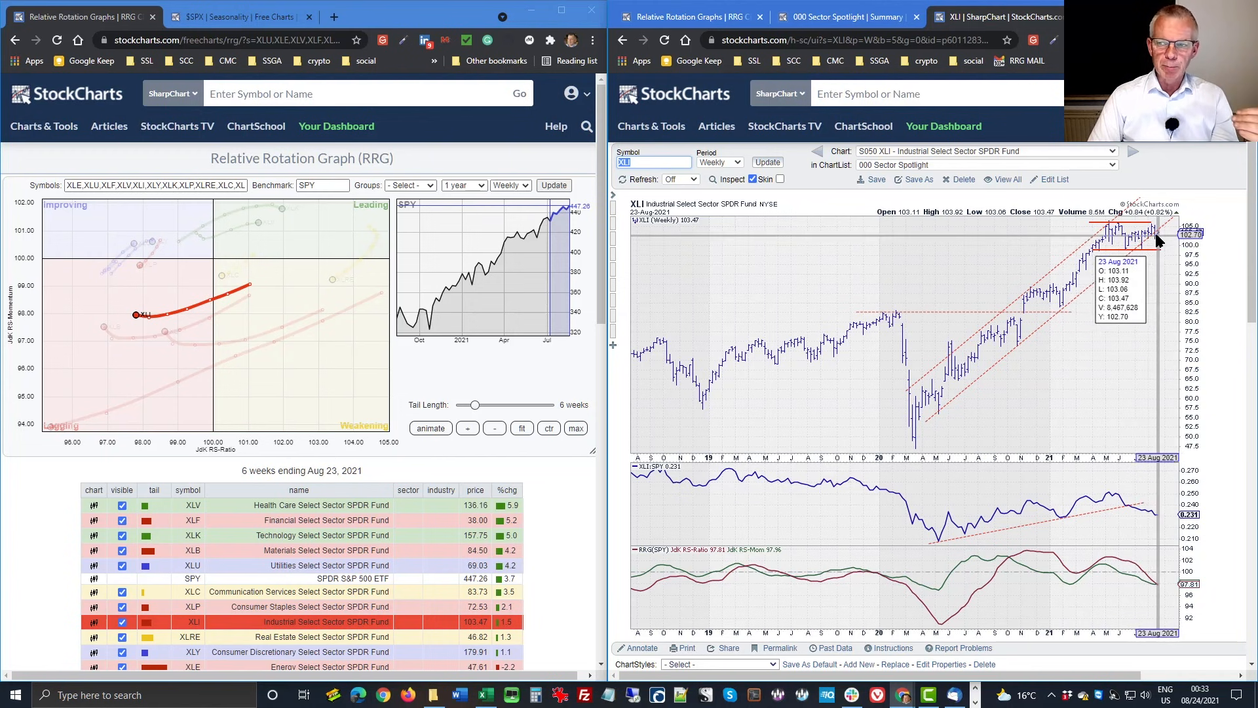
pyautogui.moveTo(1080, 543)
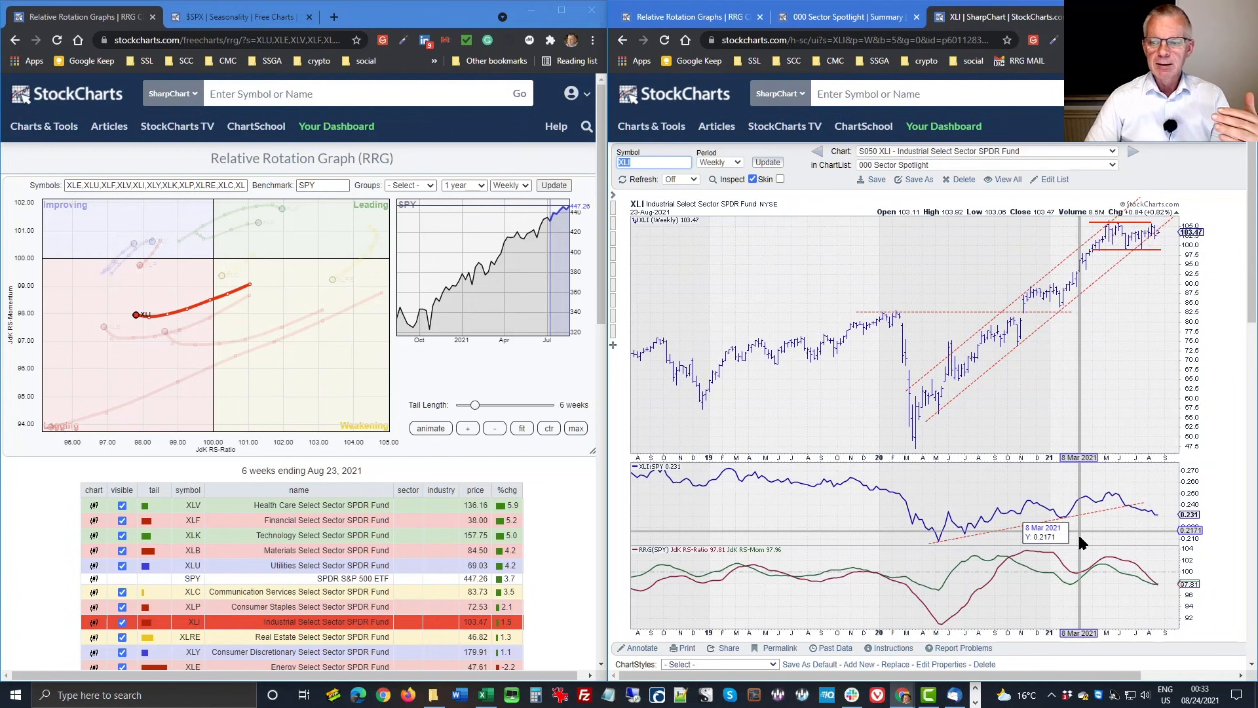
pyautogui.moveTo(1080, 514)
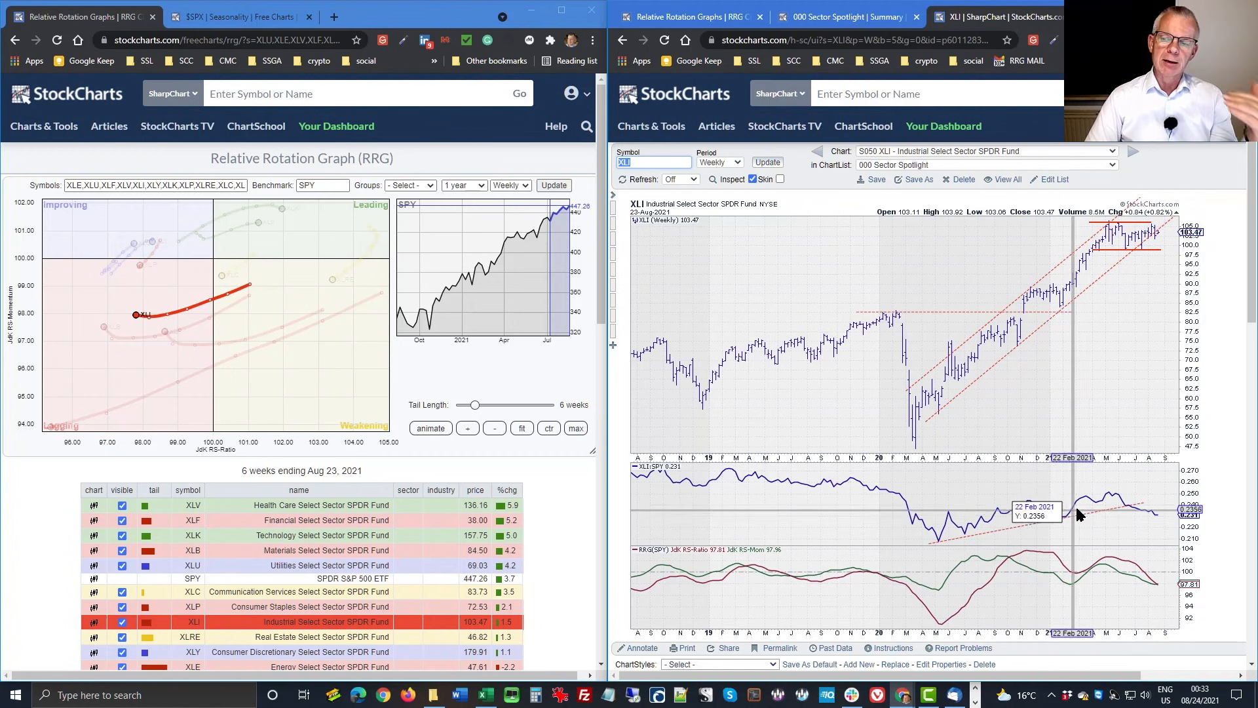
pyautogui.moveTo(1156, 517)
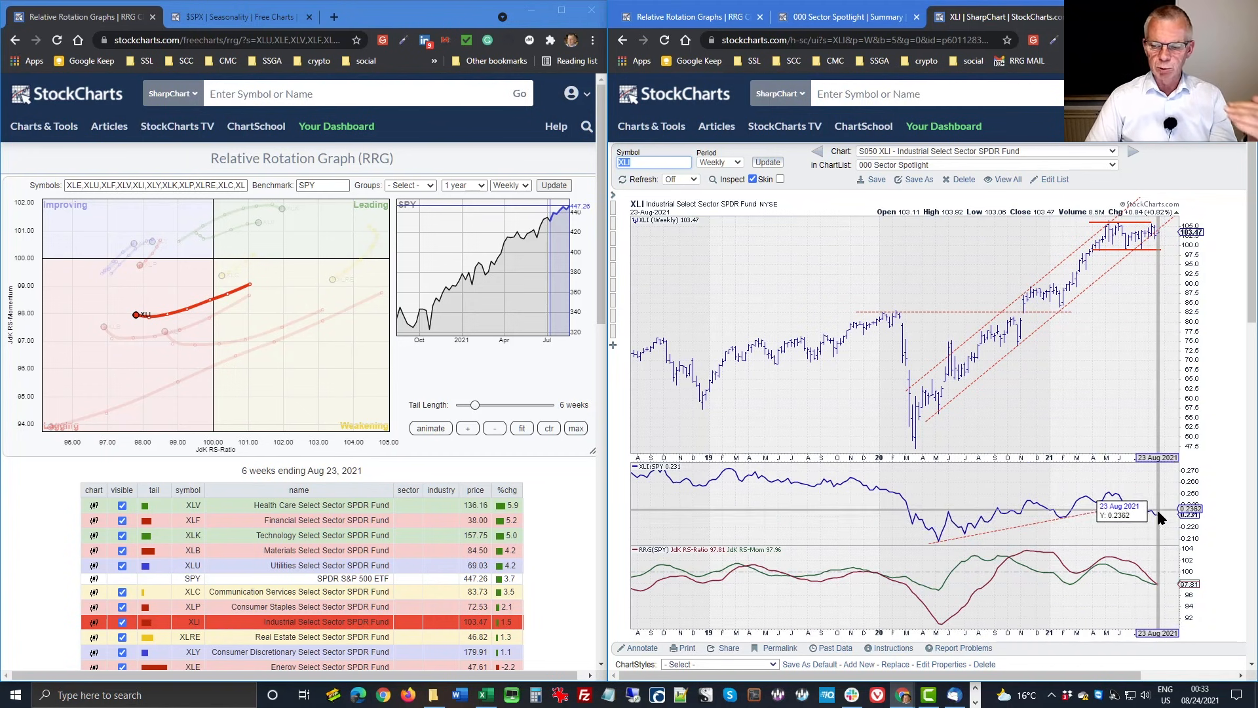